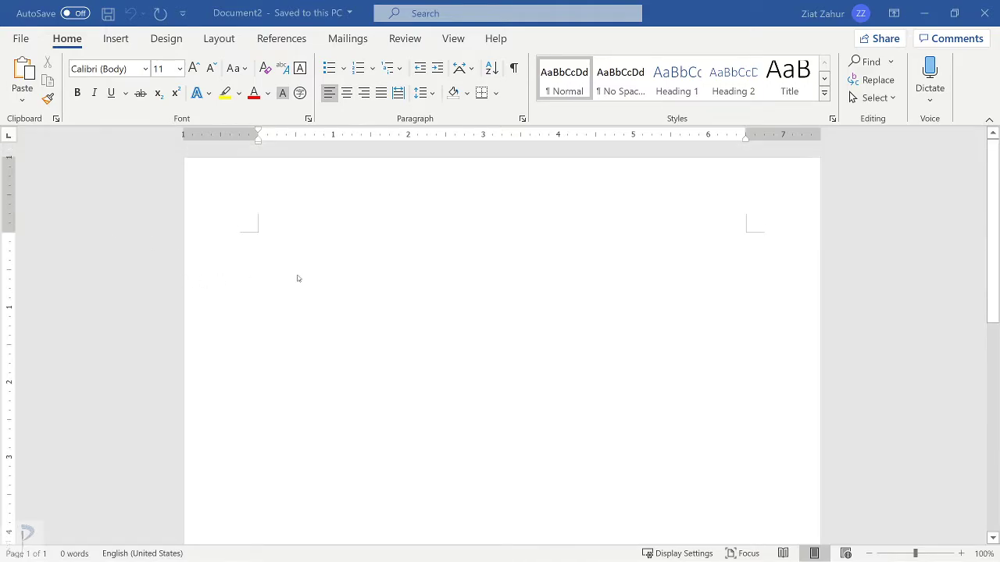
pyautogui.moveTo(325, 447)
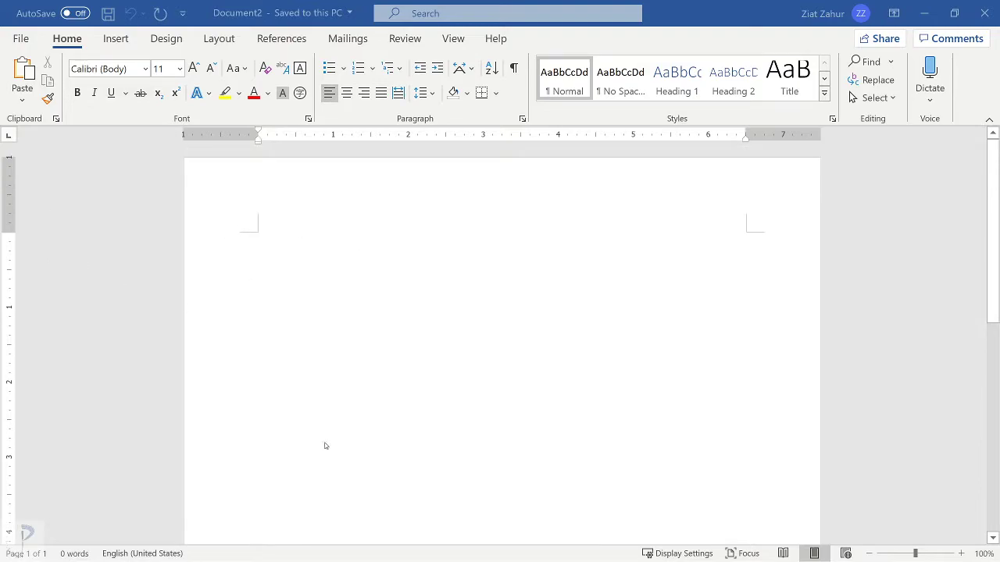
pyautogui.moveTo(241, 279)
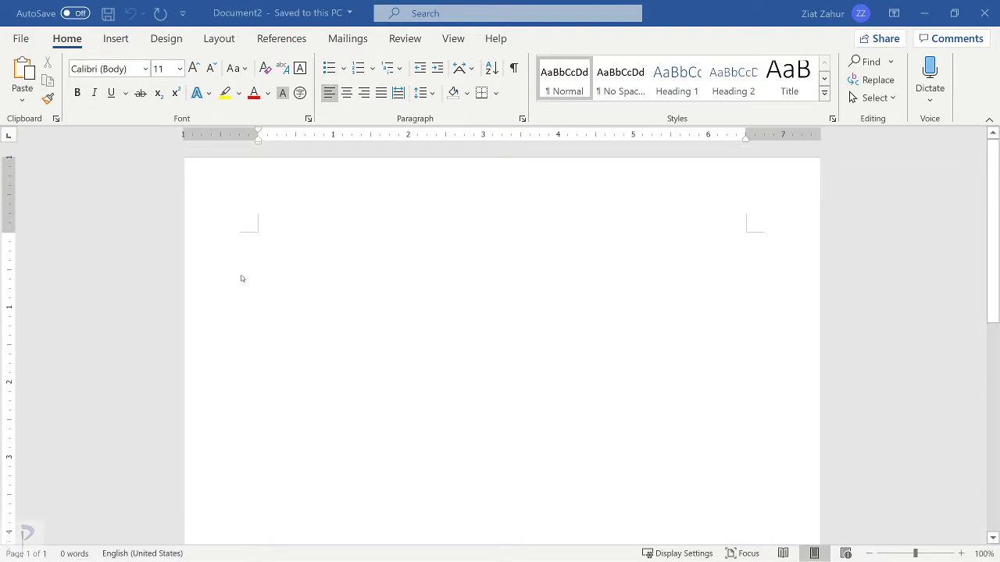
pyautogui.moveTo(471, 308)
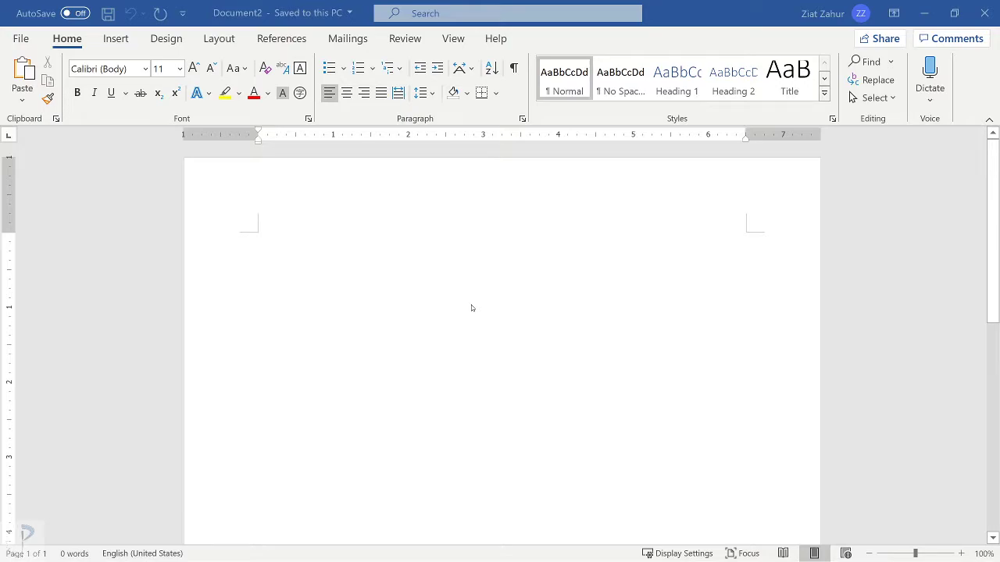
pyautogui.moveTo(483, 236)
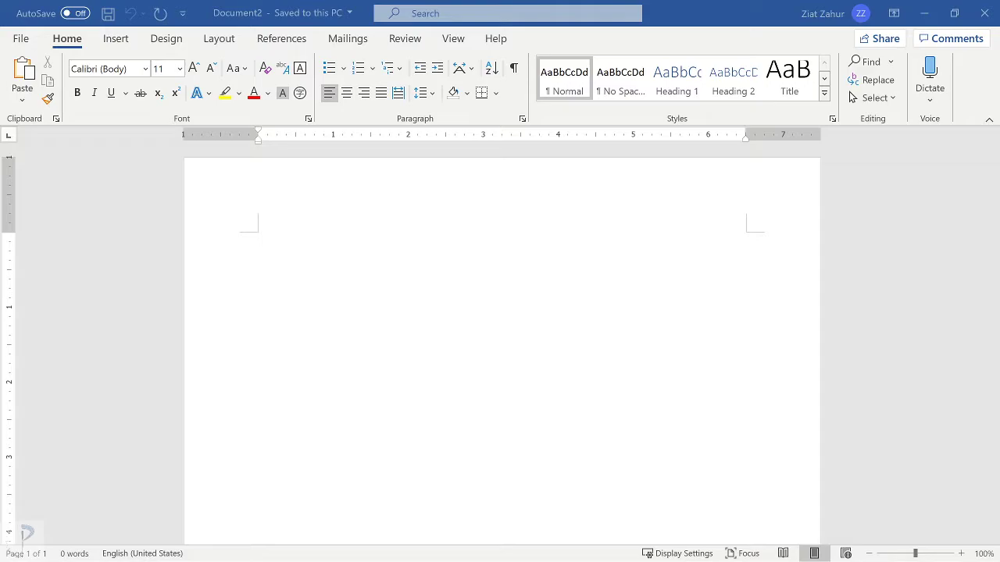
pyautogui.moveTo(250, 282)
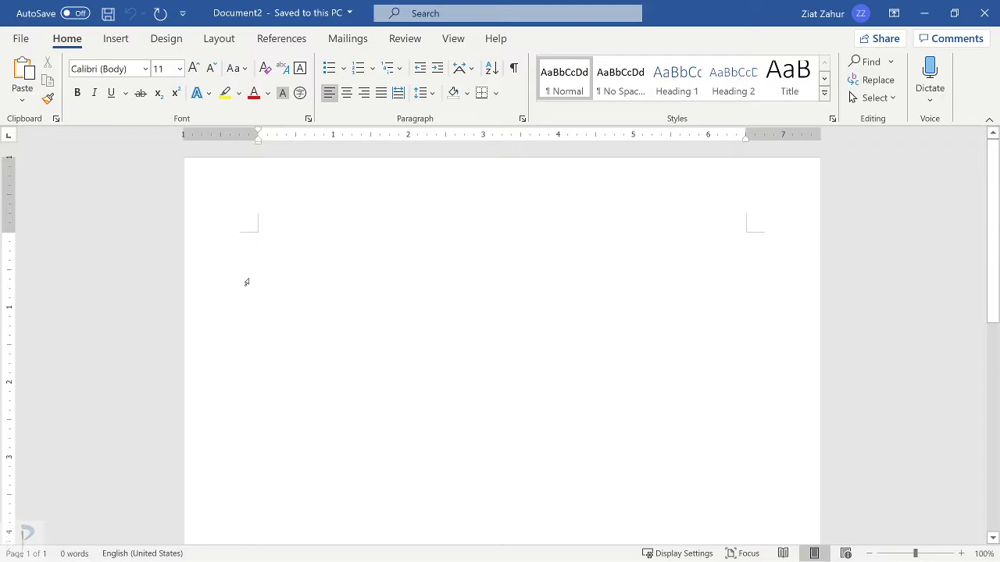
# Scroll down through the nine-page Word document of repeated group photos
pyautogui.click(258, 239)
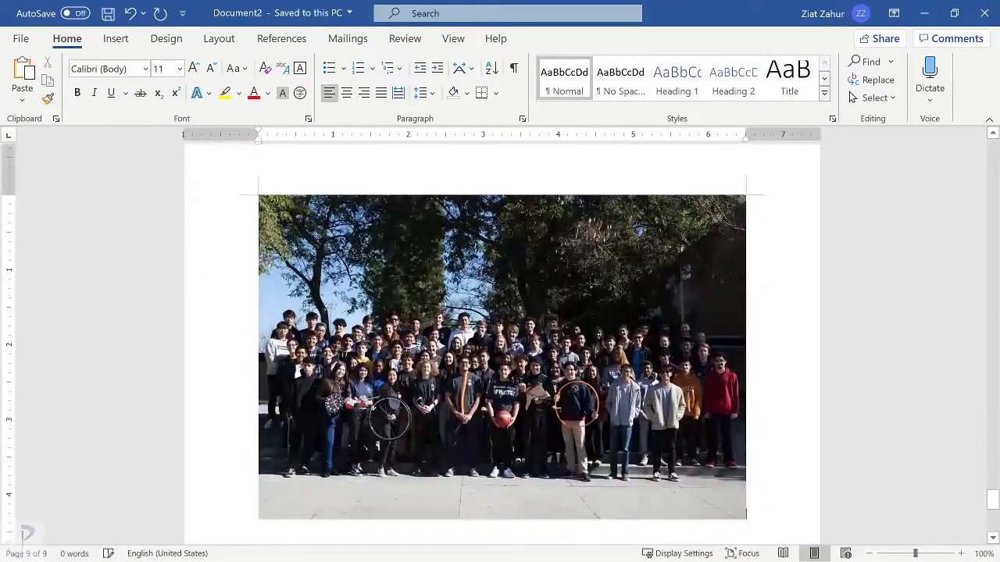
pyautogui.scroll(-3)
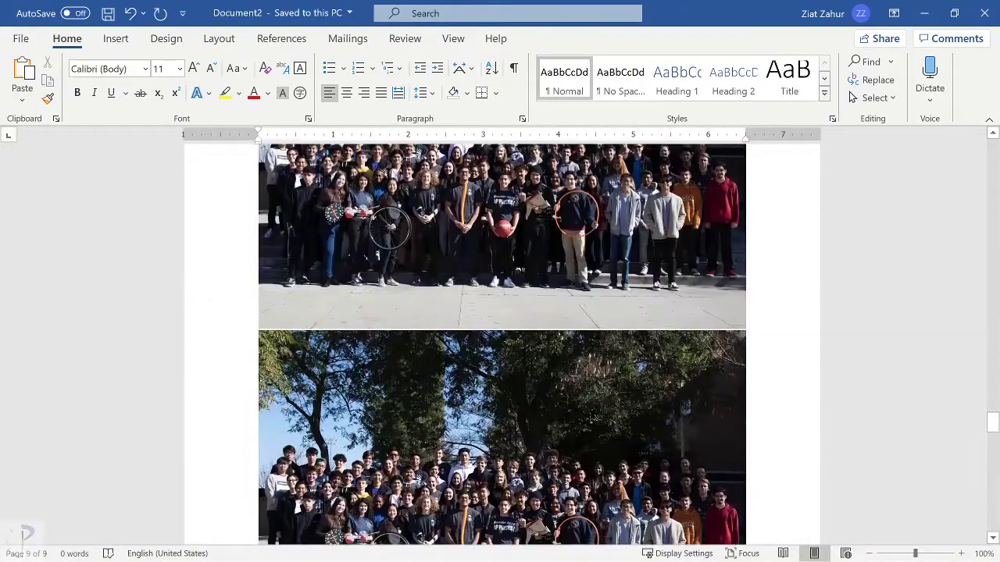
pyautogui.scroll(-3)
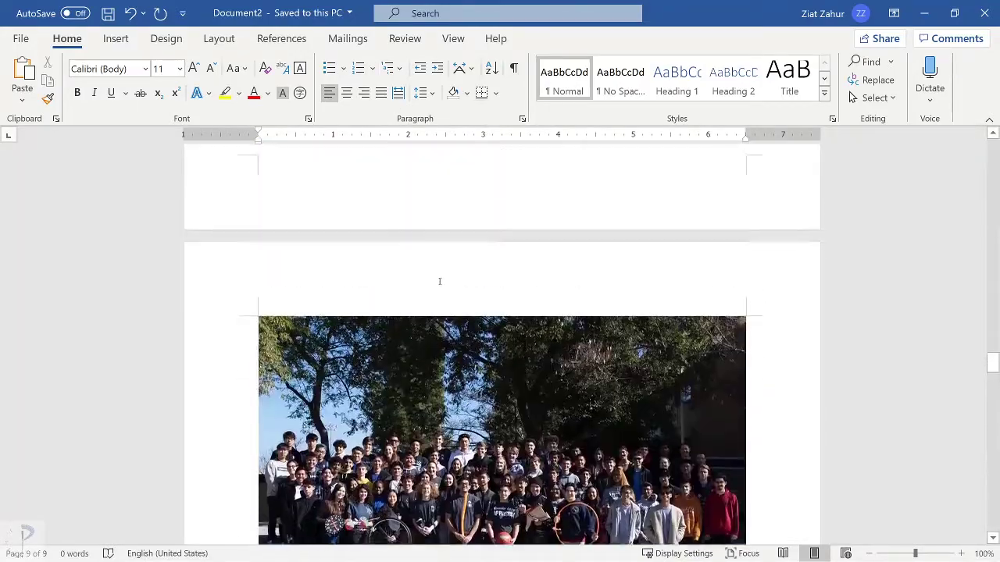
pyautogui.scroll(-3)
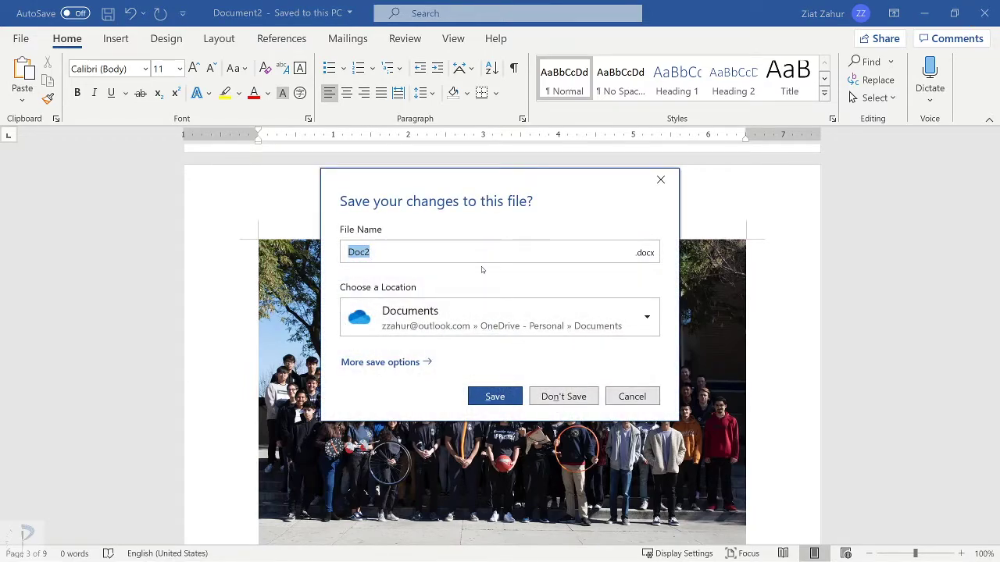
# Name the file 'Iforgottodothisoverbreakhw' and set the file type to PDF (*.pdf)
pyautogui.write('Spring Break')
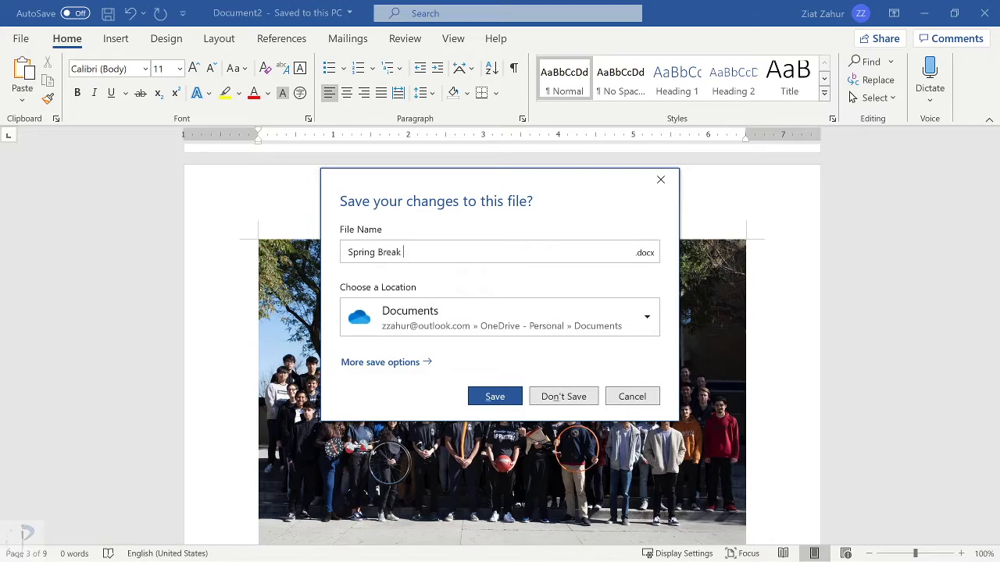
pyautogui.write('H')
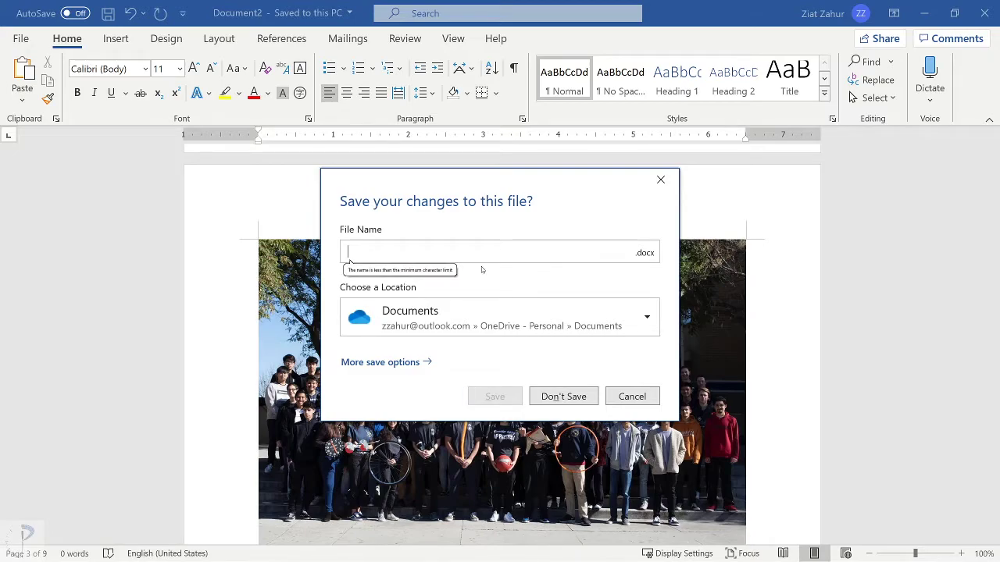
pyautogui.write('Iforgot')
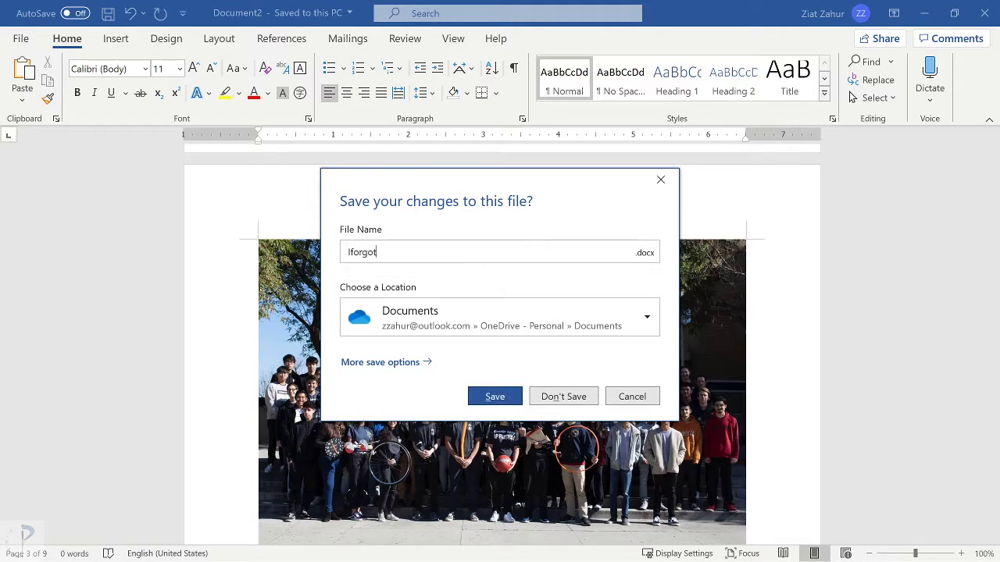
pyautogui.write('todothisoverbreak')
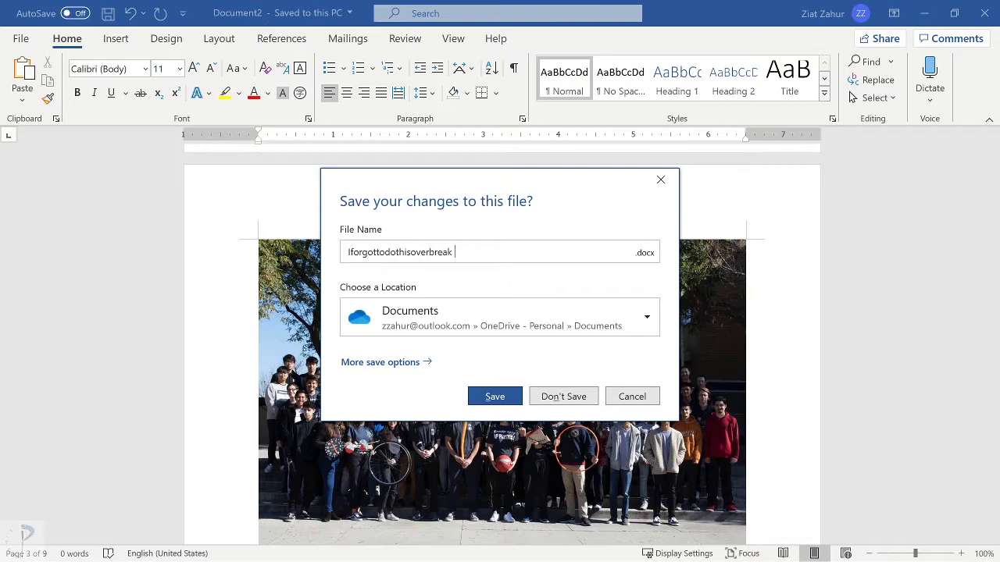
pyautogui.write('hw')
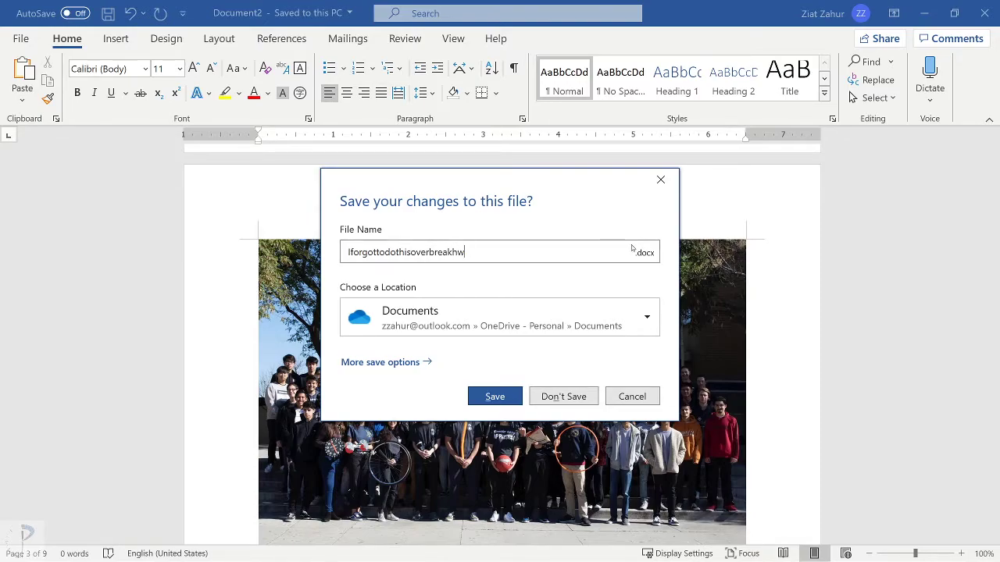
pyautogui.moveTo(644, 252)
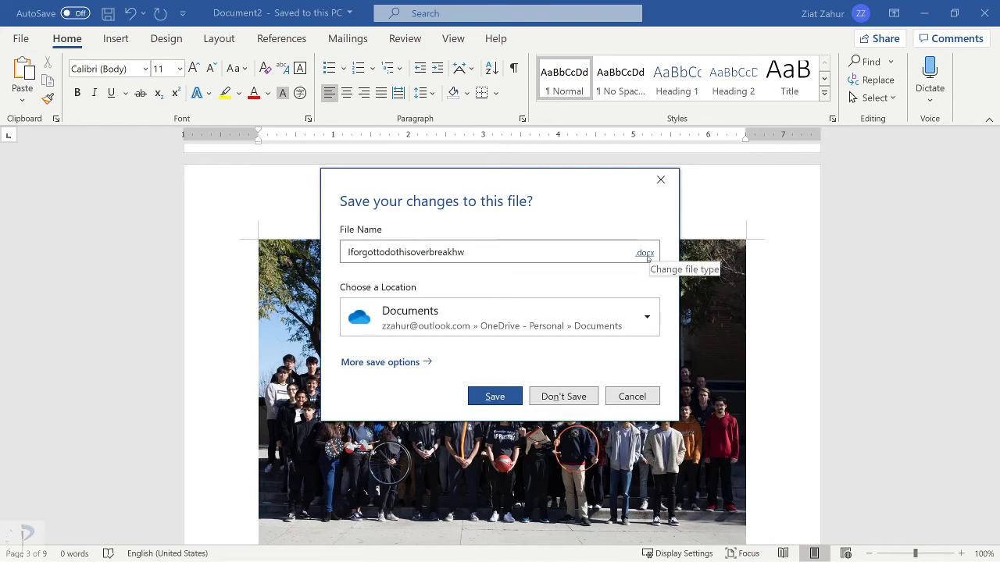
pyautogui.click(644, 251)
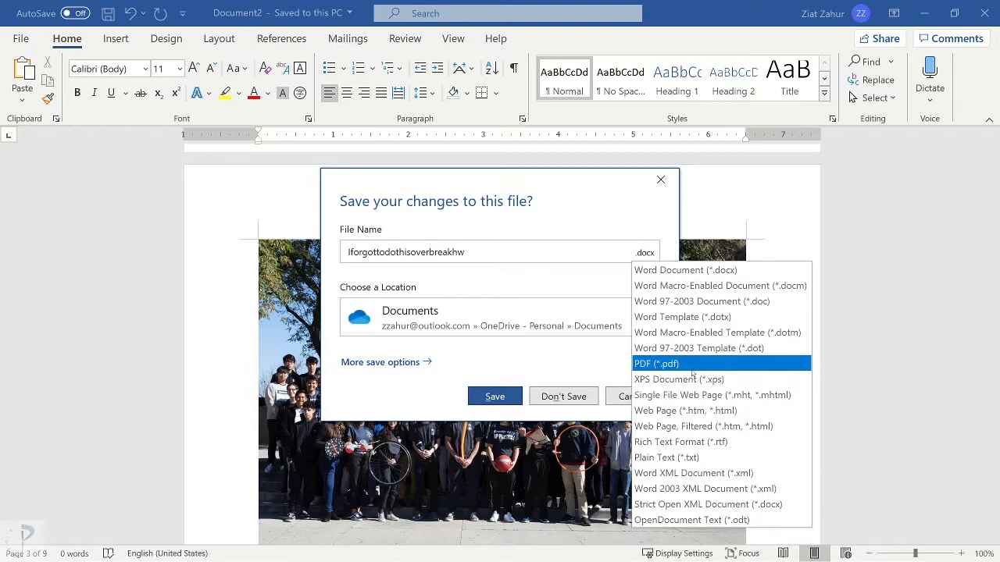
pyautogui.click(656, 363)
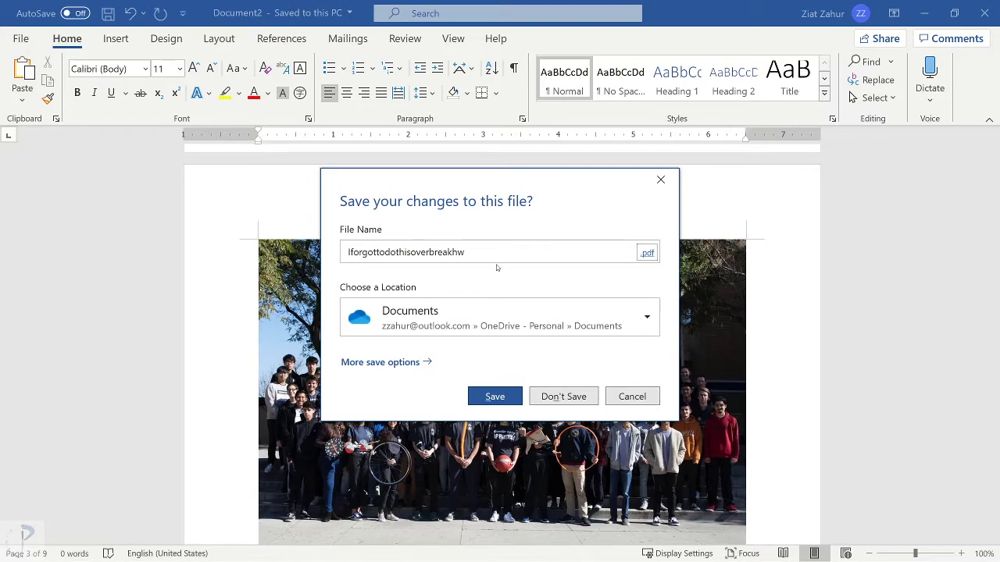
pyautogui.moveTo(525, 342)
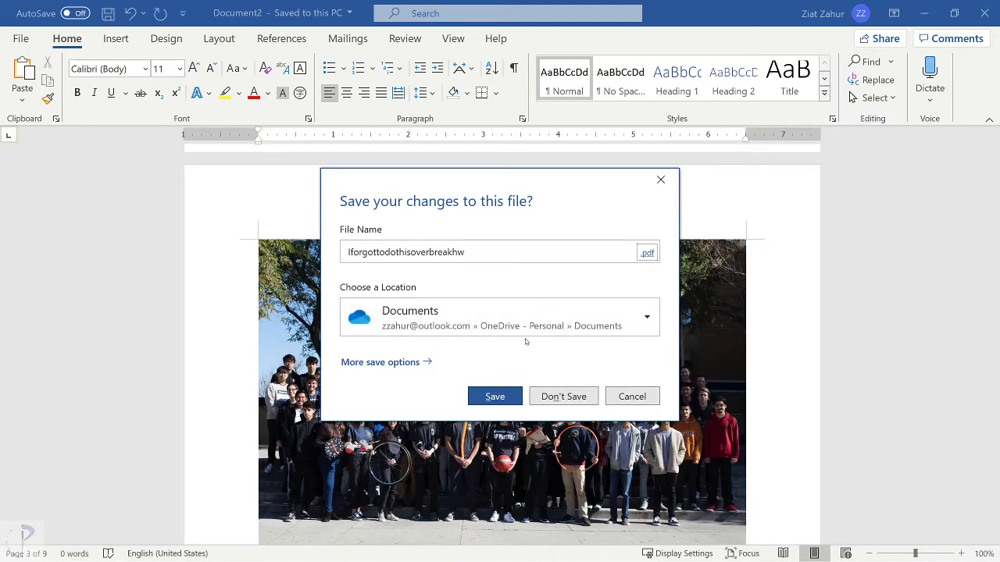
# Show the list of save locations, including Documents, for the PDF
pyautogui.click(647, 318)
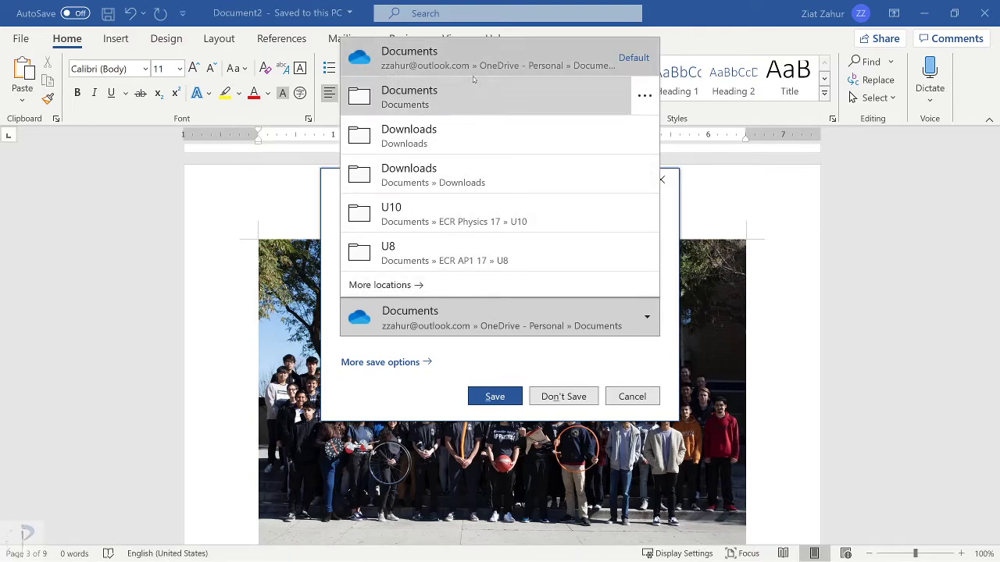
pyautogui.moveTo(472, 145)
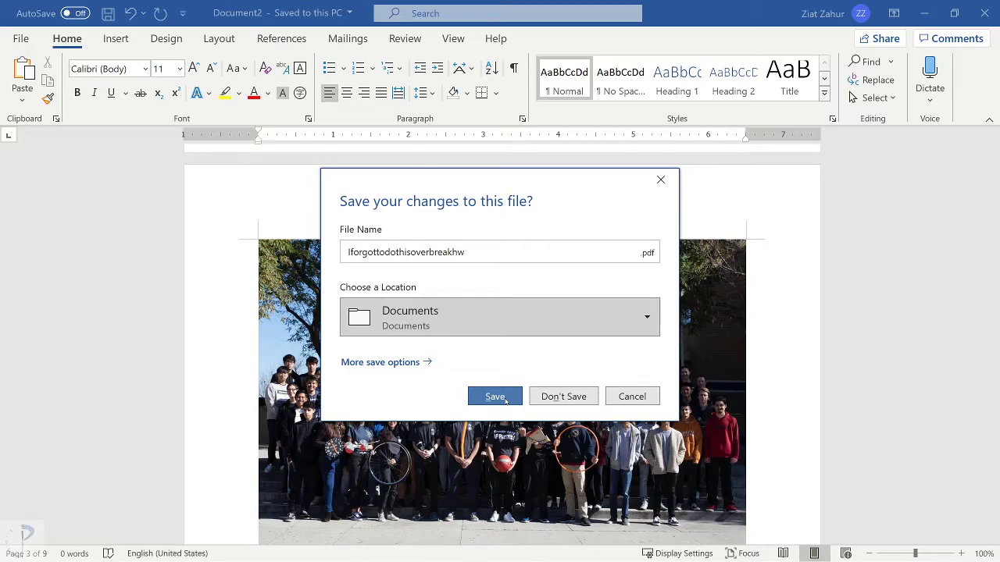
pyautogui.moveTo(632, 396)
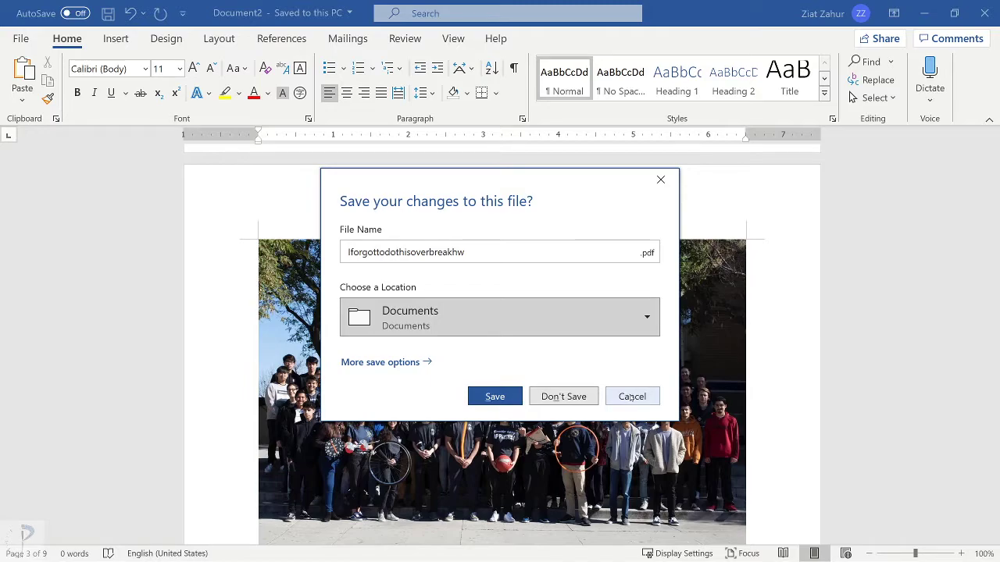
pyautogui.moveTo(625, 388)
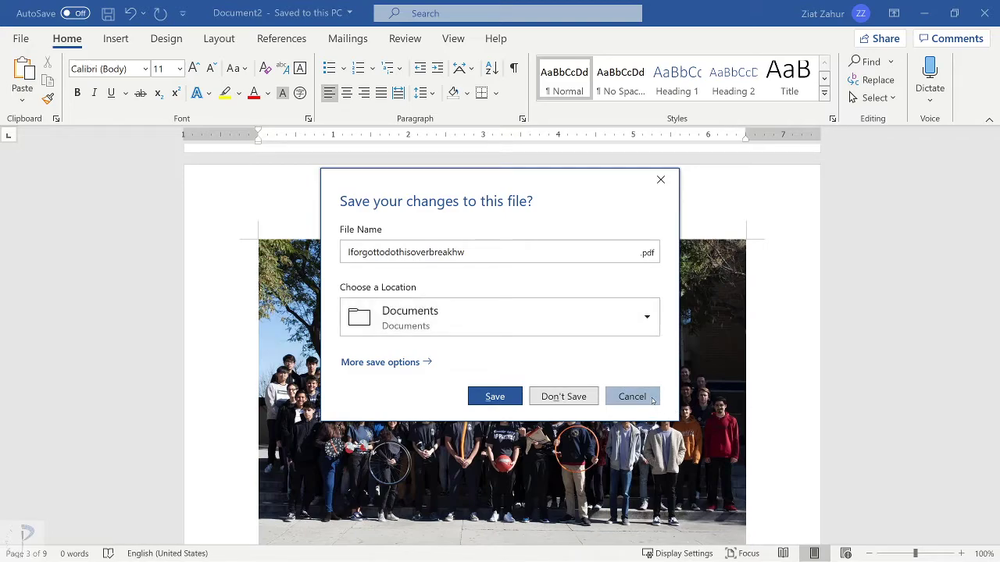
# Cancel Word's save prompt without saving anything
pyautogui.click(631, 396)
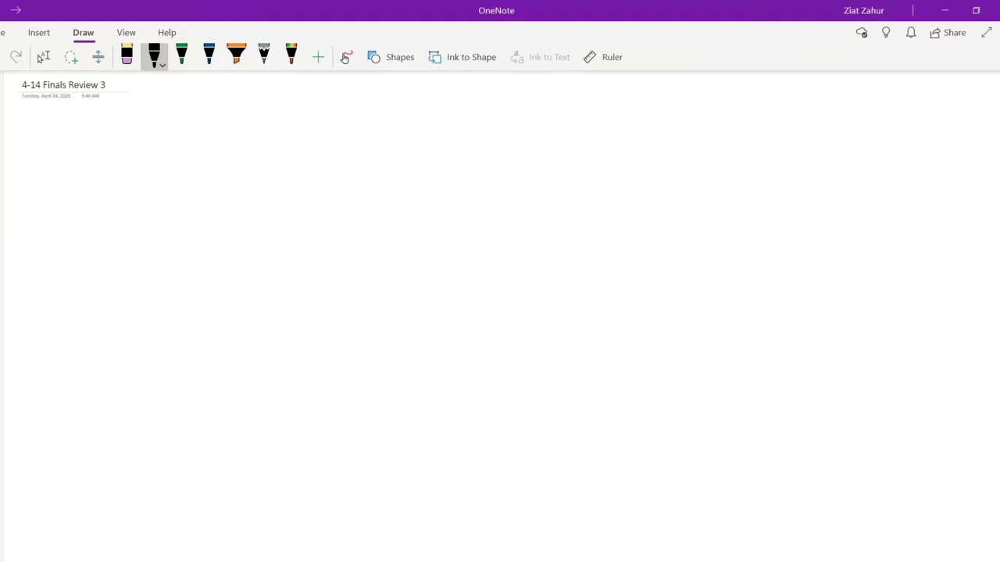
pyautogui.click(44, 56)
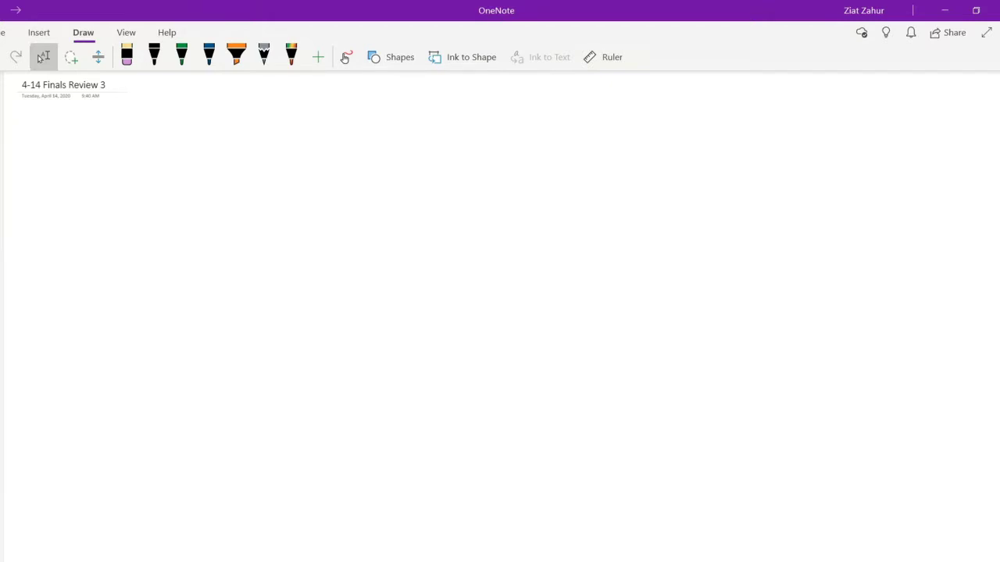
pyautogui.click(22, 118)
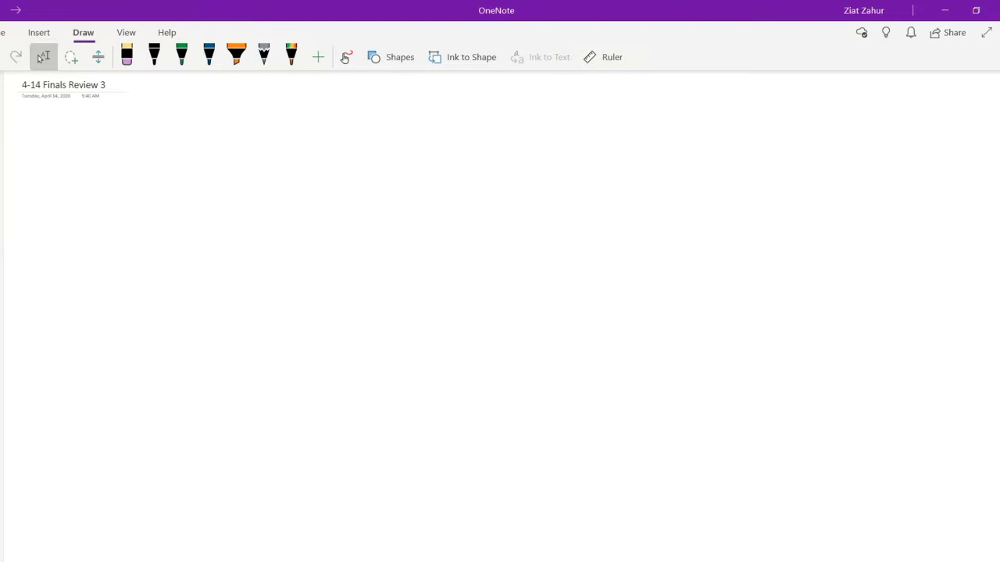
pyautogui.click(154, 56)
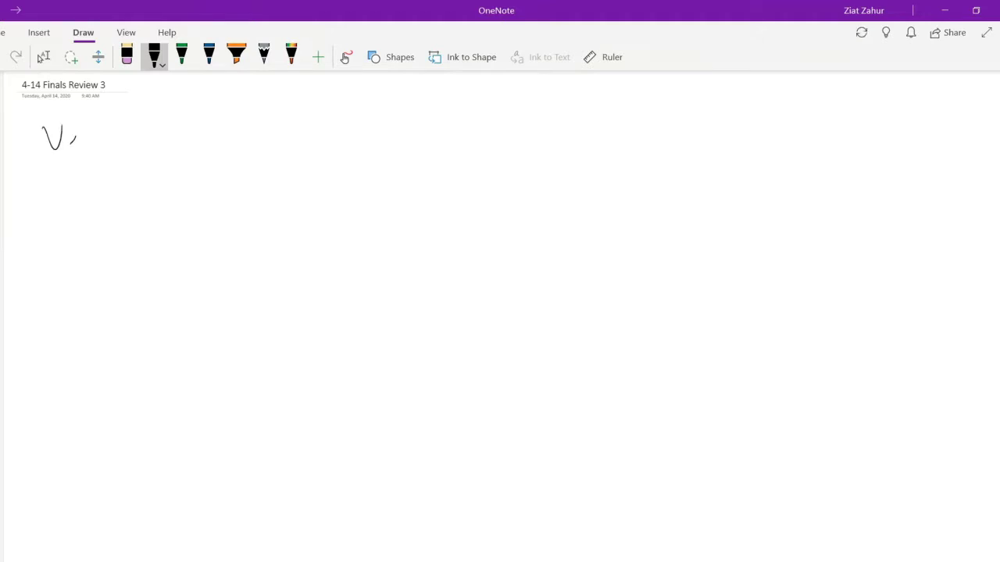
# Draw the underlined Vectors heading, a diagonal vector, '= mag' label and dashed legs
pyautogui.moveTo(47, 141); pyautogui.dragTo(141, 140)
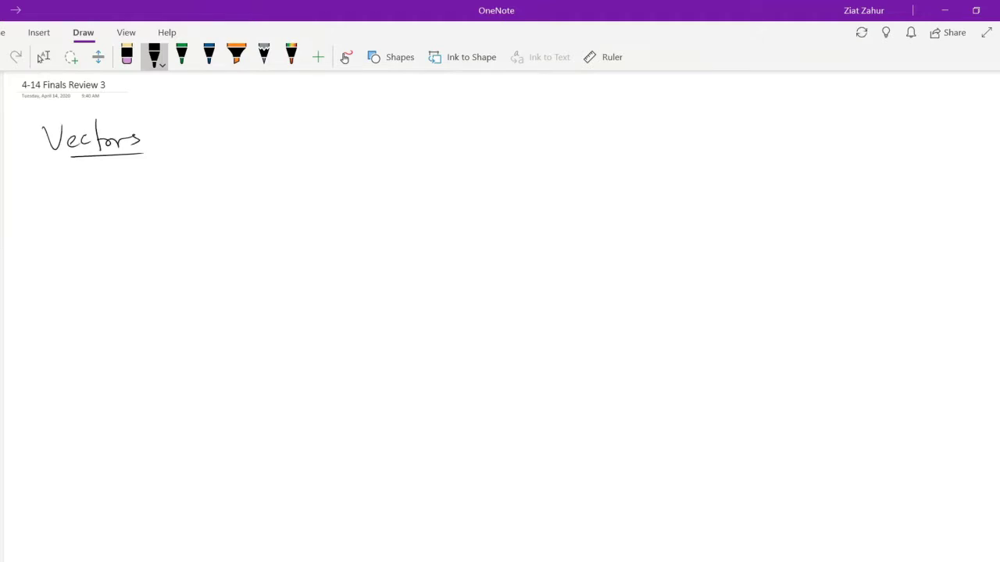
pyautogui.moveTo(157, 248); pyautogui.dragTo(287, 160)
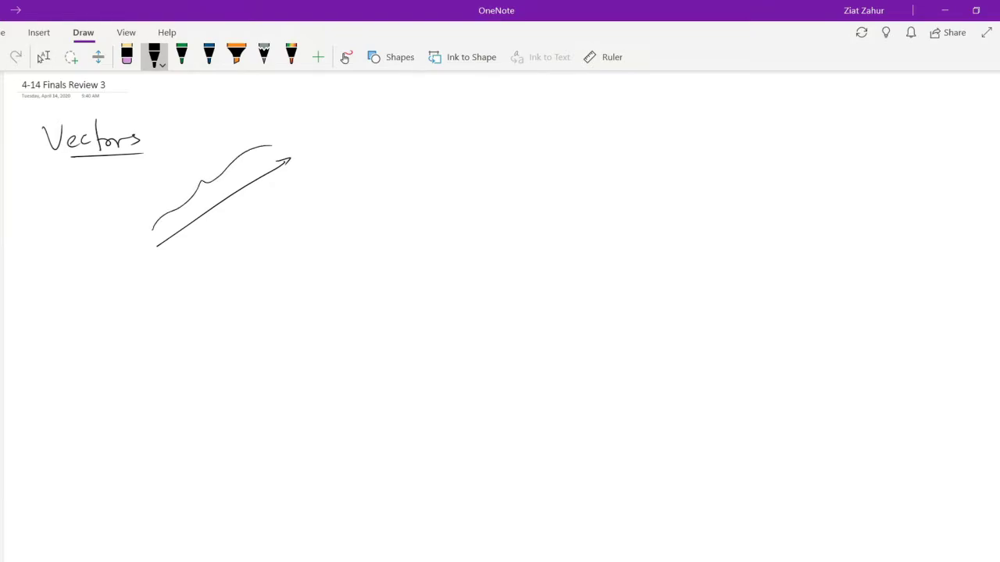
pyautogui.moveTo(178, 168); pyautogui.dragTo(227, 152)
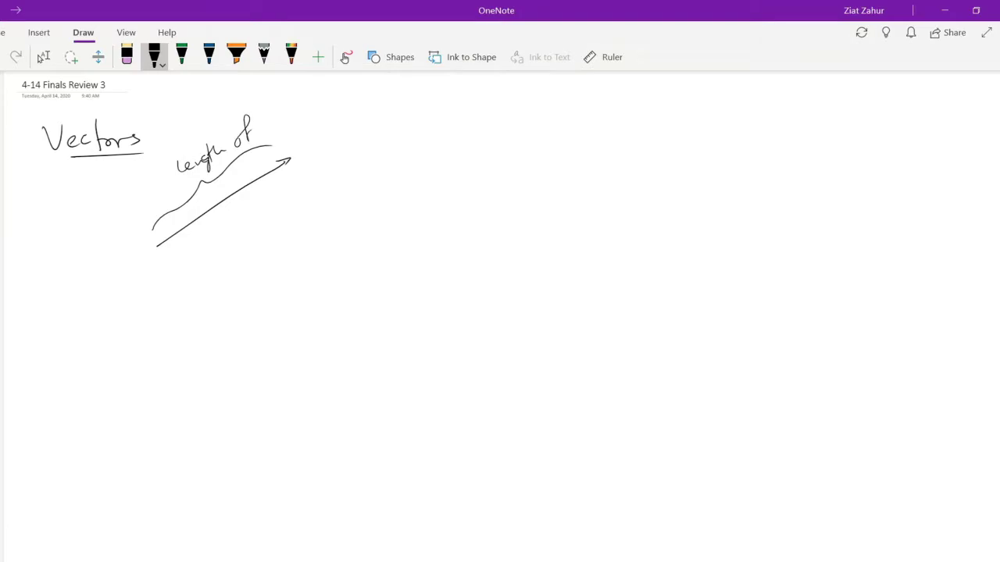
pyautogui.moveTo(257, 118); pyautogui.dragTo(324, 110)
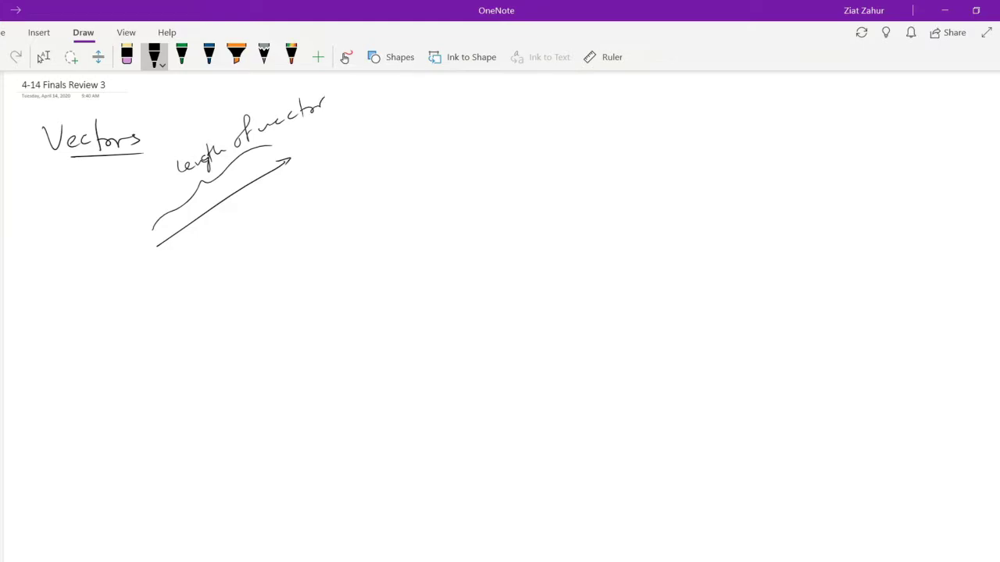
pyautogui.moveTo(336, 98); pyautogui.dragTo(381, 90)
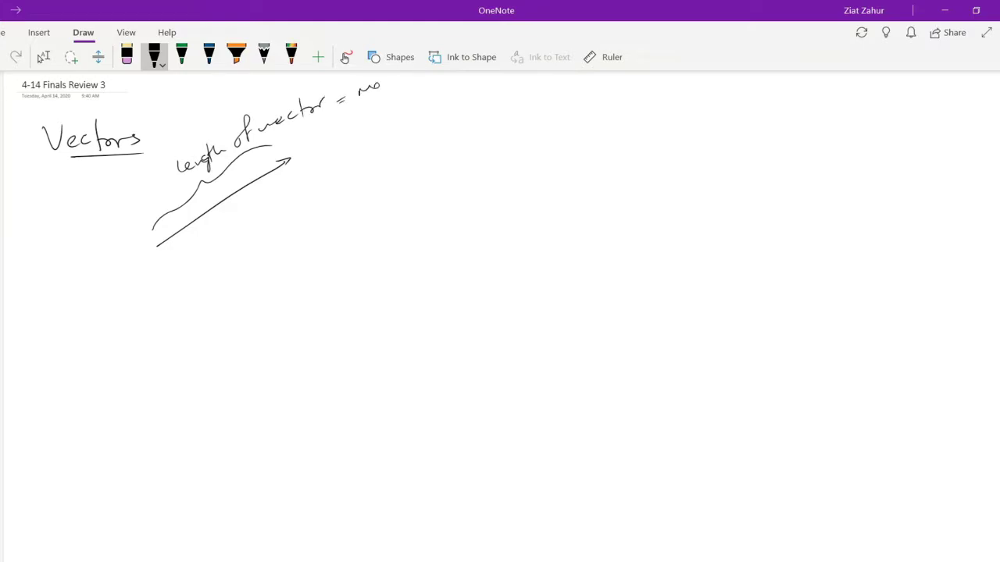
pyautogui.moveTo(360, 89); pyautogui.dragTo(403, 102)
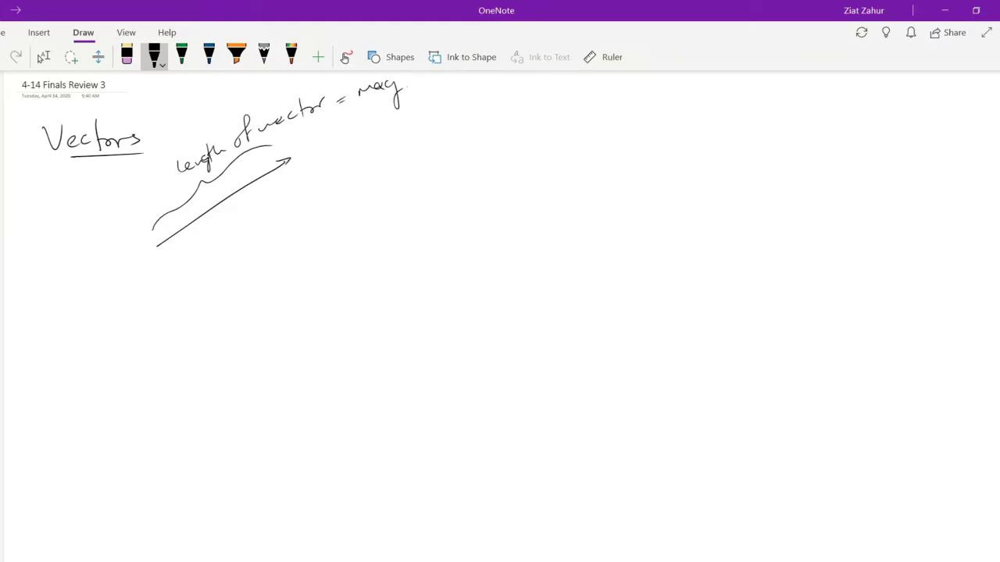
pyautogui.moveTo(203, 222); pyautogui.dragTo(296, 246)
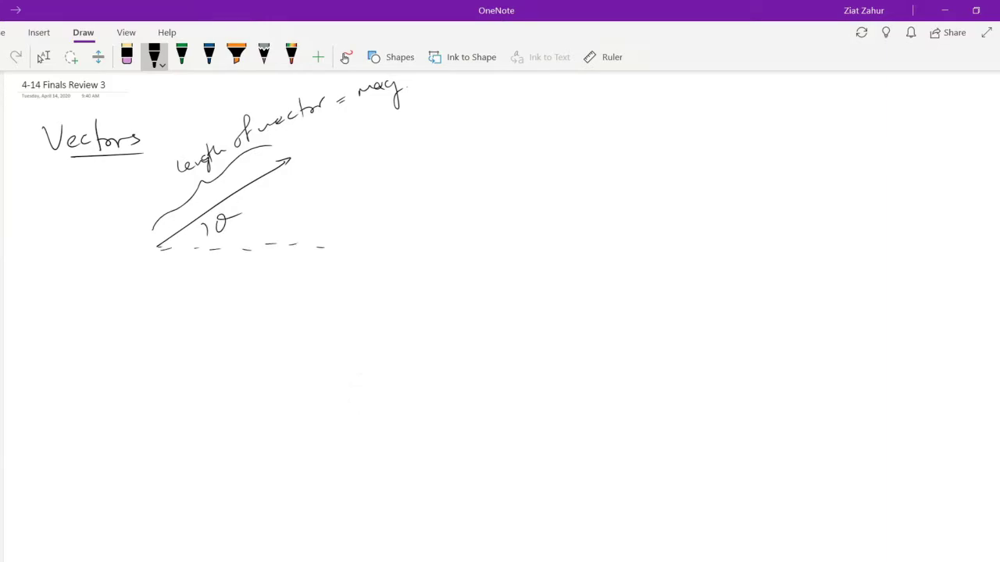
pyautogui.moveTo(301, 160); pyautogui.dragTo(301, 192)
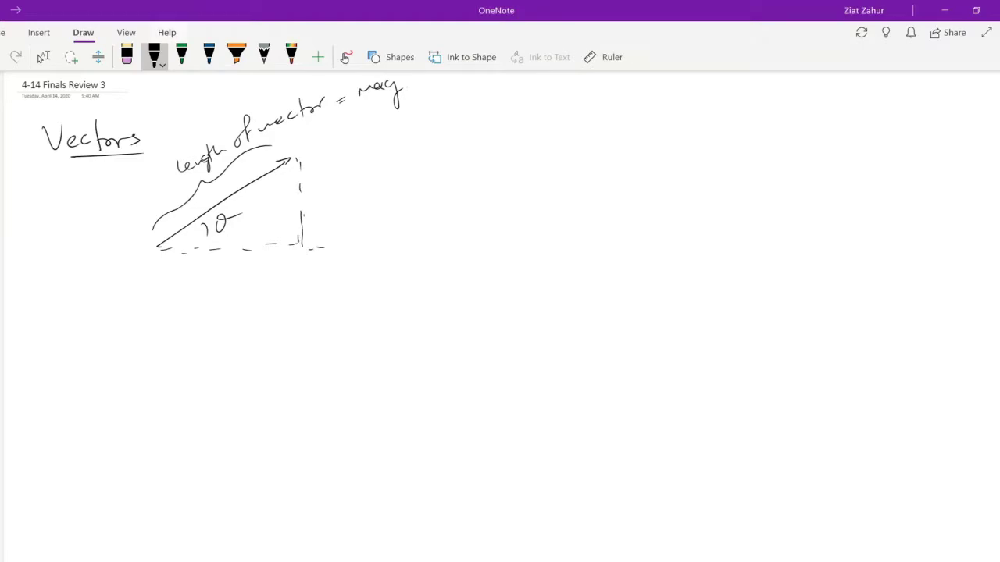
# Label A cos θ and A sin θ in green, then draw new black axes
pyautogui.click(181, 57)
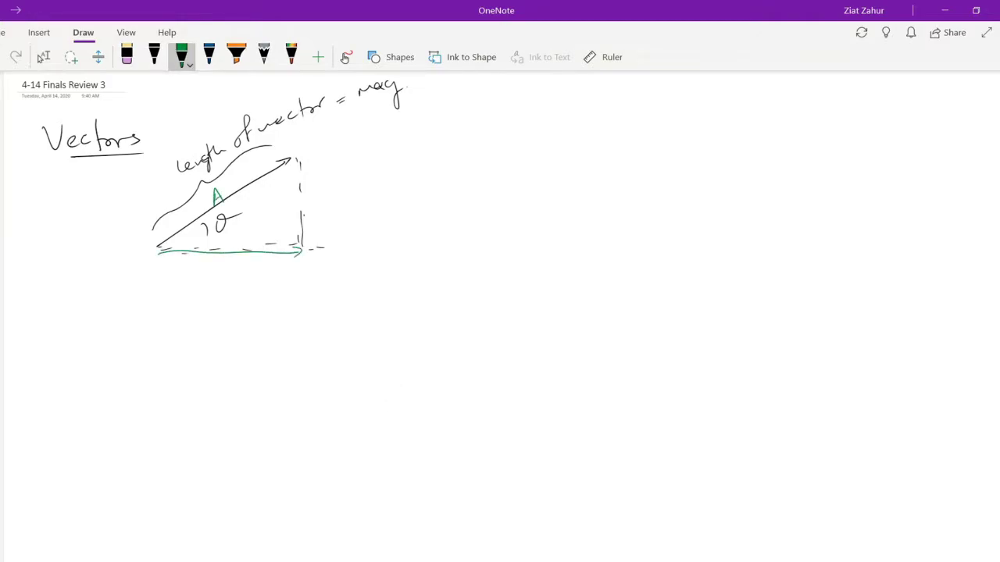
pyautogui.moveTo(199, 265); pyautogui.dragTo(262, 273)
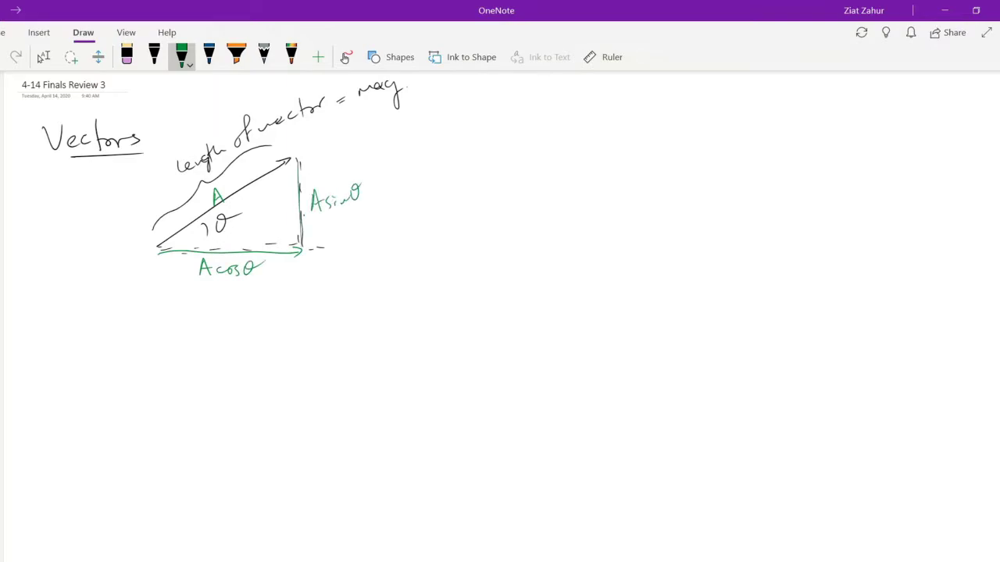
pyautogui.click(154, 57)
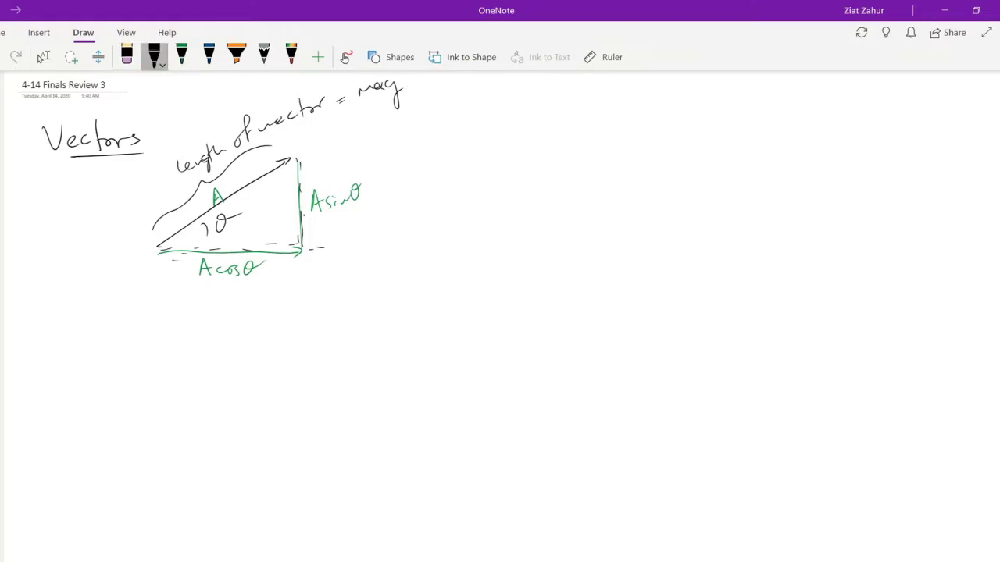
pyautogui.moveTo(570, 144); pyautogui.dragTo(570, 379)
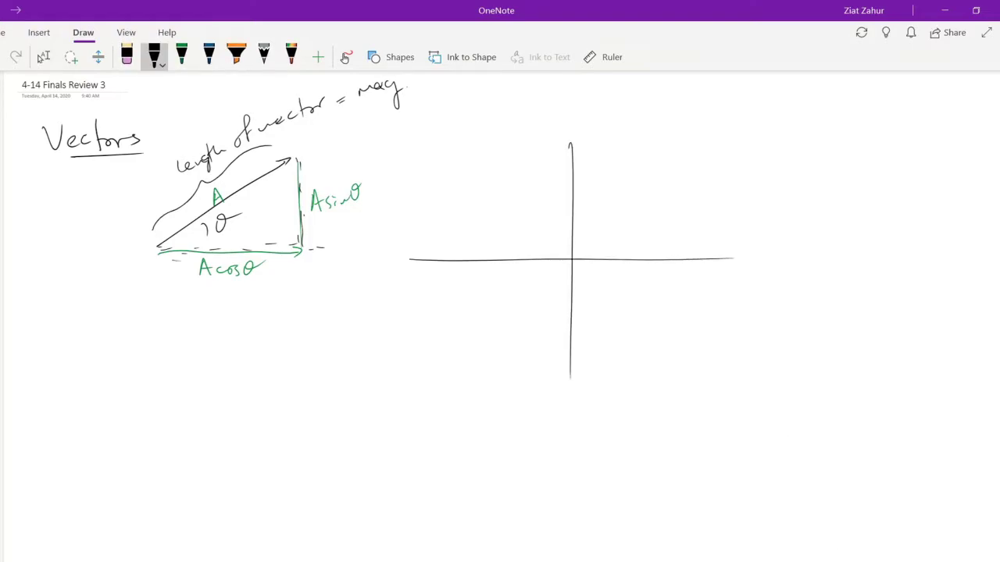
# Draw vector B into the lower-left quadrant and mark its angle ψ
pyautogui.moveTo(571, 259); pyautogui.dragTo(525, 340)
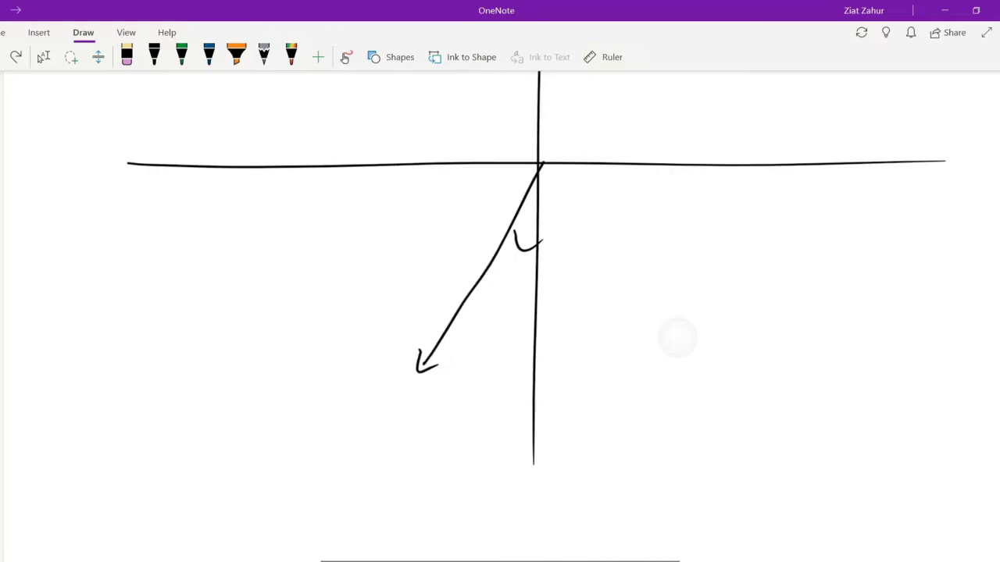
pyautogui.click(154, 56)
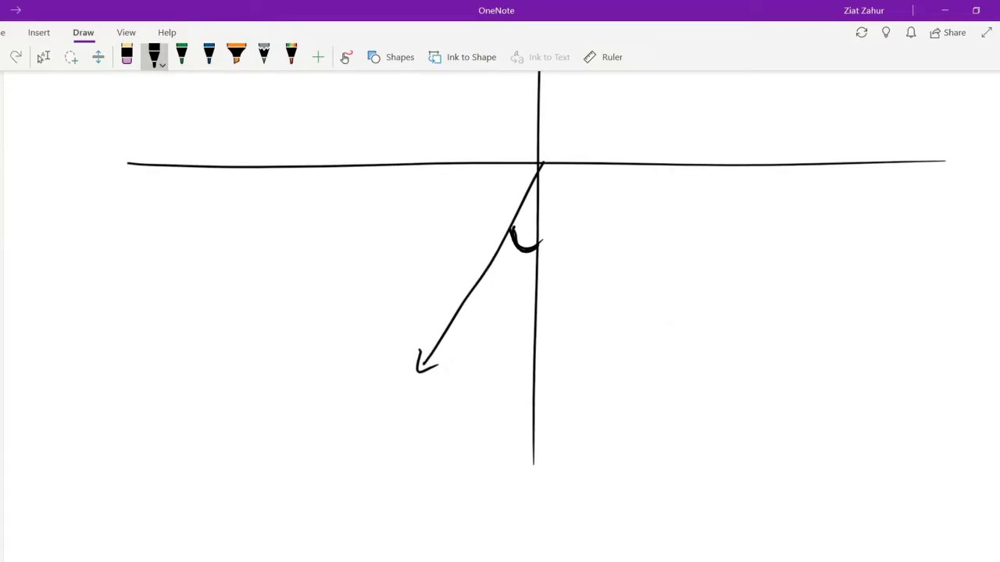
pyautogui.moveTo(496, 282); pyautogui.dragTo(516, 293)
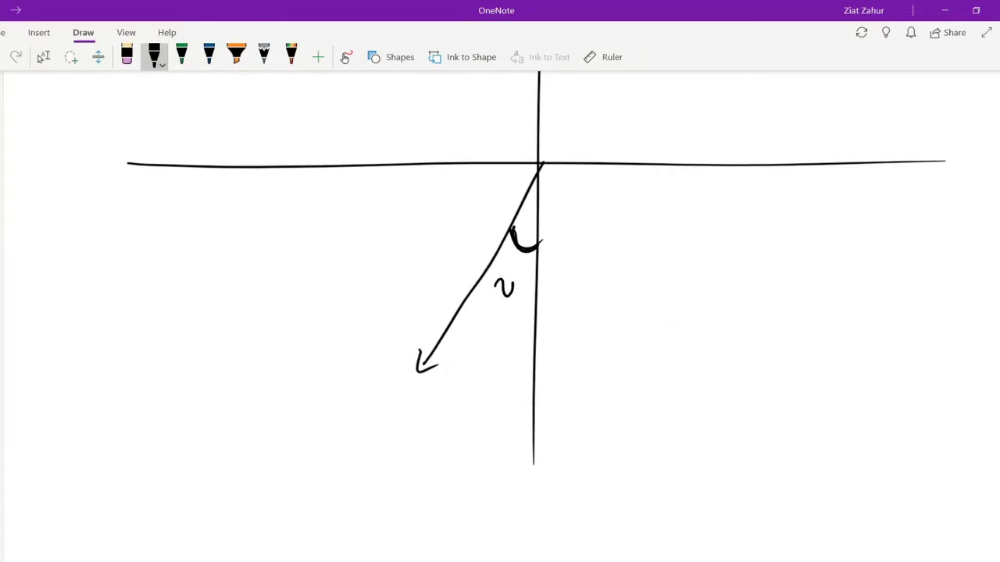
pyautogui.moveTo(508, 281); pyautogui.dragTo(507, 308)
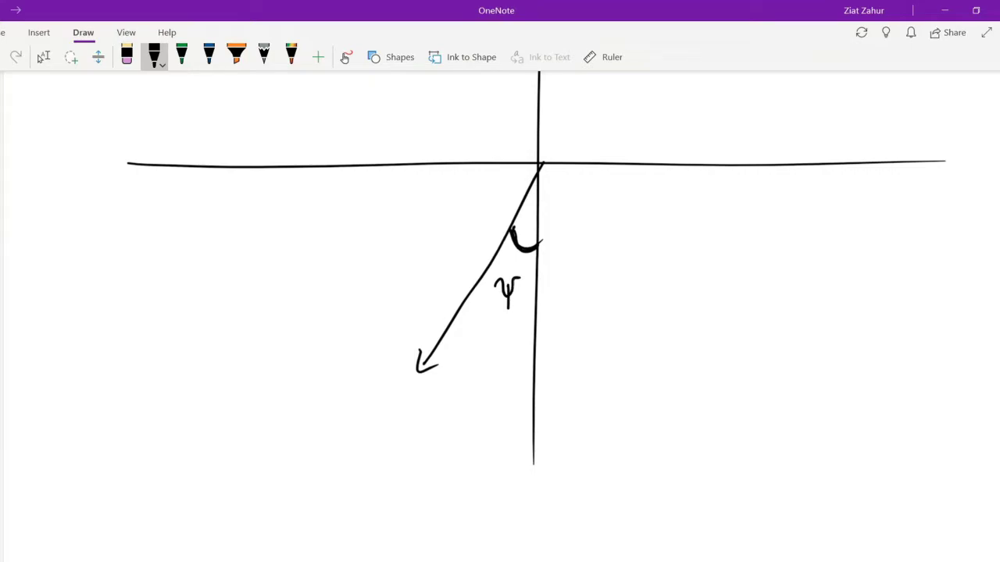
pyautogui.moveTo(471, 257); pyautogui.dragTo(465, 273)
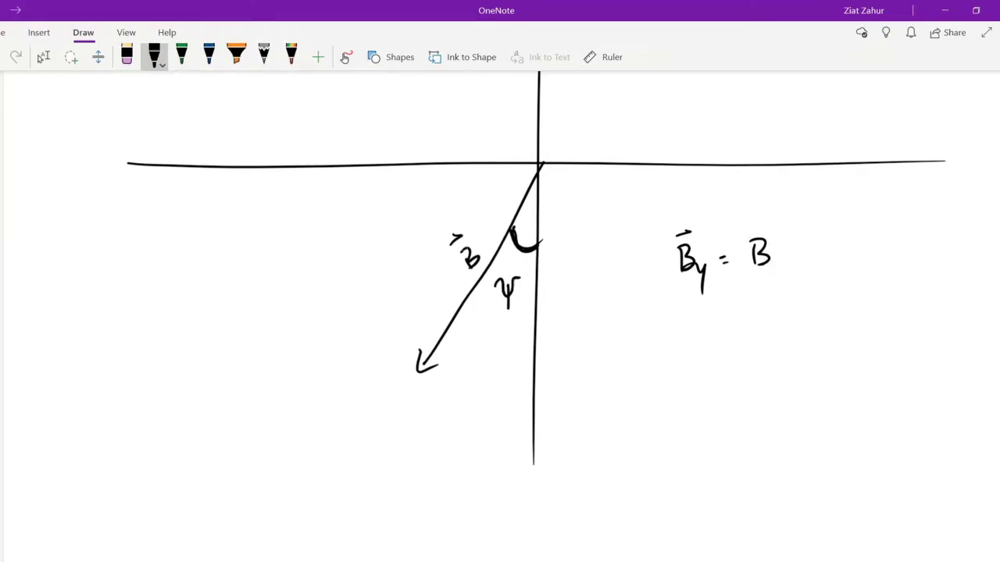
# Write By = −B cos ψ, trace the green vertical component, and write Bx = −B sin ψ in blue
pyautogui.moveTo(781, 250); pyautogui.dragTo(820, 258)
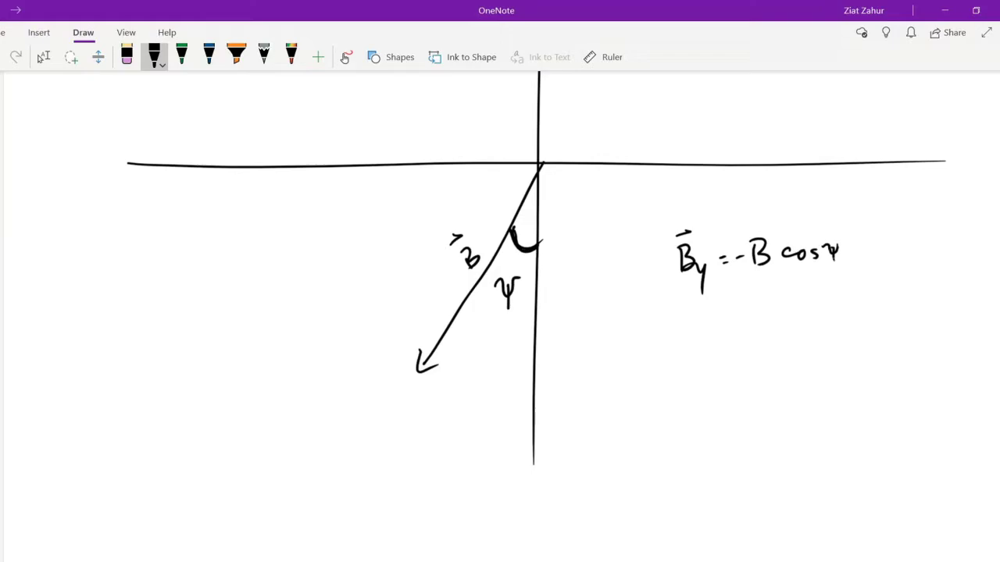
pyautogui.click(181, 56)
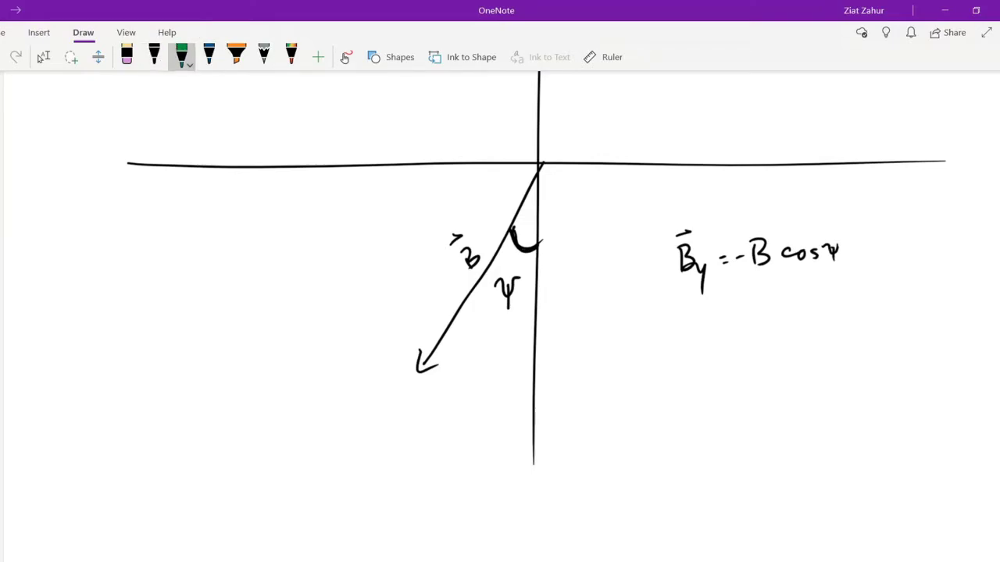
pyautogui.moveTo(538, 168); pyautogui.dragTo(535, 368)
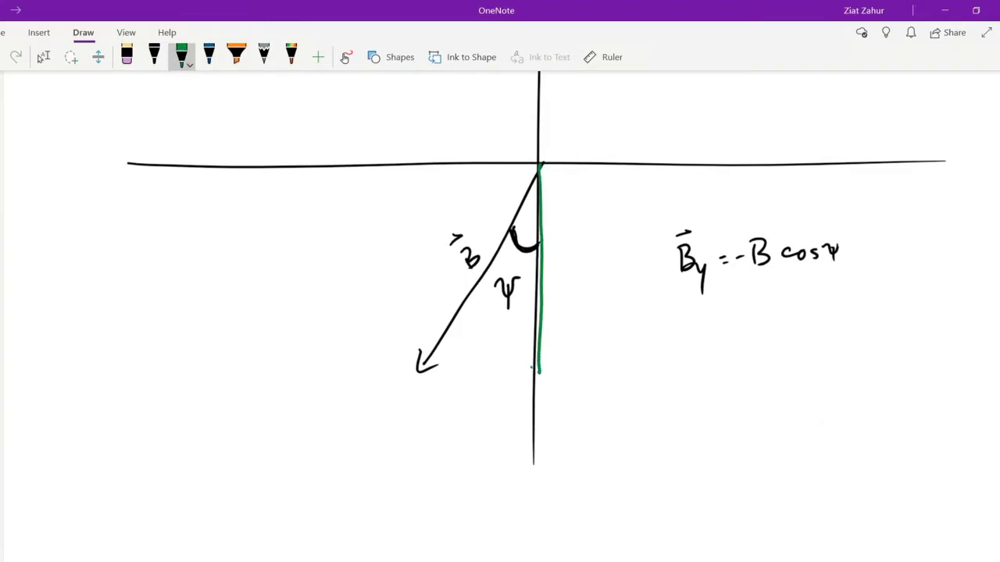
pyautogui.moveTo(537, 355); pyautogui.dragTo(538, 374)
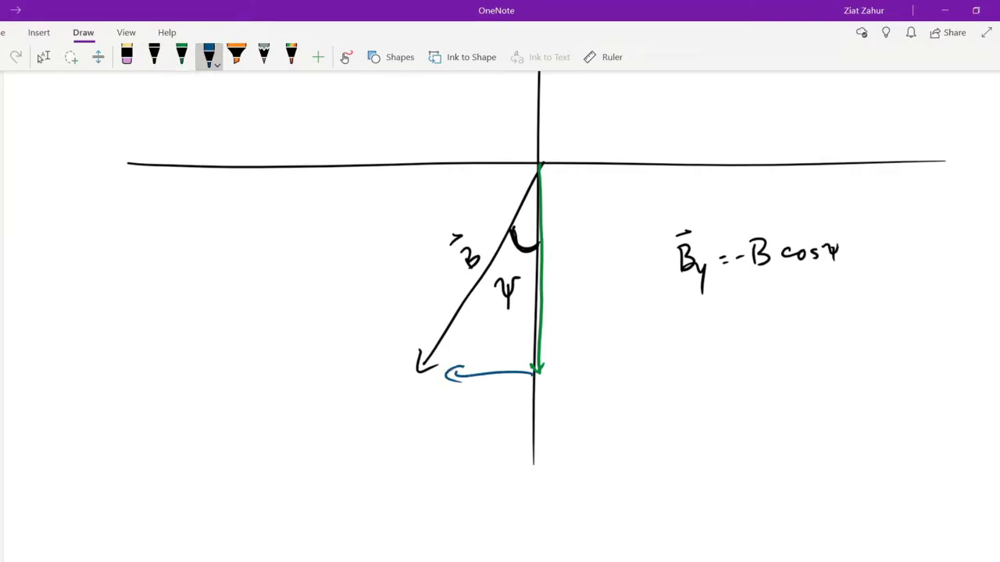
pyautogui.moveTo(680, 329); pyautogui.dragTo(707, 371)
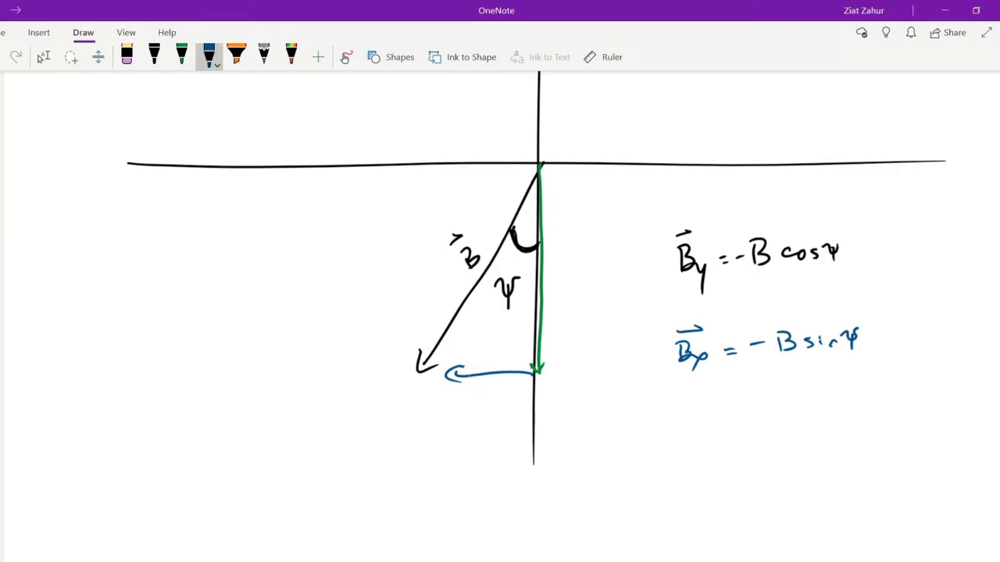
# Draw an orange arc from the +x-axis to B and write θ = (270 − ψ) in pink
pyautogui.scroll(3)
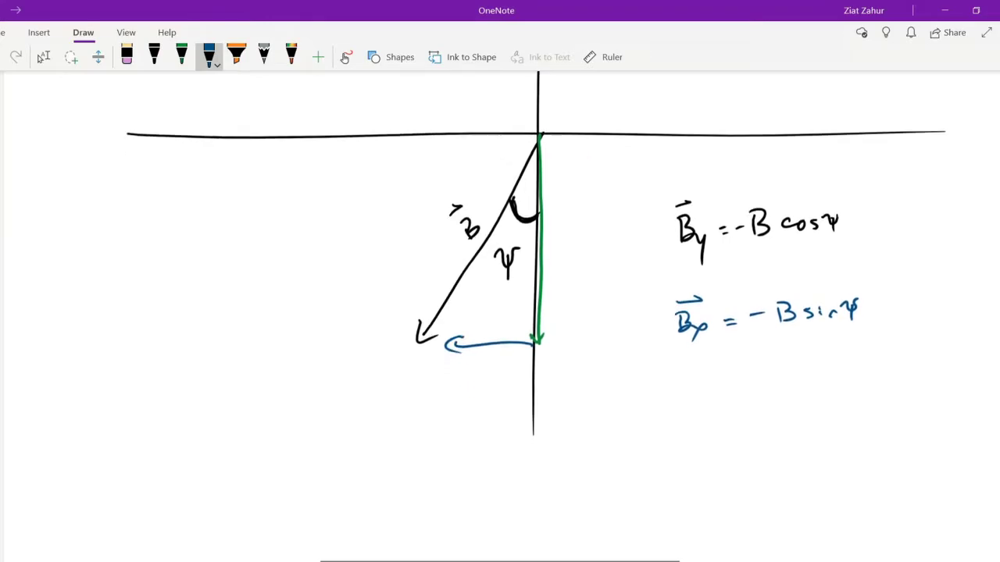
pyautogui.scroll(-3)
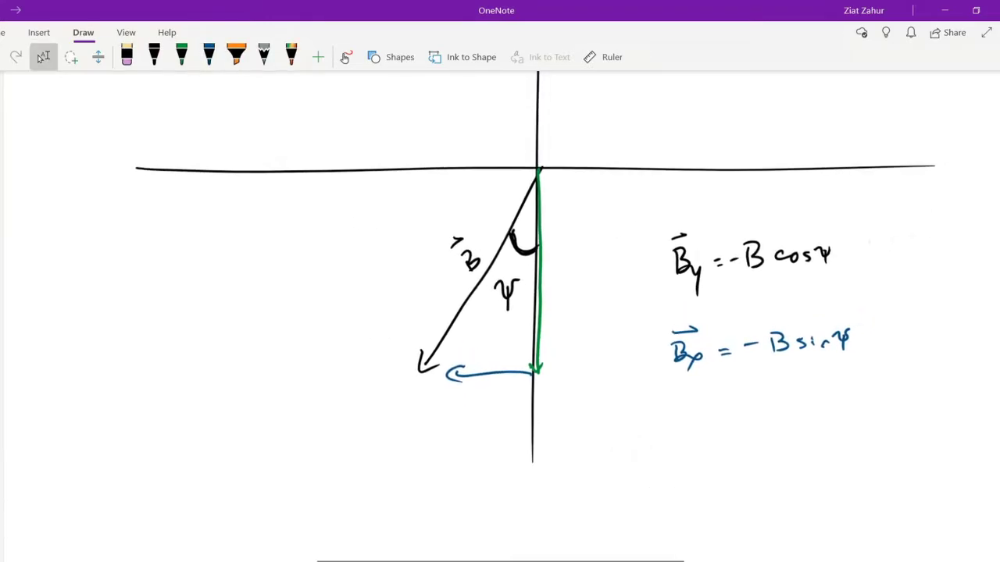
pyautogui.scroll(3)
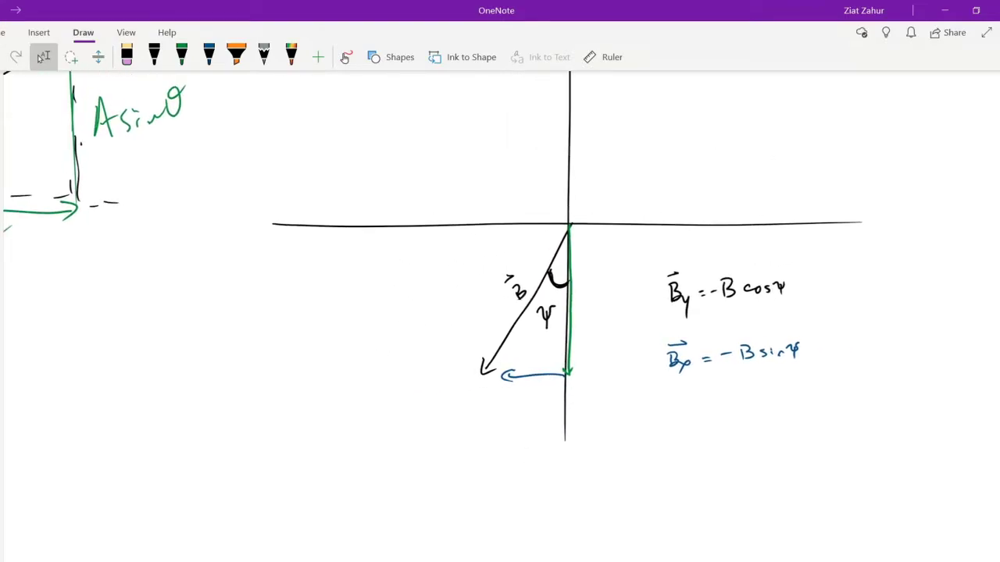
pyautogui.click(209, 55)
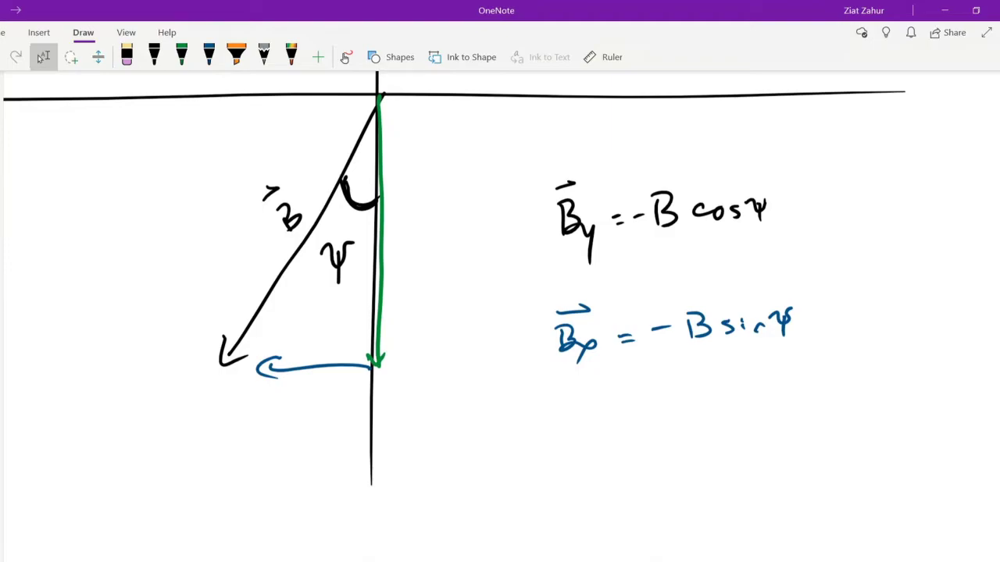
pyautogui.scroll(-3)
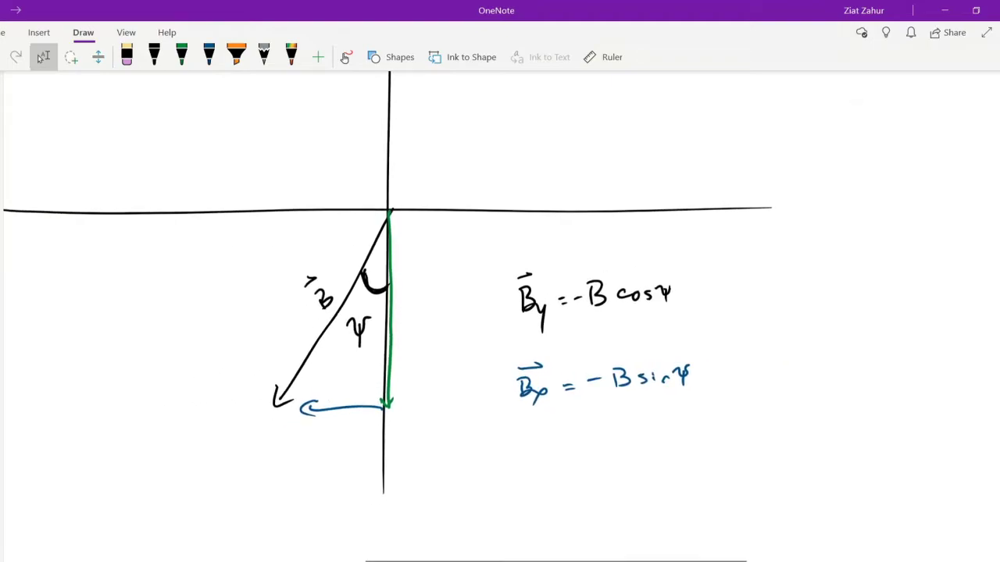
pyautogui.moveTo(438, 125); pyautogui.dragTo(519, 215)
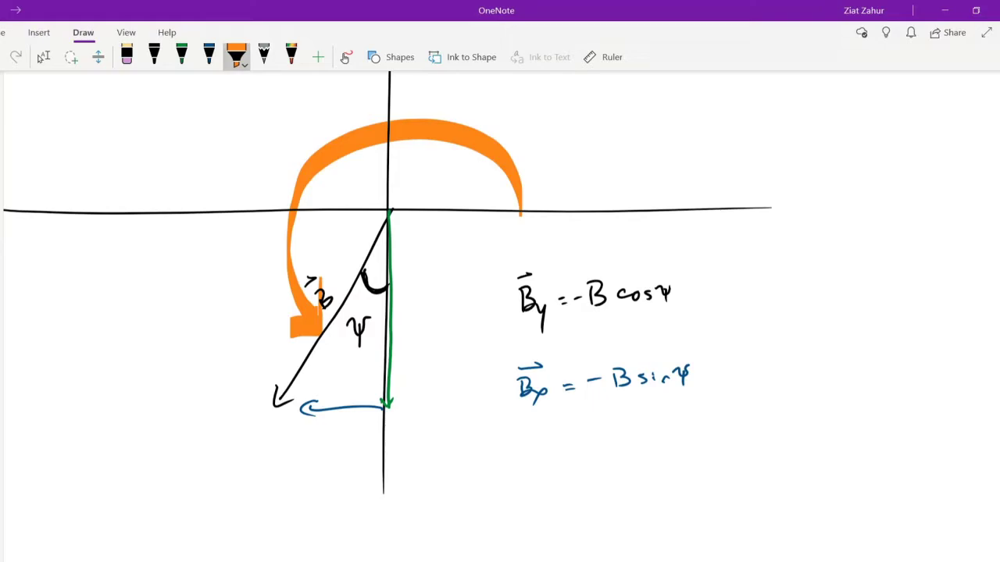
pyautogui.click(236, 56)
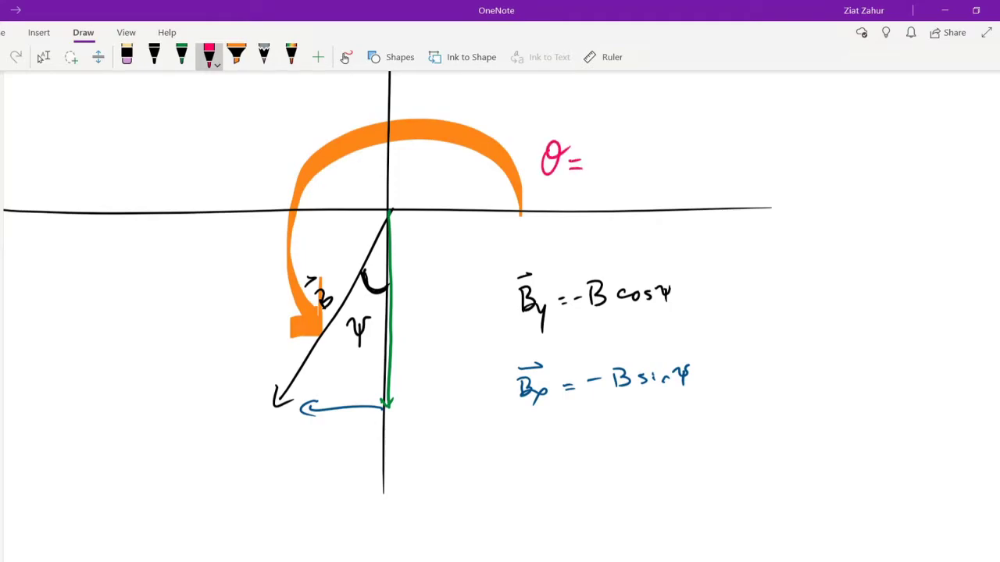
pyautogui.write('270-ψ)')
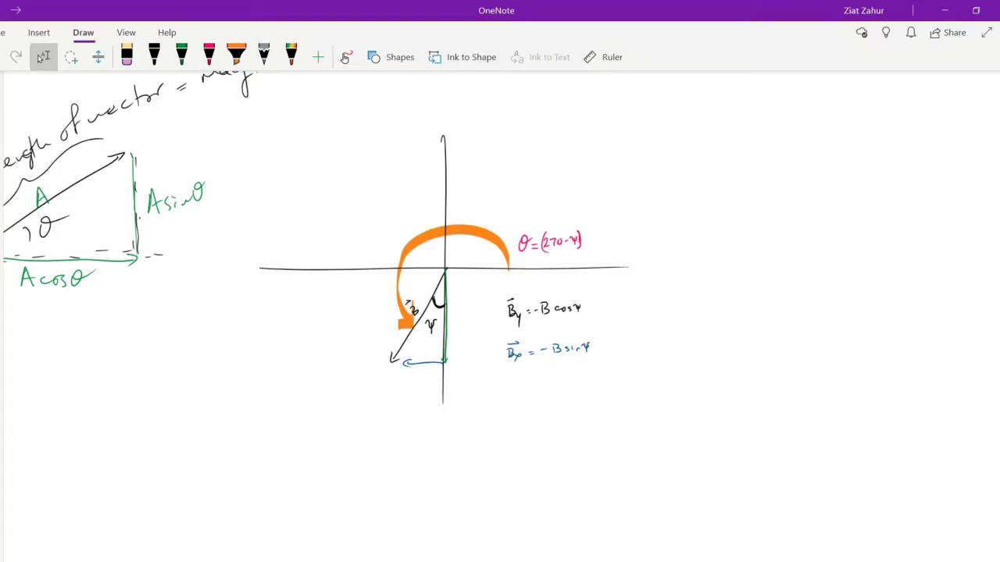
# Write By = B sin(θ), Bx = B cos(θ) and 'θ is CCW from +X-axis' in pink
pyautogui.click(208, 56)
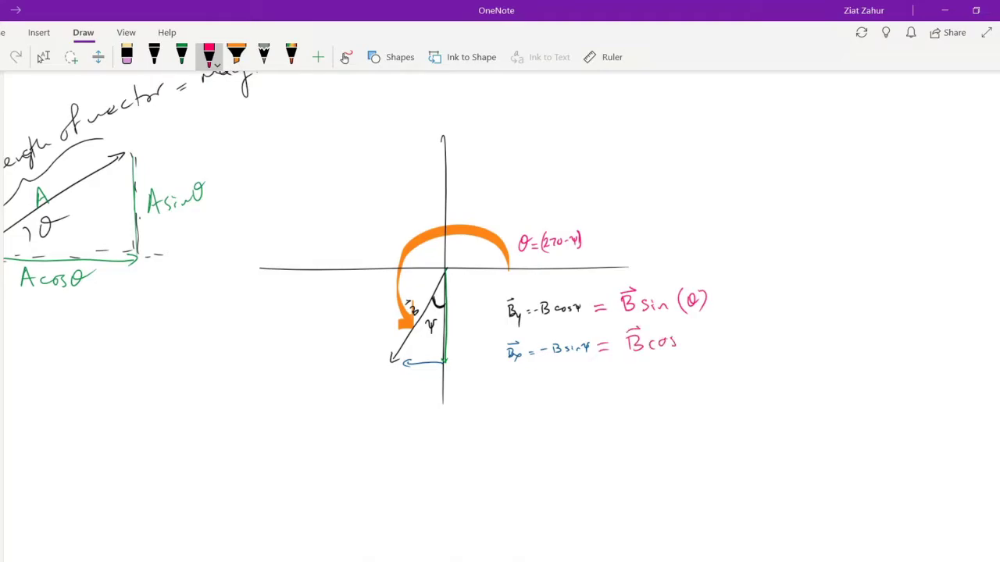
pyautogui.write('(θ)')
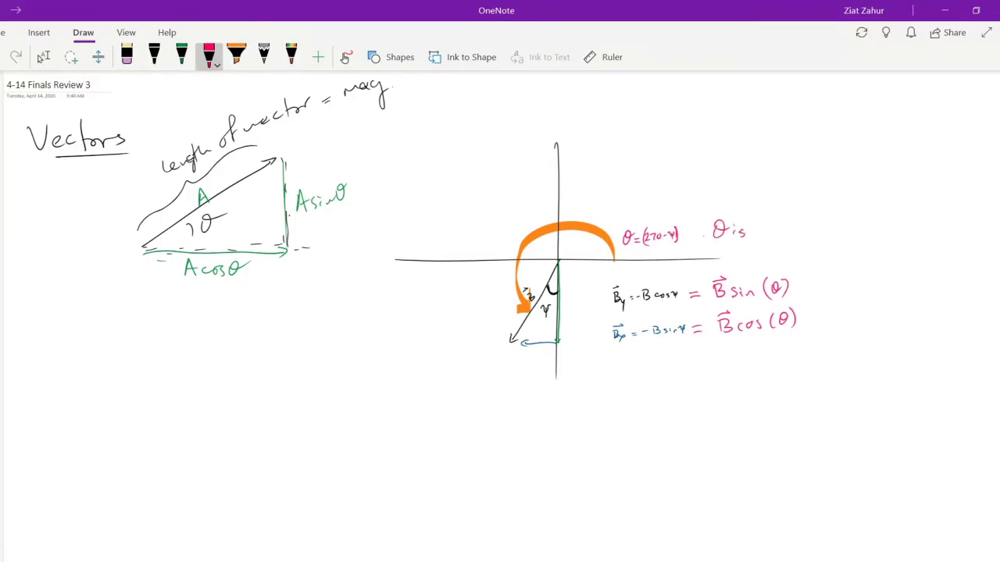
pyautogui.write('CCW from')
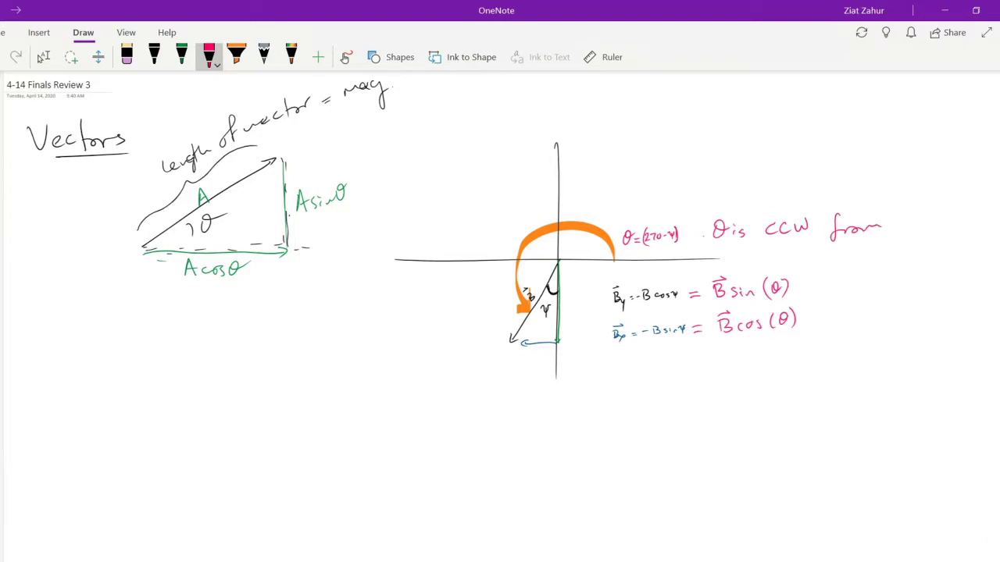
pyautogui.moveTo(898, 226); pyautogui.dragTo(938, 235)
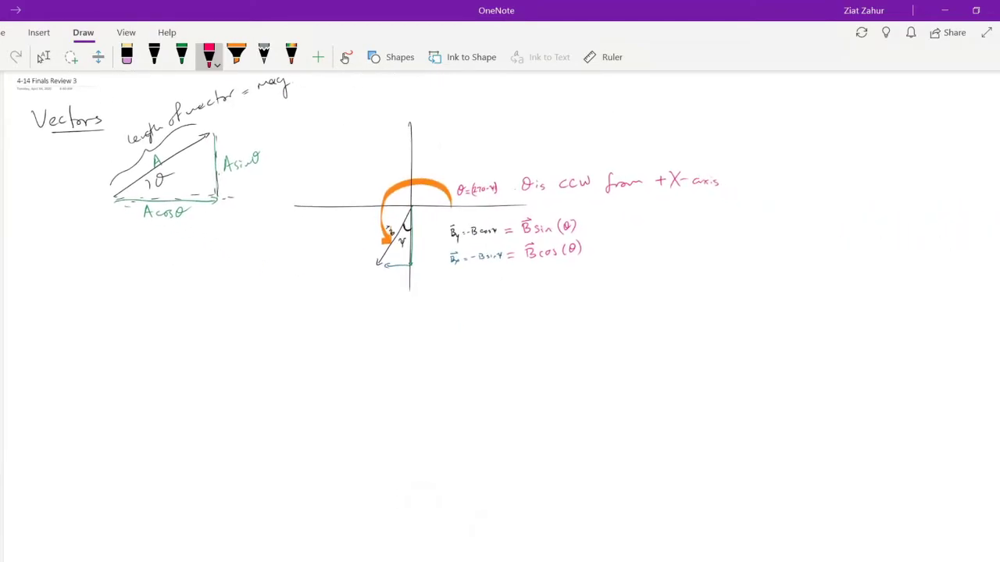
# Write '−A =' in black, sketch axes with a down-left arrow, and annotate 'U-turn'
pyautogui.click(153, 56)
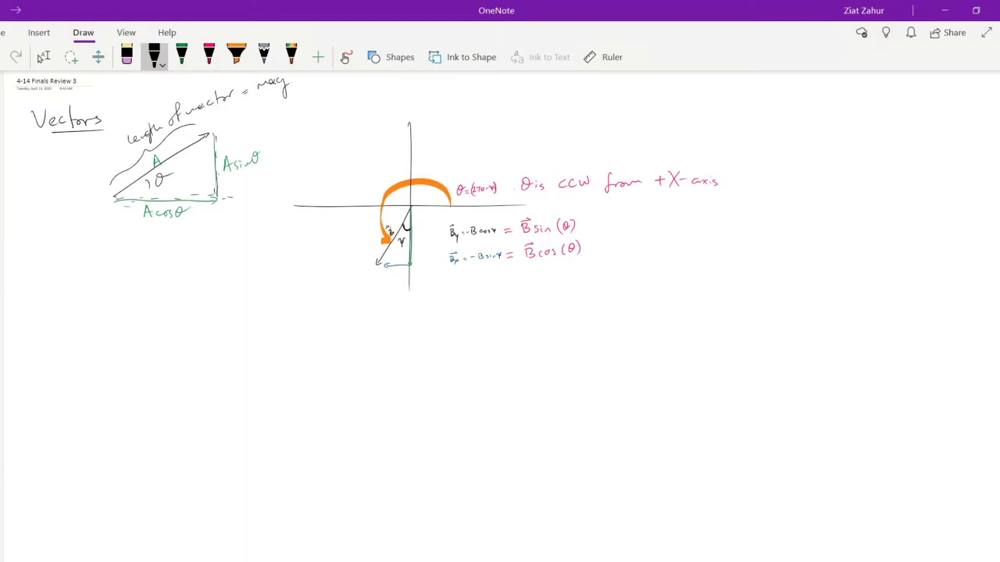
pyautogui.moveTo(129, 361); pyautogui.dragTo(168, 355)
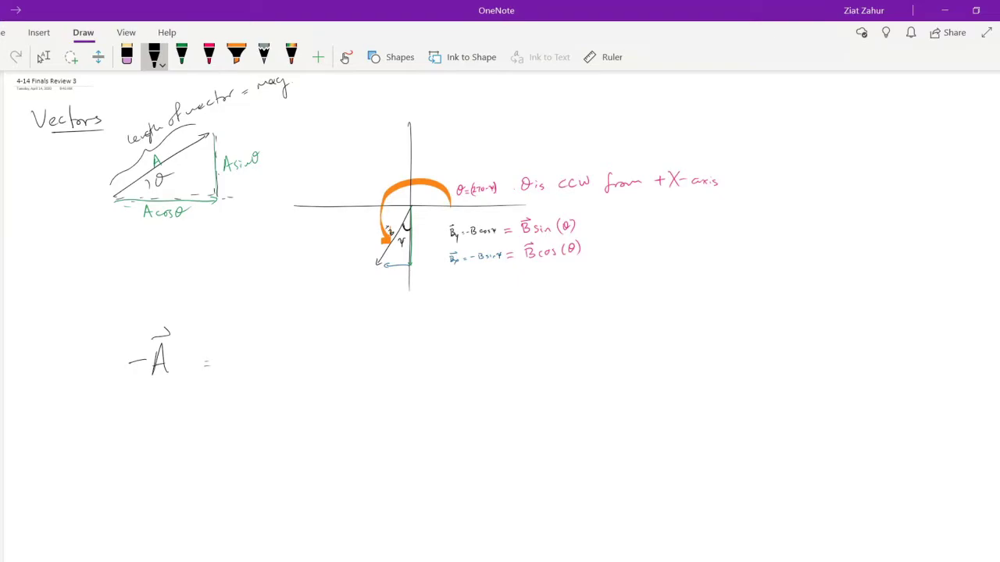
pyautogui.moveTo(329, 311); pyautogui.dragTo(332, 486)
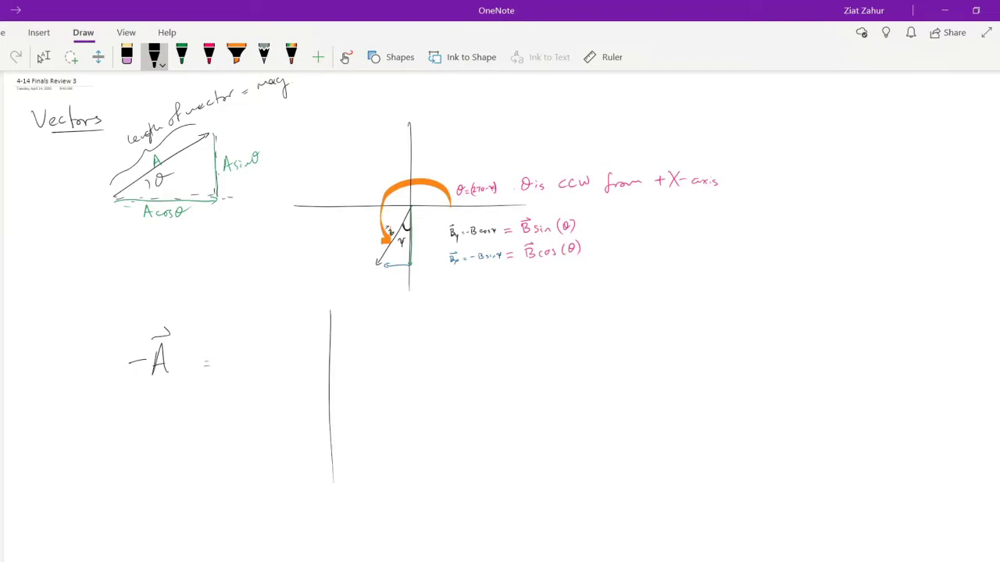
pyautogui.moveTo(211, 409); pyautogui.dragTo(445, 399)
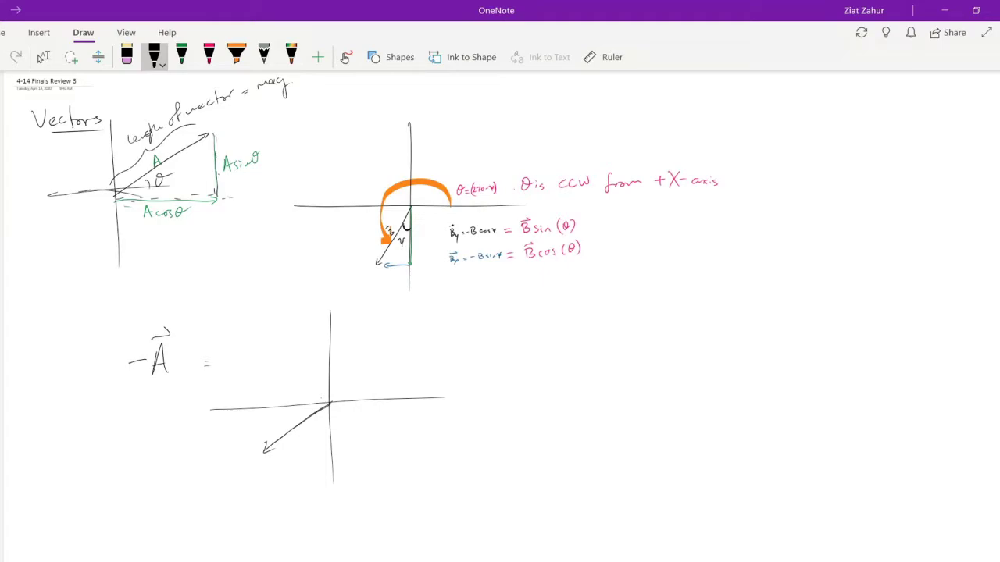
pyautogui.moveTo(137, 434); pyautogui.dragTo(137, 383)
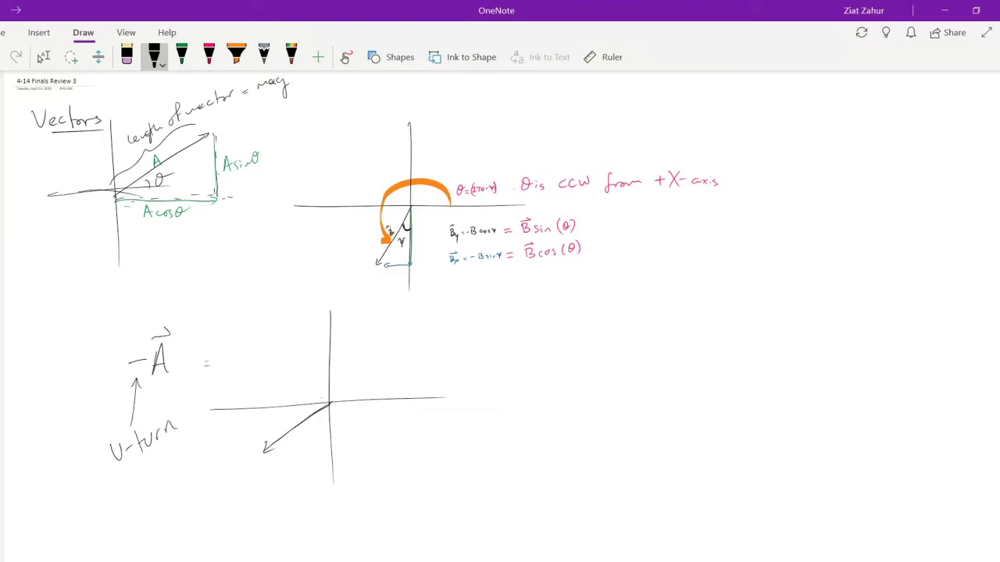
# Mark the angle θ beside the reversed −A arrow
pyautogui.scroll(-3)
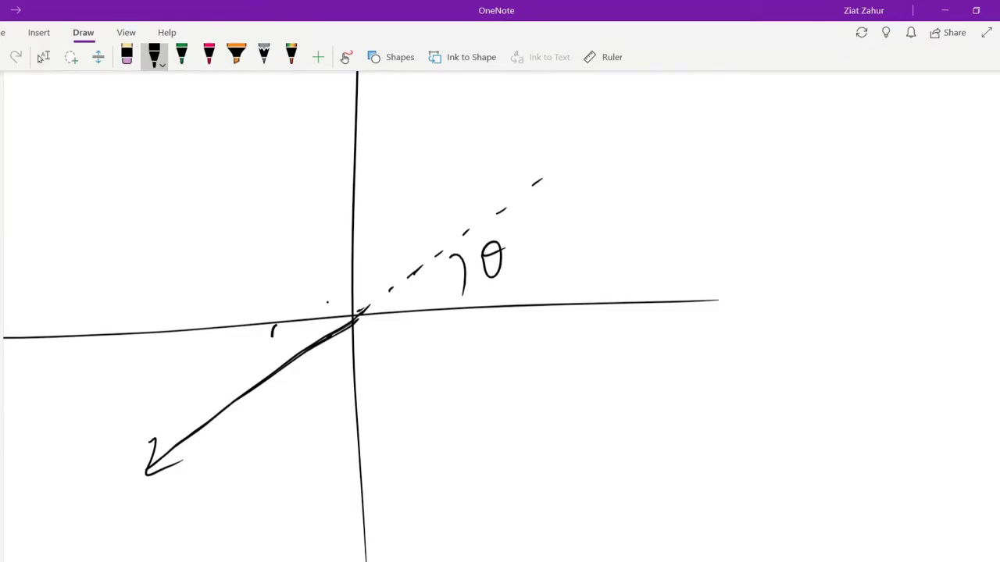
pyautogui.moveTo(246, 359); pyautogui.dragTo(270, 344)
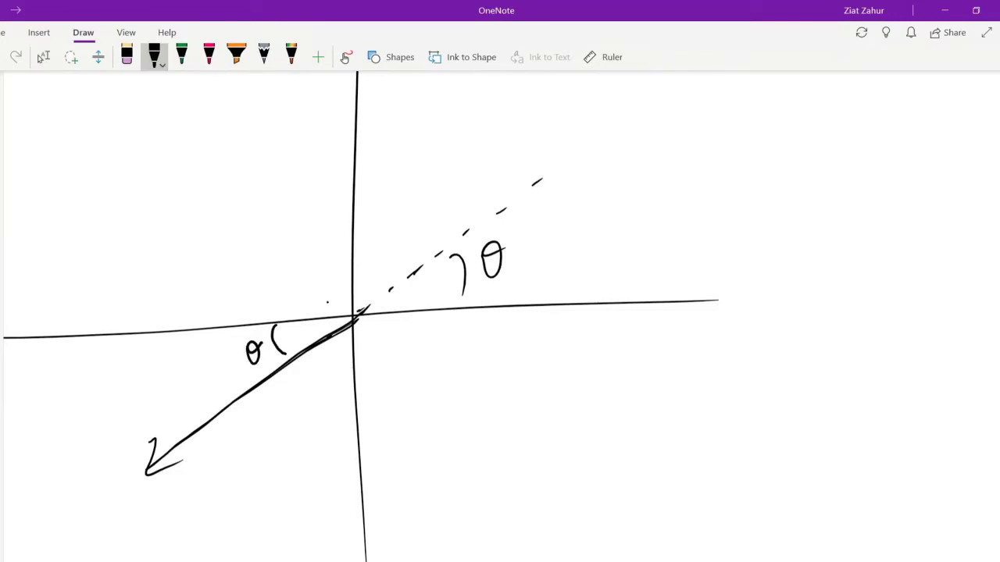
pyautogui.scroll(3)
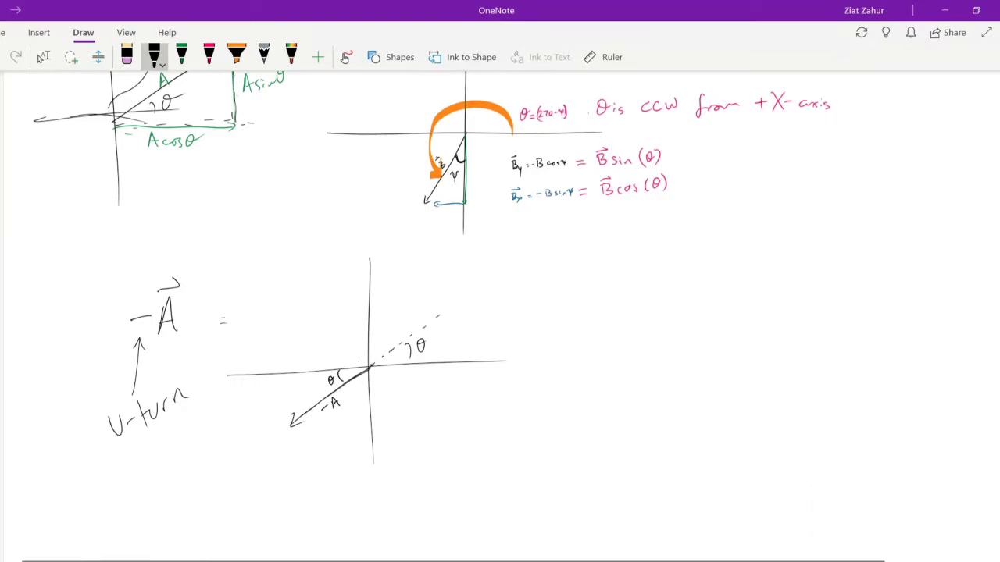
# Draw a second axes pair with an upward reversed arrow, then begin writing 'A + B ='
pyautogui.moveTo(684, 281); pyautogui.dragTo(699, 500)
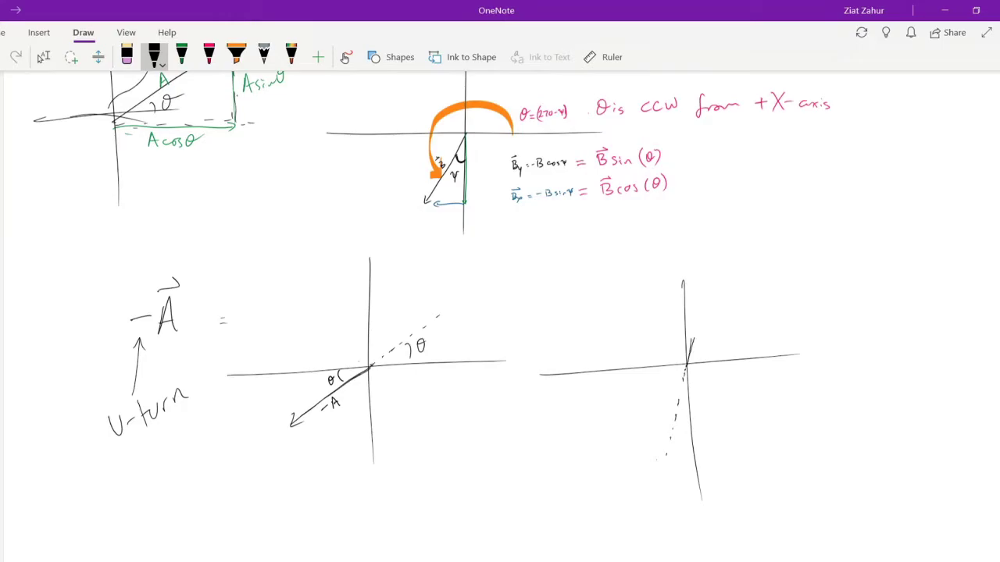
pyautogui.moveTo(687, 360); pyautogui.dragTo(710, 277)
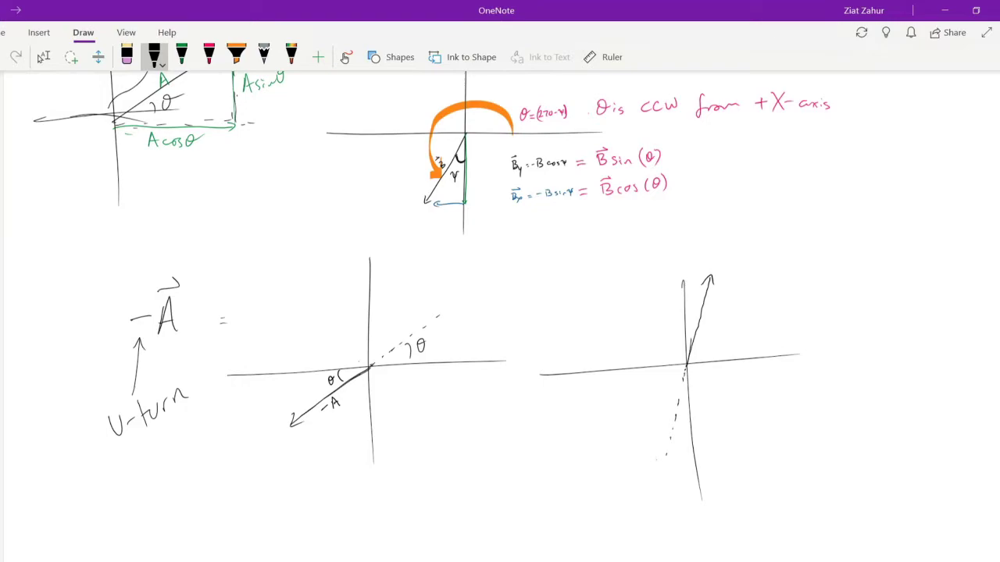
pyautogui.moveTo(676, 383); pyautogui.dragTo(683, 426)
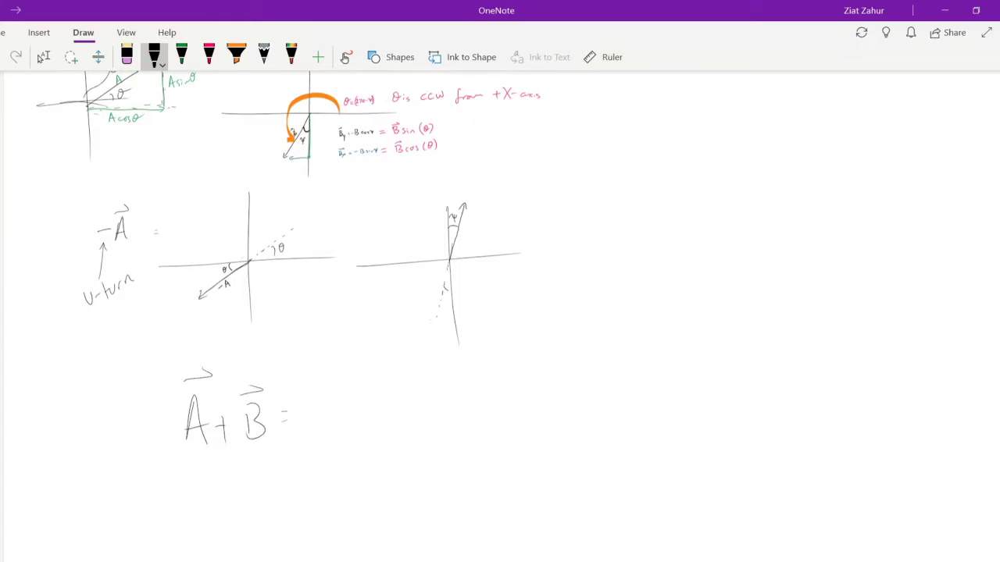
# Draw black vector A from the origin, label it and θ, and add dotted guides at its tip
pyautogui.scroll(-3)
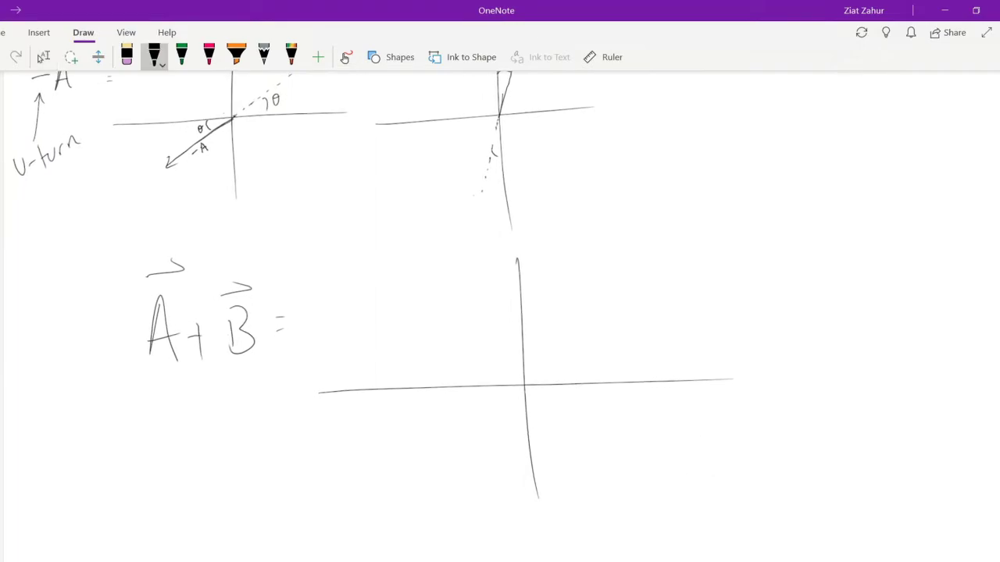
pyautogui.moveTo(525, 383); pyautogui.dragTo(601, 332)
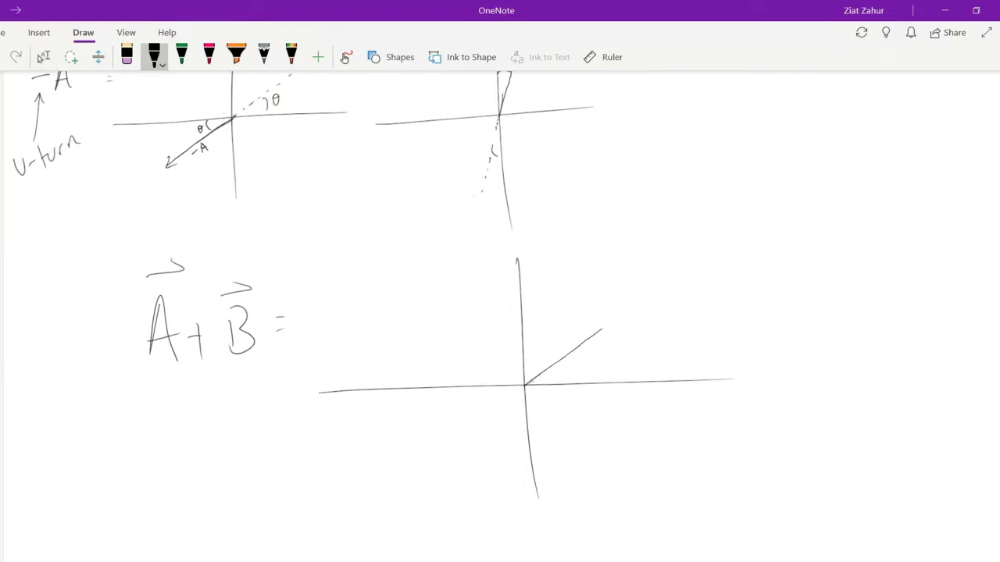
pyautogui.moveTo(531, 383); pyautogui.dragTo(613, 324)
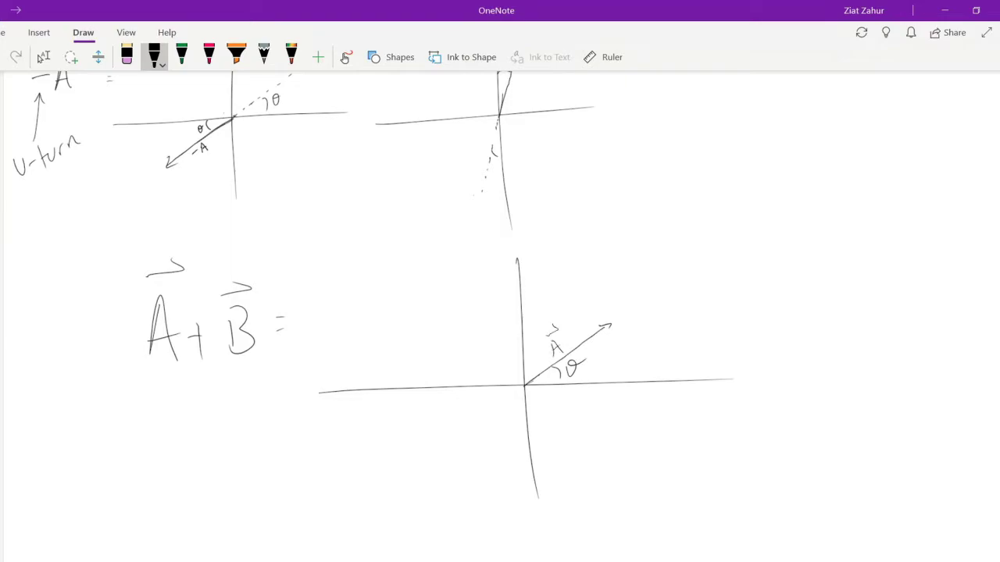
pyautogui.scroll(3)
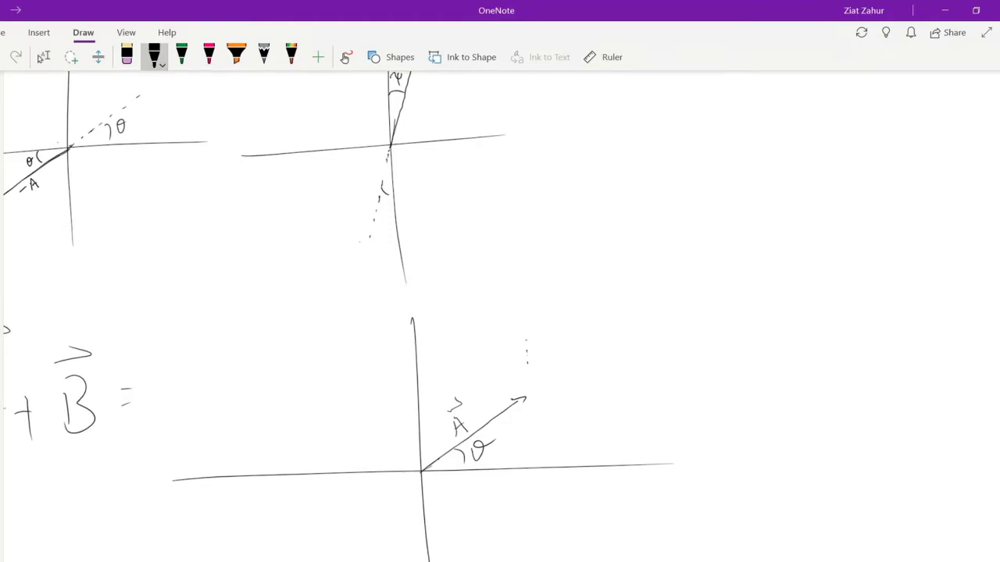
pyautogui.moveTo(527, 348); pyautogui.dragTo(527, 441)
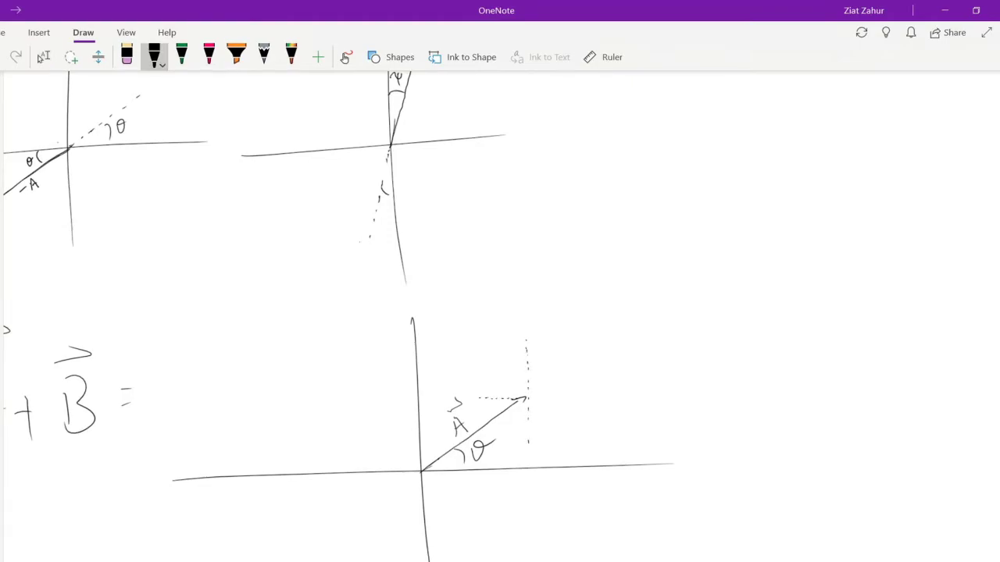
pyautogui.moveTo(527, 399); pyautogui.dragTo(578, 398)
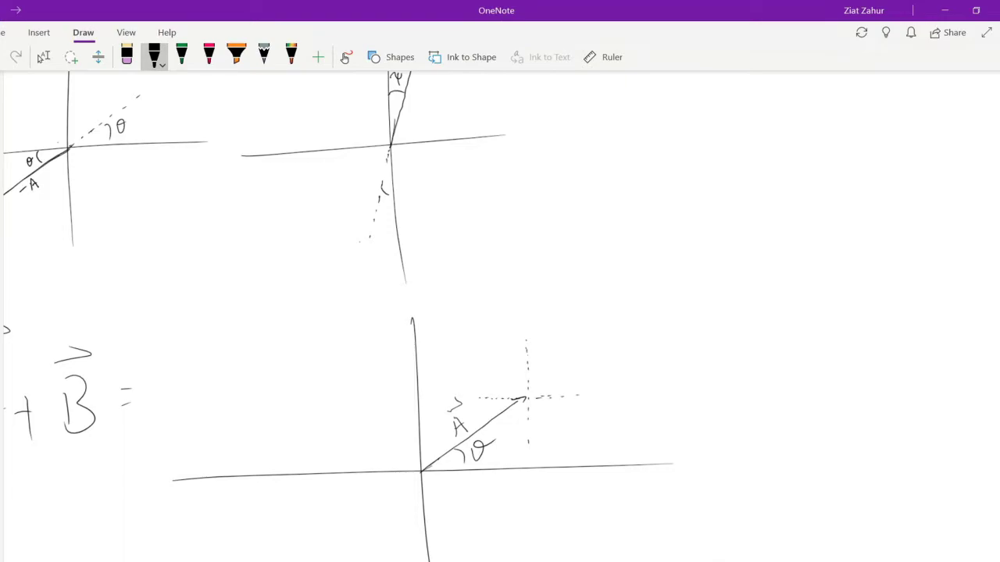
# Draw green vector B starting from A's tip
pyautogui.click(181, 56)
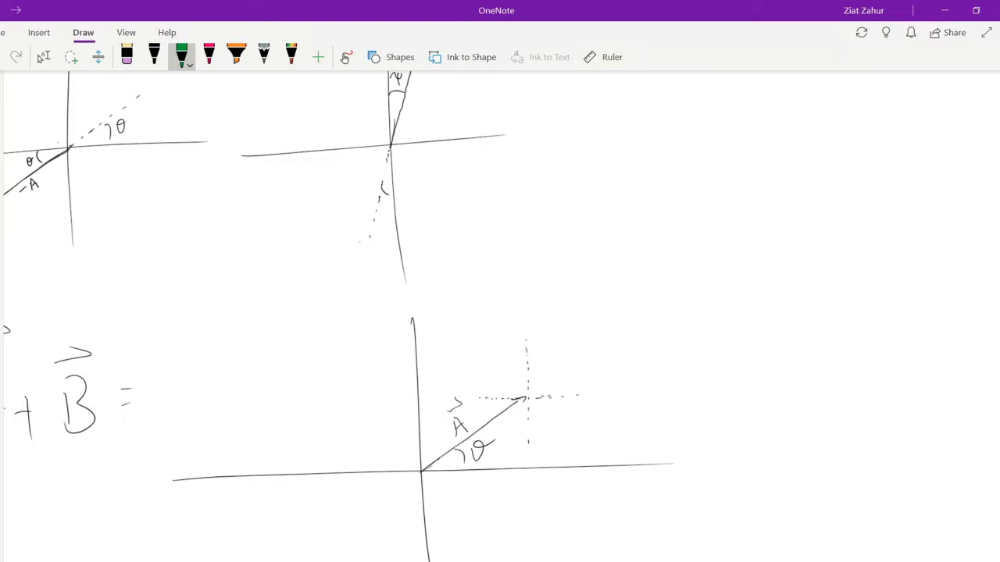
pyautogui.moveTo(523, 402); pyautogui.dragTo(514, 449)
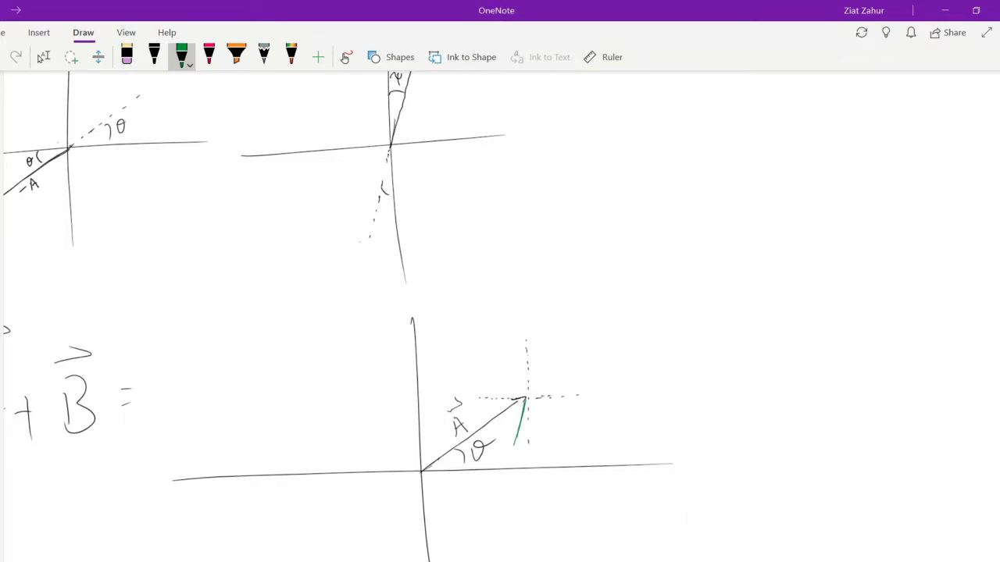
pyautogui.moveTo(523, 402); pyautogui.dragTo(500, 496)
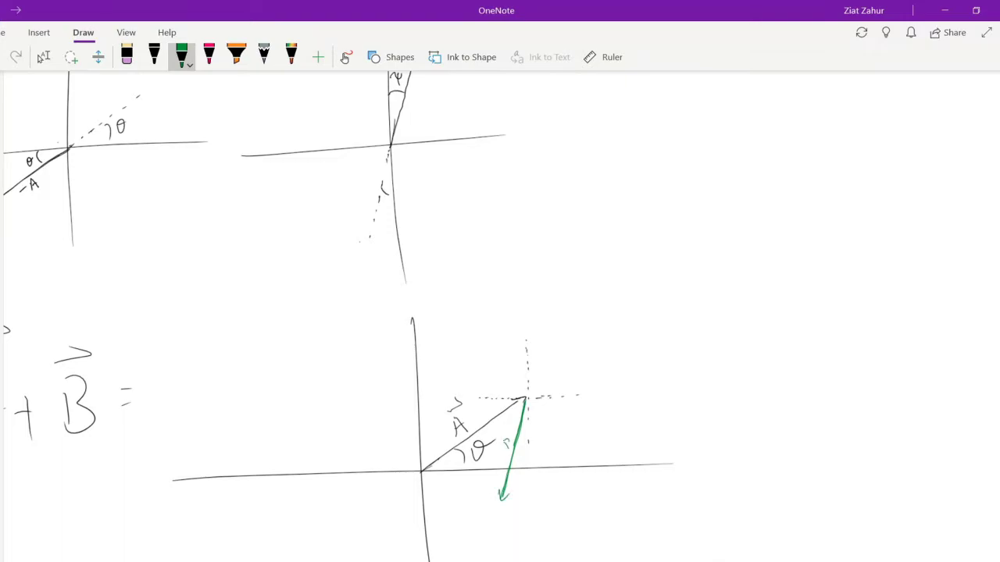
# Draw the pink resultant from the origin and label it A+B
pyautogui.click(209, 56)
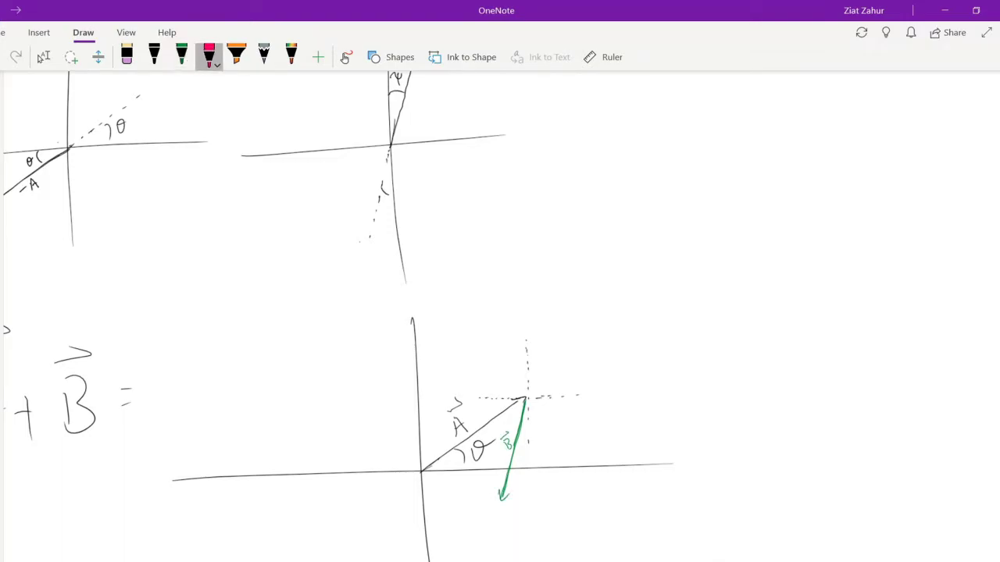
pyautogui.moveTo(425, 476); pyautogui.dragTo(461, 488)
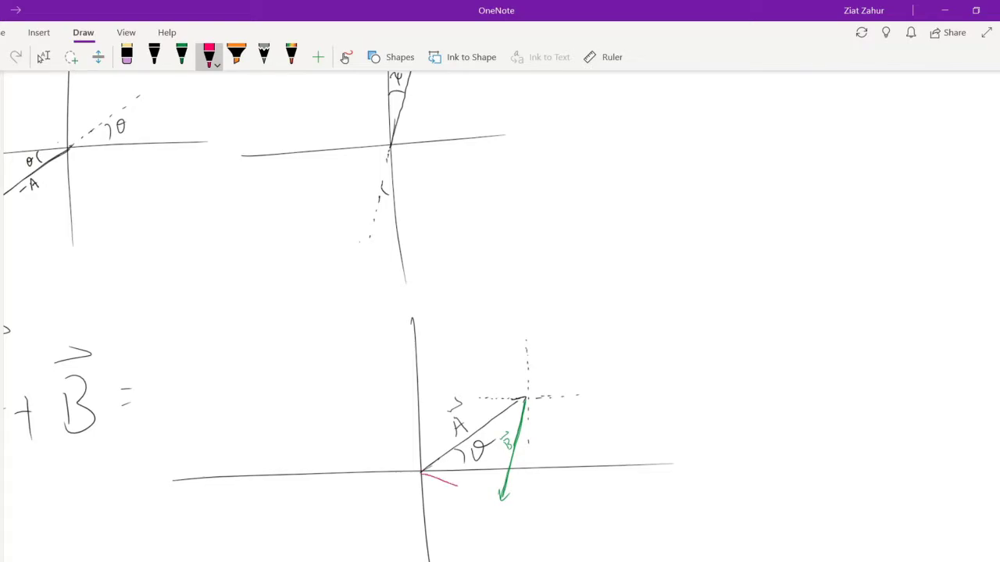
pyautogui.moveTo(424, 476); pyautogui.dragTo(496, 500)
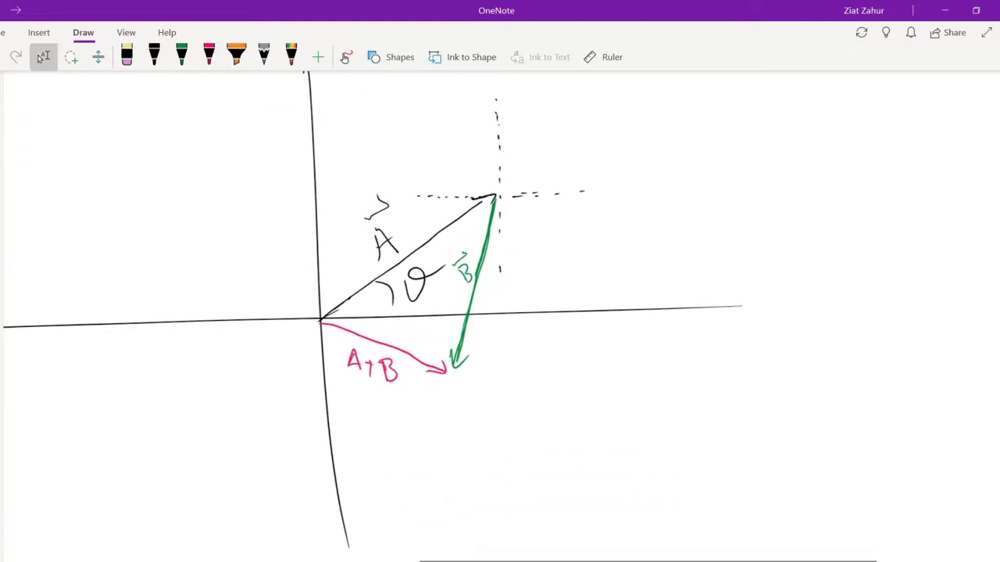
pyautogui.click(209, 56)
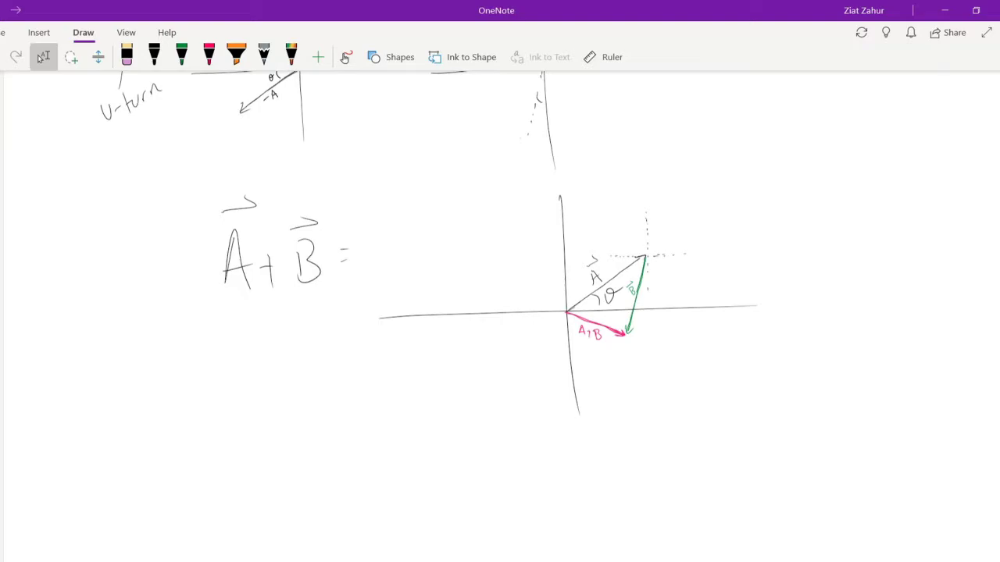
pyautogui.click(167, 32)
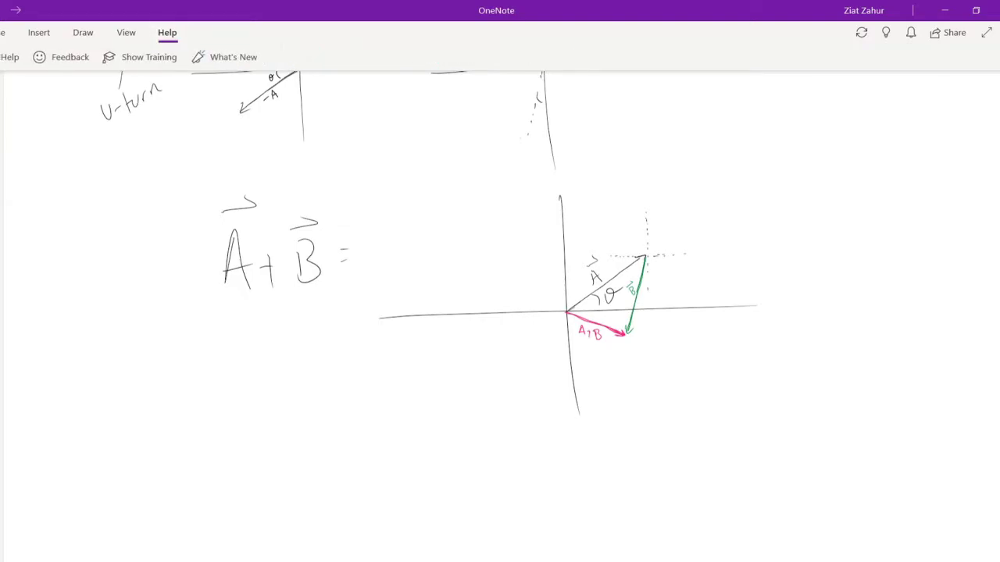
# Return to the black pen and add black strokes to the A − B diagram
pyautogui.click(82, 32)
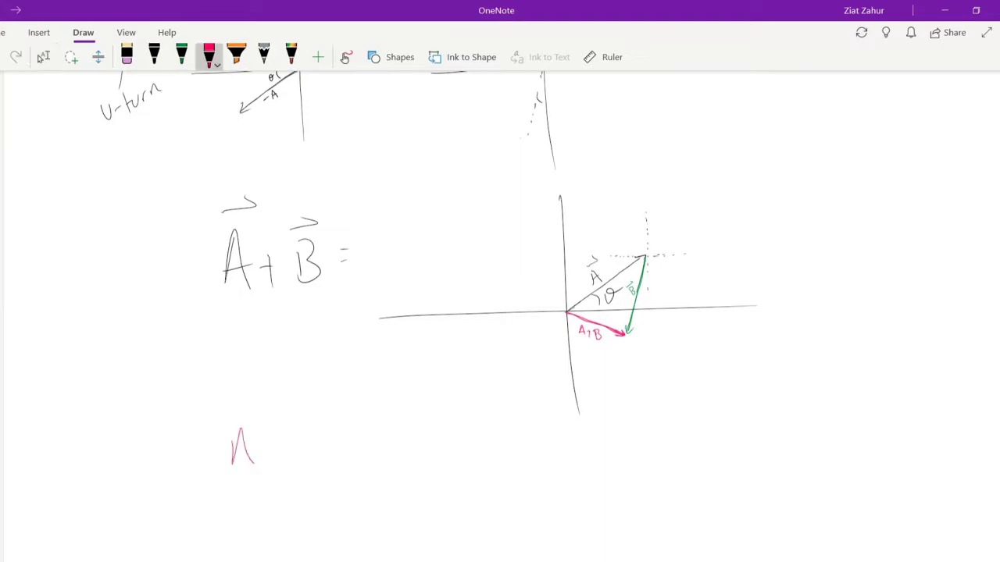
pyautogui.click(154, 56)
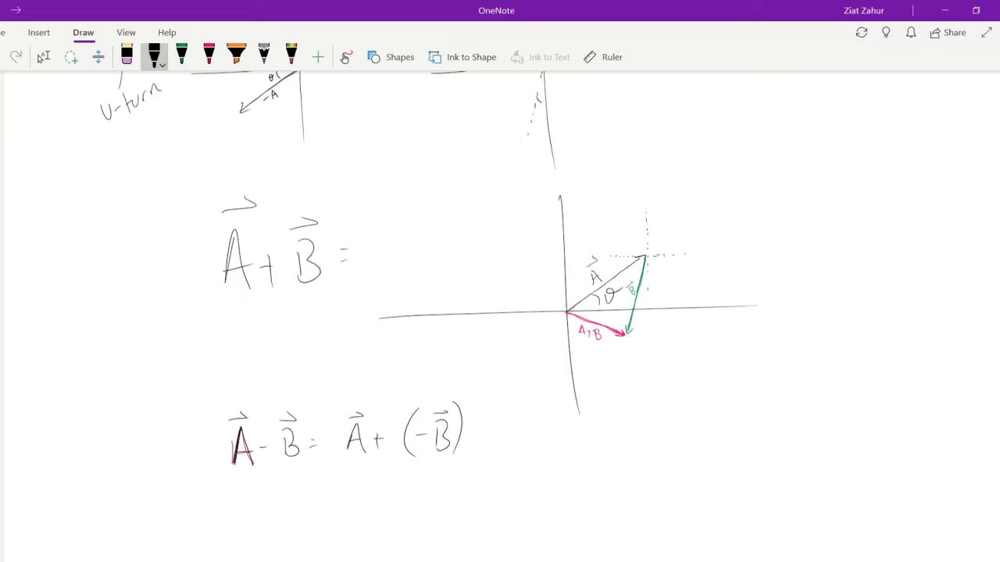
pyautogui.scroll(3)
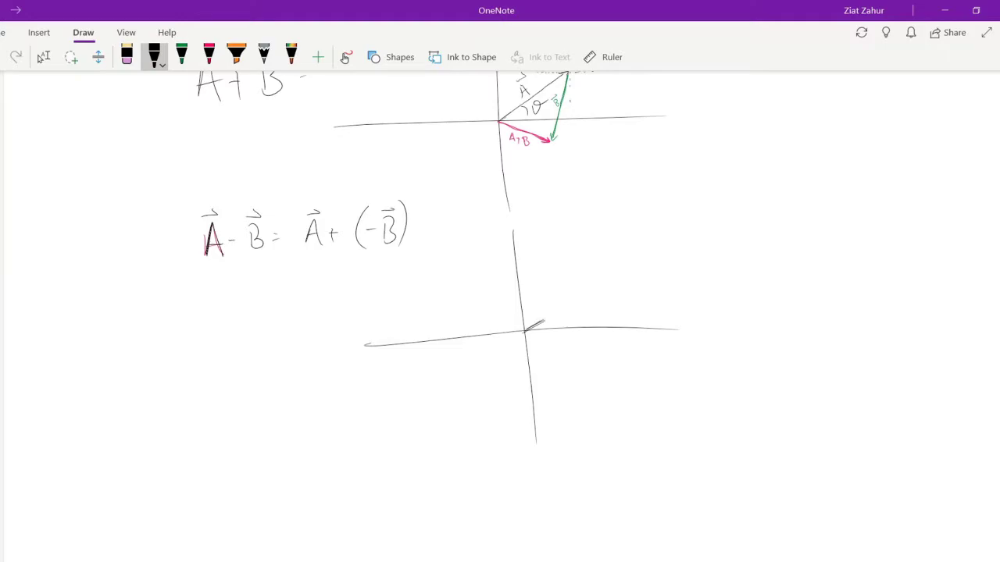
pyautogui.moveTo(523, 332); pyautogui.dragTo(566, 310)
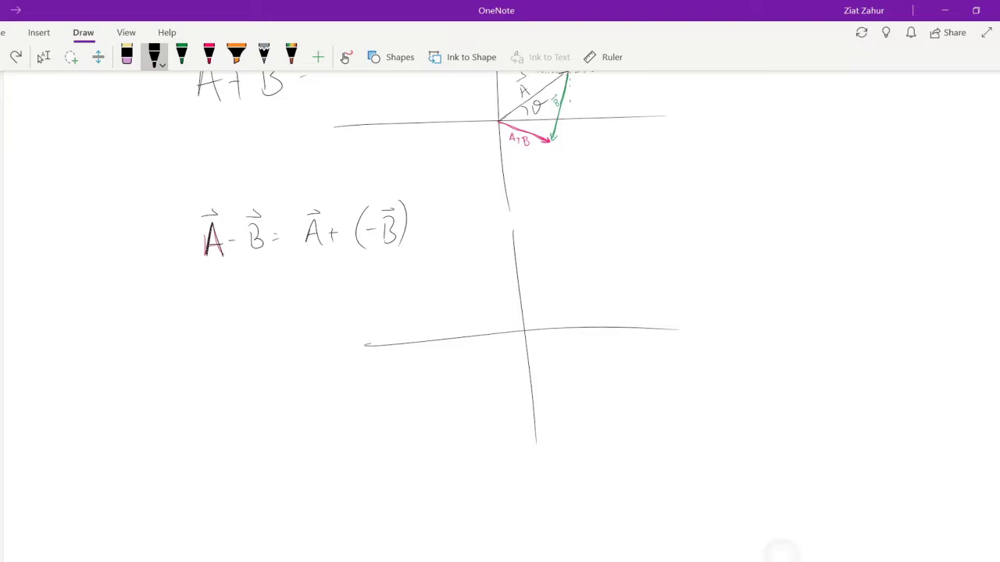
pyautogui.moveTo(527, 328); pyautogui.dragTo(592, 270)
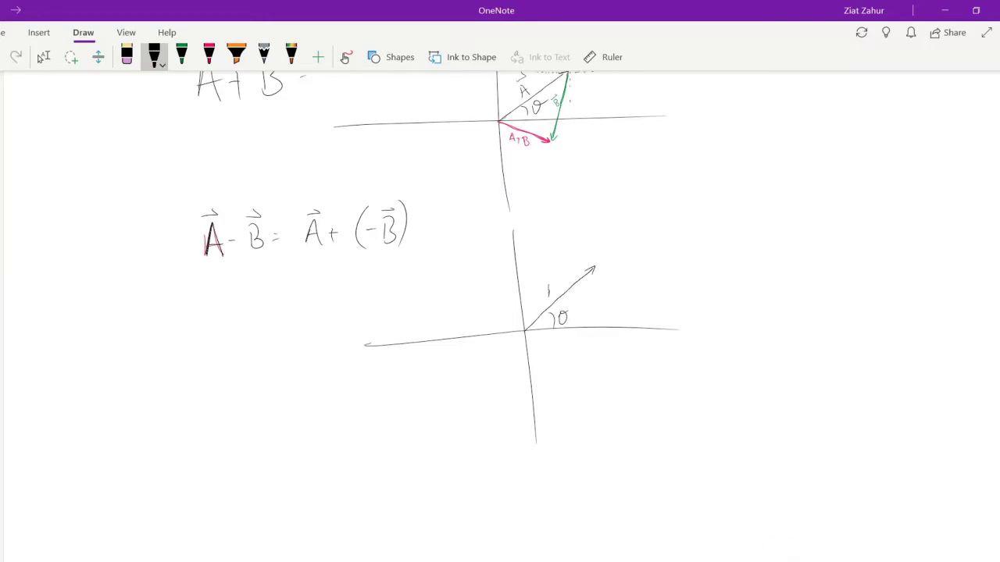
pyautogui.scroll(-3)
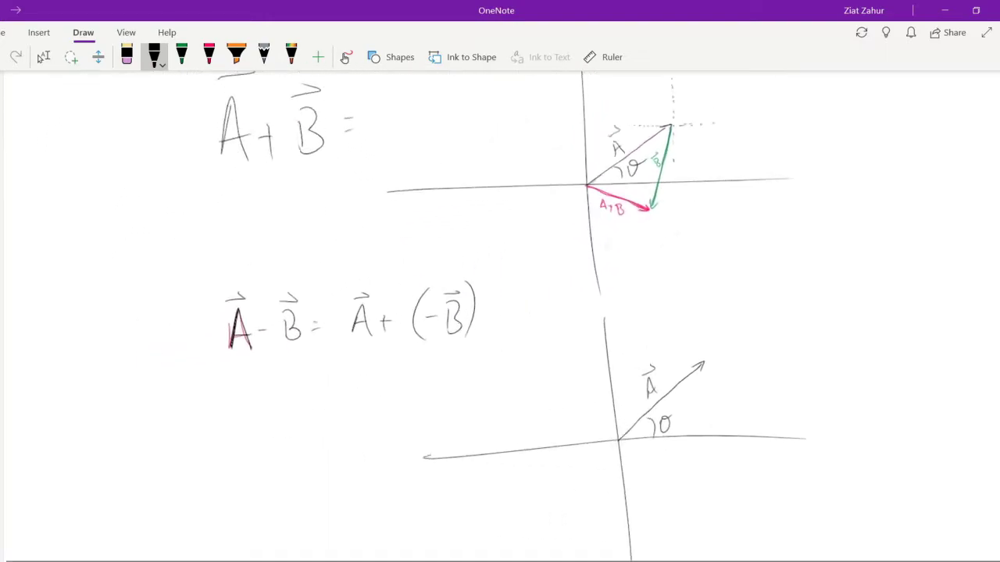
pyautogui.hscroll(-3)
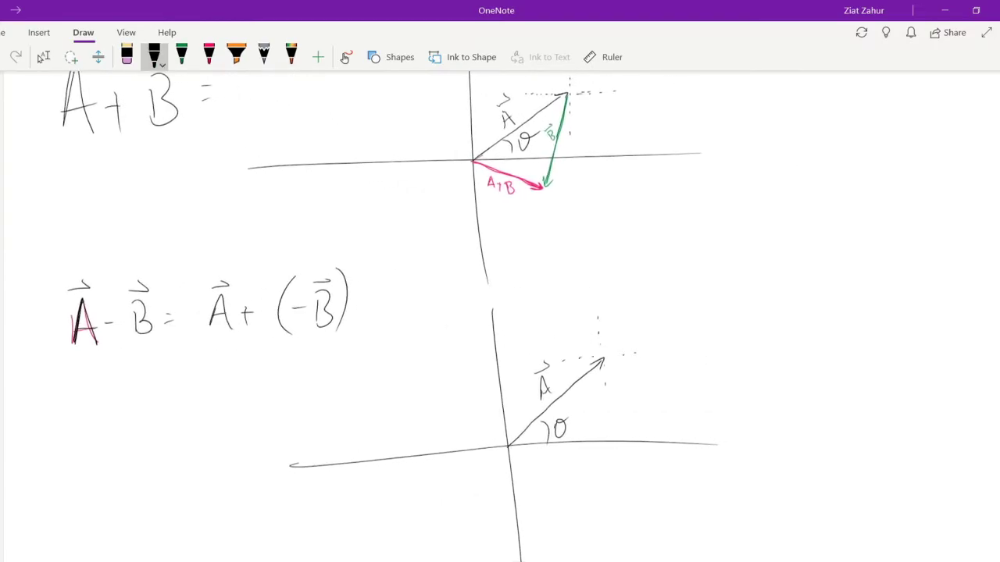
# Draw the green −B arrow from A's tip and the labelled pink A−B resultant
pyautogui.click(43, 56)
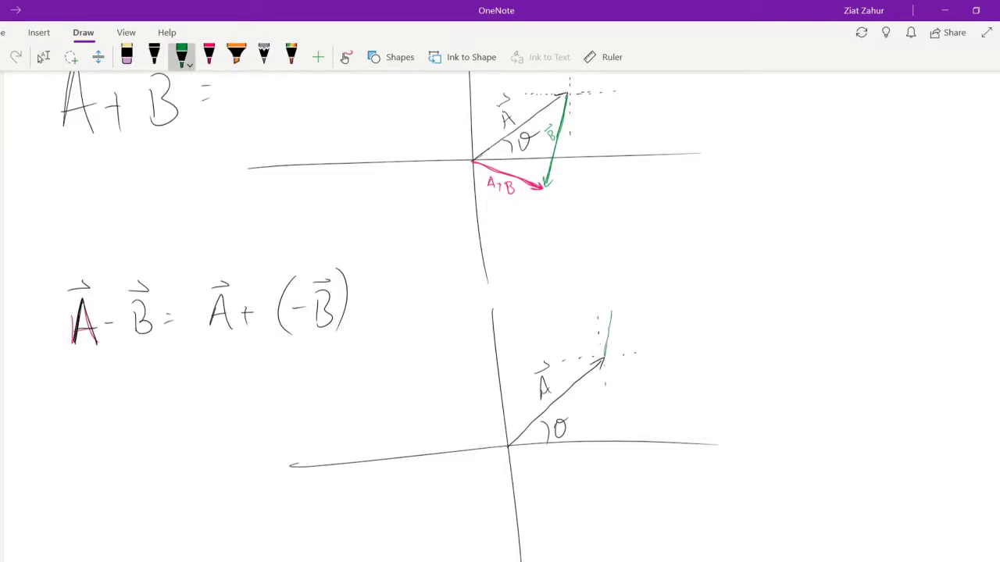
pyautogui.moveTo(603, 344); pyautogui.dragTo(614, 273)
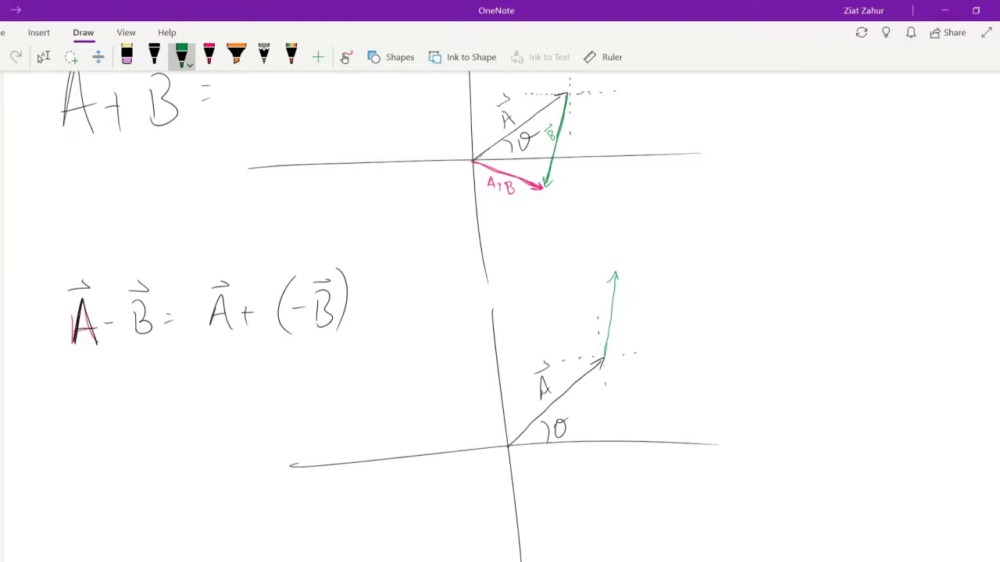
pyautogui.click(209, 56)
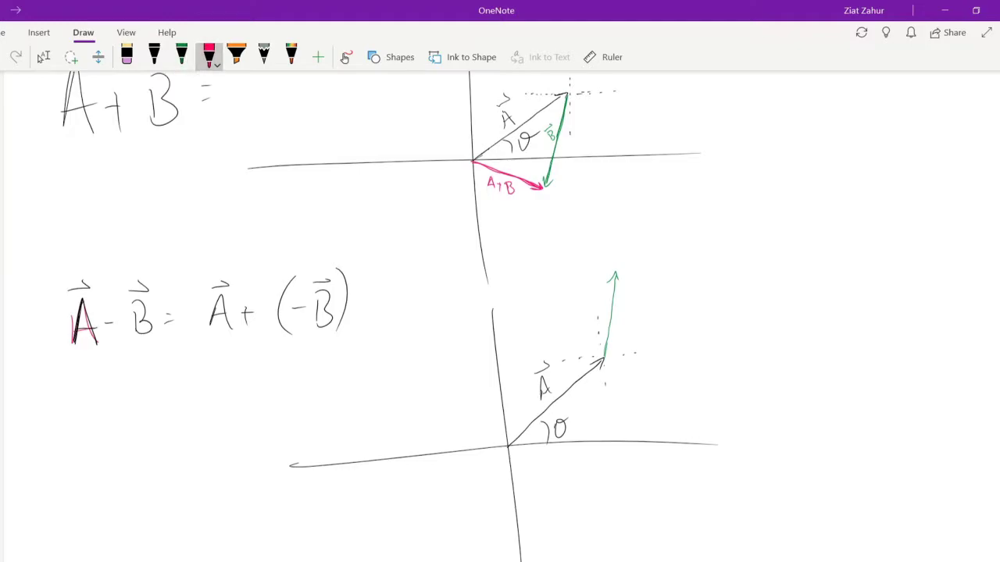
pyautogui.moveTo(509, 445); pyautogui.dragTo(547, 371)
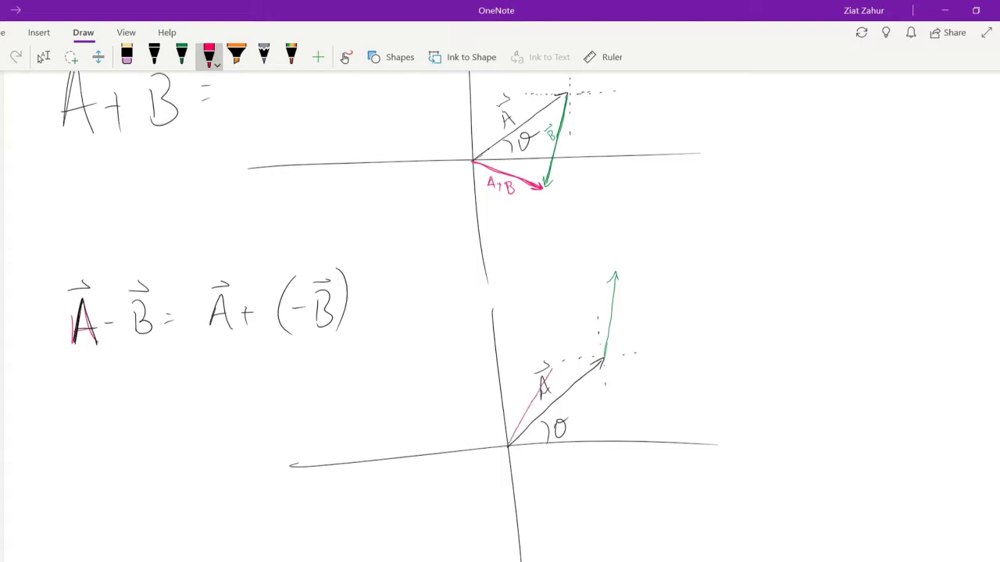
pyautogui.moveTo(512, 441); pyautogui.dragTo(613, 274)
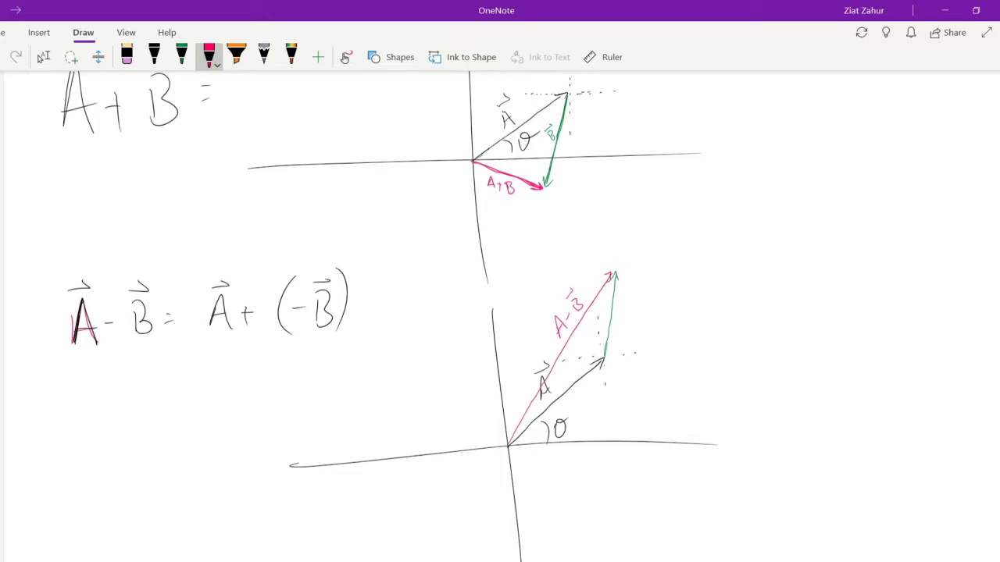
pyautogui.click(181, 56)
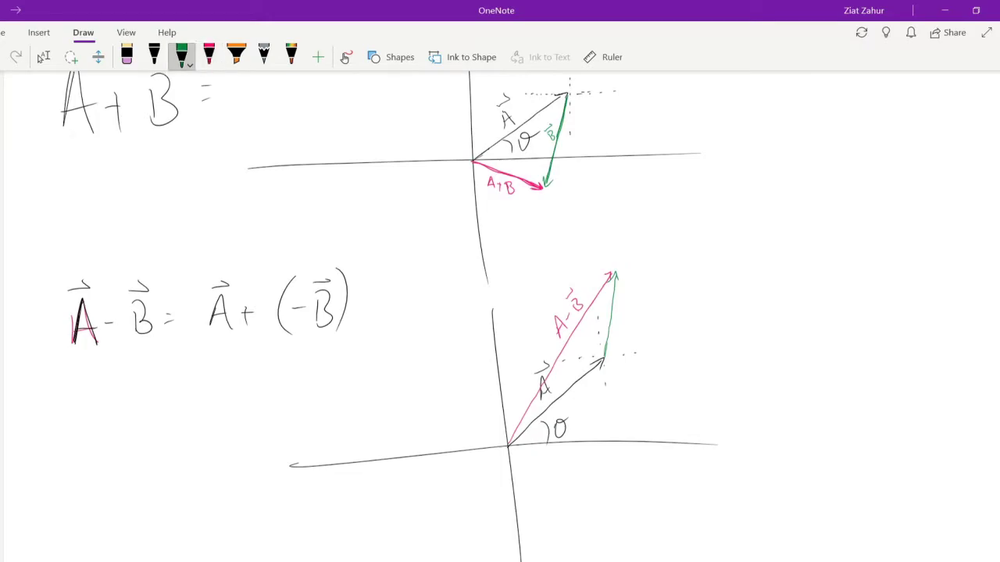
pyautogui.click(621, 320)
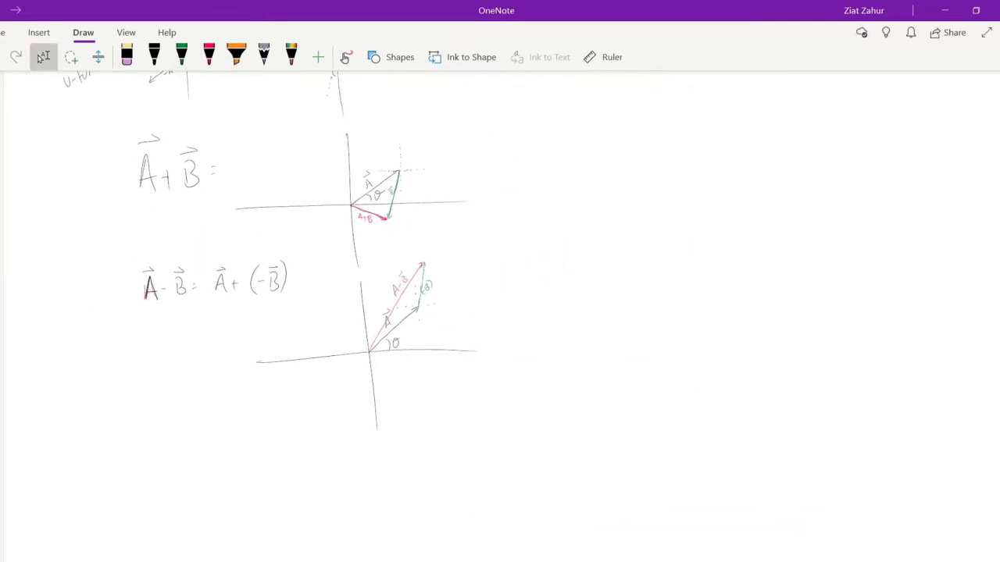
# Select black ink and move to the empty space below the A − B diagram for 'A −'
pyautogui.click(154, 56)
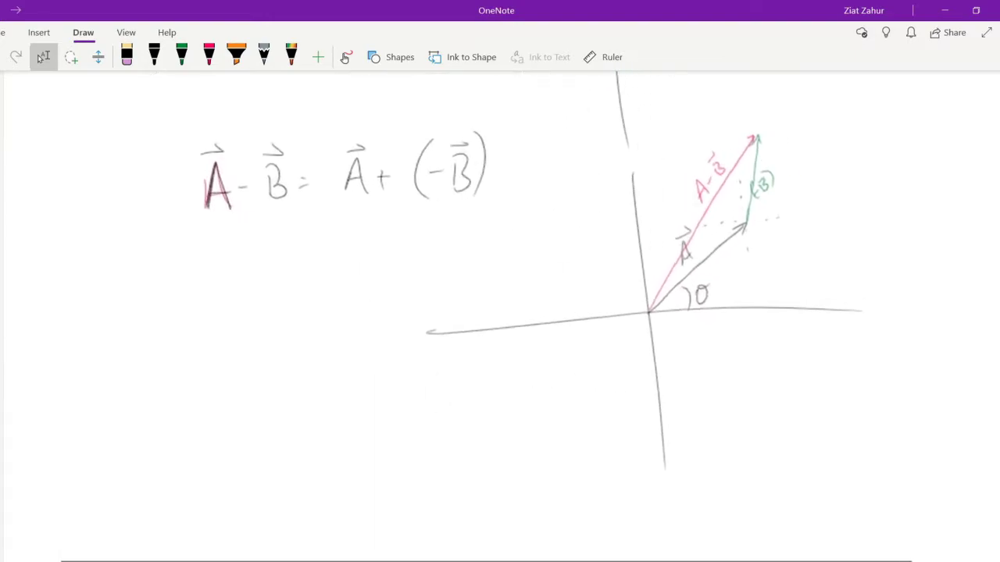
pyautogui.hscroll(-3)
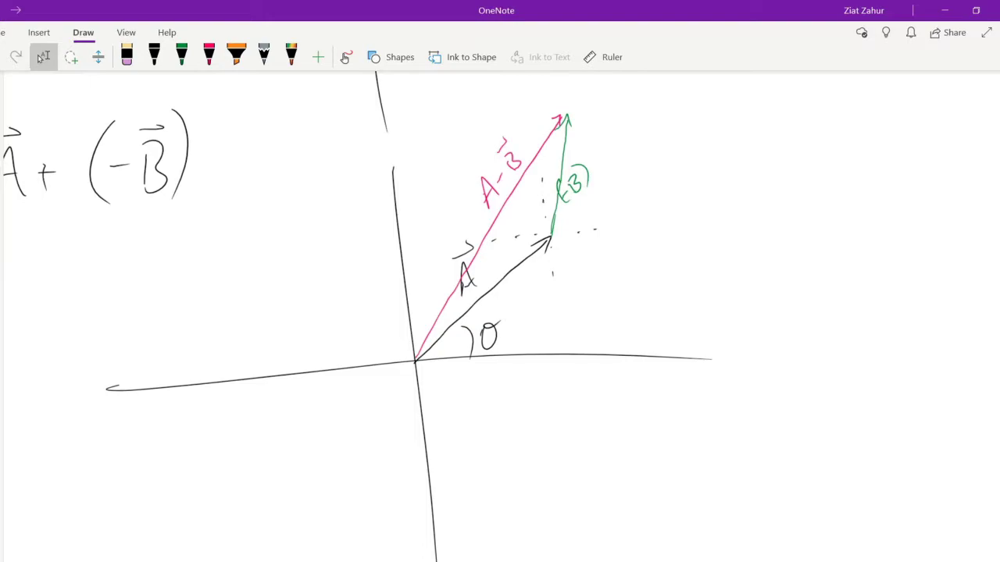
pyautogui.scroll(3)
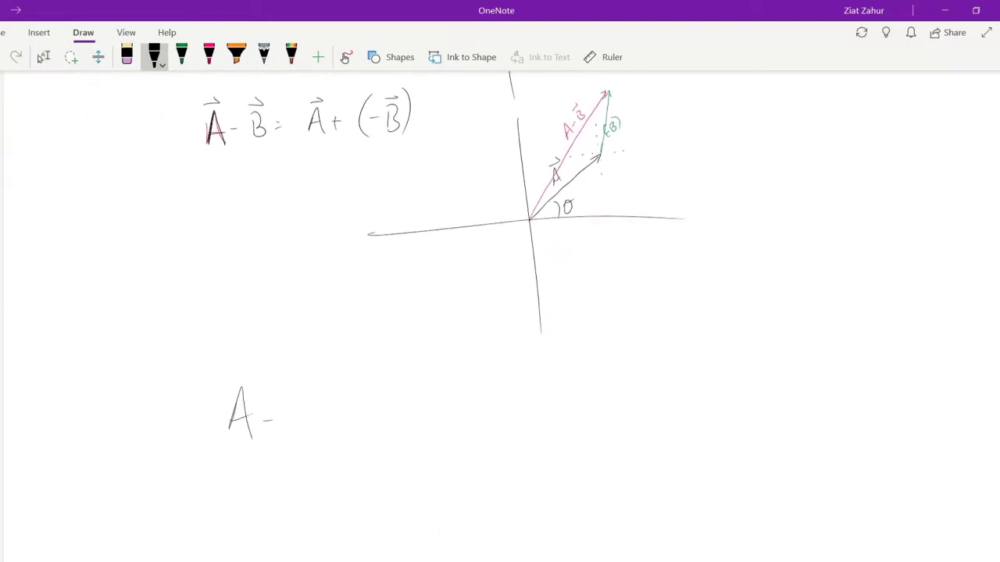
# Write A + B + C and draw tip-to-tail arrows with pink C and a dashed resultant
pyautogui.moveTo(274, 415); pyautogui.dragTo(375, 414)
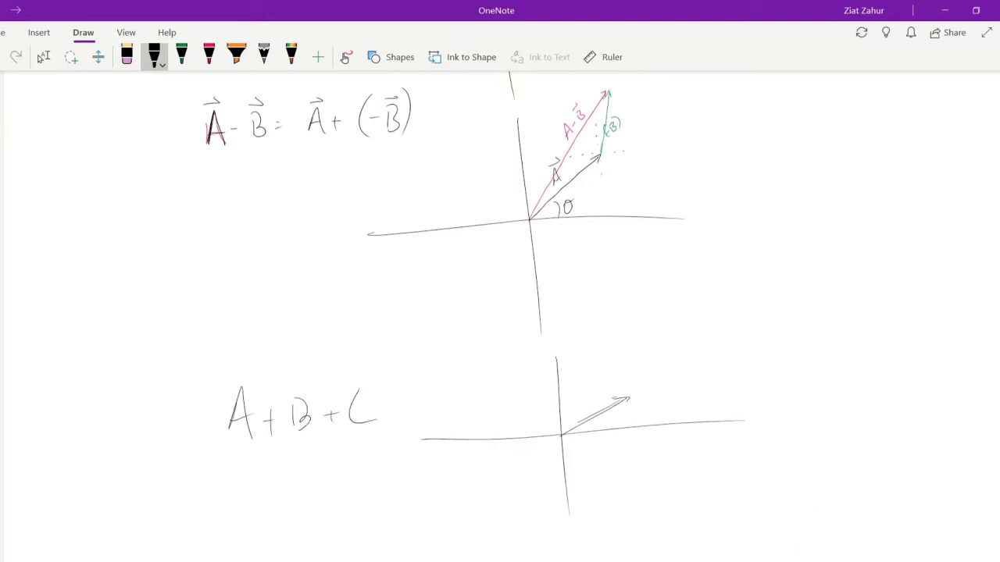
pyautogui.moveTo(625, 410); pyautogui.dragTo(607, 469)
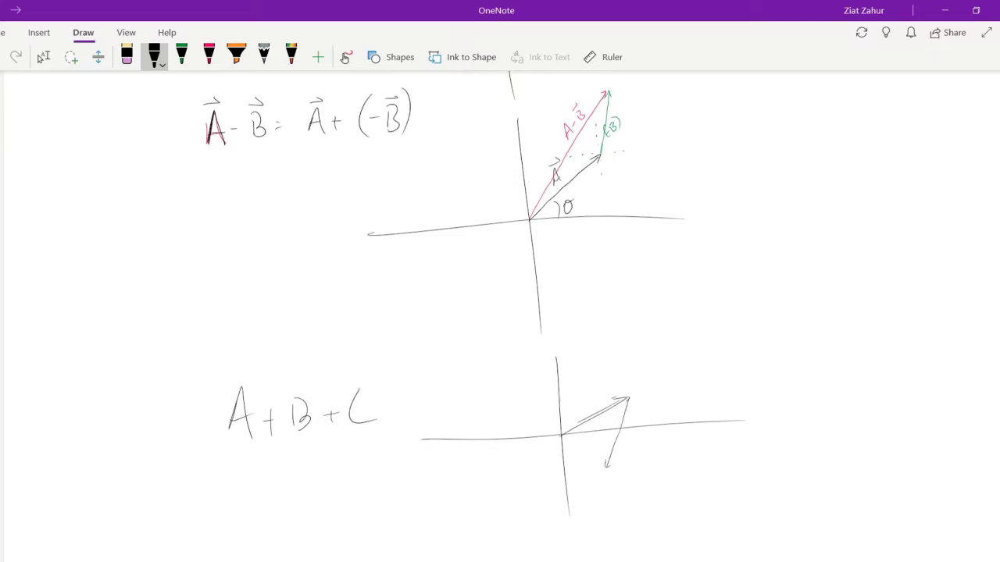
pyautogui.click(209, 56)
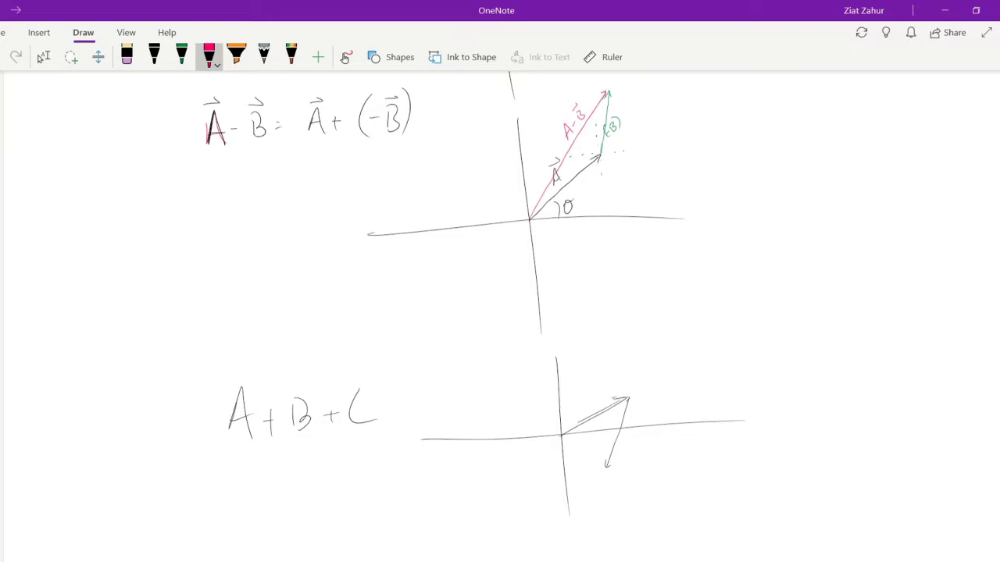
pyautogui.moveTo(608, 468); pyautogui.dragTo(668, 466)
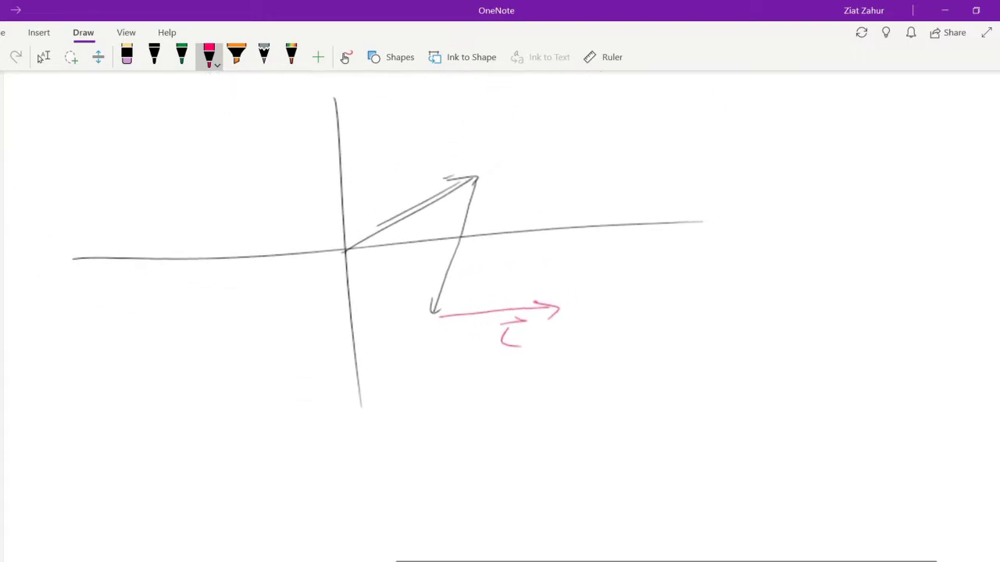
pyautogui.click(154, 55)
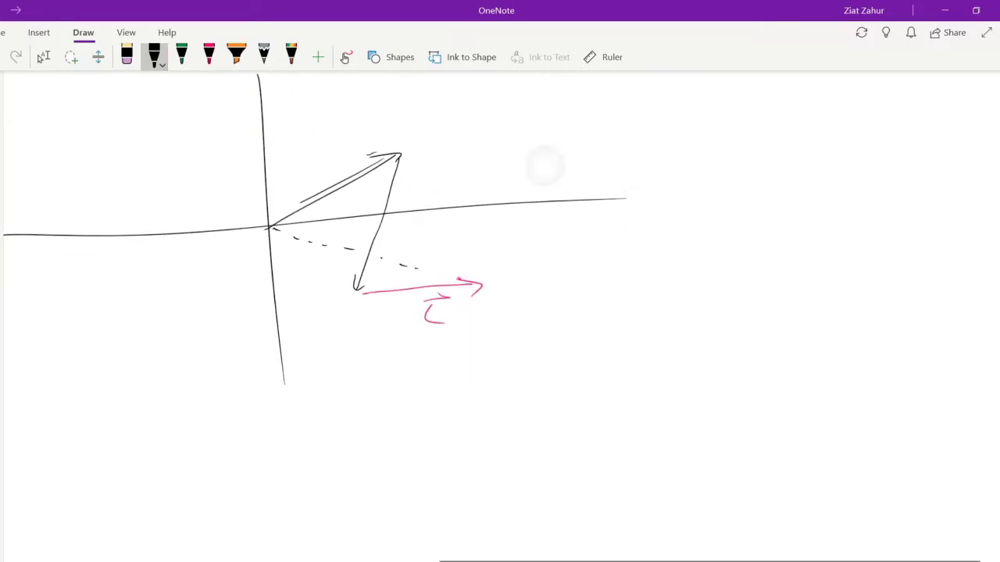
pyautogui.click(43, 57)
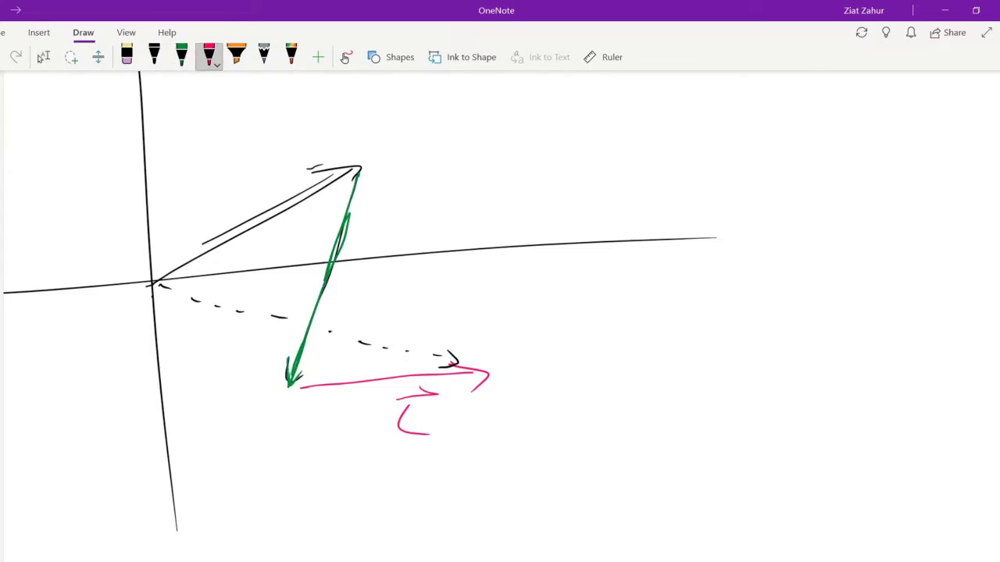
# Trace vector A in blue with its label and add a green dashed projection line
pyautogui.click(209, 56)
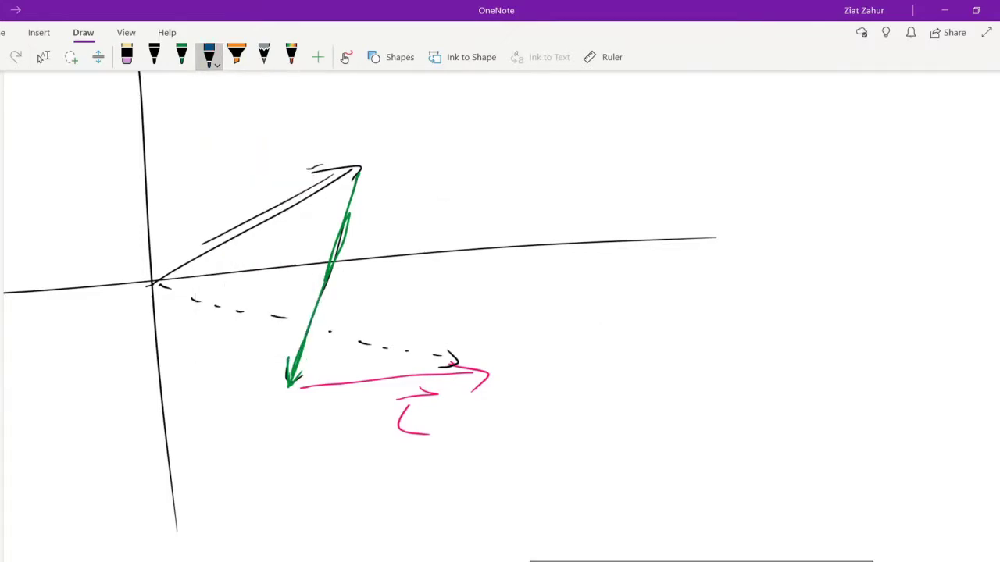
pyautogui.moveTo(156, 277); pyautogui.dragTo(352, 168)
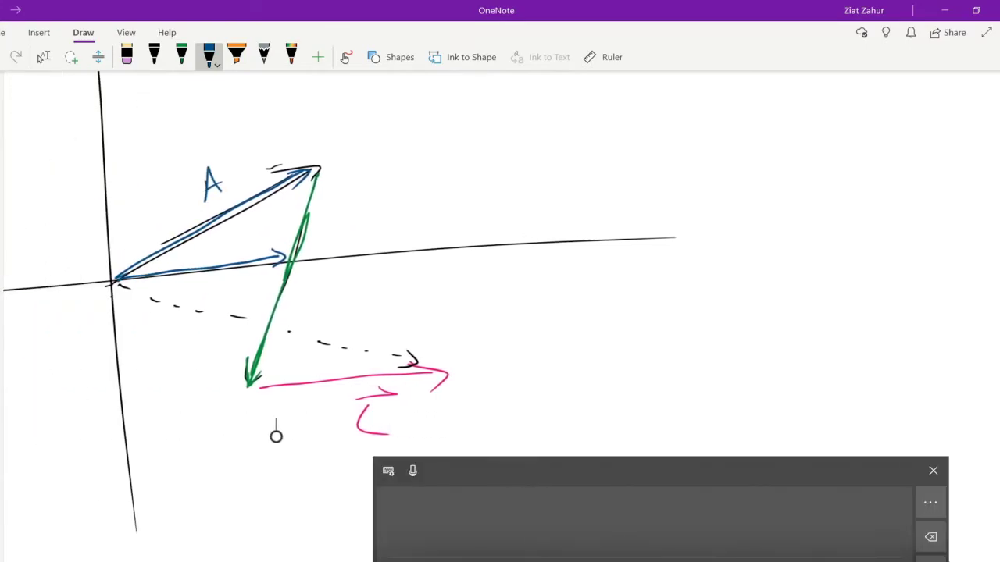
pyautogui.click(932, 471)
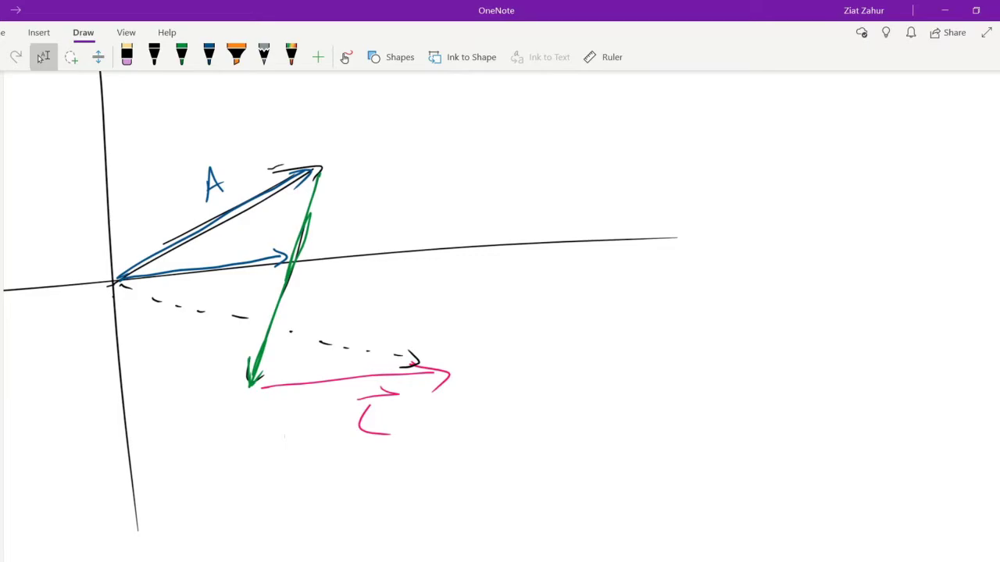
pyautogui.click(209, 57)
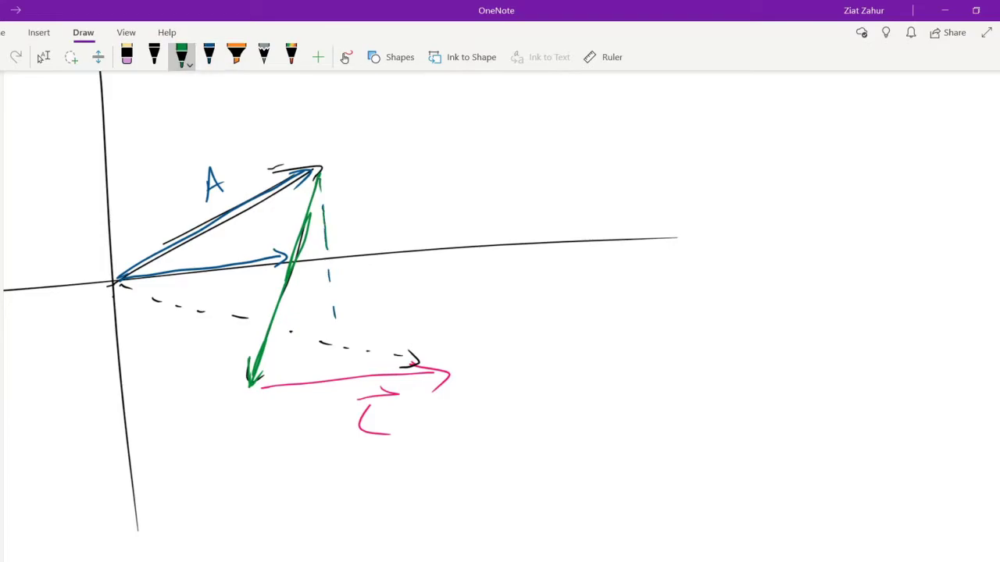
pyautogui.click(43, 57)
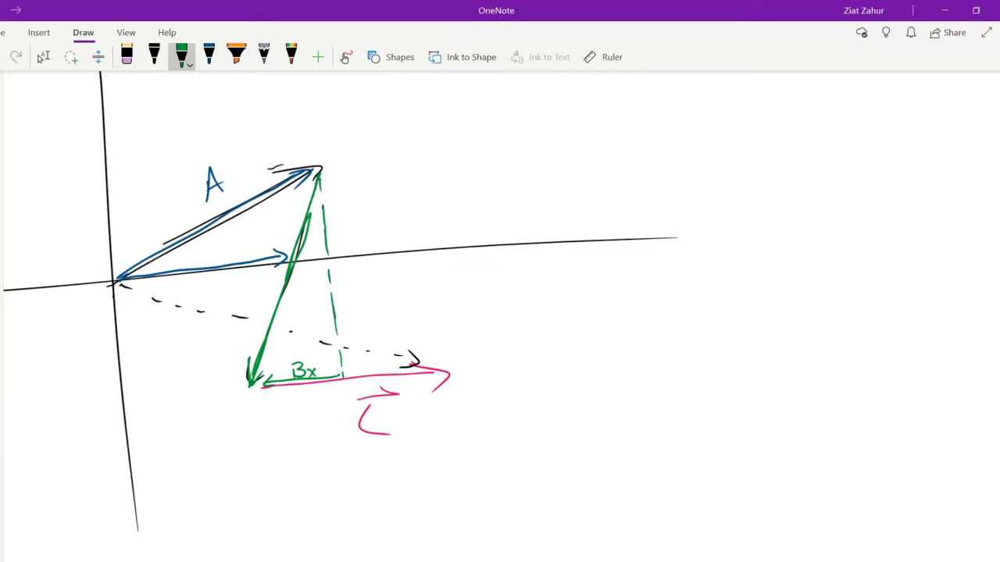
# Draw the blue Ay and green By component arrows
pyautogui.click(209, 56)
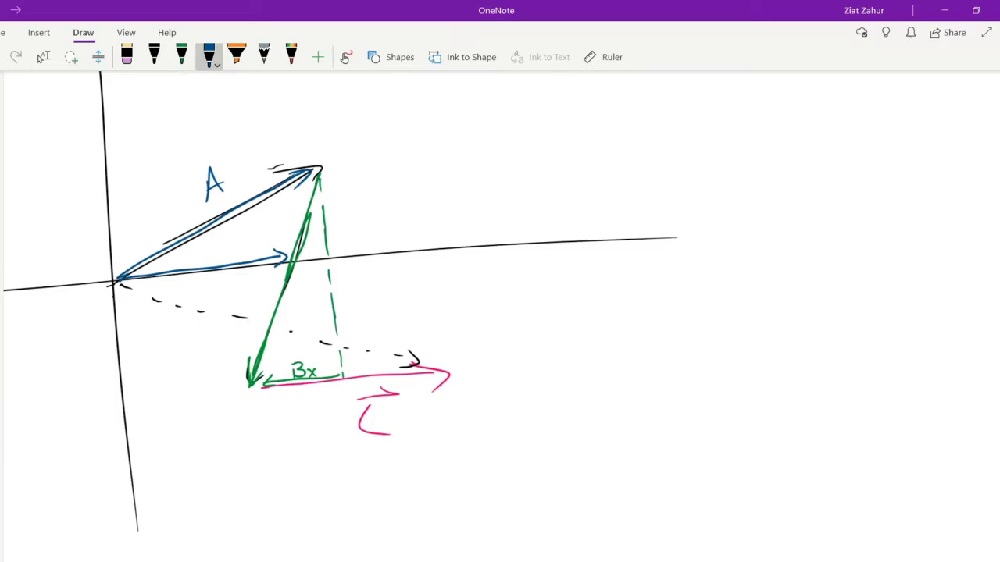
pyautogui.moveTo(129, 275); pyautogui.dragTo(313, 254)
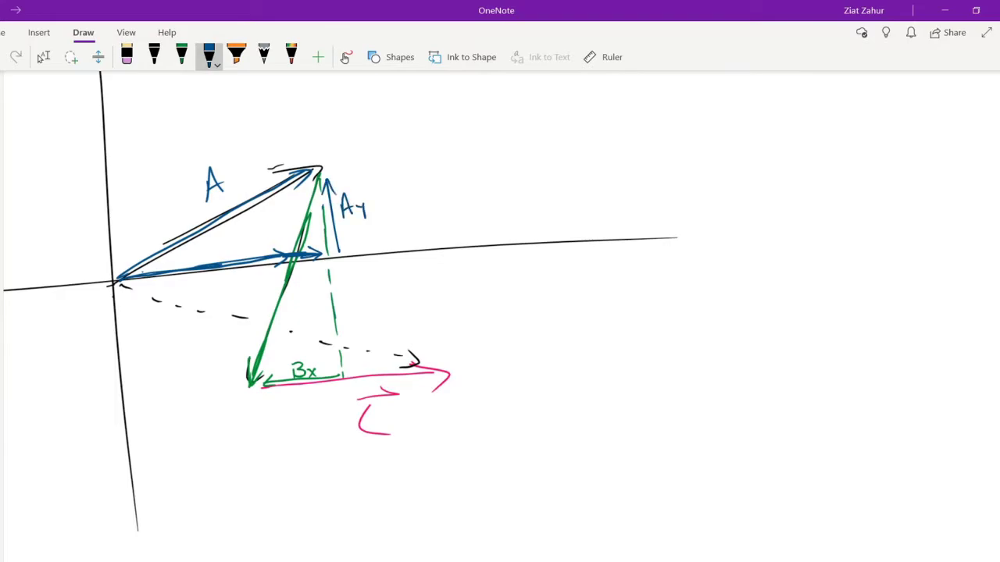
pyautogui.click(181, 56)
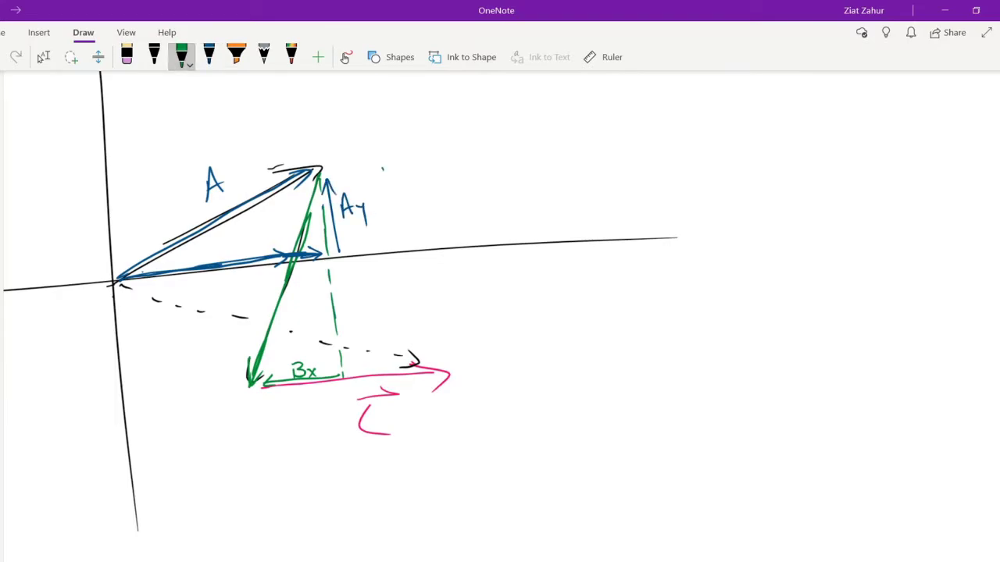
pyautogui.moveTo(381, 168); pyautogui.dragTo(406, 351)
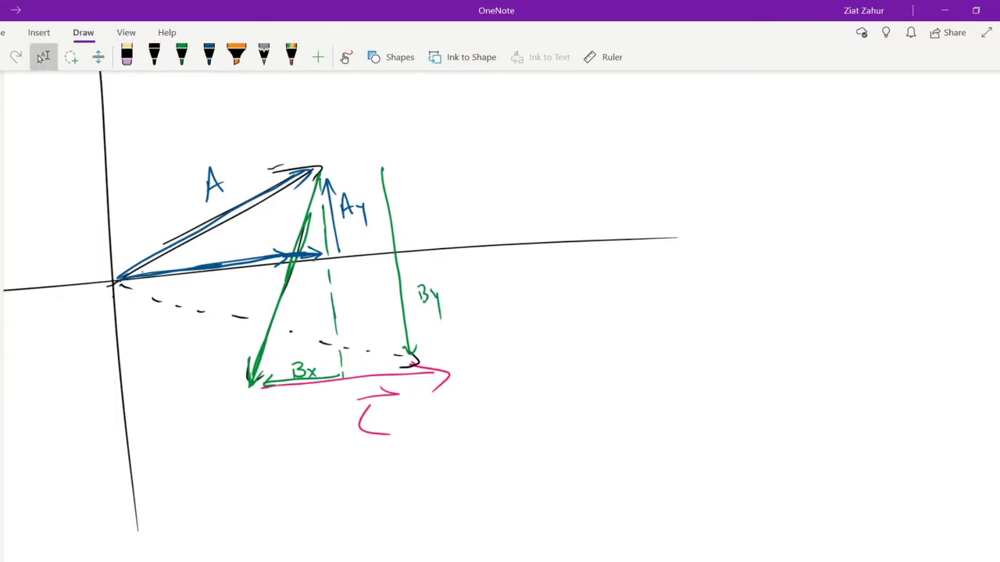
pyautogui.click(154, 56)
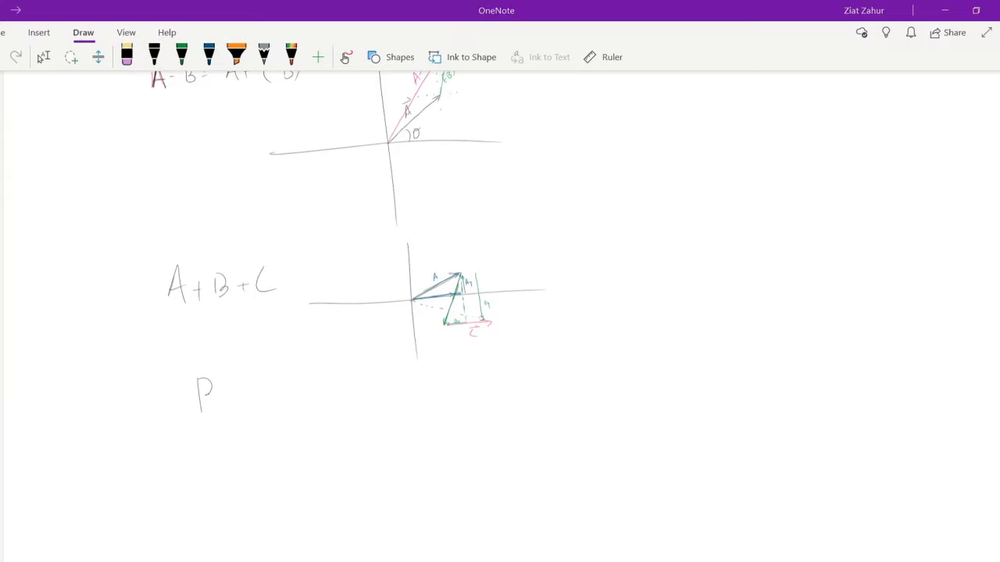
# Finish handwriting the 'FBD' heading in black ink
pyautogui.moveTo(201, 383); pyautogui.dragTo(202, 425)
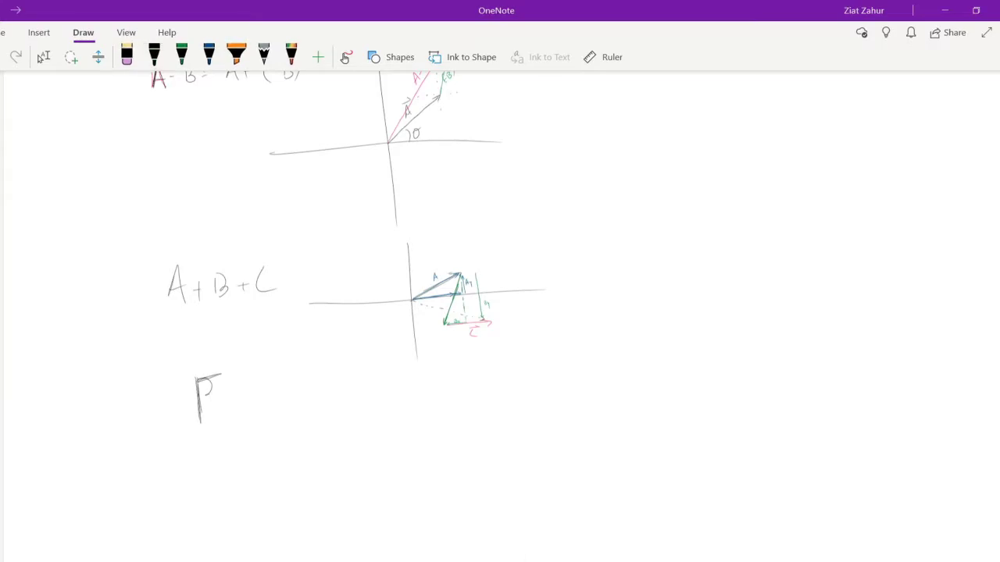
pyautogui.click(154, 56)
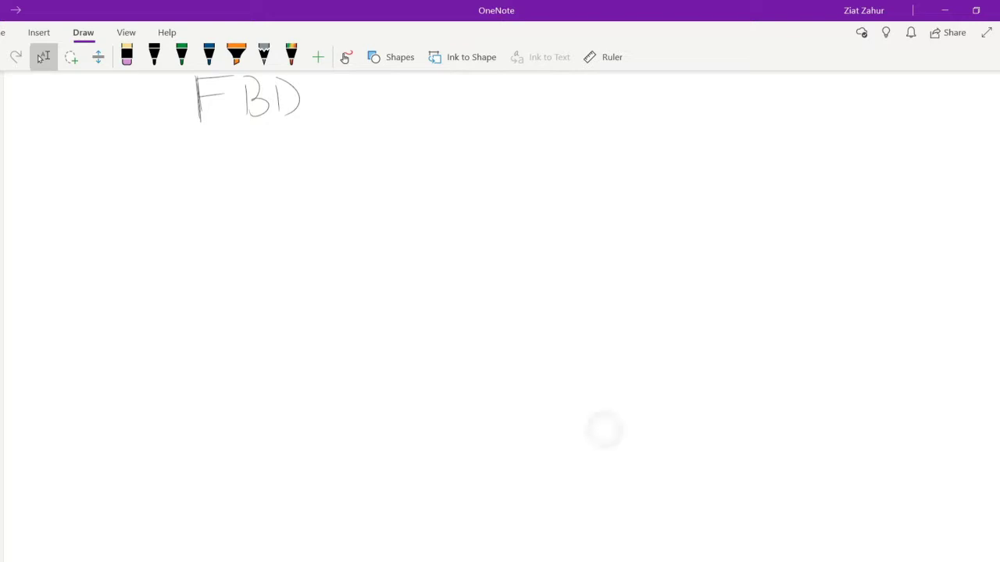
# Draw a square box outline and the ground line beneath it in black ink
pyautogui.click(154, 56)
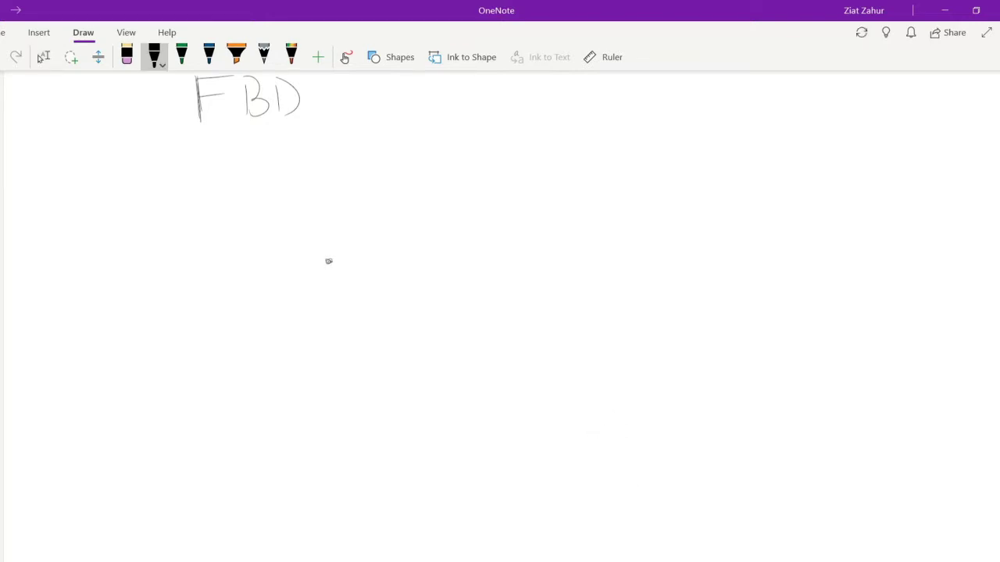
pyautogui.moveTo(305, 234); pyautogui.dragTo(363, 281)
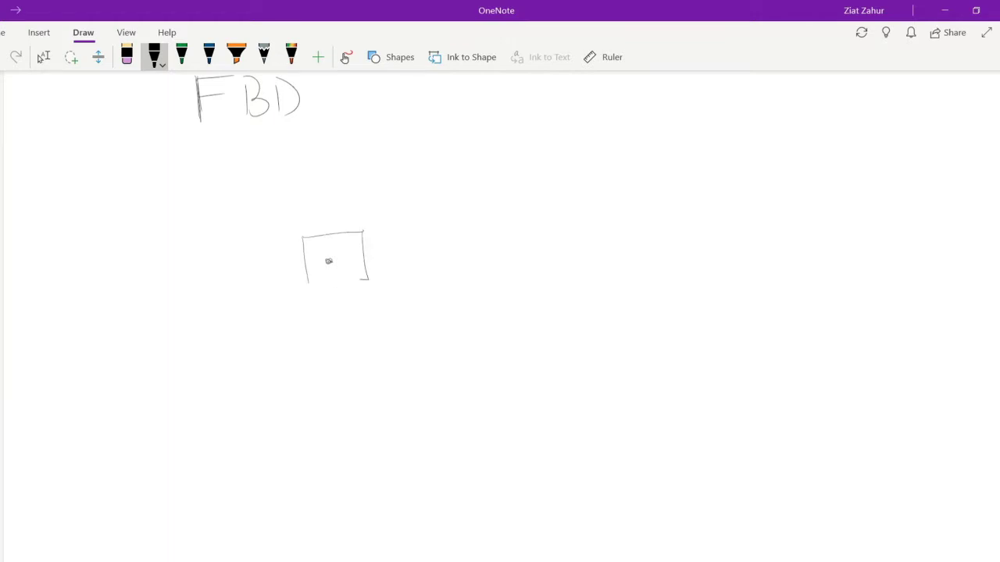
pyautogui.click(44, 56)
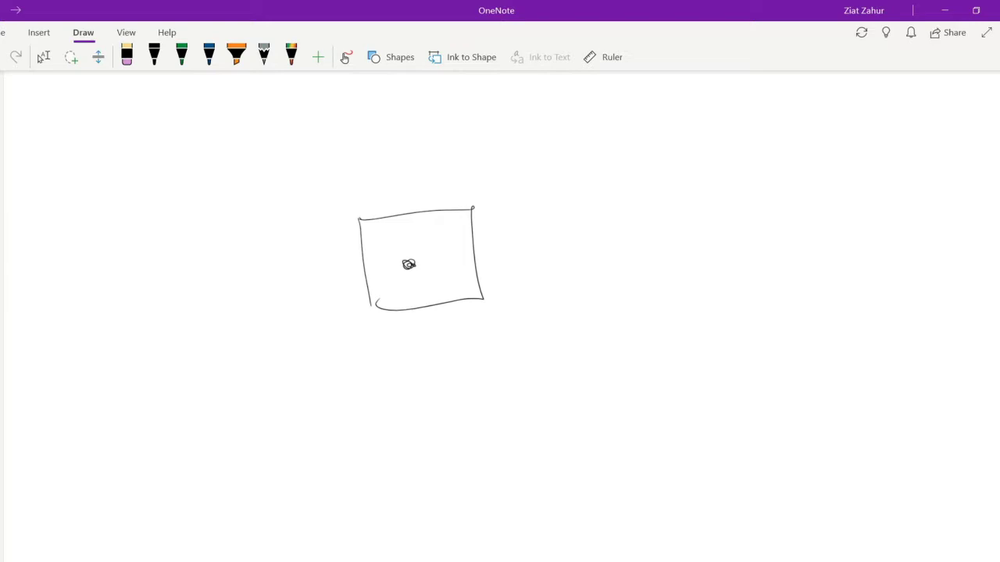
pyautogui.click(126, 56)
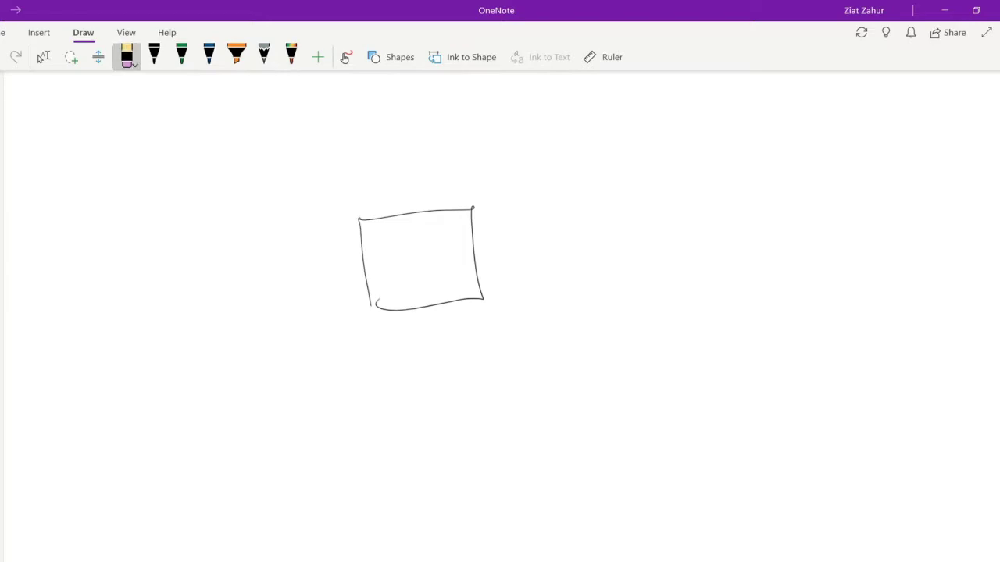
pyautogui.click(154, 56)
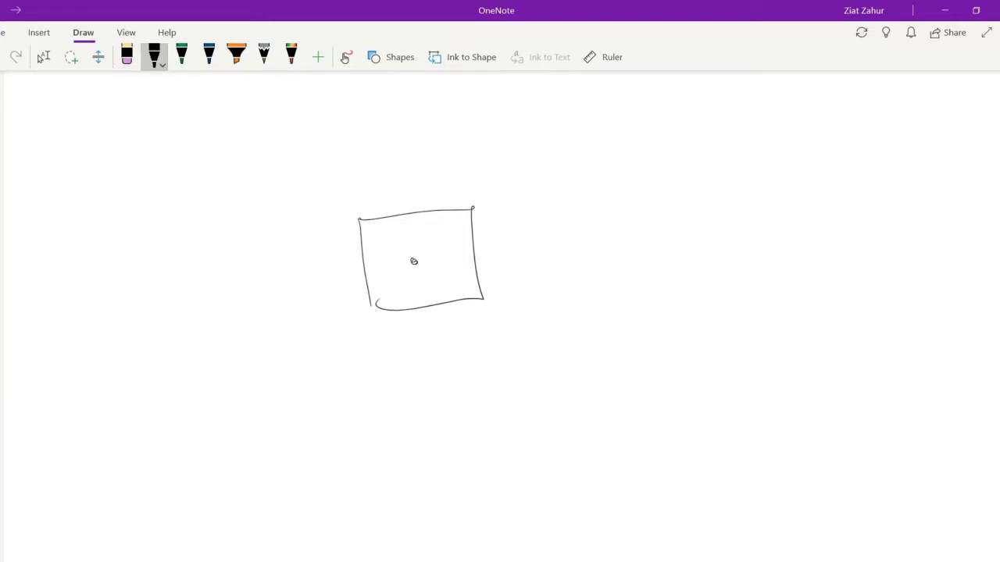
pyautogui.moveTo(638, 248)
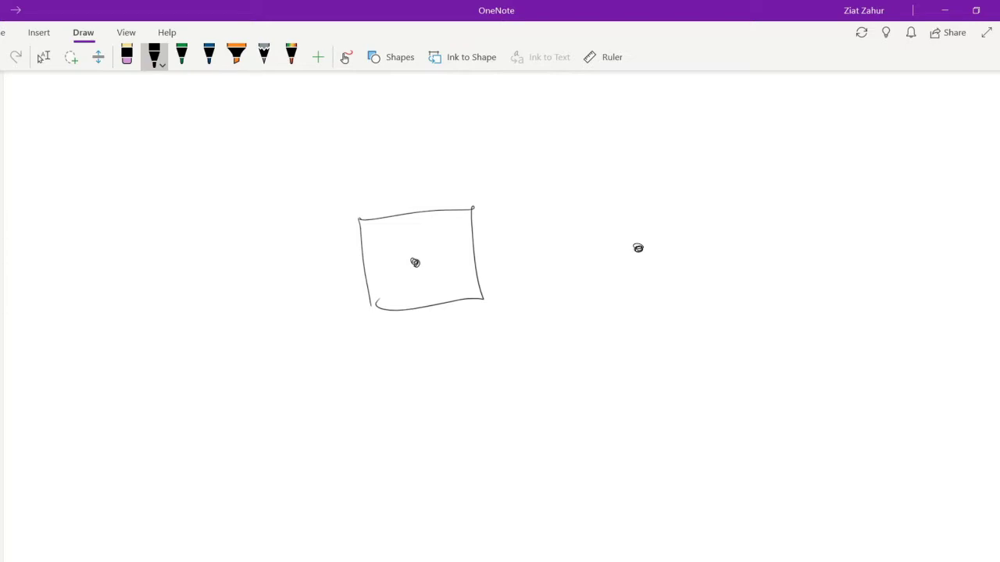
pyautogui.moveTo(639, 250); pyautogui.dragTo(703, 336)
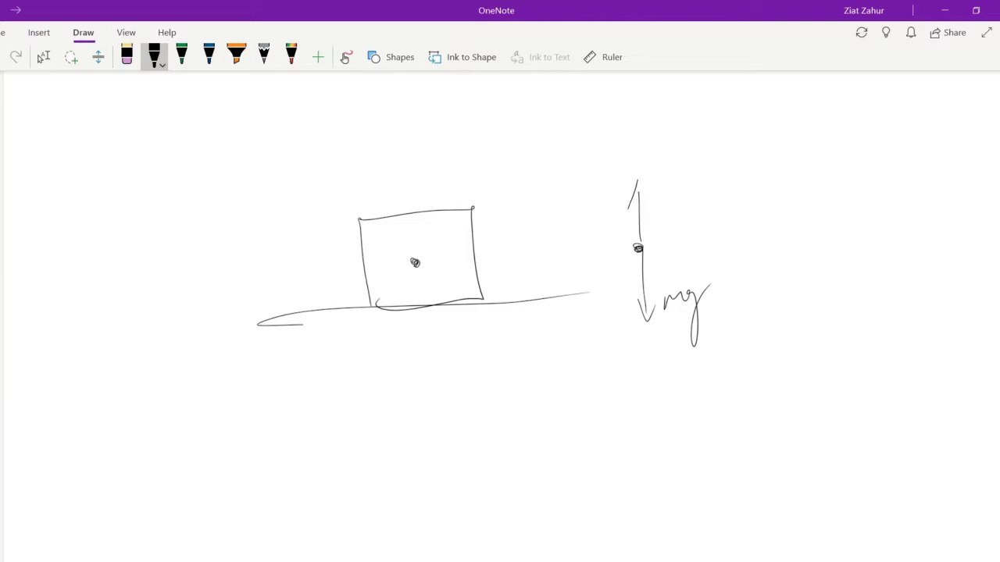
# Add force arrows labelled normal force, mg = Fg gravitational force, F_A and F_f
pyautogui.moveTo(656, 196); pyautogui.dragTo(710, 219)
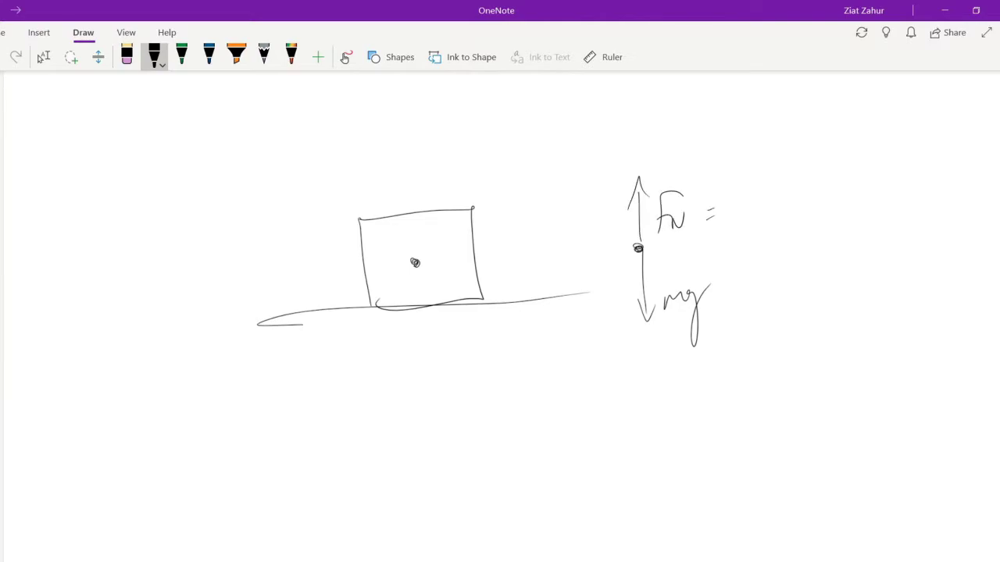
pyautogui.moveTo(734, 207); pyautogui.dragTo(785, 204)
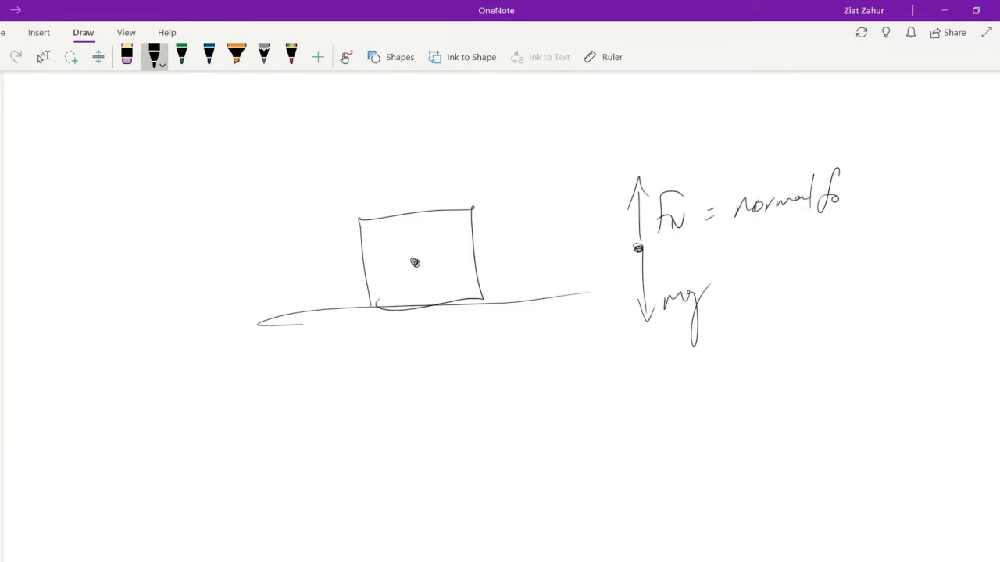
pyautogui.moveTo(825, 199); pyautogui.dragTo(887, 199)
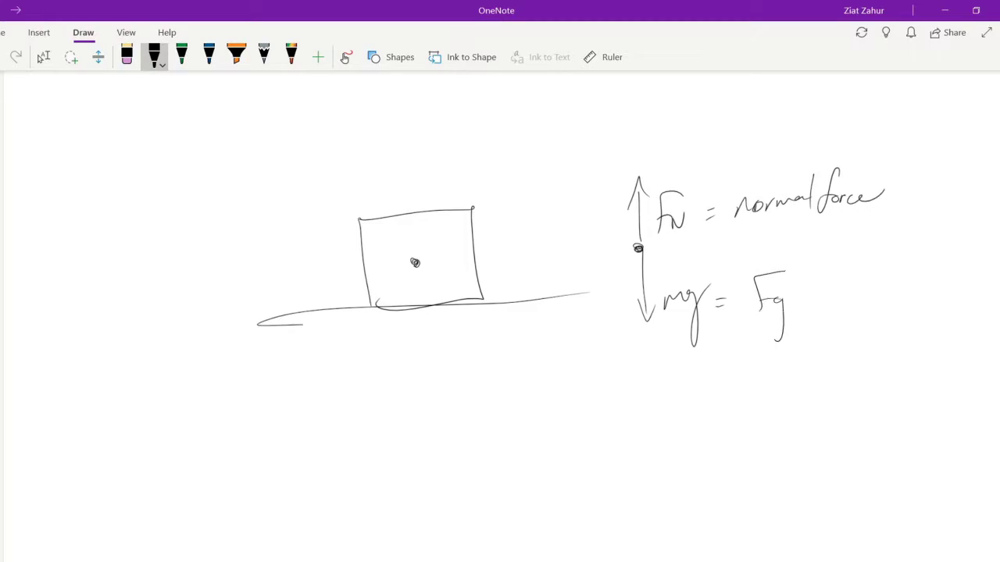
pyautogui.moveTo(797, 297); pyautogui.dragTo(856, 328)
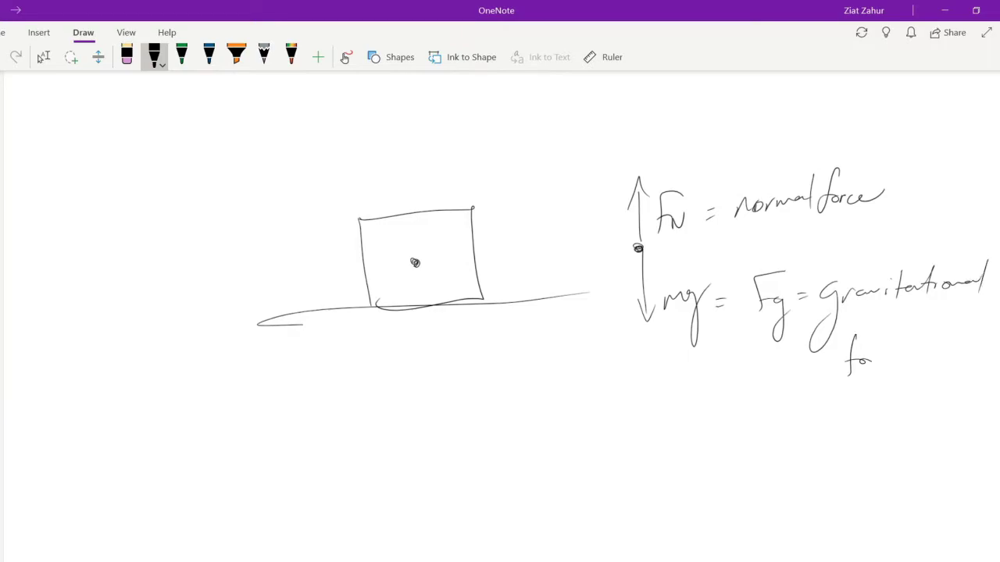
pyautogui.moveTo(852, 360); pyautogui.dragTo(922, 358)
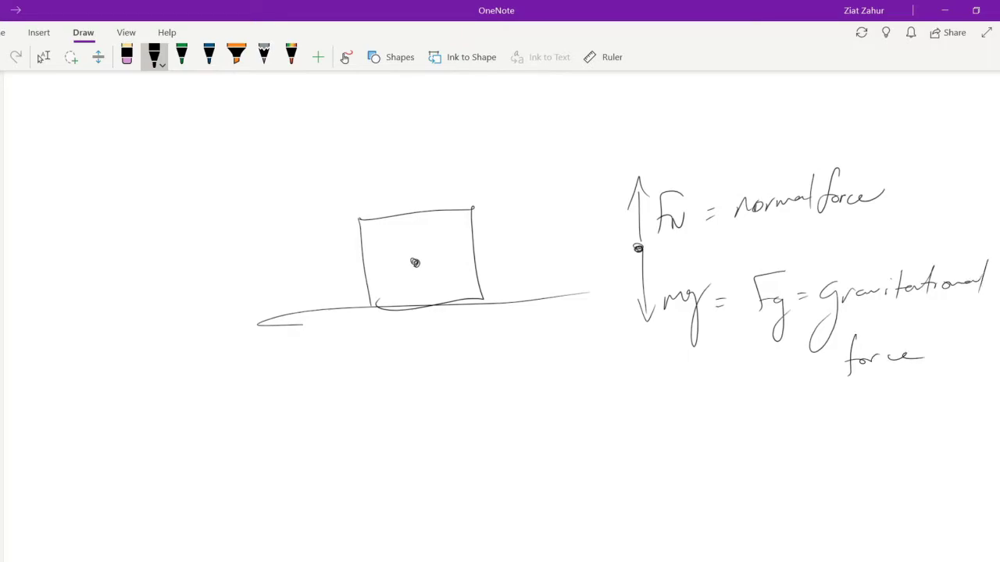
pyautogui.moveTo(415, 263); pyautogui.dragTo(527, 168)
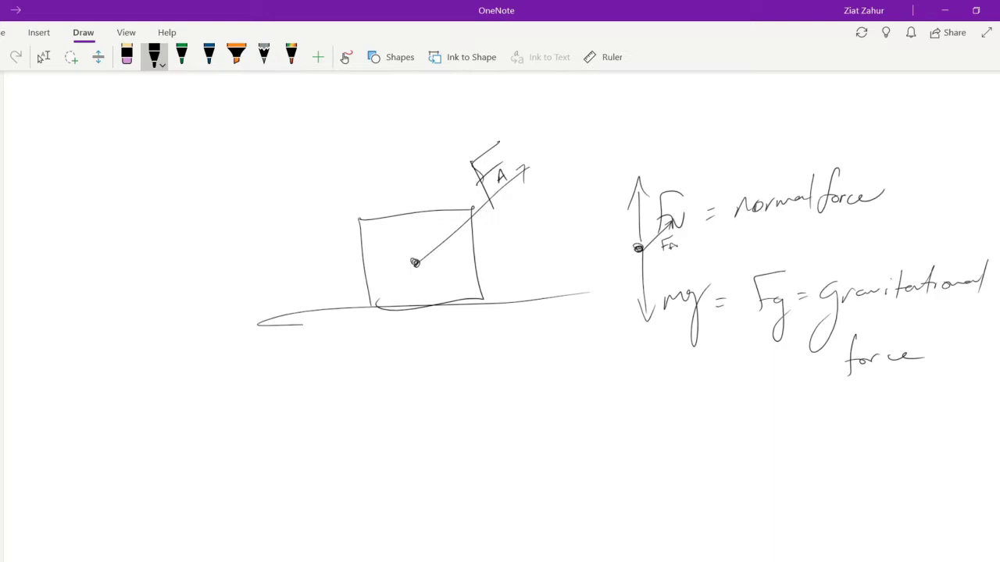
pyautogui.moveTo(636, 248); pyautogui.dragTo(582, 254)
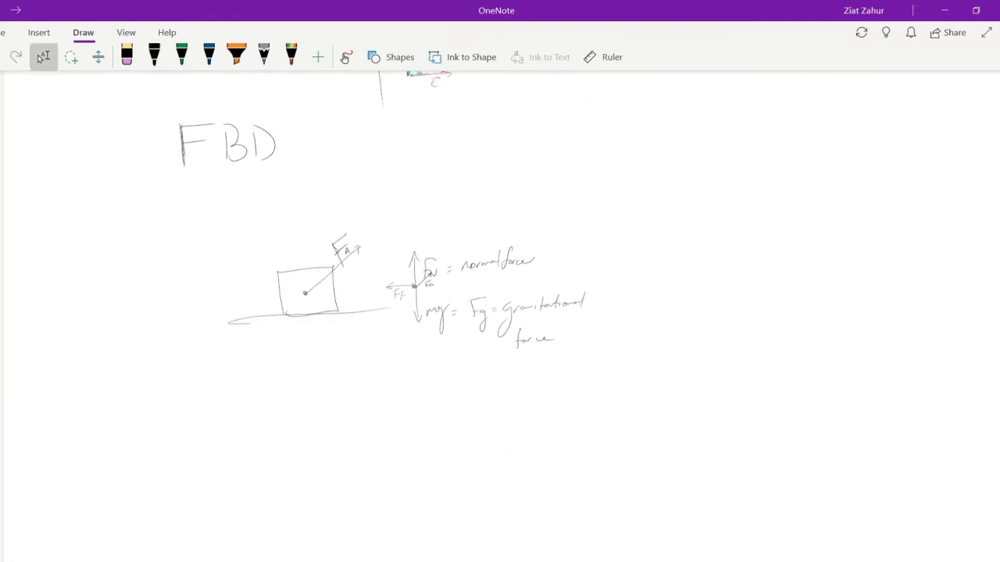
# Draw a floor line under the second box in black ink
pyautogui.click(154, 56)
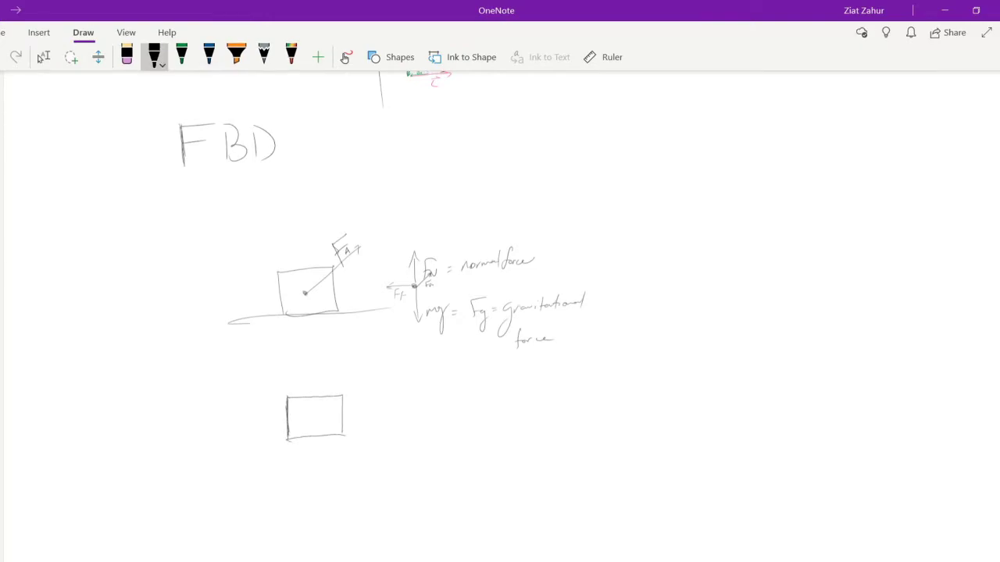
pyautogui.moveTo(217, 441); pyautogui.dragTo(448, 438)
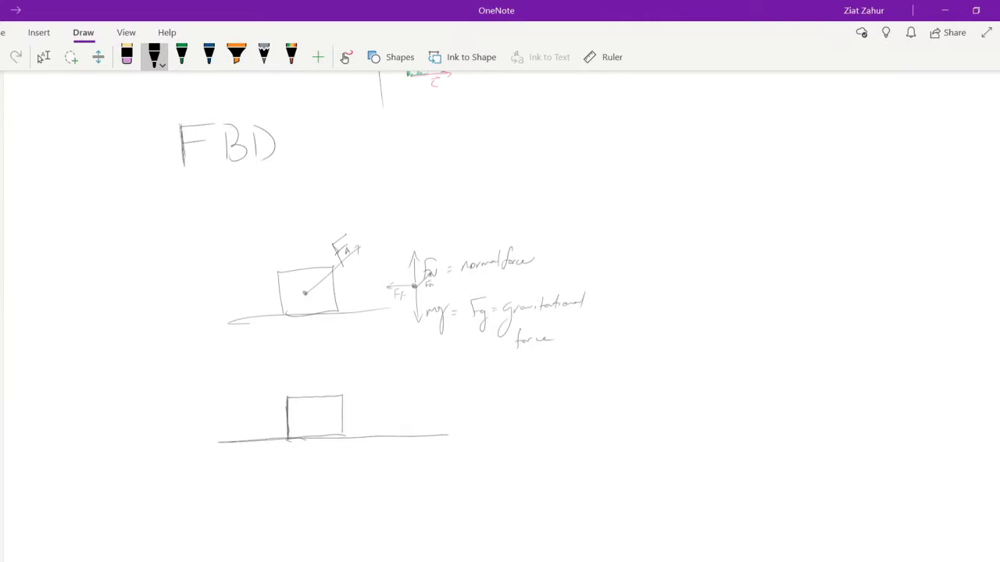
pyautogui.scroll(-3)
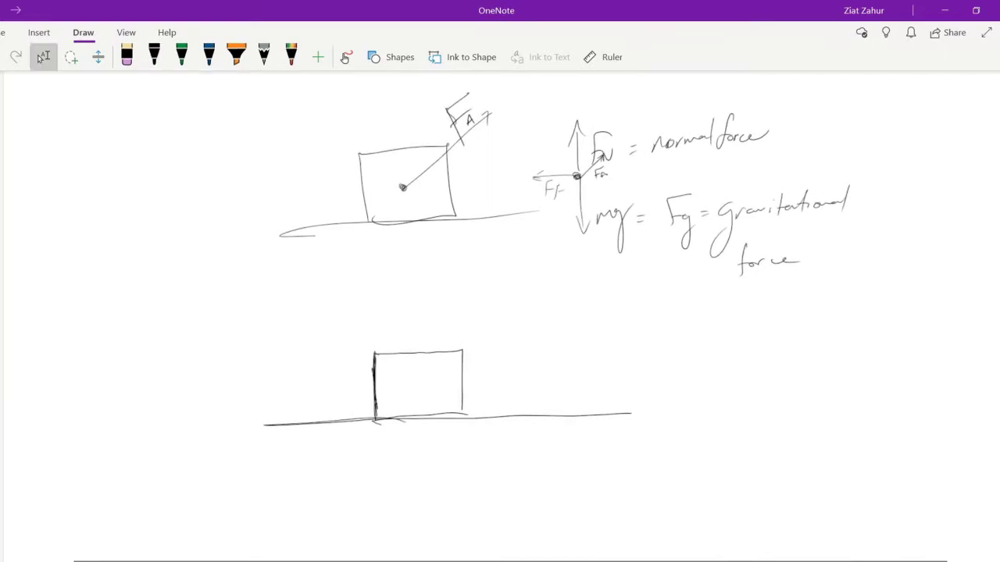
pyautogui.click(154, 56)
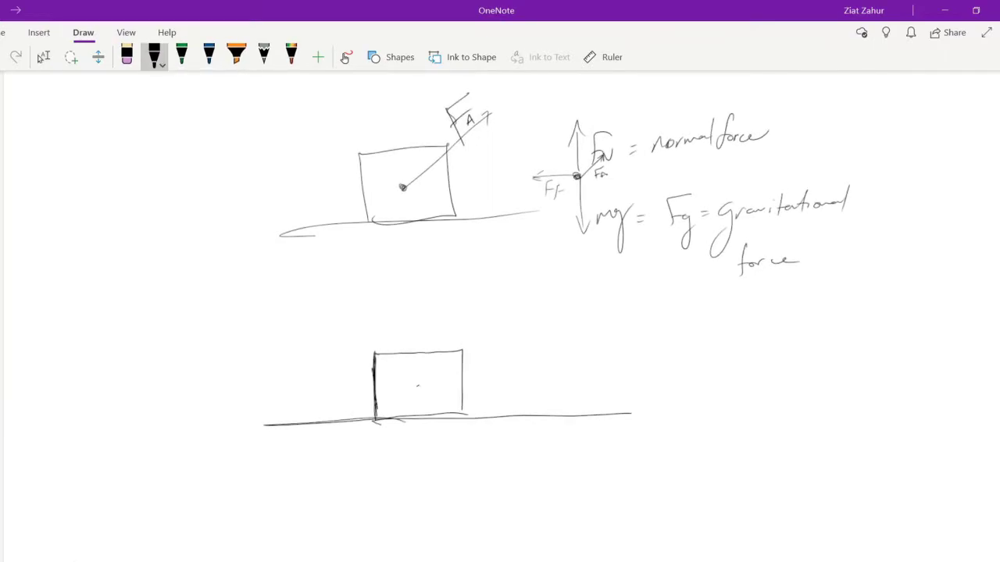
# Draw force arrows from the box centre labelled Fa, mg, FN and Ff
pyautogui.click(417, 384)
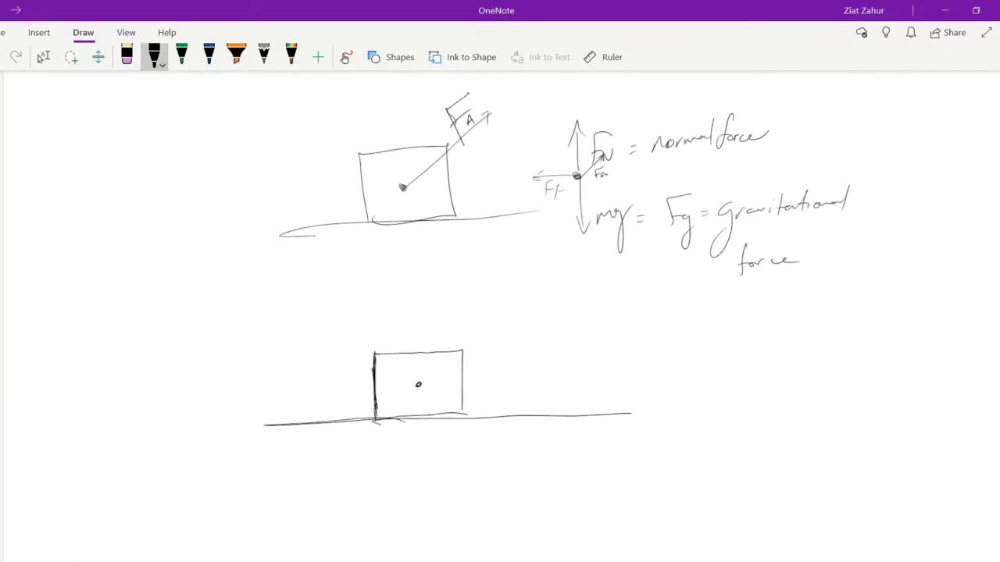
pyautogui.moveTo(418, 385); pyautogui.dragTo(512, 314)
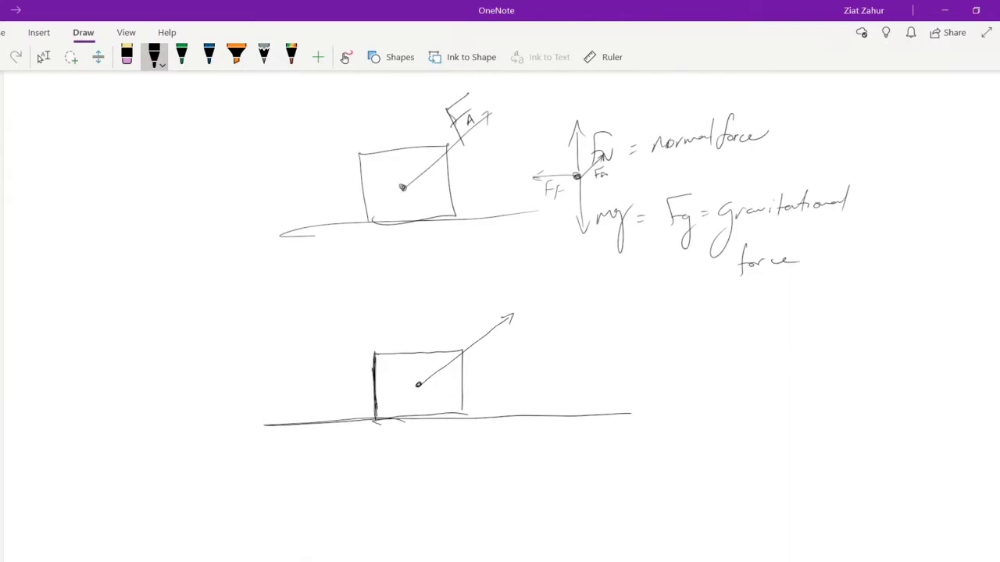
pyautogui.write('Fa')
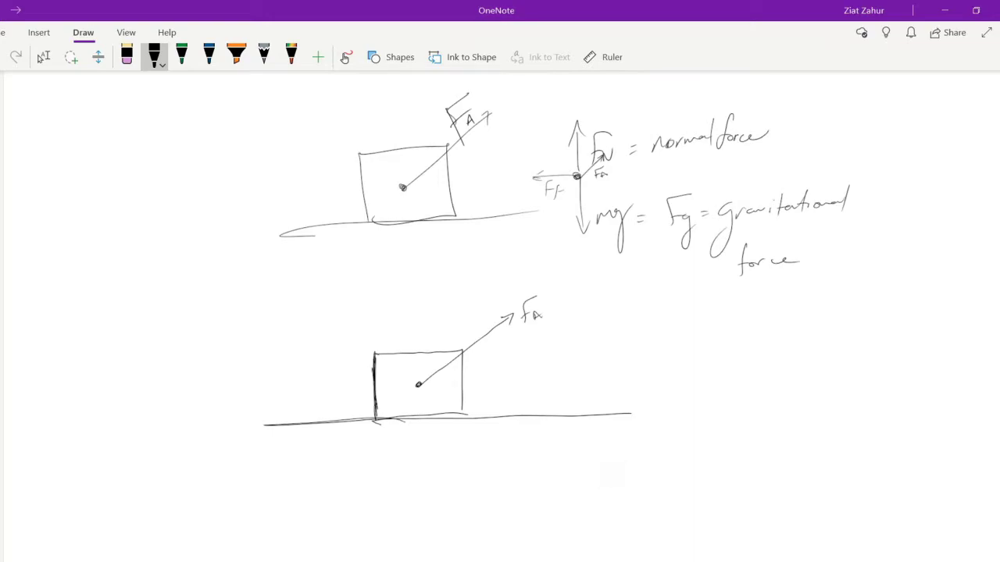
pyautogui.moveTo(418, 387); pyautogui.dragTo(422, 457)
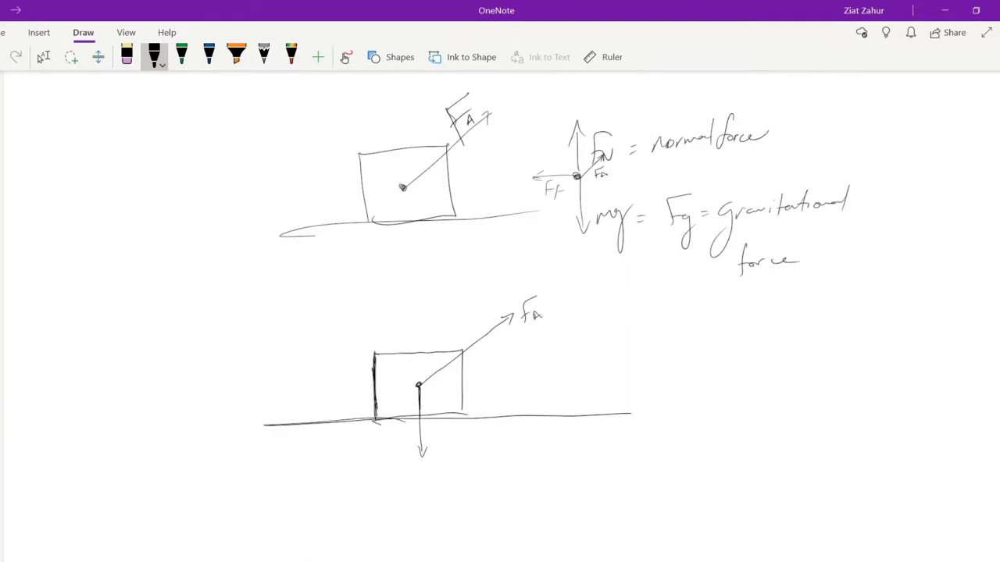
pyautogui.moveTo(438, 434); pyautogui.dragTo(484, 484)
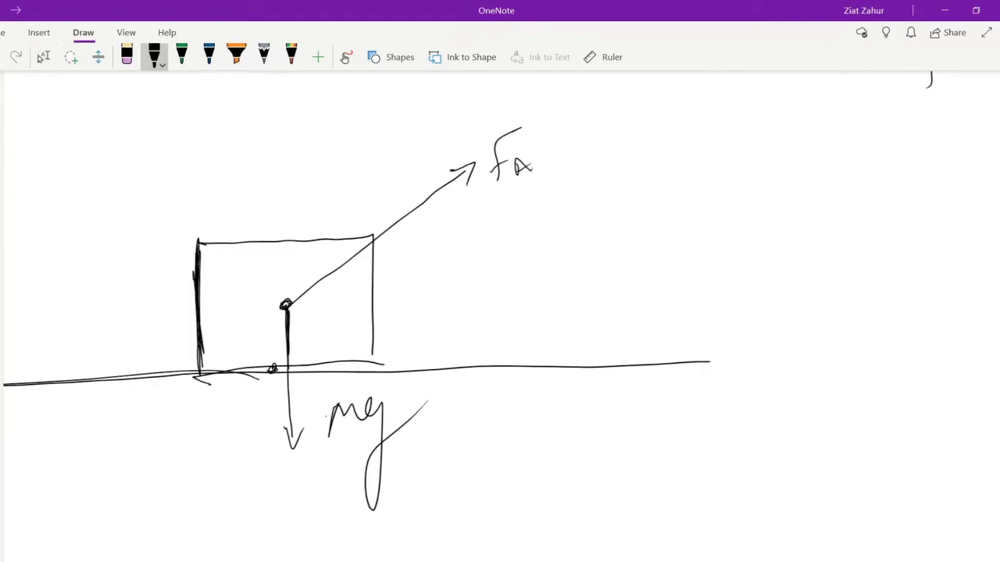
pyautogui.moveTo(270, 368); pyautogui.dragTo(312, 367)
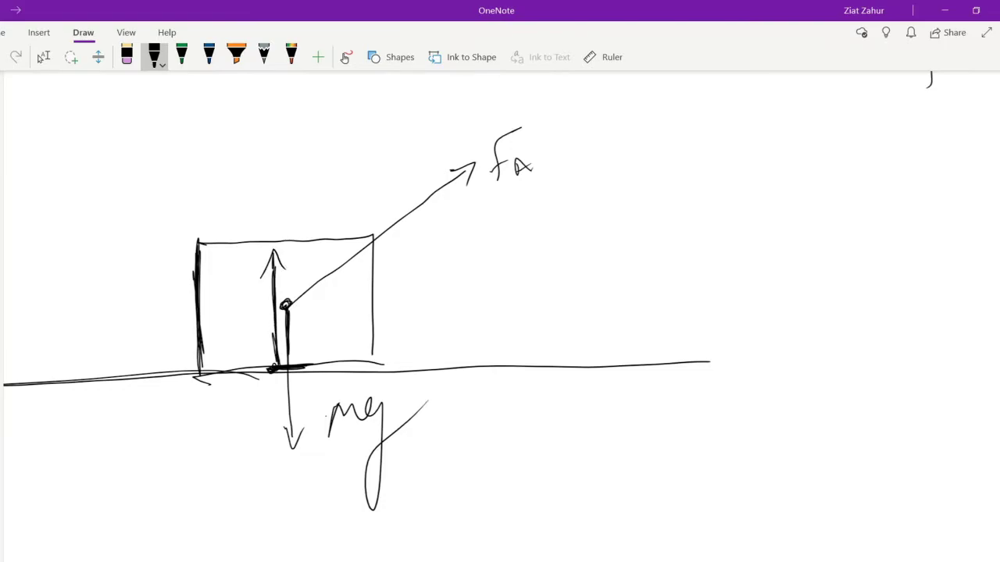
pyautogui.click(303, 266)
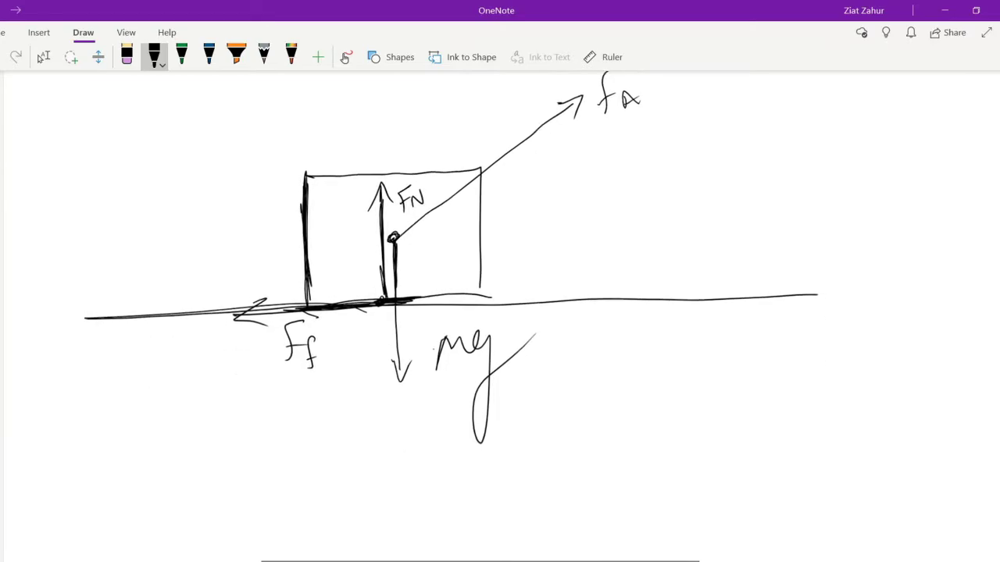
pyautogui.scroll(-3)
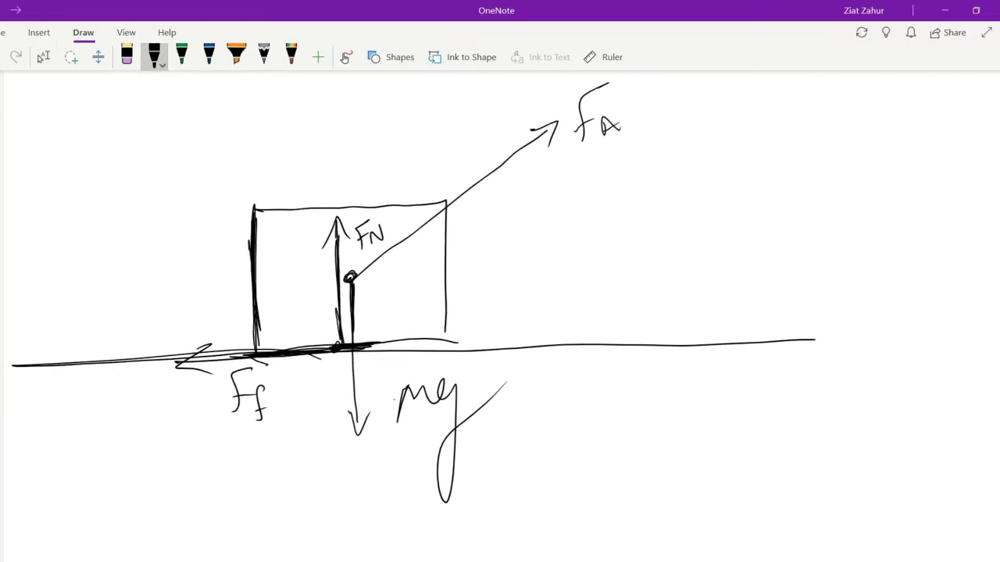
# Circle F_f and write 'F_N is ⊥ to surface' and 'F_f is ∥ to surface'
pyautogui.moveTo(336, 313); pyautogui.dragTo(368, 344)
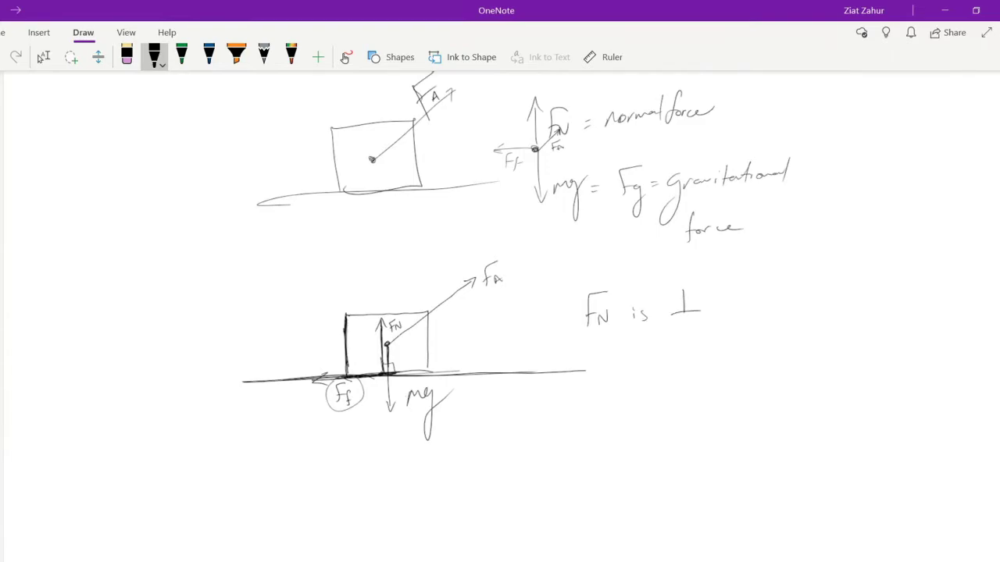
pyautogui.write('to s')
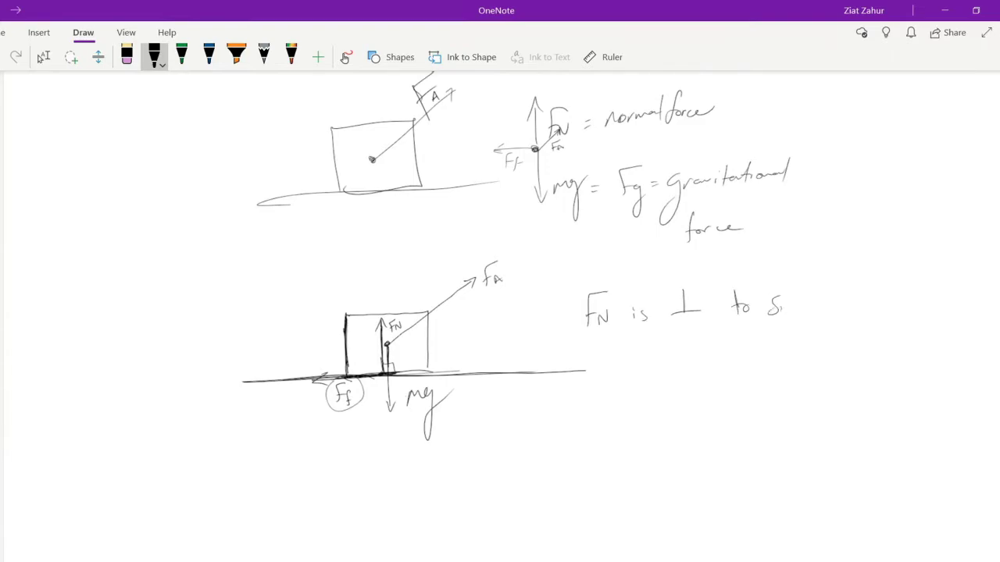
pyautogui.write('surface')
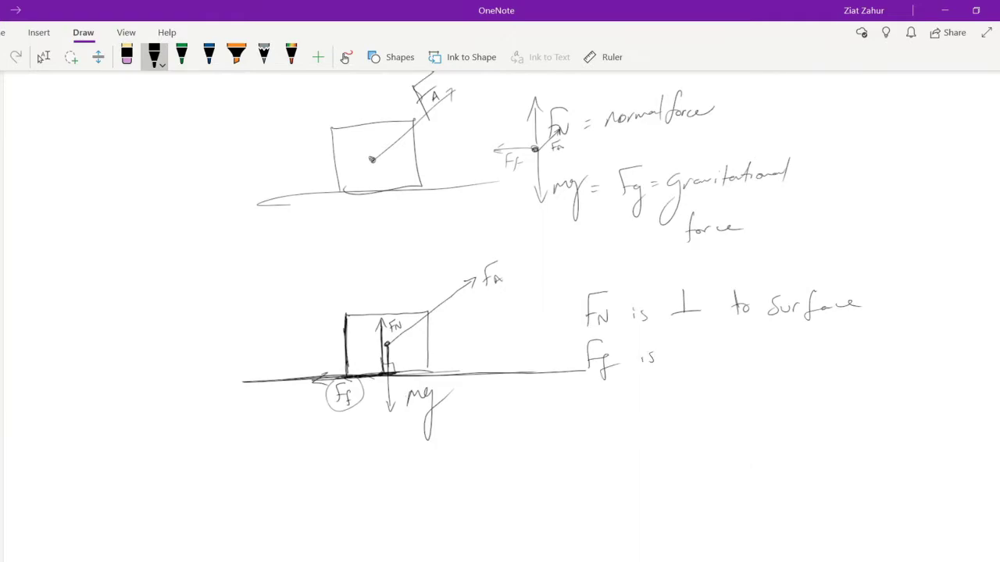
pyautogui.moveTo(640, 359); pyautogui.dragTo(781, 355)
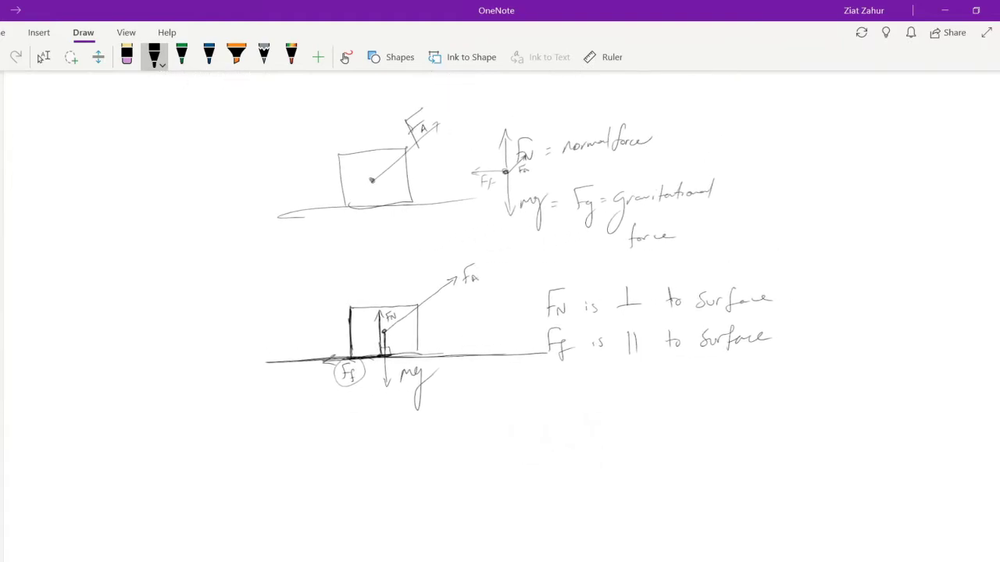
# Circle the normal and gravity force notes and rule a long divider below the box diagrams
pyautogui.click(44, 57)
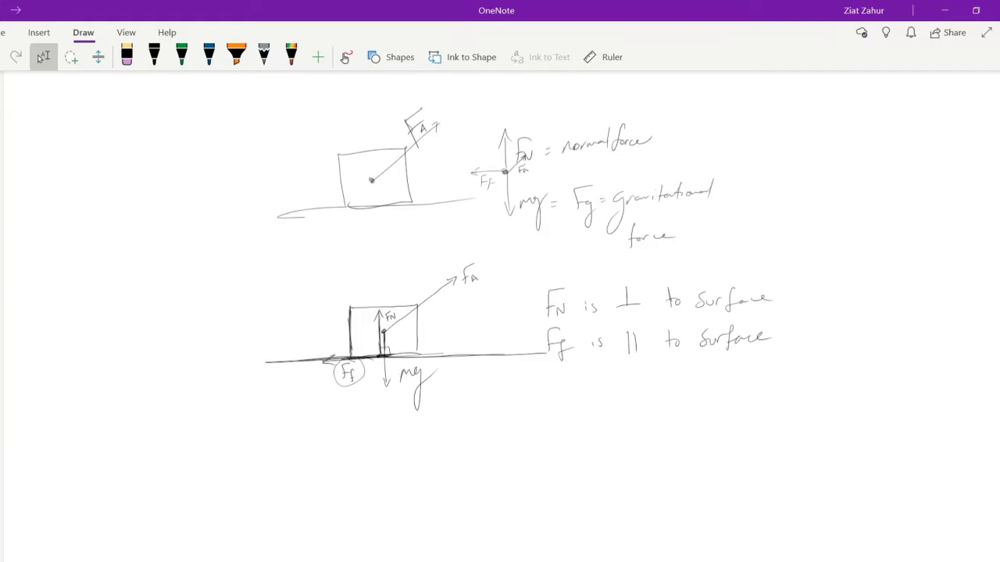
pyautogui.scroll(3)
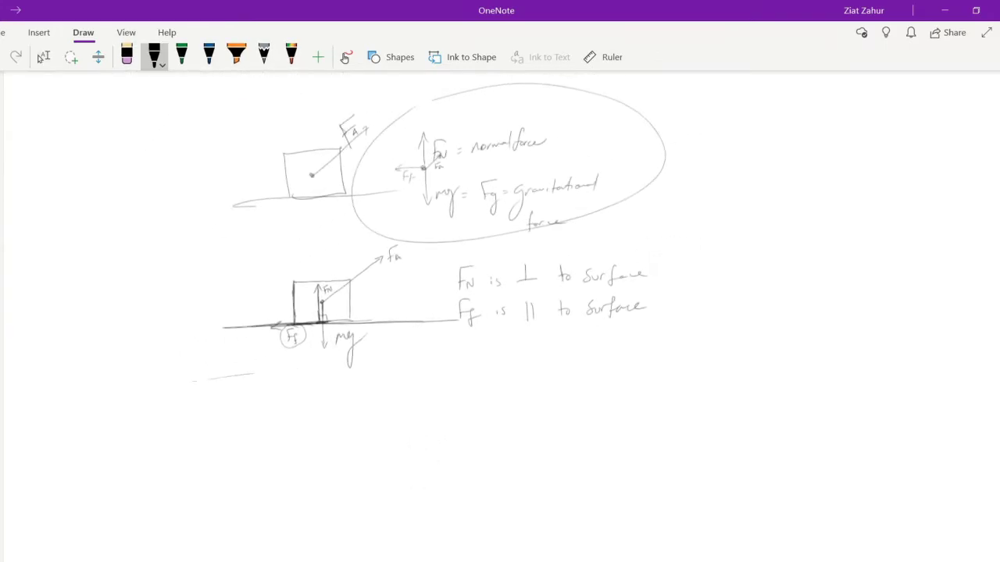
pyautogui.moveTo(156, 383); pyautogui.dragTo(484, 367)
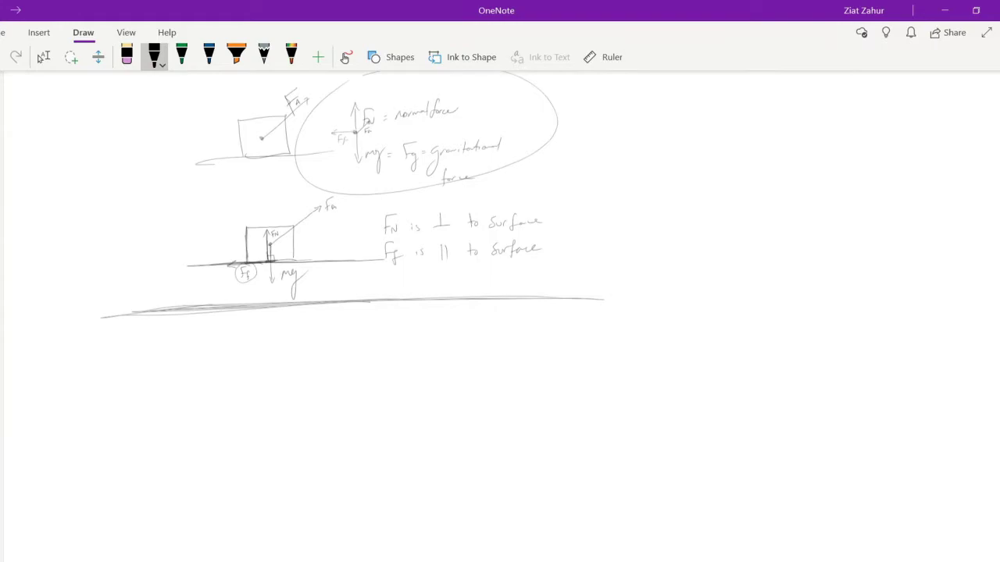
# Handwrite the formula 'Ffs max = μs FN' below the dividing line
pyautogui.moveTo(218, 332); pyautogui.dragTo(250, 398)
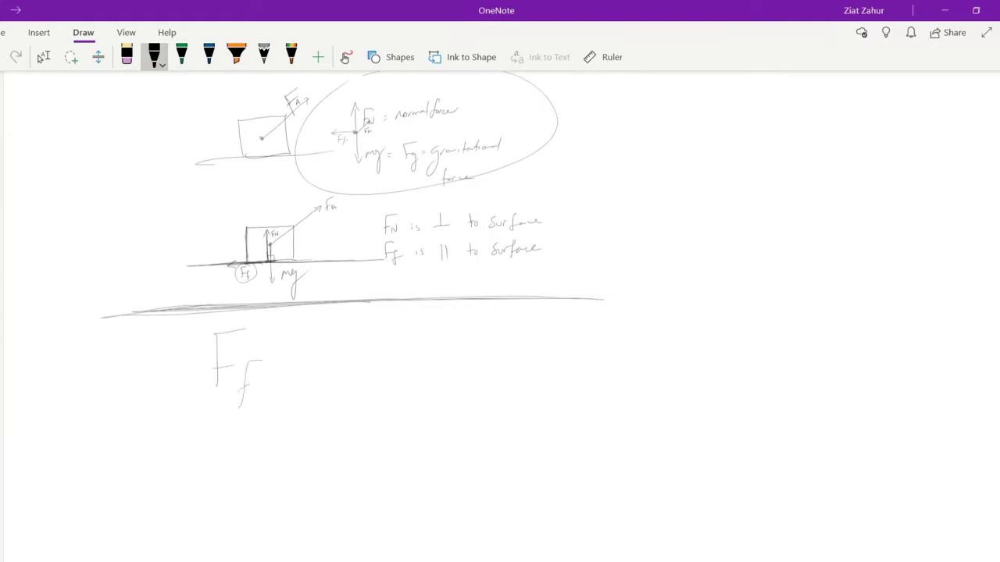
pyautogui.moveTo(250, 390); pyautogui.dragTo(324, 402)
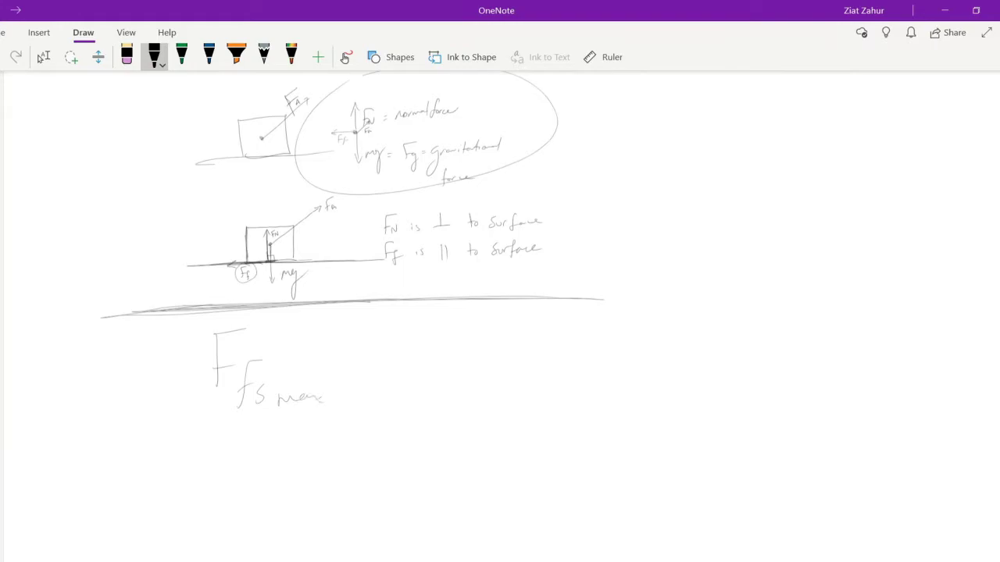
pyautogui.moveTo(344, 382); pyautogui.dragTo(445, 352)
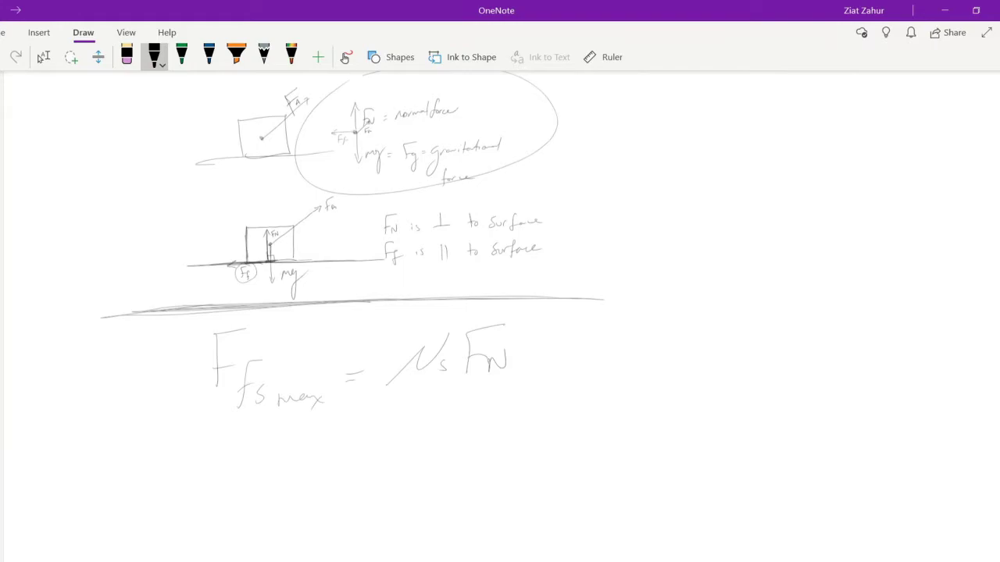
# Start writing the 'Static friction' label to the right of the formula
pyautogui.moveTo(640, 336); pyautogui.dragTo(646, 364)
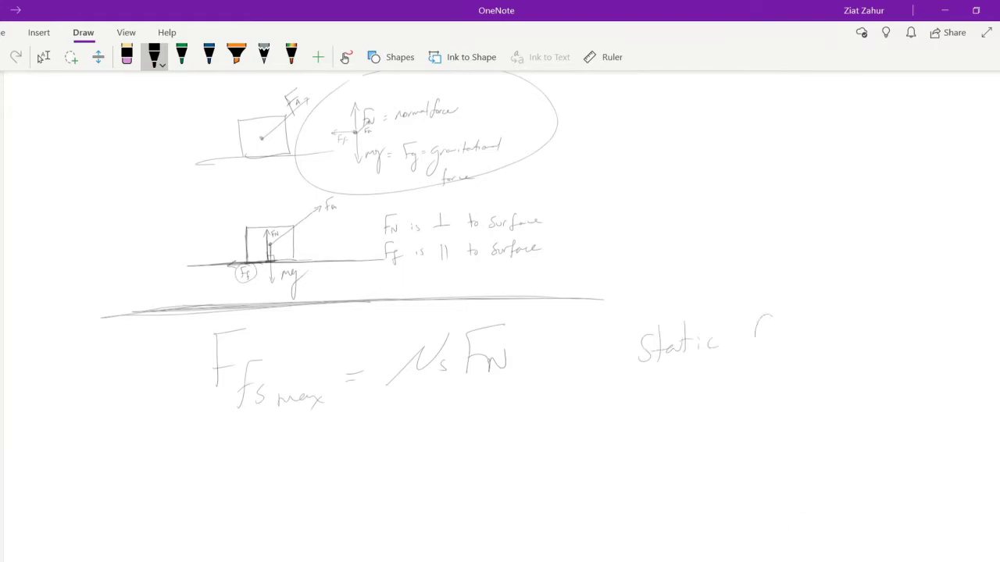
pyautogui.moveTo(742, 344); pyautogui.dragTo(820, 344)
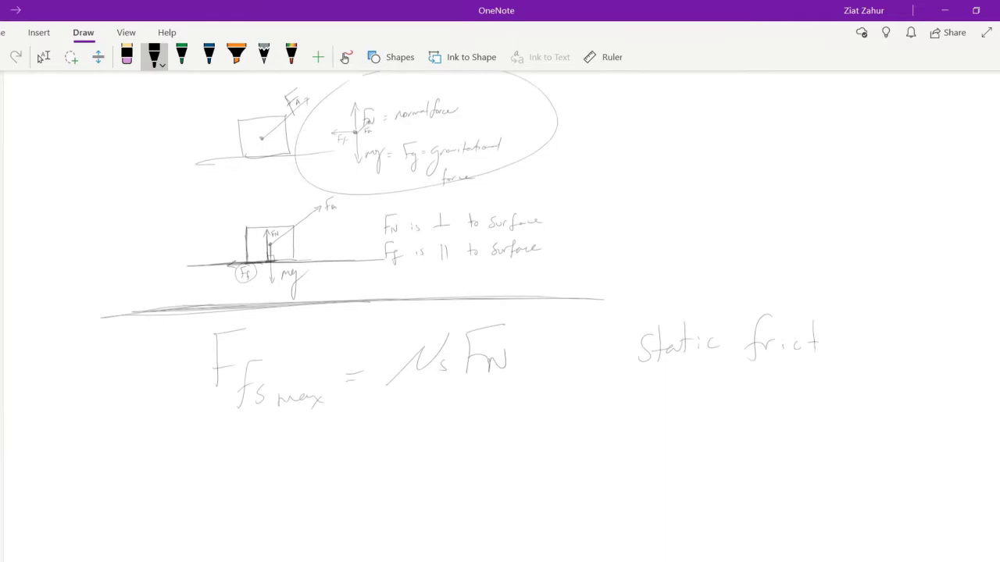
pyautogui.moveTo(820, 344); pyautogui.dragTo(875, 340)
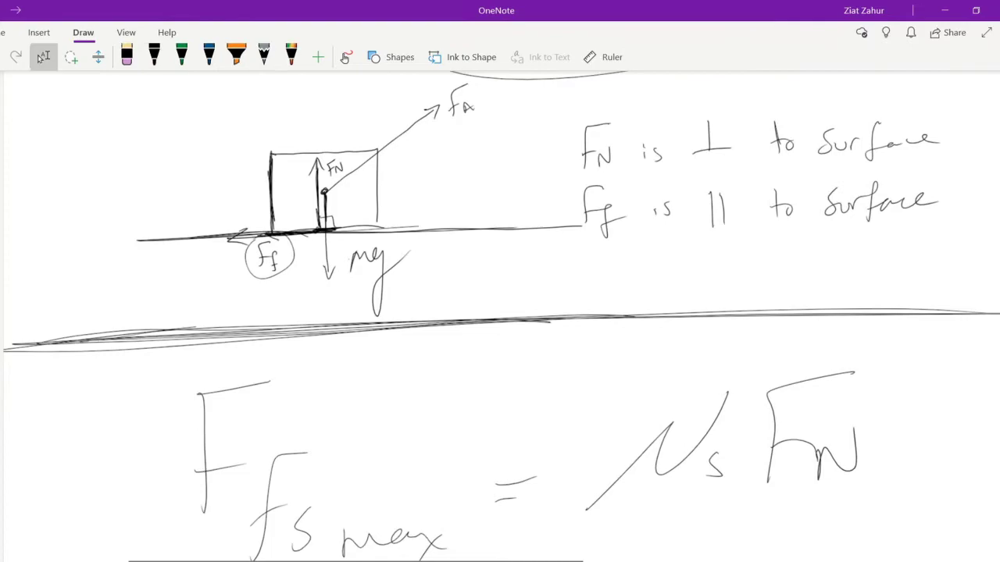
# Draw a blue horizontal arrow from the lower box's centre dot, labelled FAx
pyautogui.moveTo(326, 190); pyautogui.dragTo(446, 180)
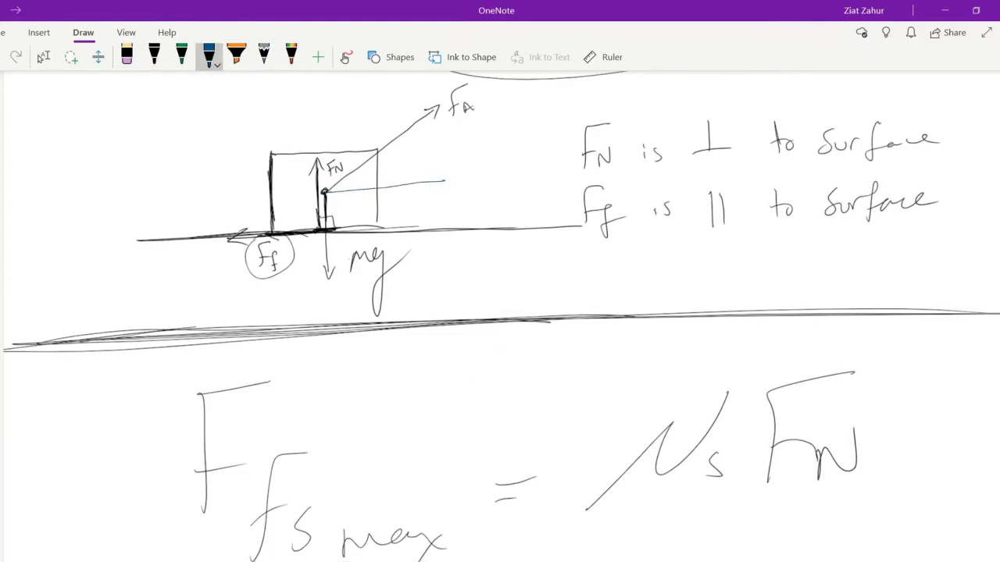
pyautogui.moveTo(324, 191); pyautogui.dragTo(449, 180)
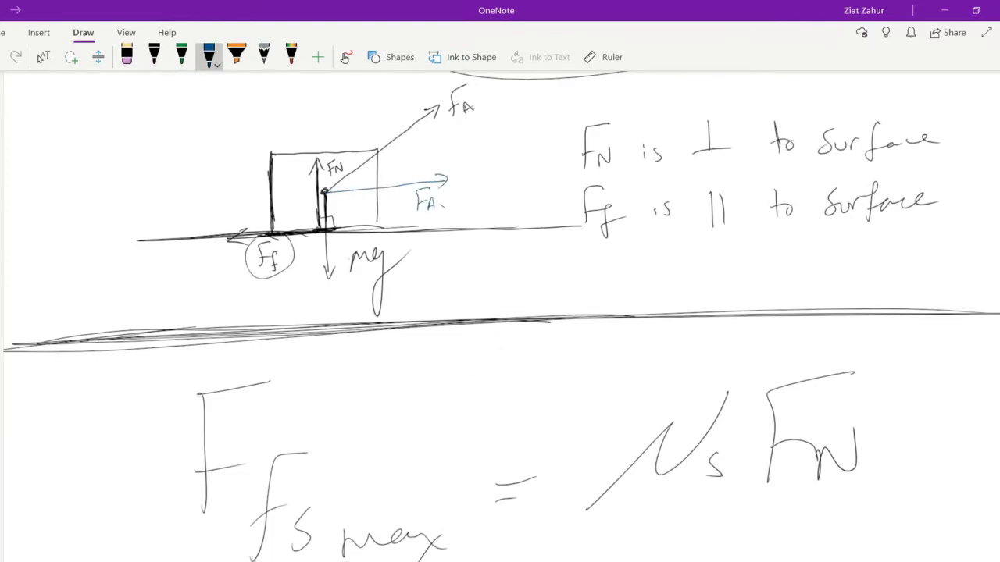
pyautogui.scroll(-3)
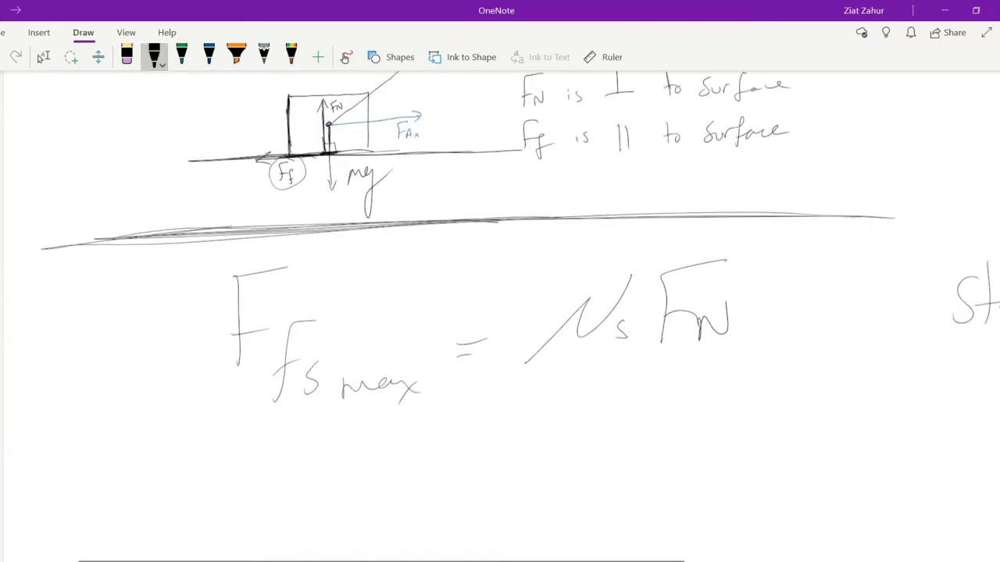
# Handwrite 'Ffk = μk F…' under the static friction equation, correcting the subscript to k
pyautogui.scroll(-3)
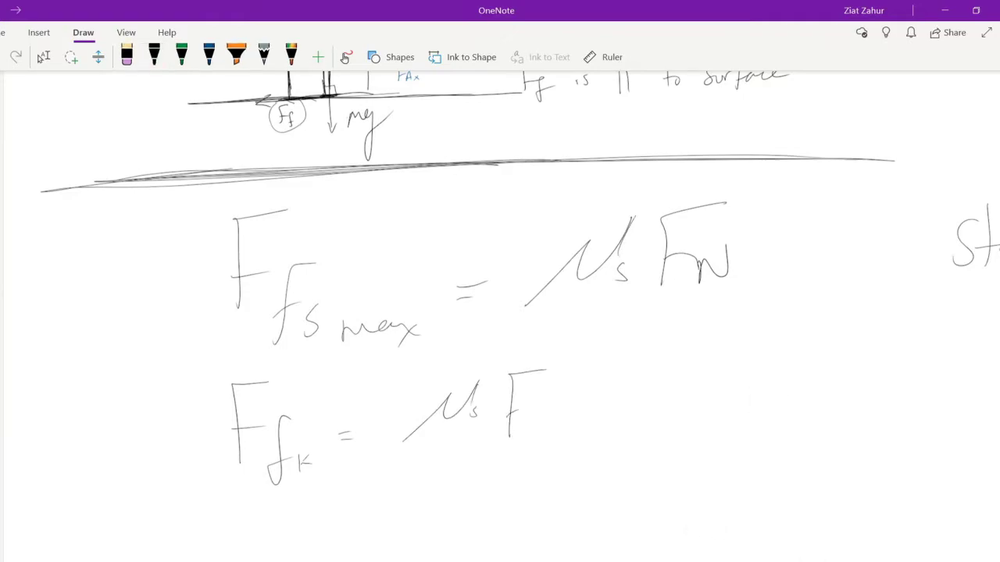
pyautogui.click(154, 56)
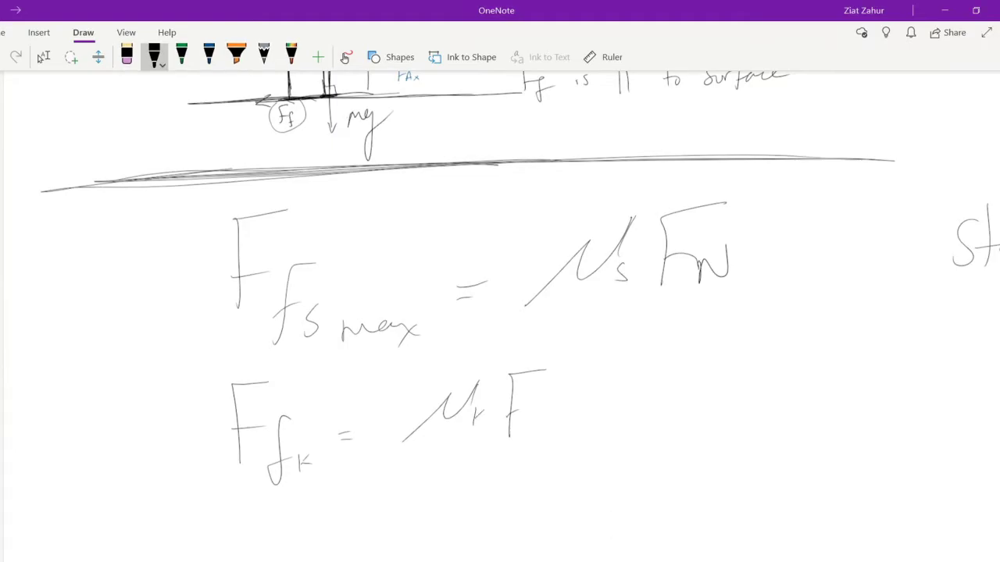
pyautogui.scroll(-3)
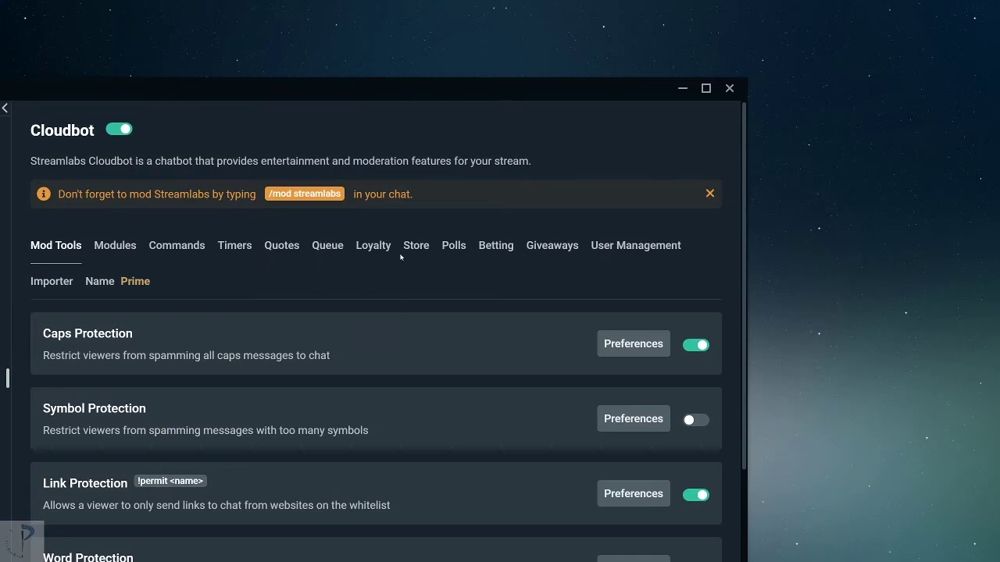
# Open Polls and view the Us vs Uk results, with all 3 votes for >
pyautogui.click(453, 245)
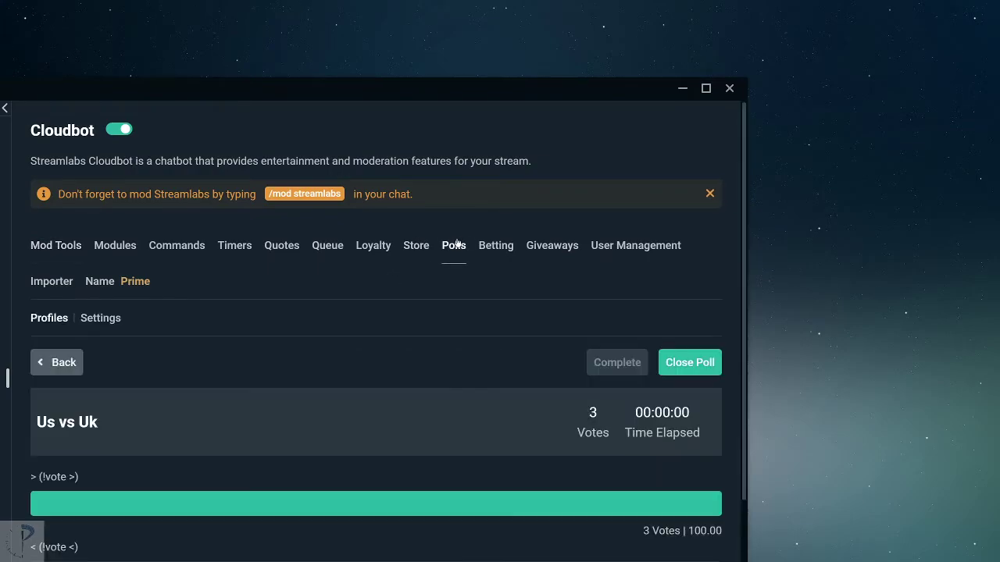
pyautogui.scroll(-3)
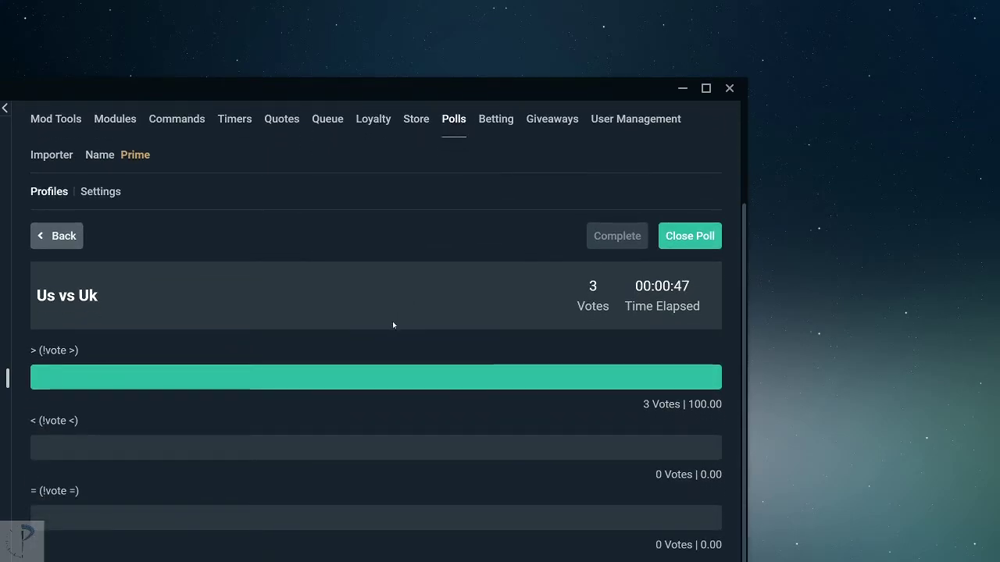
pyautogui.moveTo(321, 50)
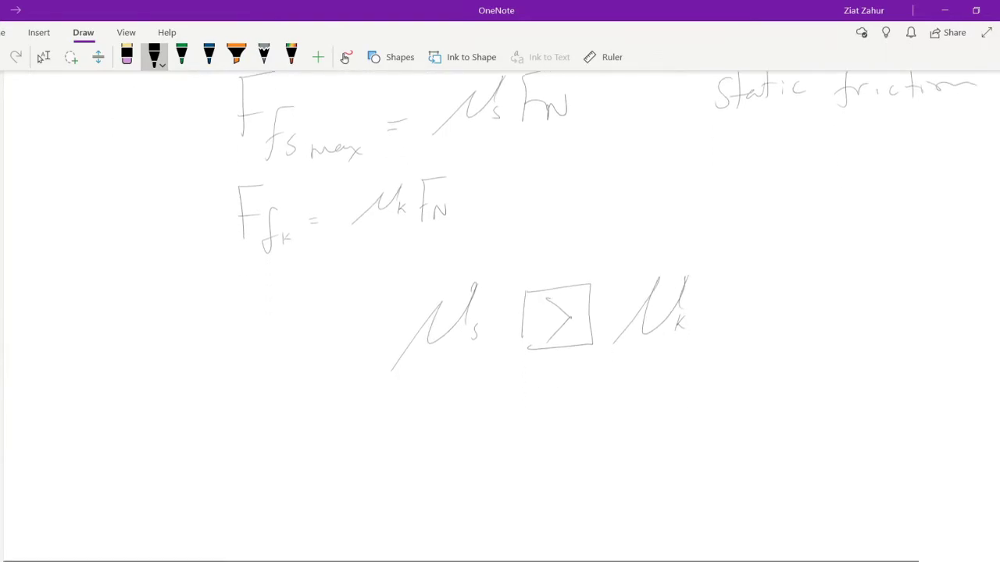
# Handwrite 'μ is a material property' beneath the μs > μk comparison
pyautogui.moveTo(410, 425); pyautogui.dragTo(433, 398)
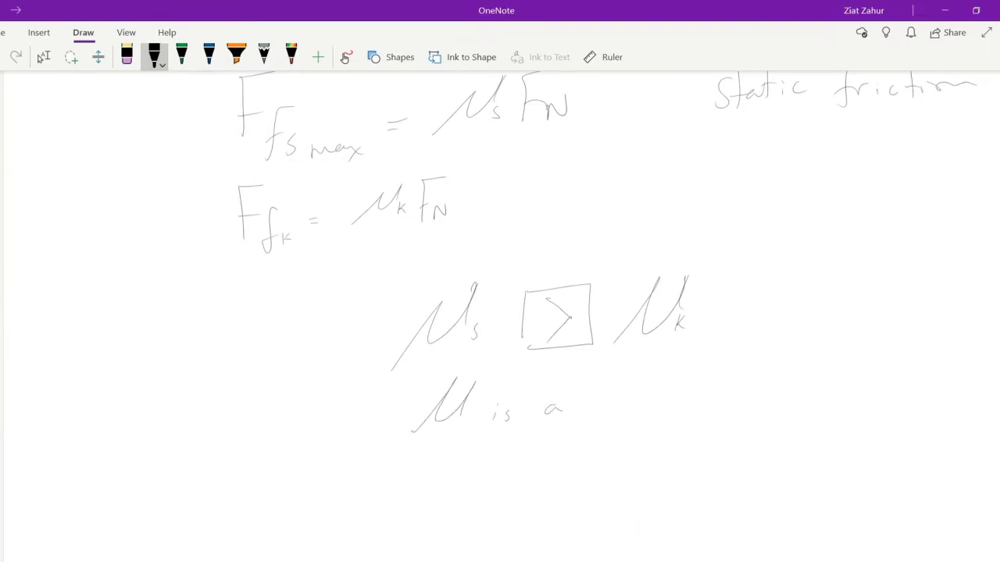
pyautogui.moveTo(594, 406); pyautogui.dragTo(664, 407)
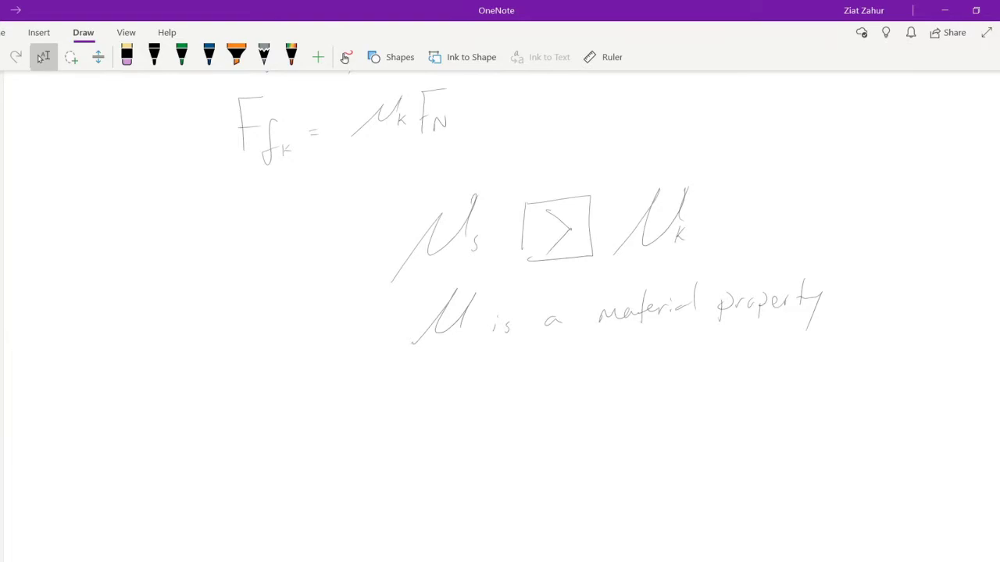
pyautogui.scroll(-3)
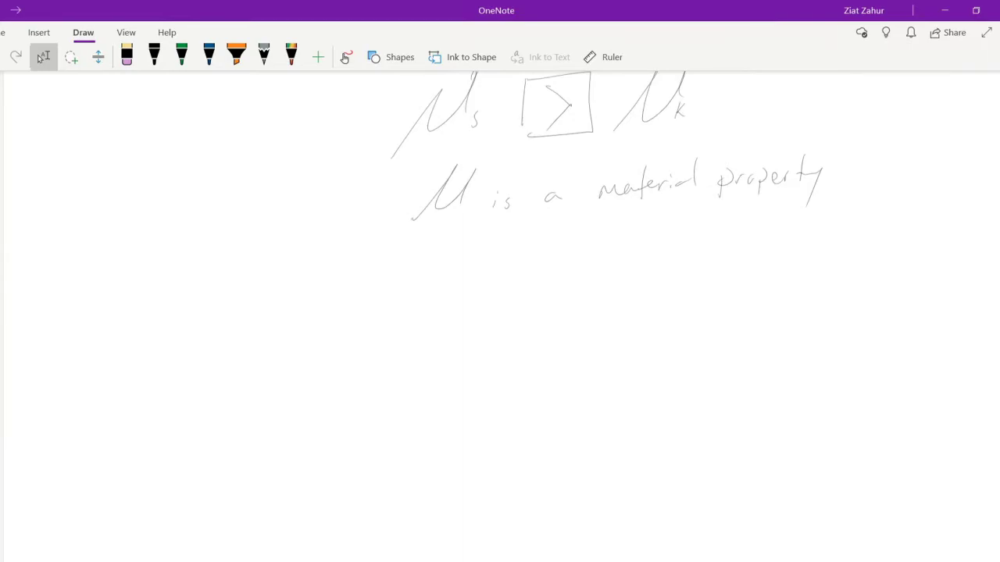
# Handwrite the underlined 'Force Probe:' heading
pyautogui.click(154, 56)
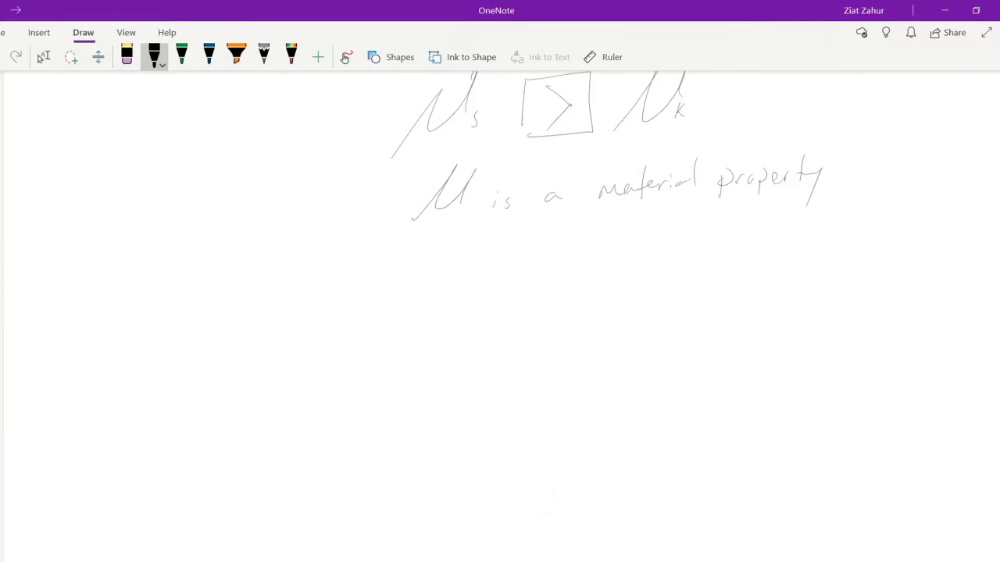
pyautogui.moveTo(92, 277); pyautogui.dragTo(136, 332)
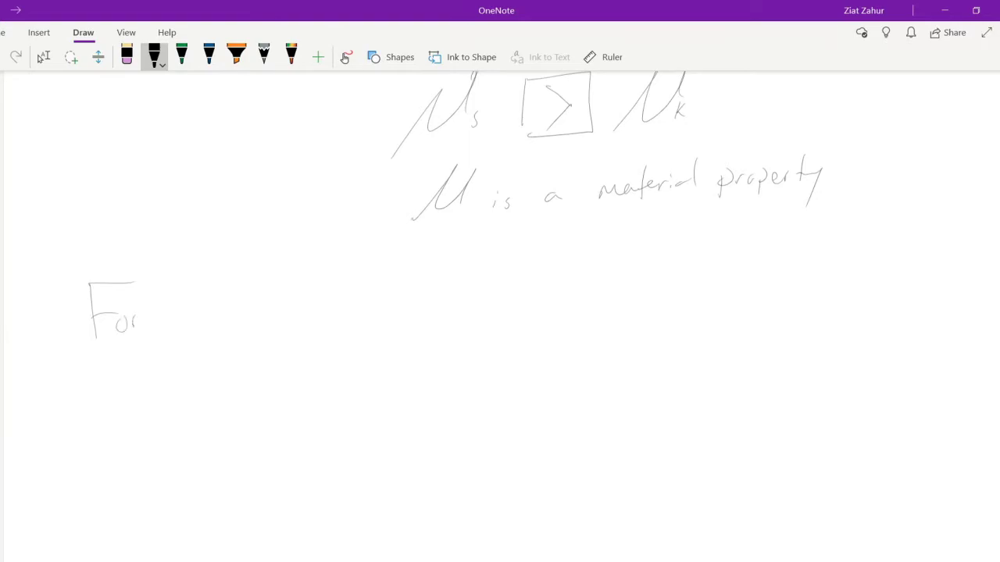
pyautogui.moveTo(141, 317); pyautogui.dragTo(250, 316)
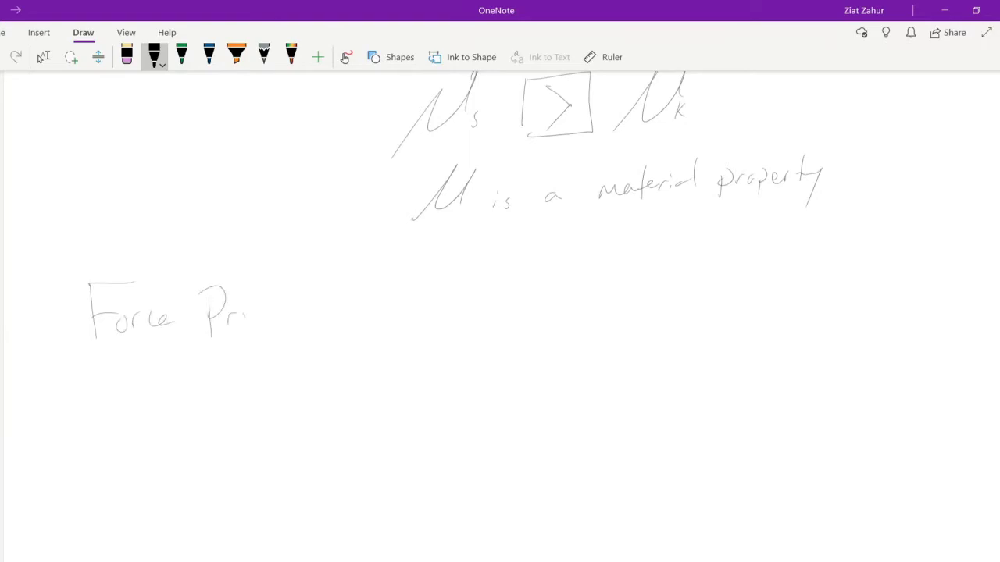
pyautogui.moveTo(242, 312); pyautogui.dragTo(277, 321)
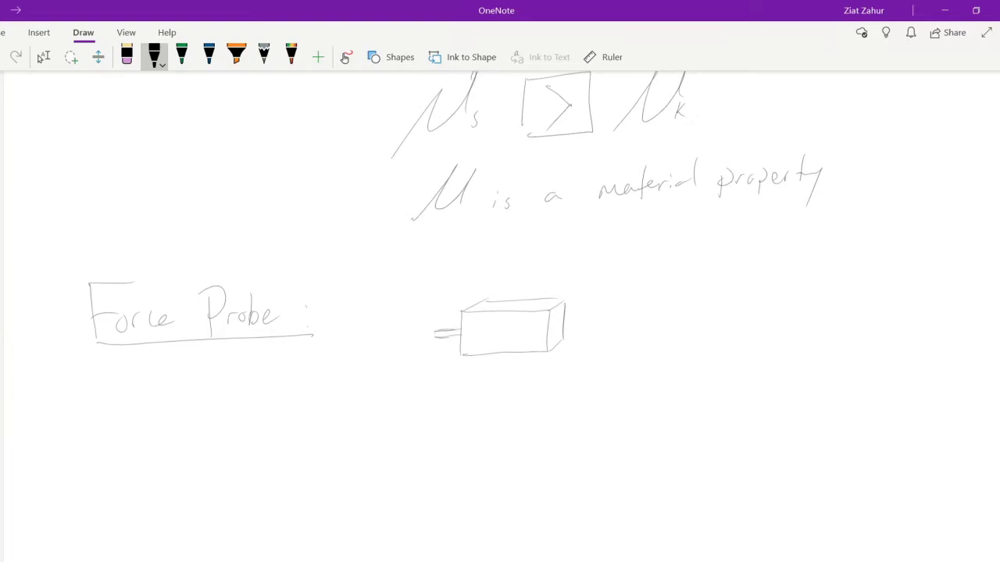
# Sketch the probe wired through an interface box to a smiley-faced laptop, plus an F axis
pyautogui.moveTo(437, 332); pyautogui.dragTo(414, 329)
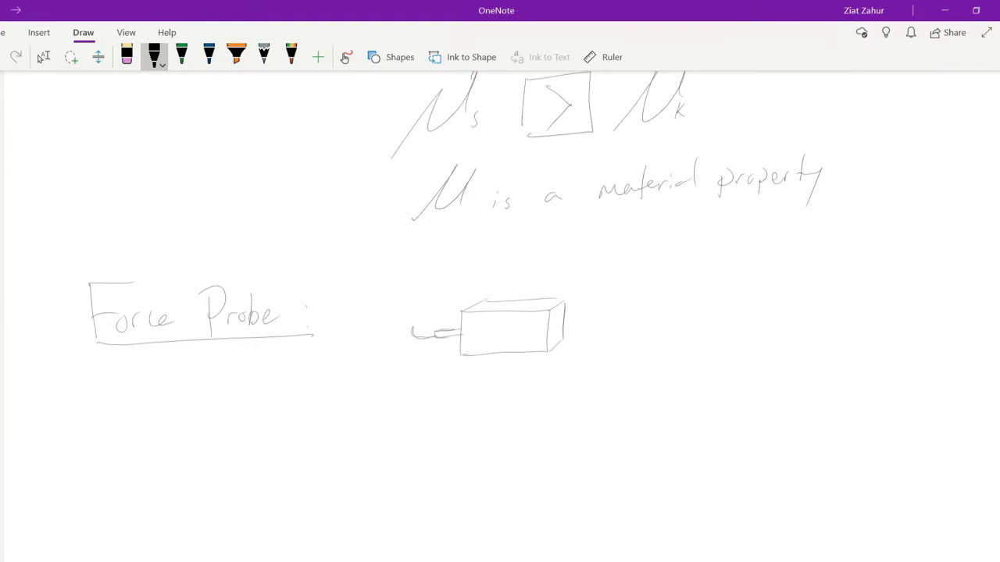
pyautogui.moveTo(570, 328); pyautogui.dragTo(590, 317)
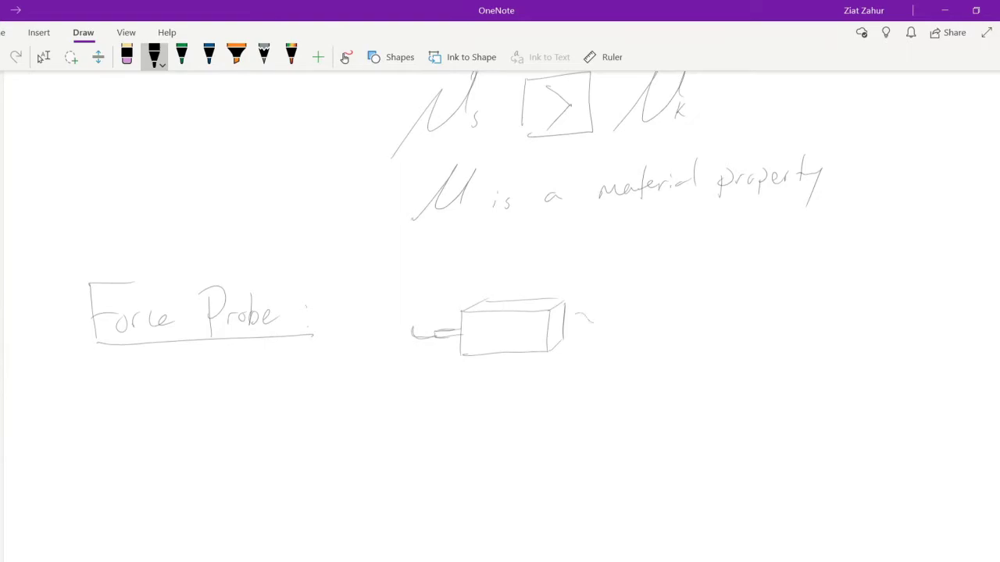
pyautogui.moveTo(578, 321); pyautogui.dragTo(734, 320)
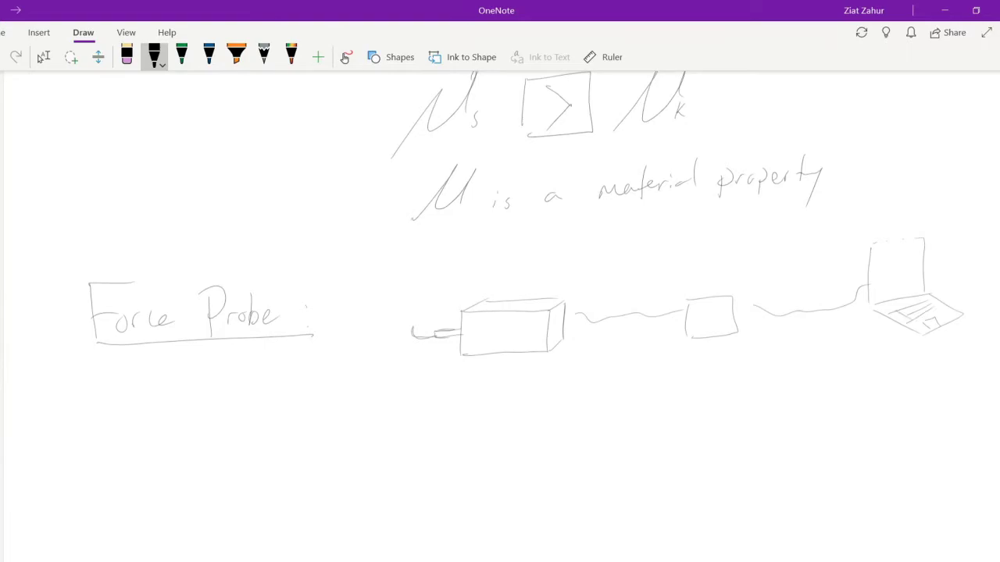
pyautogui.moveTo(891, 273); pyautogui.dragTo(906, 293)
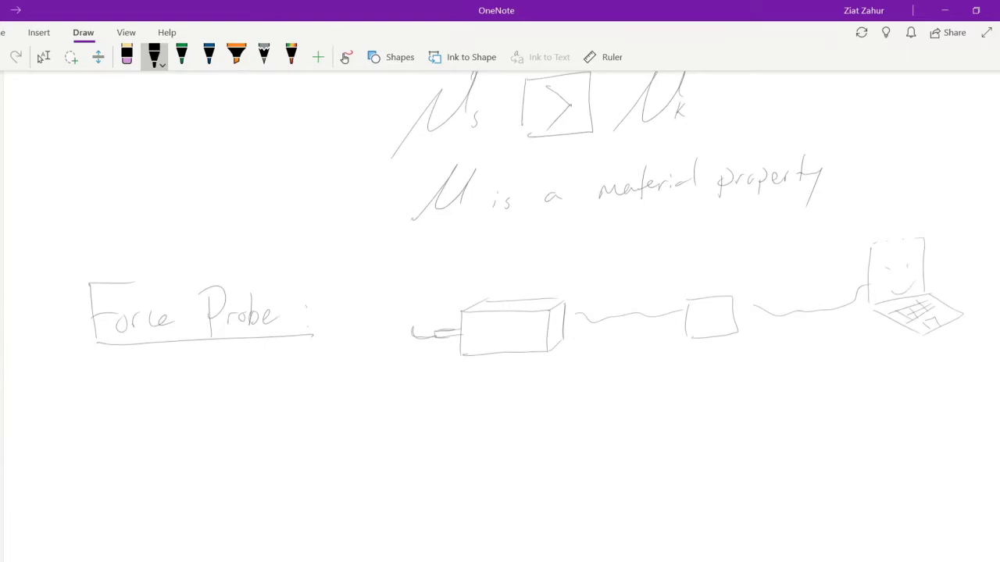
pyautogui.moveTo(326, 362); pyautogui.dragTo(338, 541)
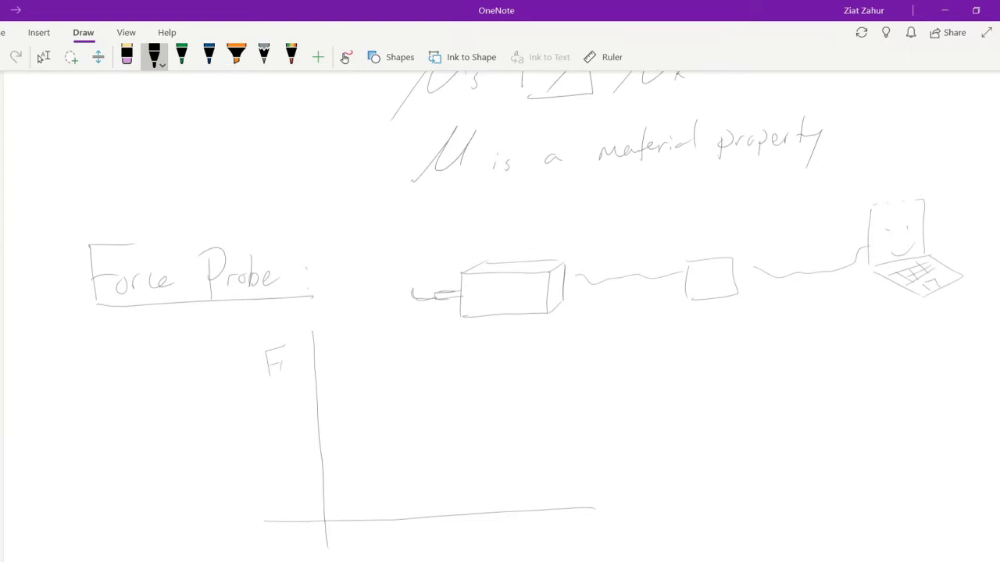
# Label the vertical axis F(x) and draw arrows marking left positive and right negative
pyautogui.moveTo(277, 367); pyautogui.dragTo(301, 371)
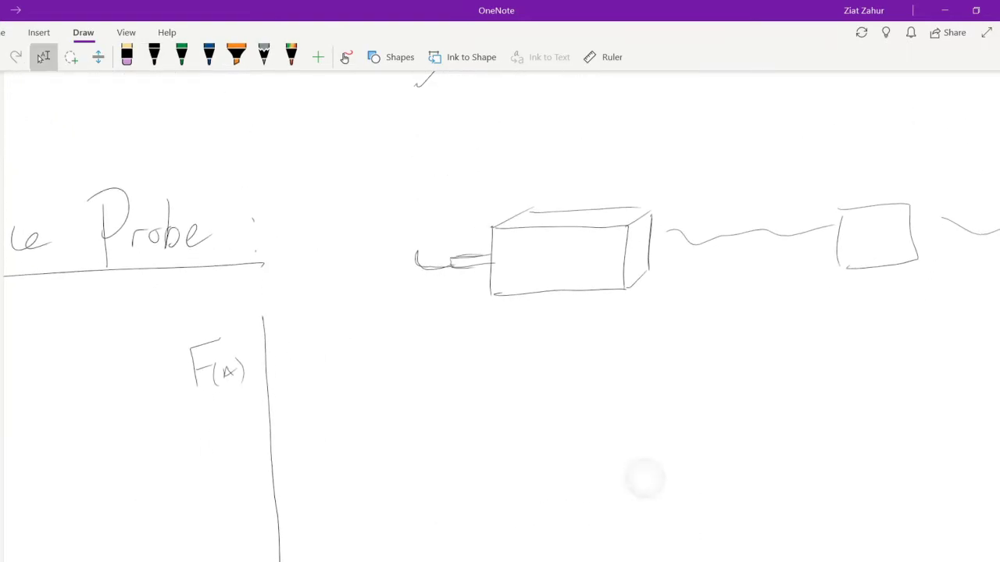
pyautogui.click(153, 56)
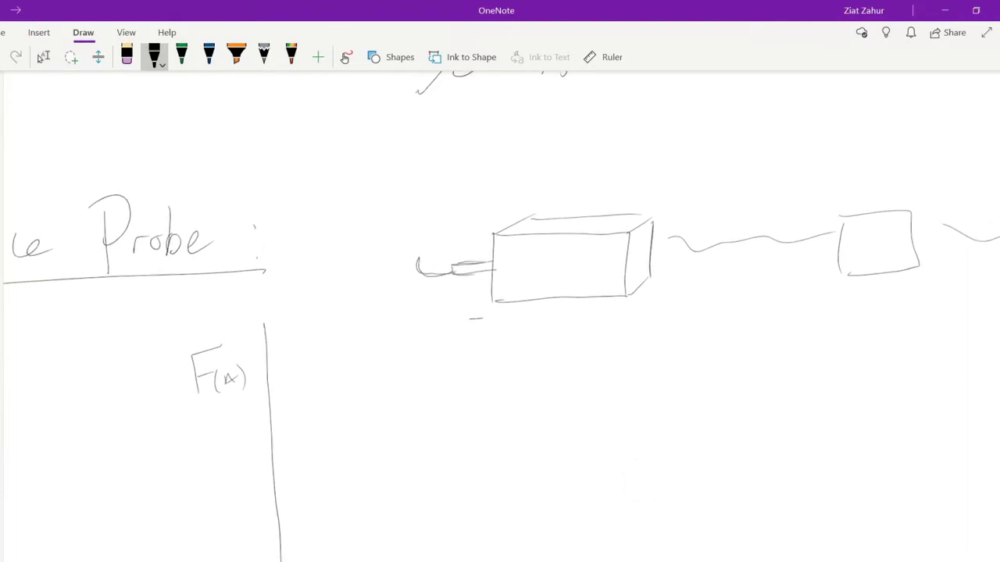
pyautogui.moveTo(481, 320); pyautogui.dragTo(438, 327)
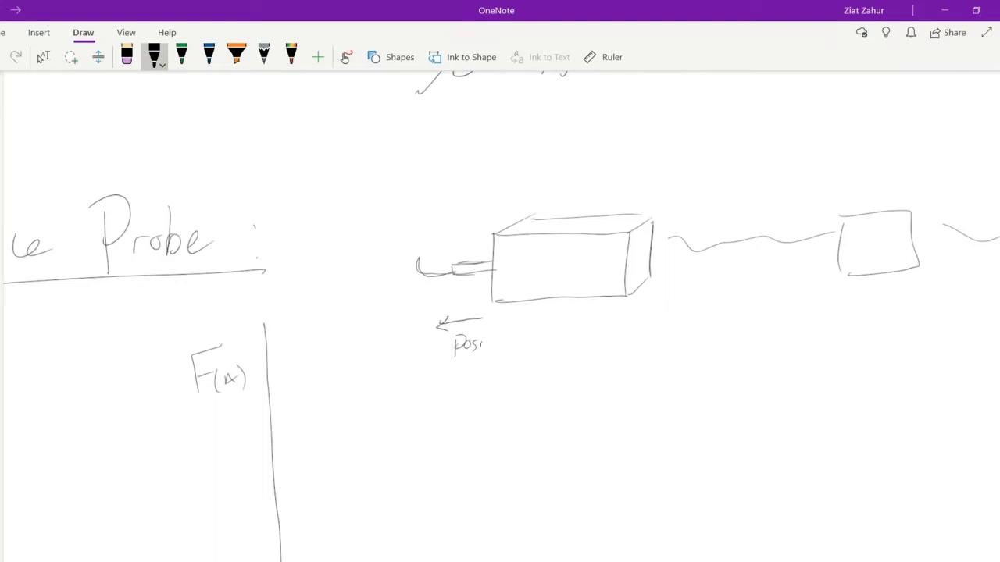
pyautogui.moveTo(481, 343); pyautogui.dragTo(519, 343)
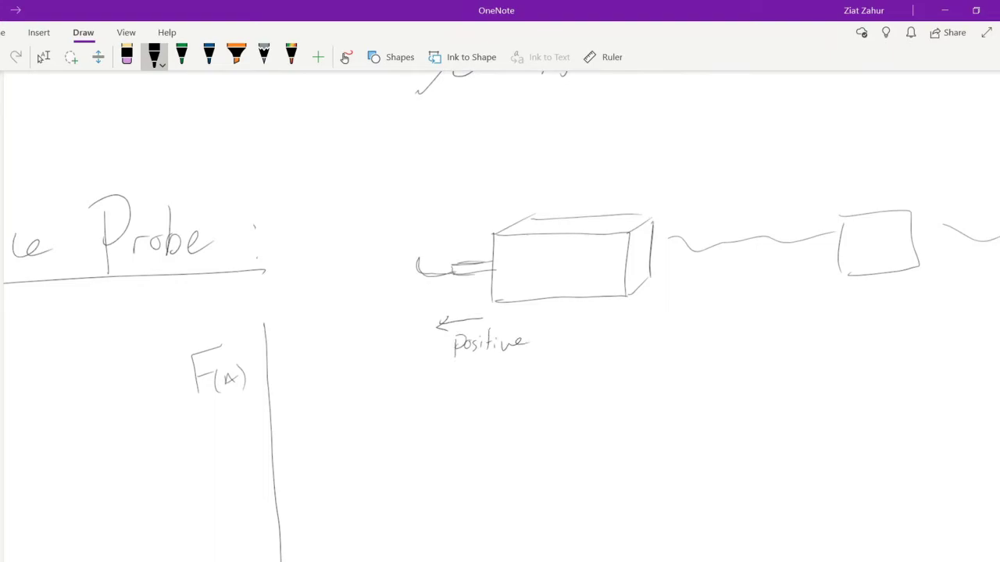
pyautogui.moveTo(555, 328); pyautogui.dragTo(594, 320)
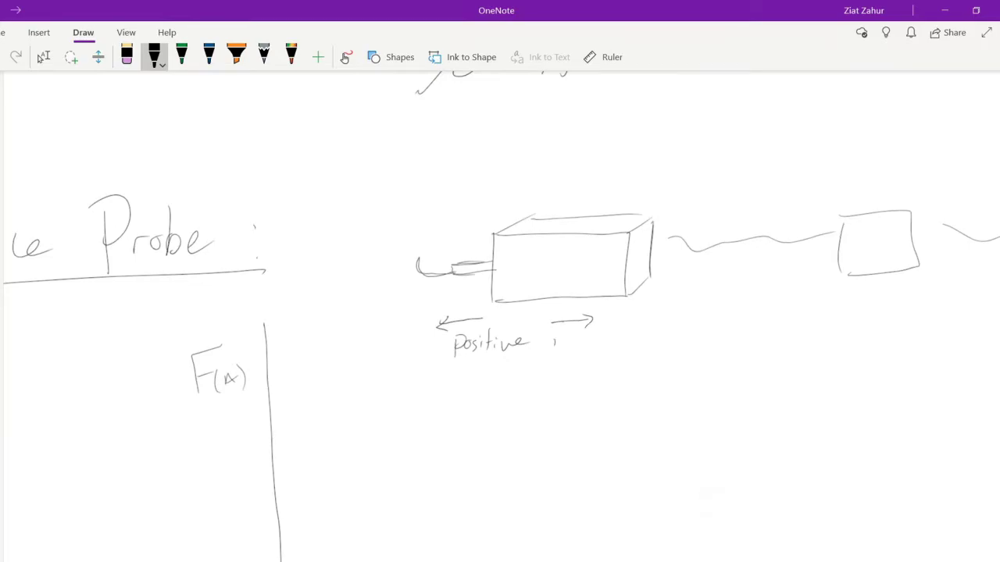
pyautogui.moveTo(555, 340); pyautogui.dragTo(617, 336)
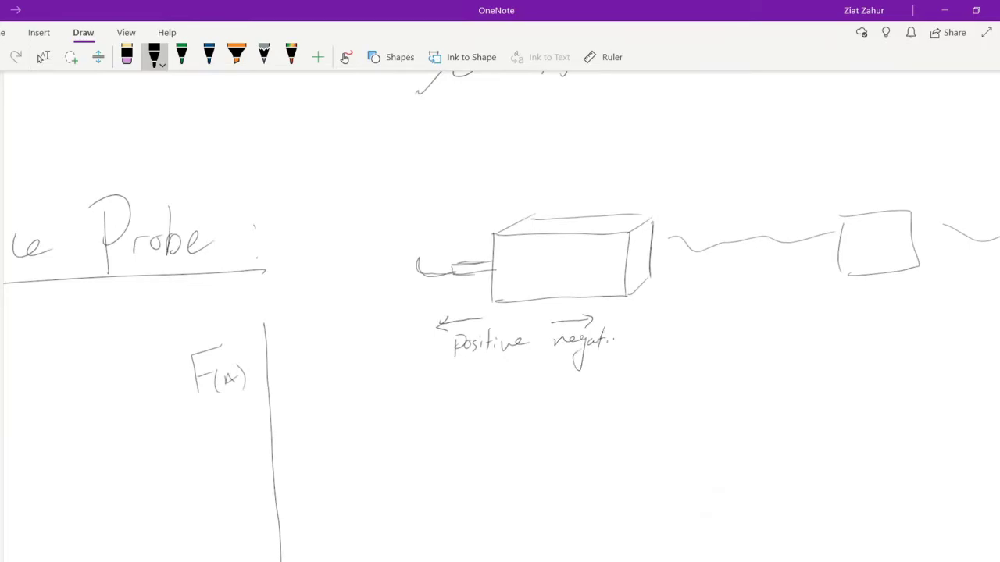
pyautogui.moveTo(598, 340); pyautogui.dragTo(645, 339)
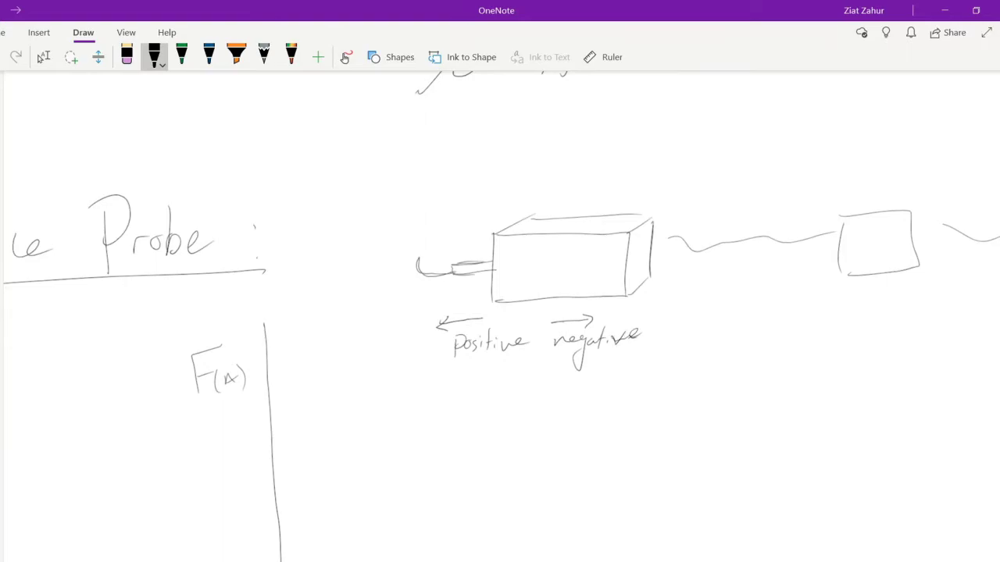
pyautogui.scroll(-3)
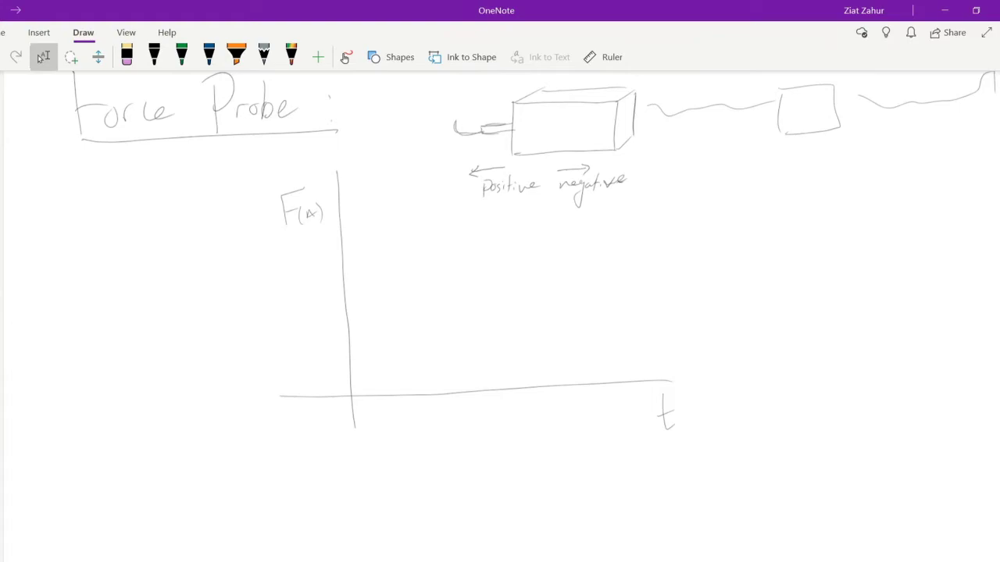
# Draw a block hooked to the probe and a force curve rising to a peak, then levelling
pyautogui.scroll(-3)
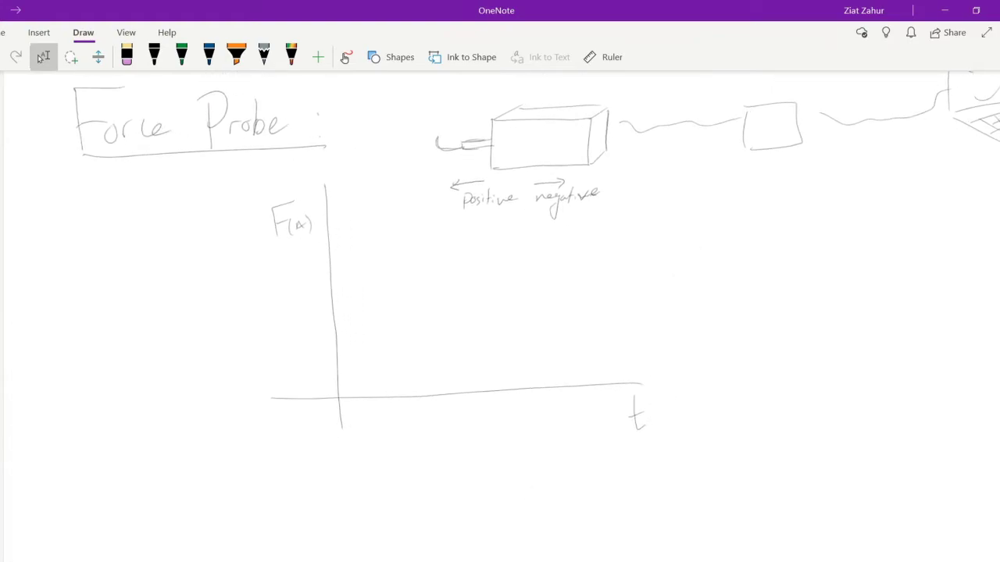
pyautogui.click(154, 56)
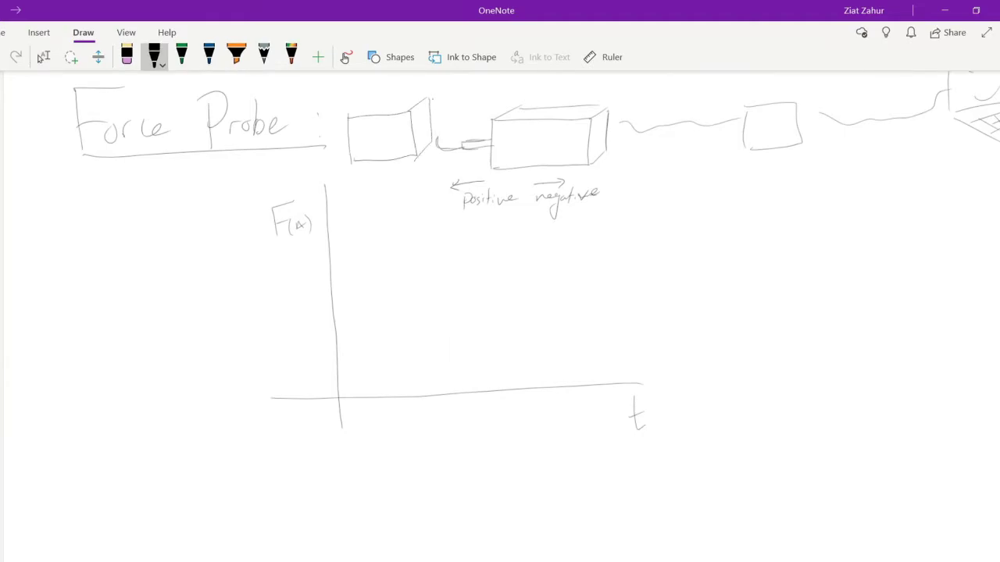
pyautogui.moveTo(425, 140); pyautogui.dragTo(442, 141)
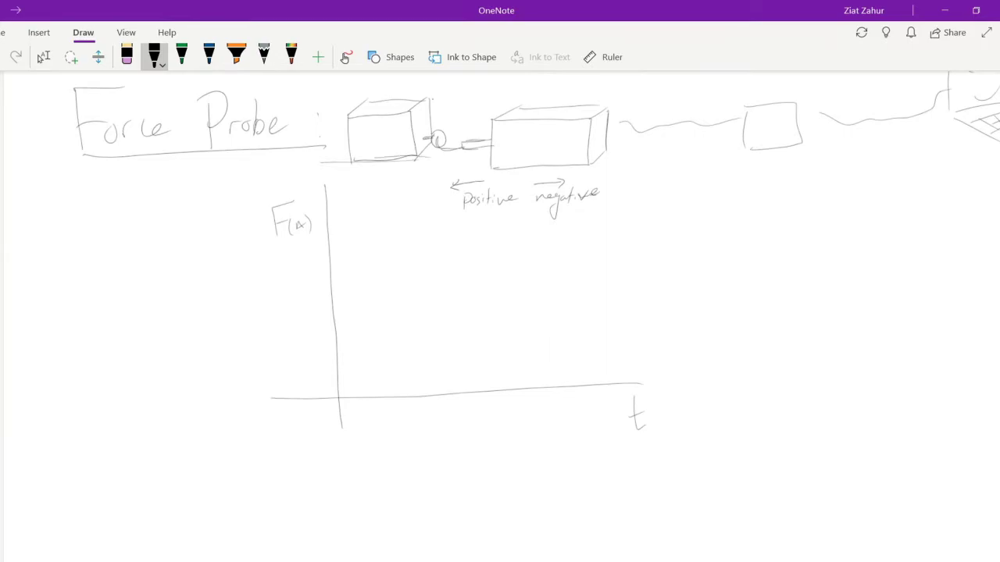
pyautogui.moveTo(356, 364); pyautogui.dragTo(338, 398)
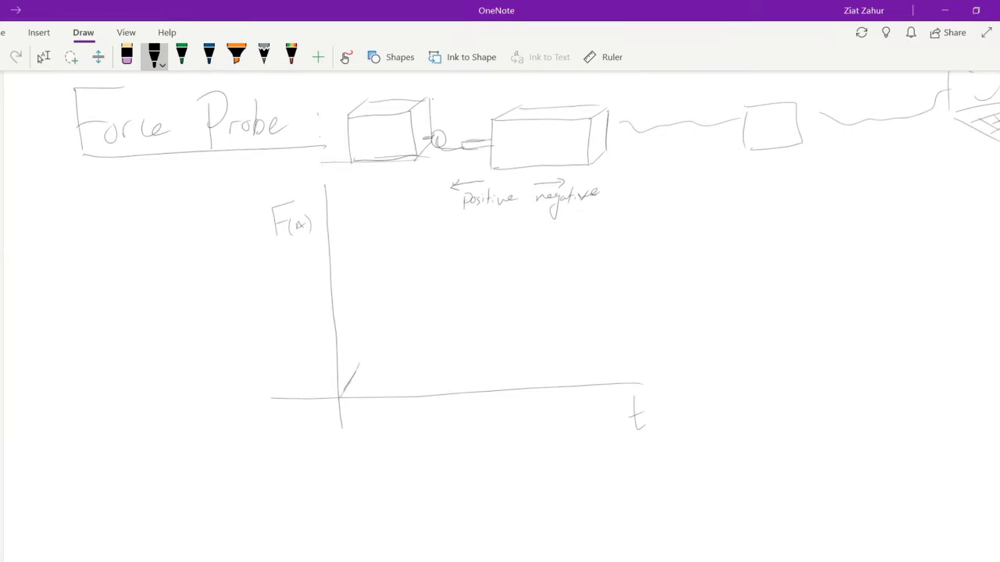
pyautogui.moveTo(340, 395); pyautogui.dragTo(418, 238)
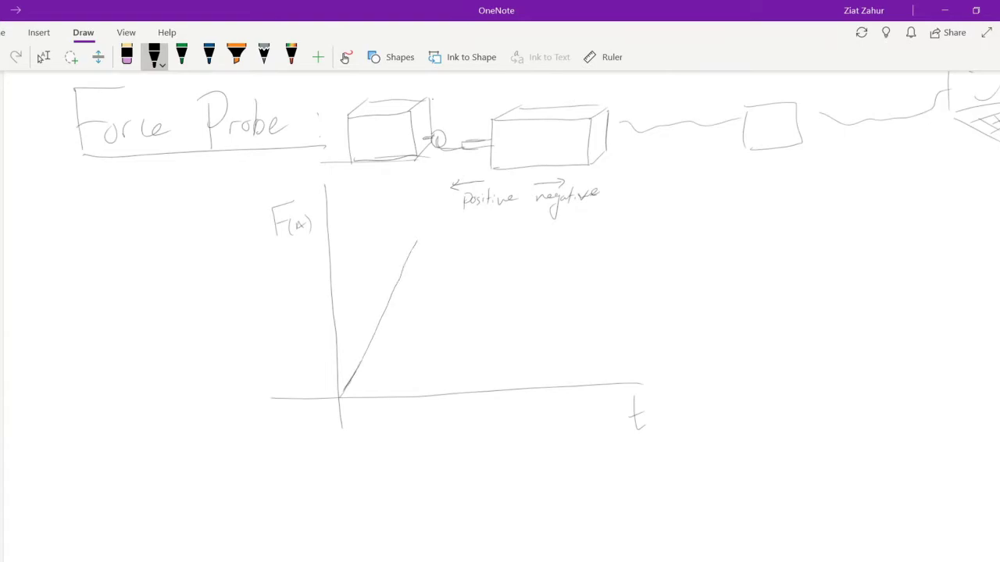
pyautogui.moveTo(418, 238); pyautogui.dragTo(559, 254)
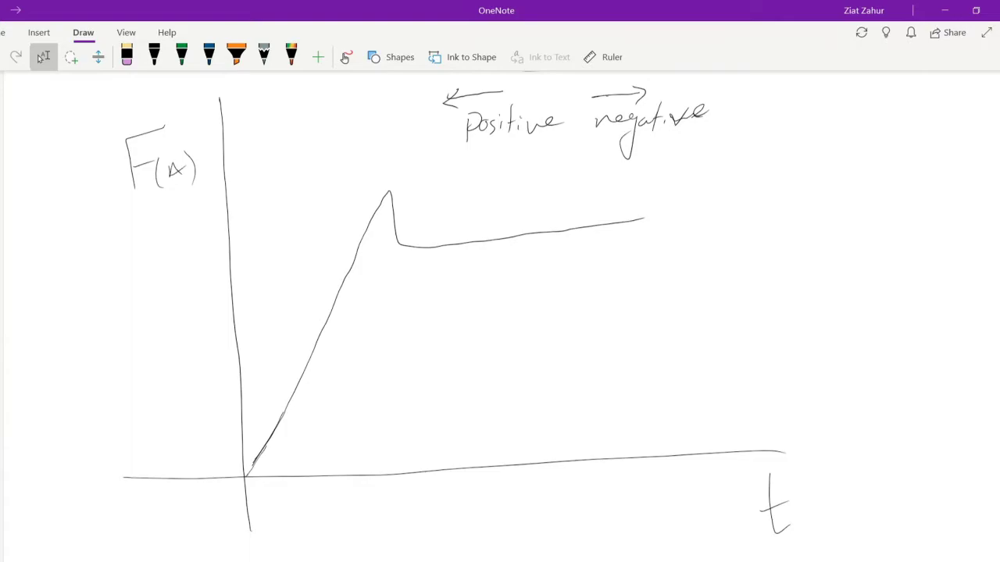
# Mark the curve's peak with a green dot and a dashed line to the force axis
pyautogui.click(154, 57)
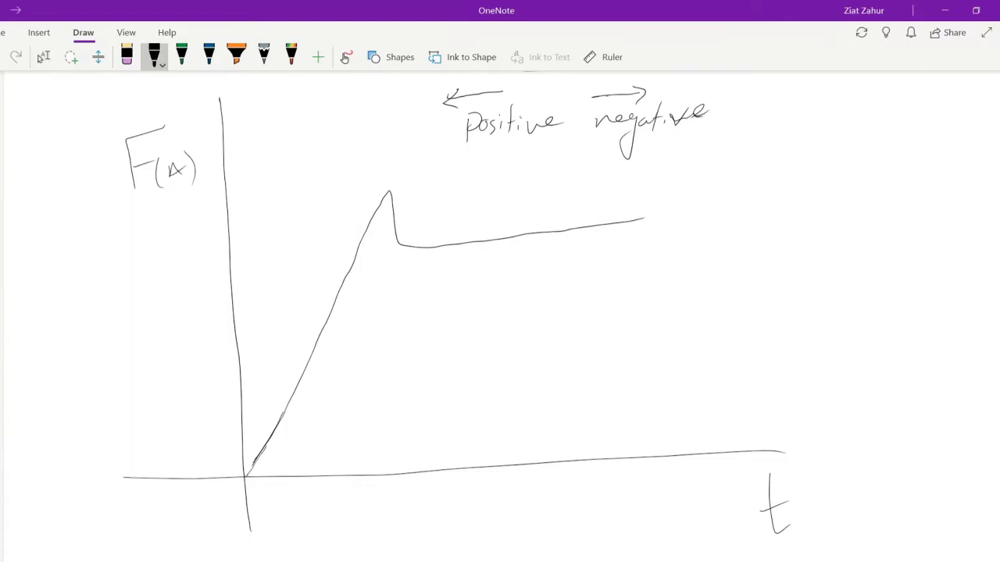
pyautogui.click(181, 56)
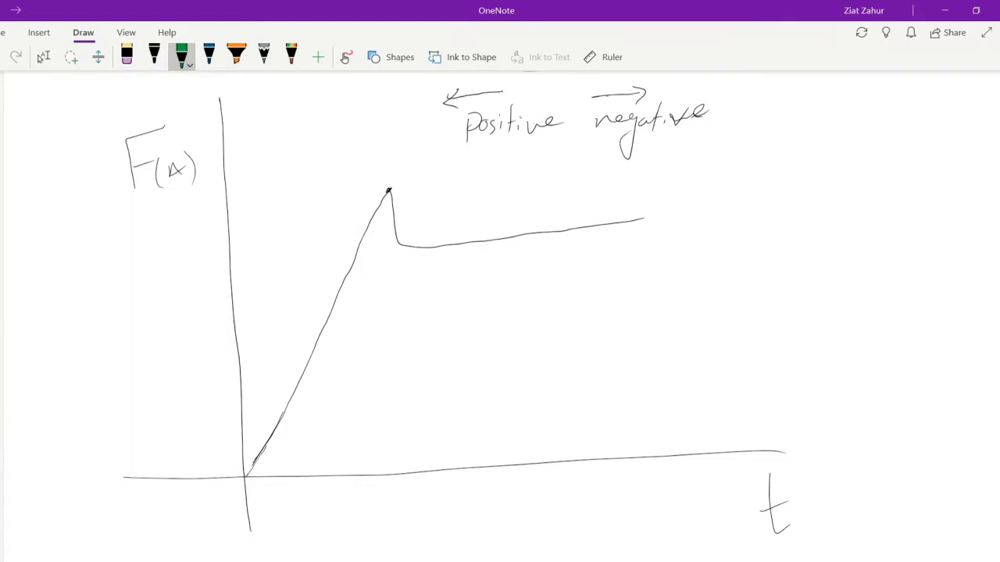
pyautogui.click(389, 191)
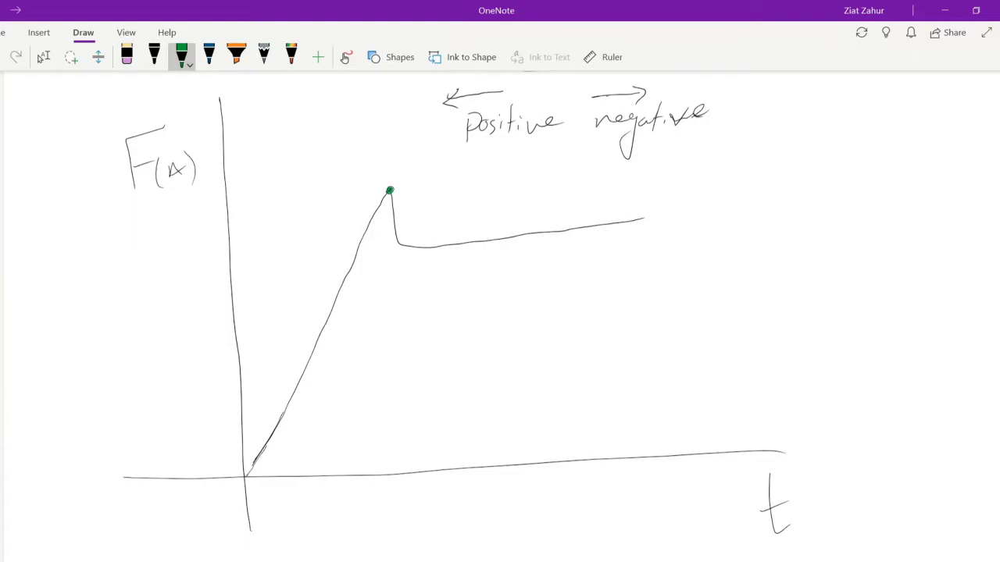
pyautogui.moveTo(234, 195); pyautogui.dragTo(344, 192)
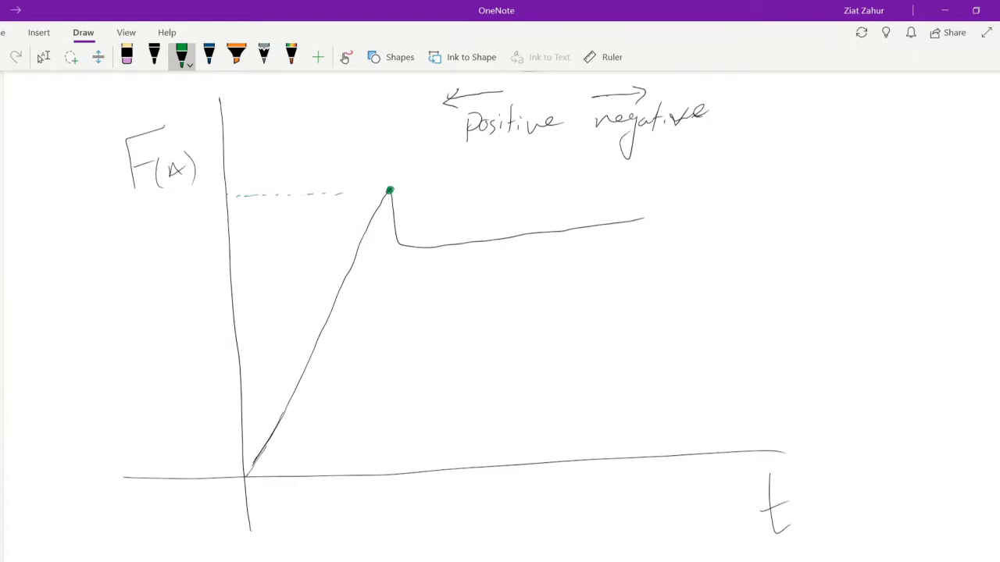
pyautogui.moveTo(234, 193); pyautogui.dragTo(387, 192)
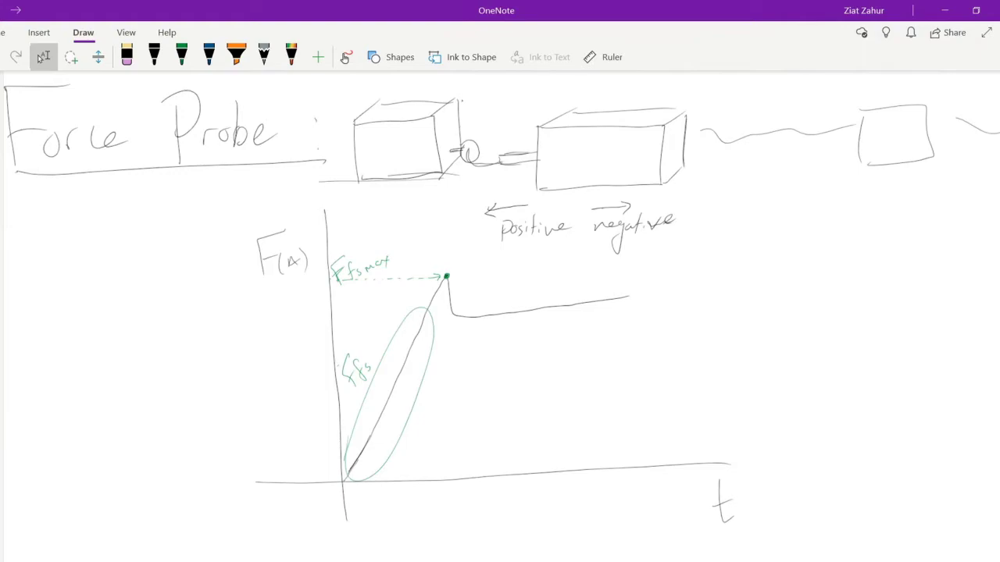
# In blue, add a dashed divider and label the regions 'Not moving' and 'moving (constant v)'
pyautogui.click(208, 56)
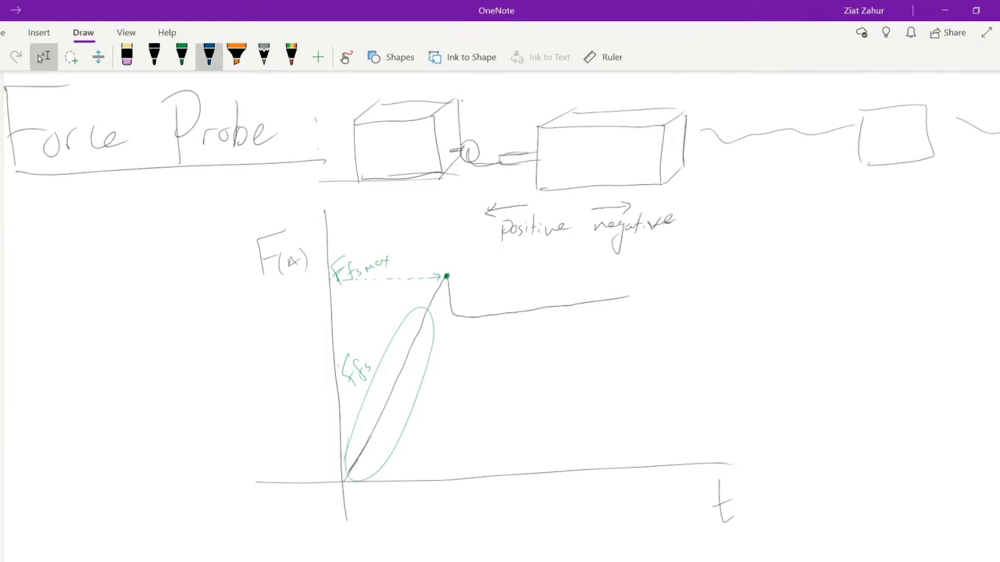
pyautogui.click(209, 57)
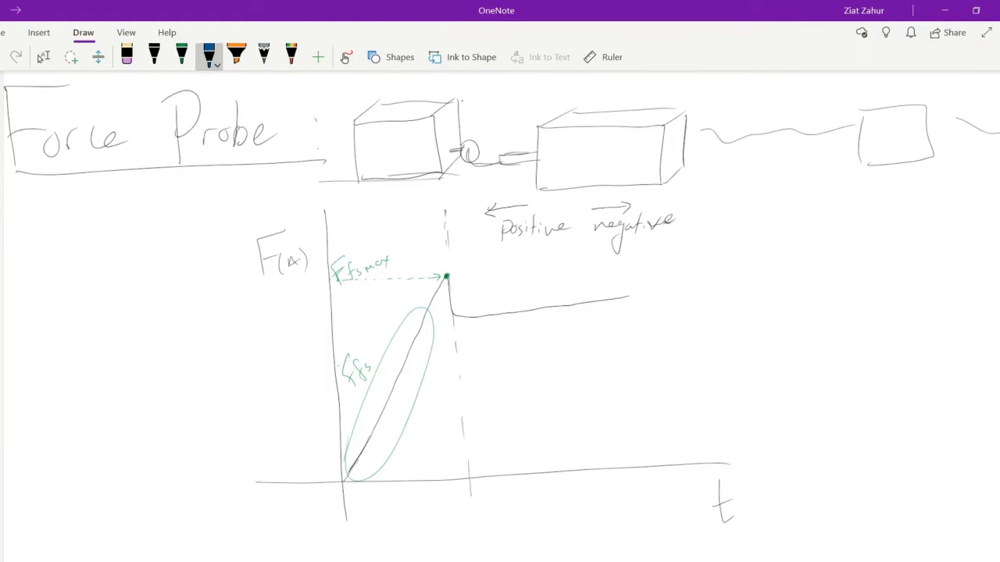
pyautogui.write('Not')
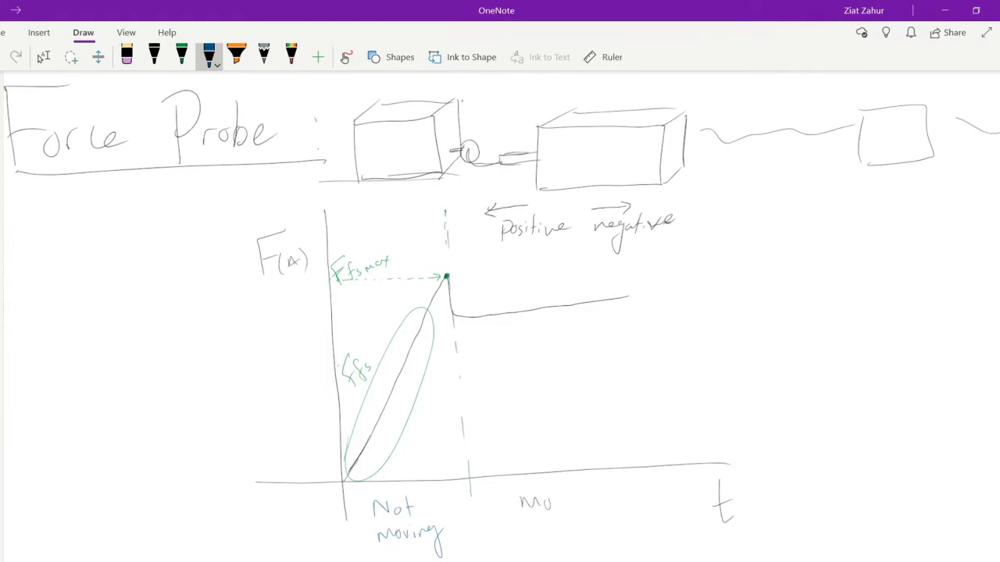
pyautogui.moveTo(520, 504); pyautogui.dragTo(613, 512)
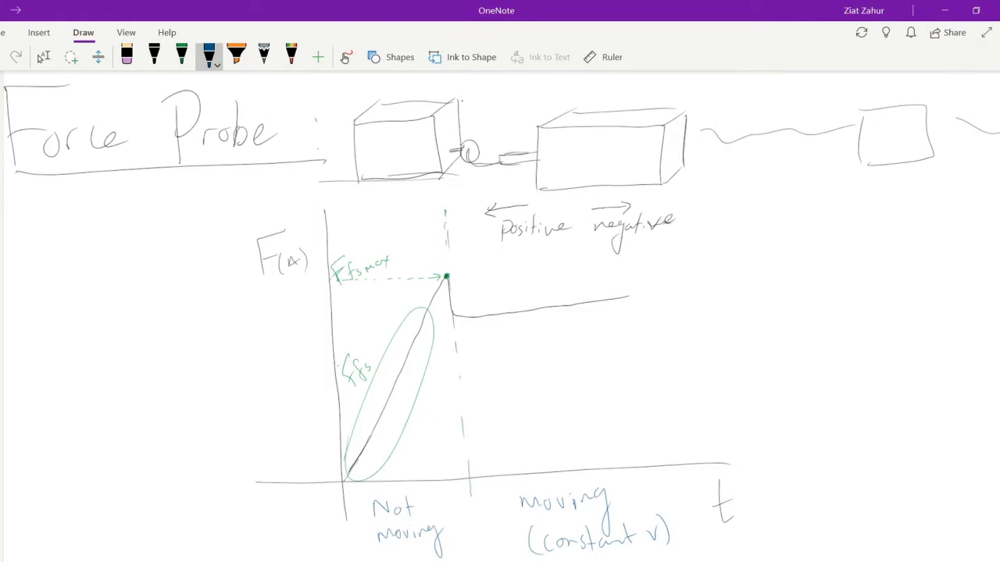
pyautogui.scroll(-3)
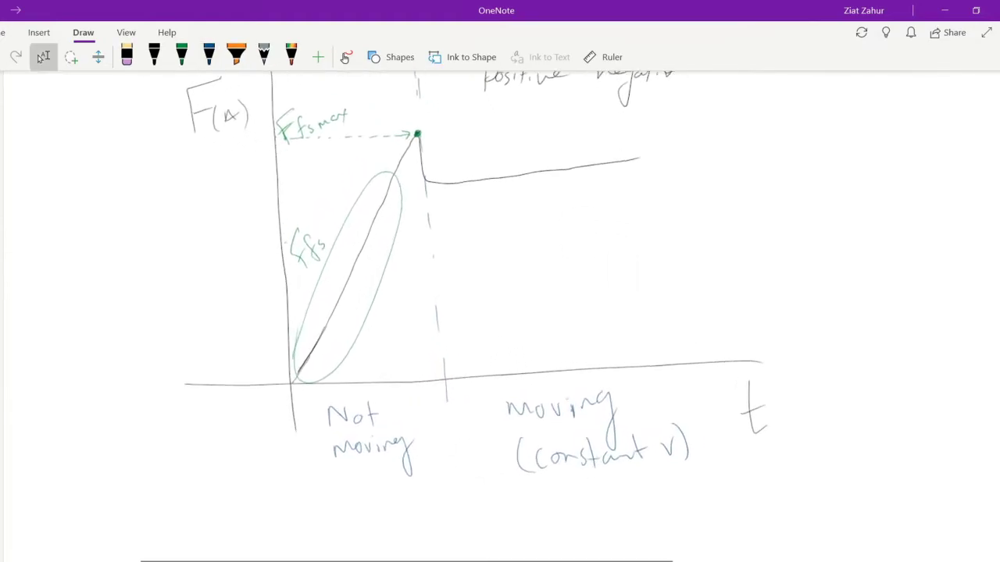
# Draw the free-body diagram's dot with a labelled downward arrow, then add the applied and friction arrows
pyautogui.scroll(-3)
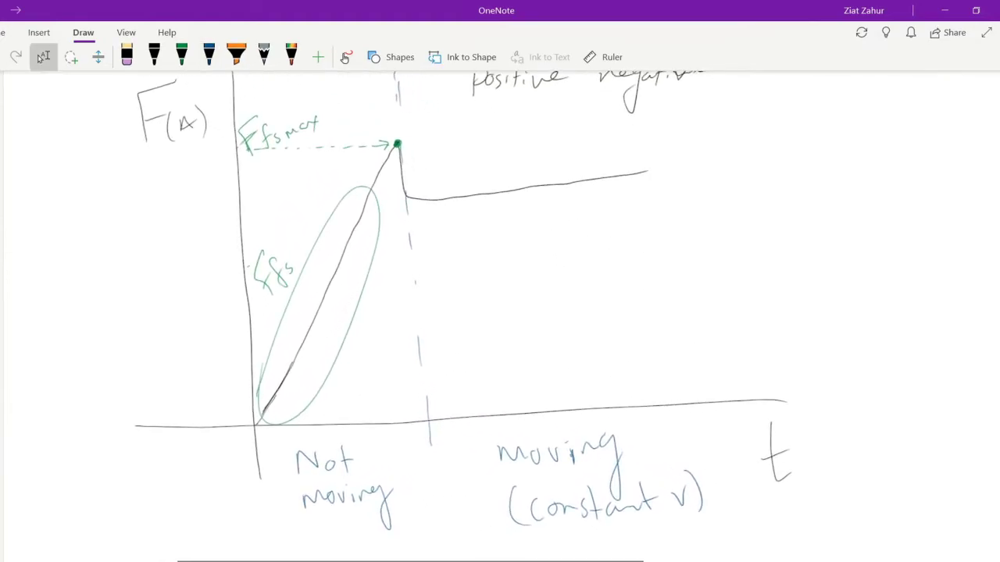
pyautogui.click(209, 54)
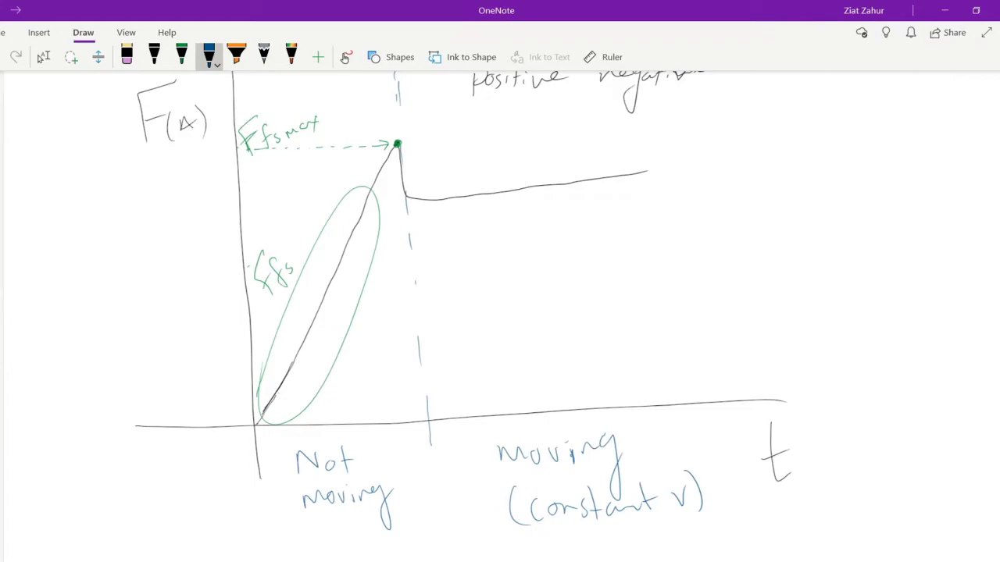
pyautogui.click(154, 55)
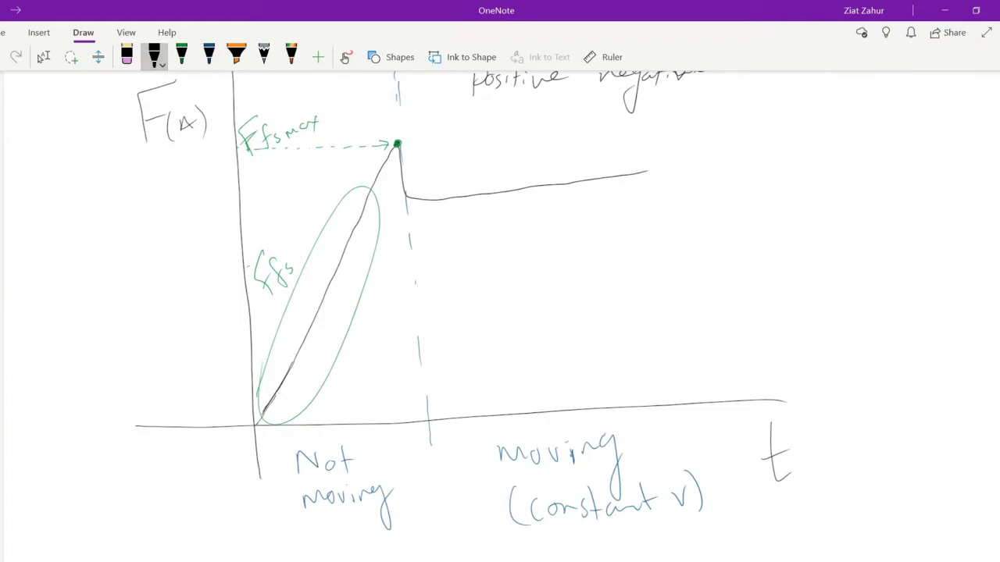
pyautogui.click(549, 250)
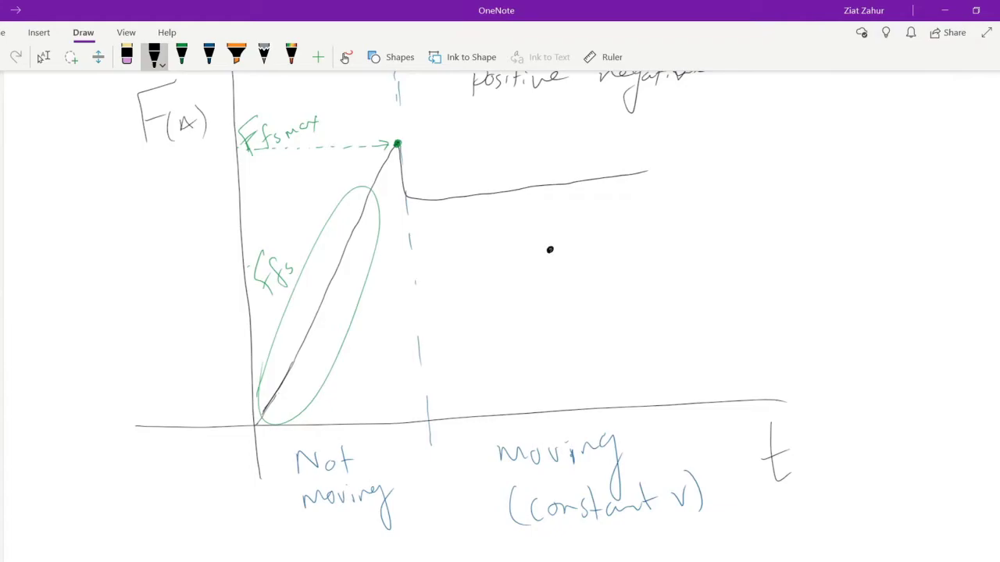
pyautogui.moveTo(549, 250); pyautogui.dragTo(555, 281)
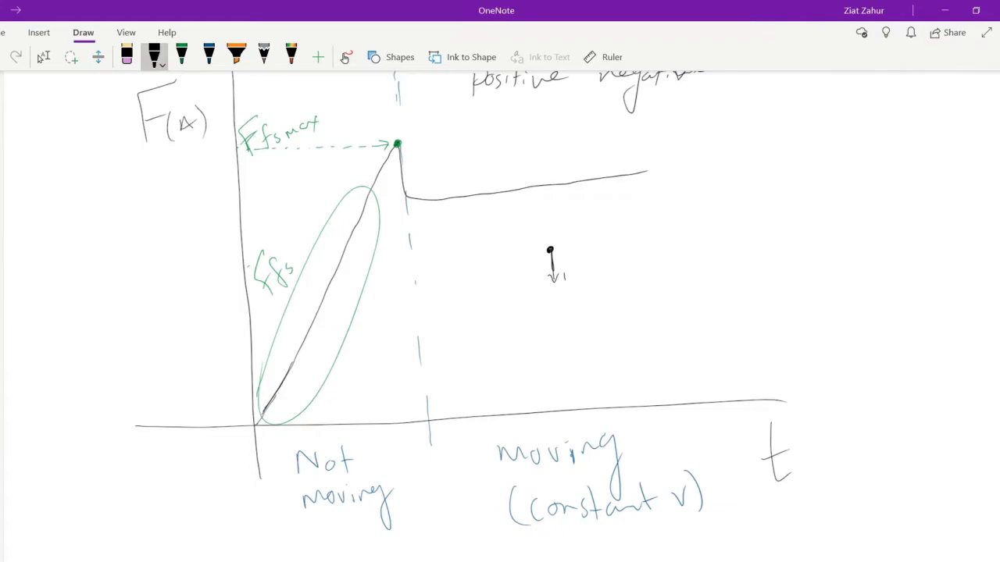
pyautogui.moveTo(563, 270); pyautogui.dragTo(590, 308)
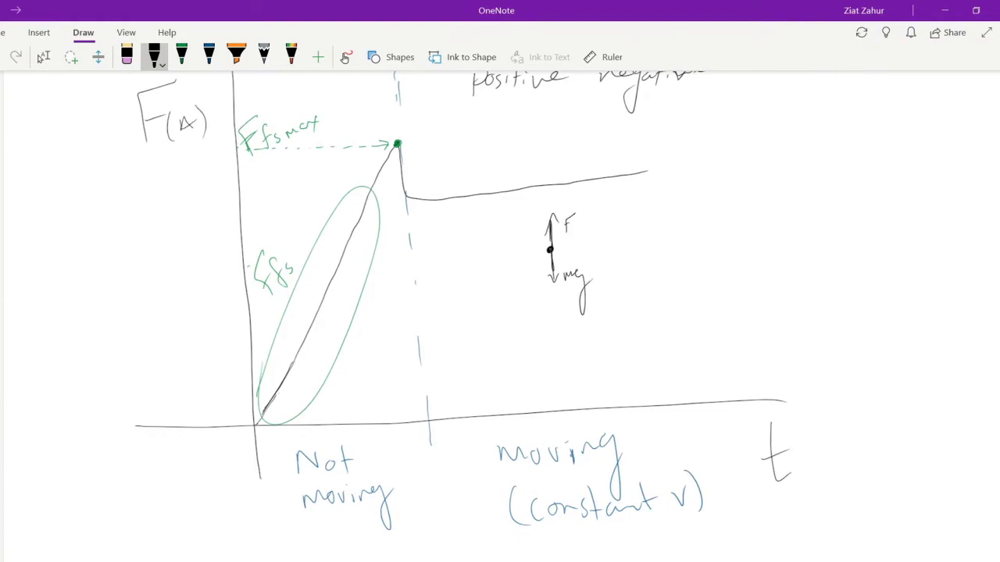
pyautogui.moveTo(562, 242); pyautogui.dragTo(602, 248)
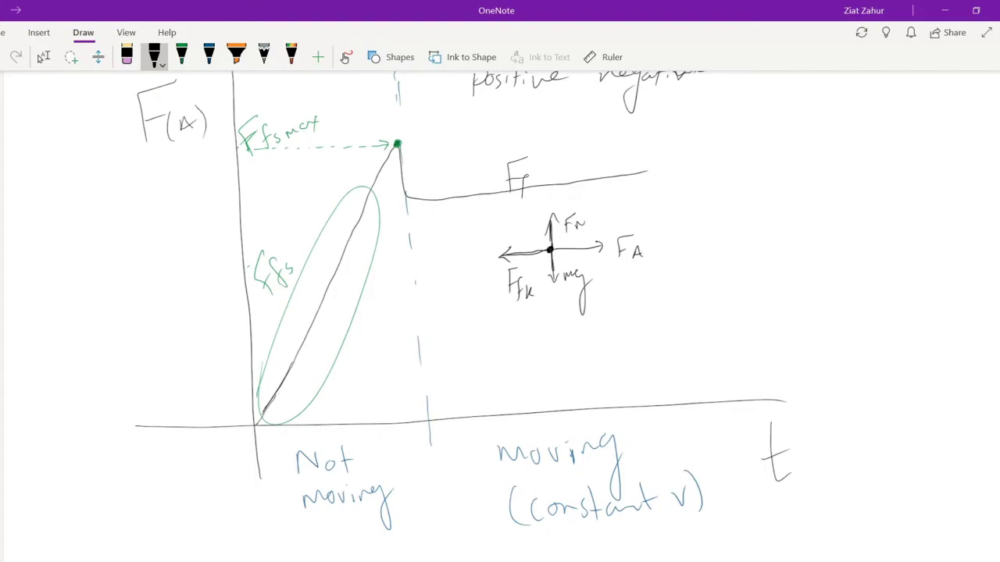
# Write the friction formulas and ΣFx = FA − Ffk = 0, giving FA = Ffk
pyautogui.click(535, 178)
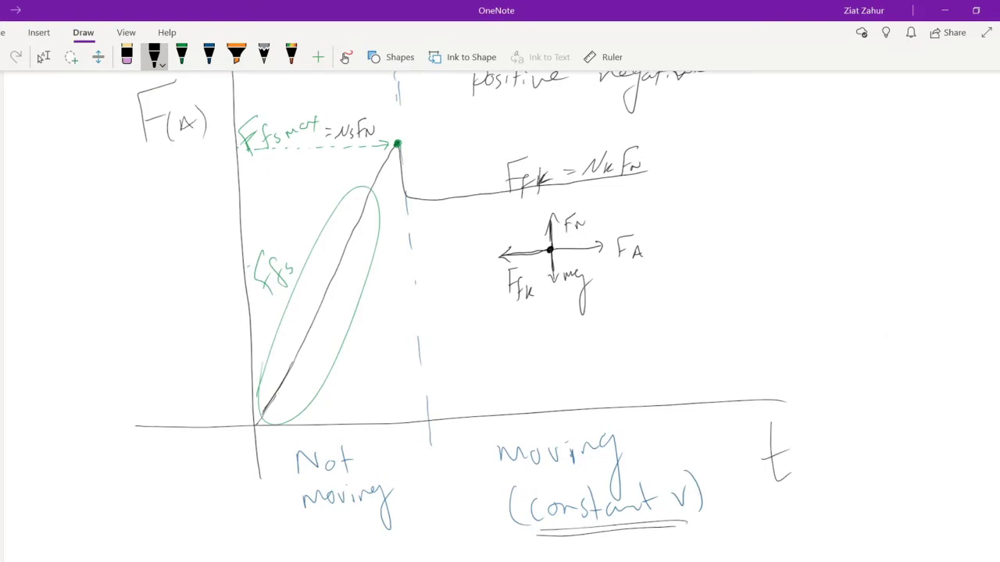
pyautogui.moveTo(719, 204); pyautogui.dragTo(730, 191)
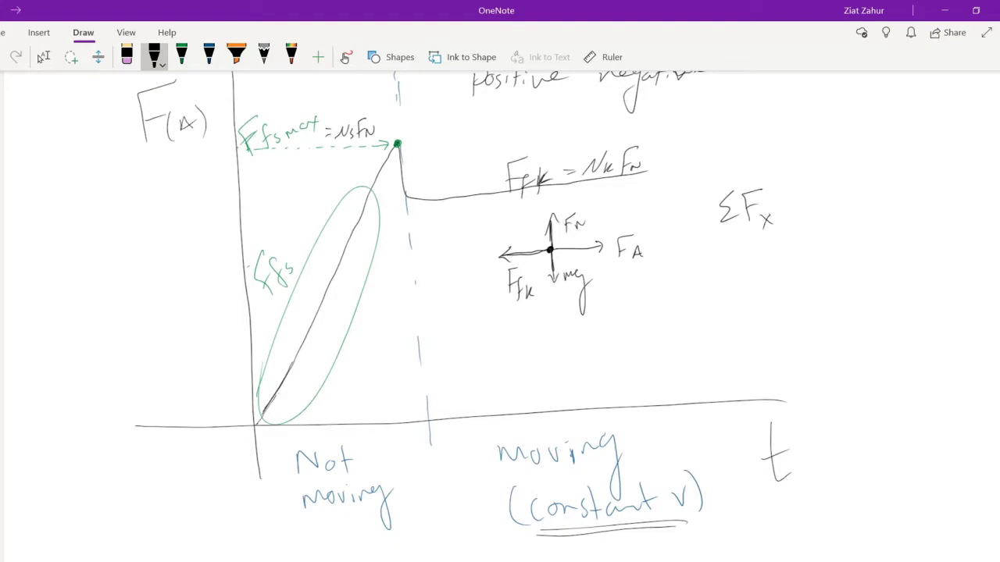
pyautogui.moveTo(785, 211); pyautogui.dragTo(824, 219)
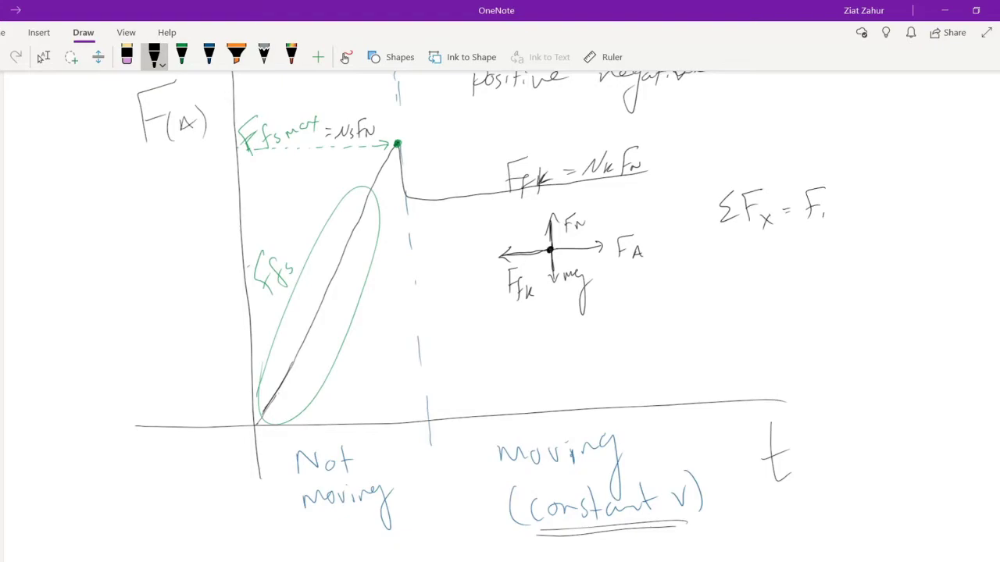
pyautogui.moveTo(812, 207); pyautogui.dragTo(890, 215)
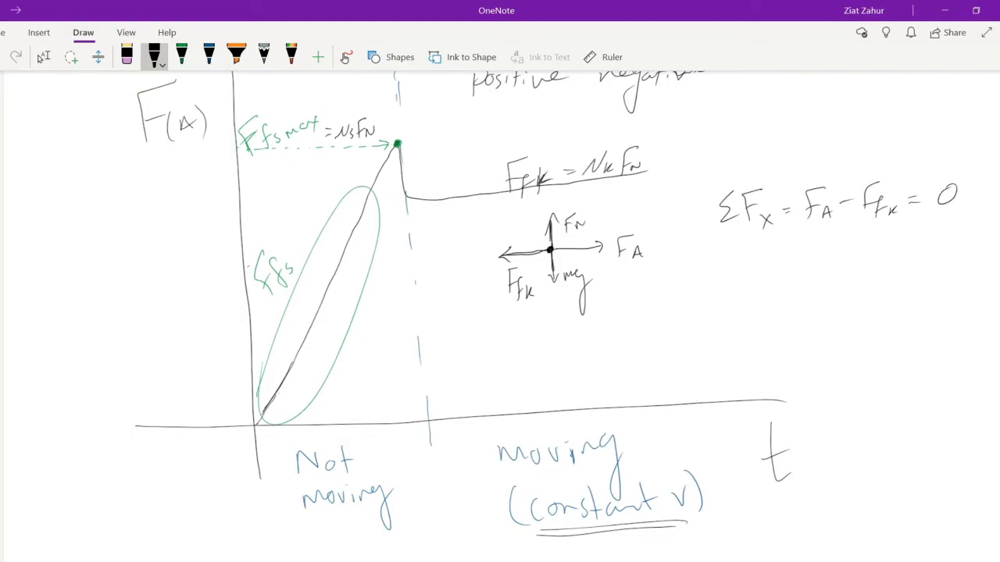
pyautogui.moveTo(836, 273); pyautogui.dragTo(883, 258)
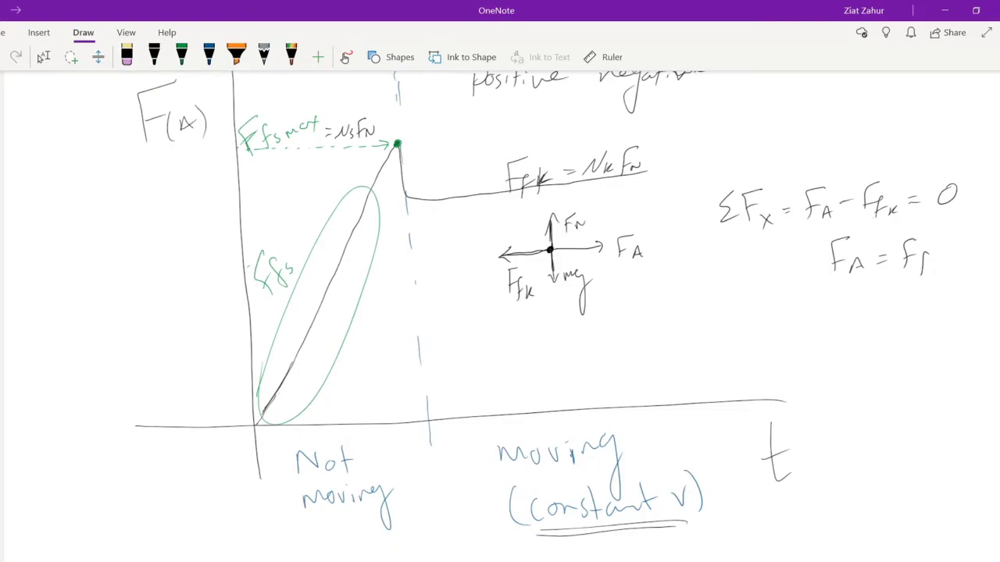
pyautogui.click(154, 57)
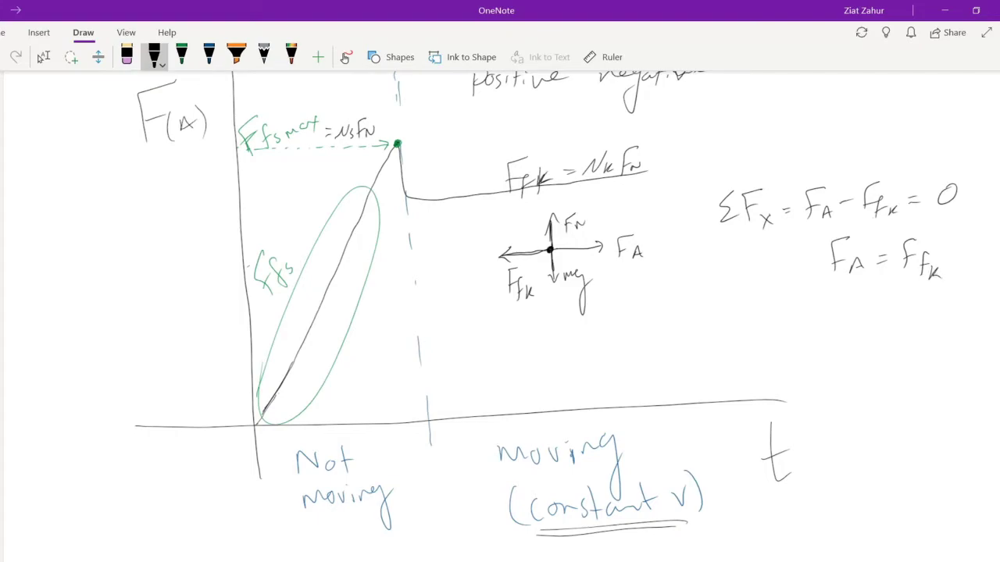
pyautogui.scroll(-3)
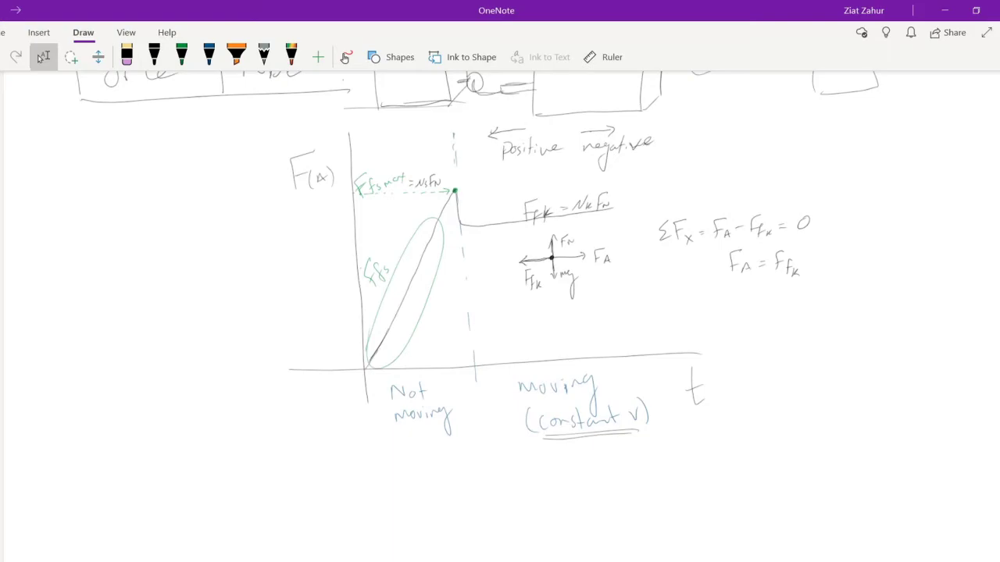
# Switch back to the pen and scroll below the force–time graph for a new sketch
pyautogui.scroll(3)
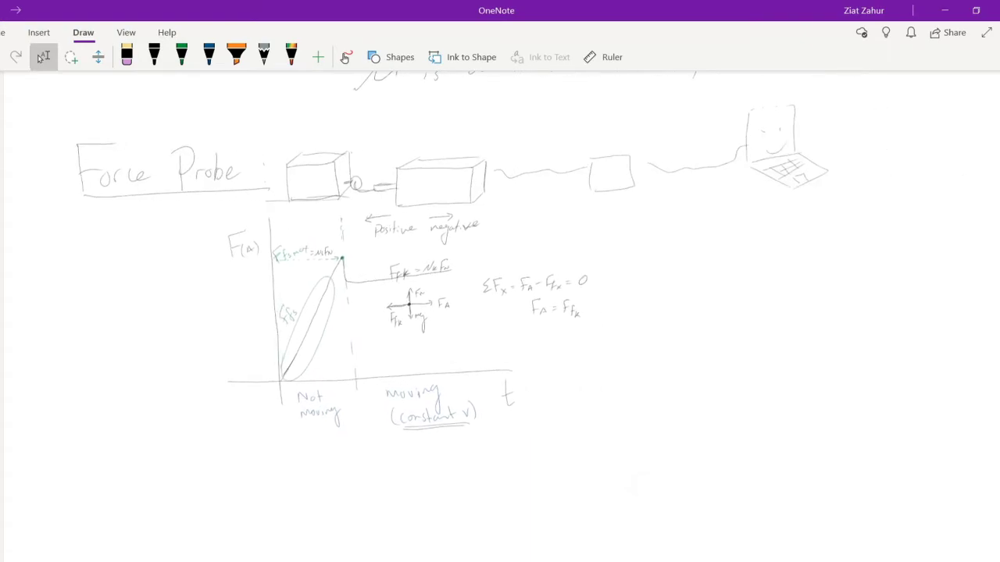
pyautogui.click(154, 56)
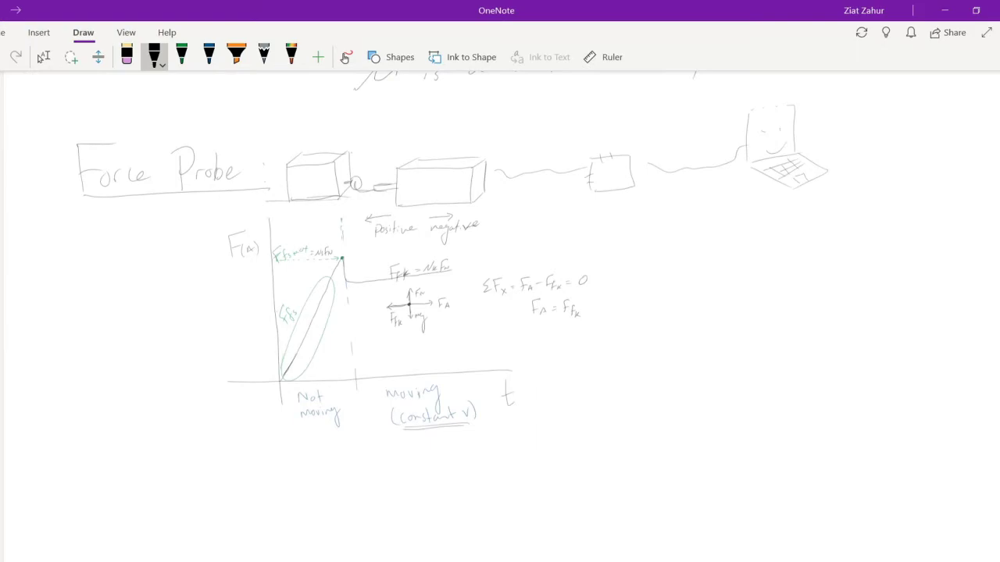
pyautogui.scroll(-3)
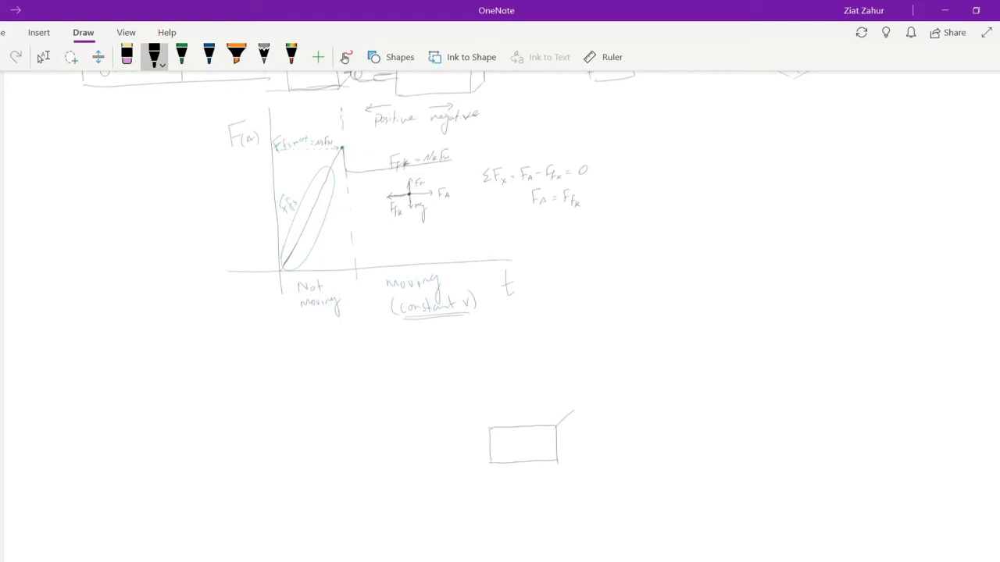
# Draw the 3D box with its floor line, side hook and string
pyautogui.moveTo(574, 410); pyautogui.dragTo(551, 449)
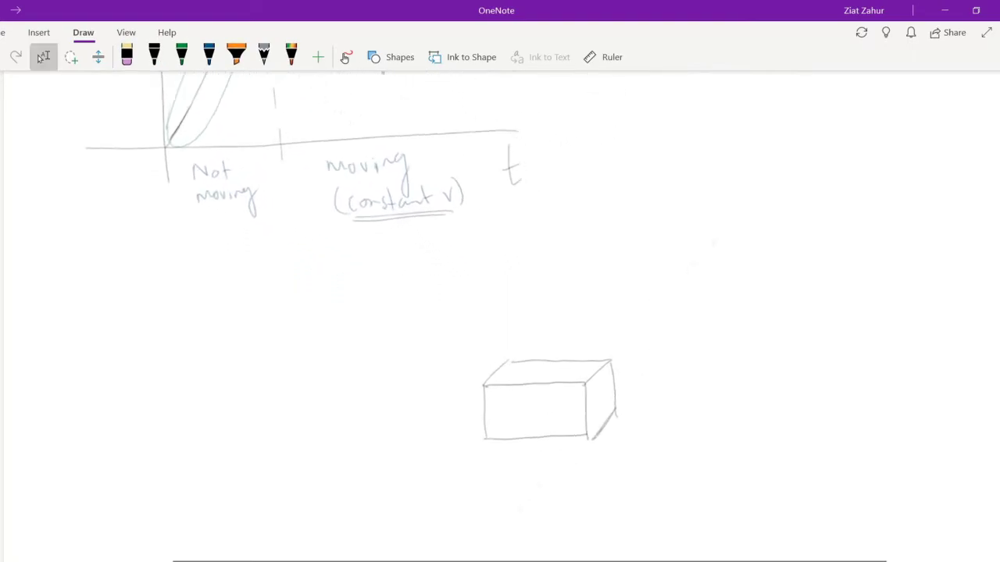
pyautogui.click(154, 56)
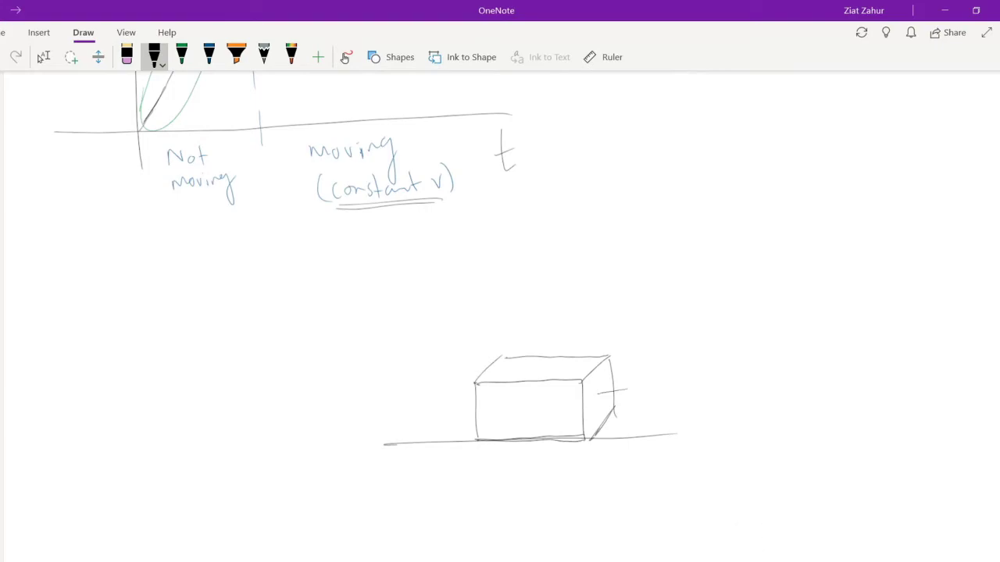
pyautogui.moveTo(625, 383); pyautogui.dragTo(633, 399)
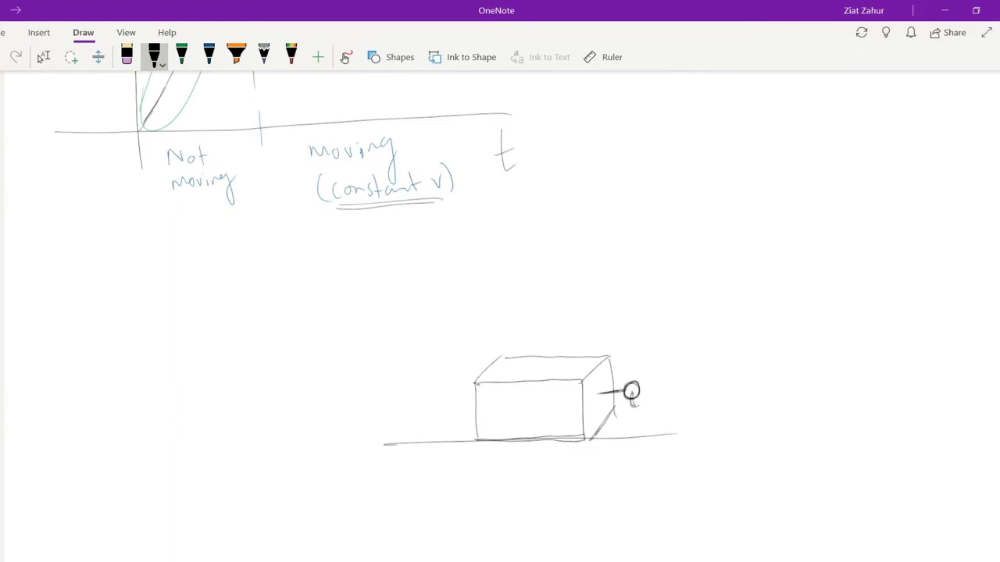
pyautogui.moveTo(629, 403); pyautogui.dragTo(668, 405)
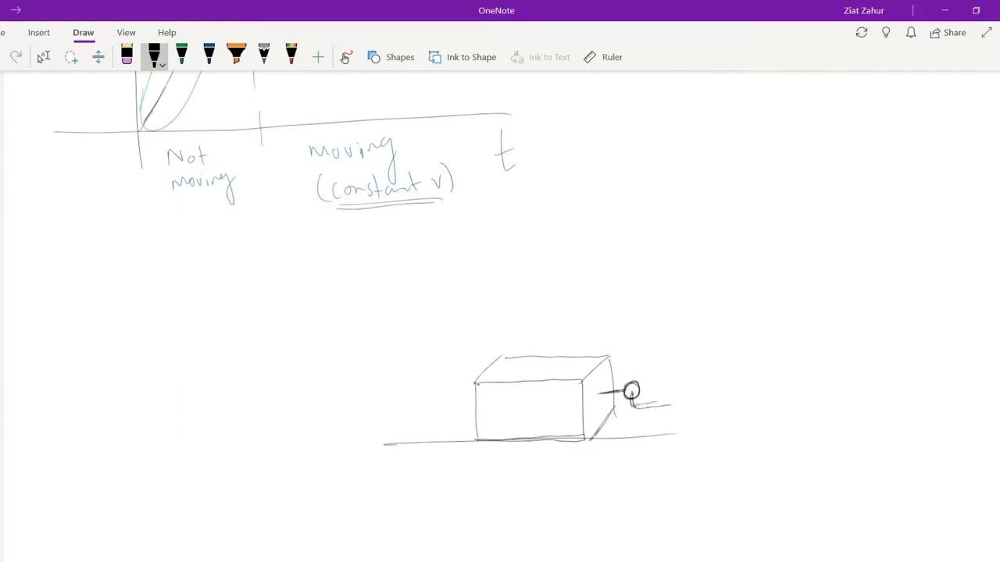
pyautogui.moveTo(637, 405); pyautogui.dragTo(668, 402)
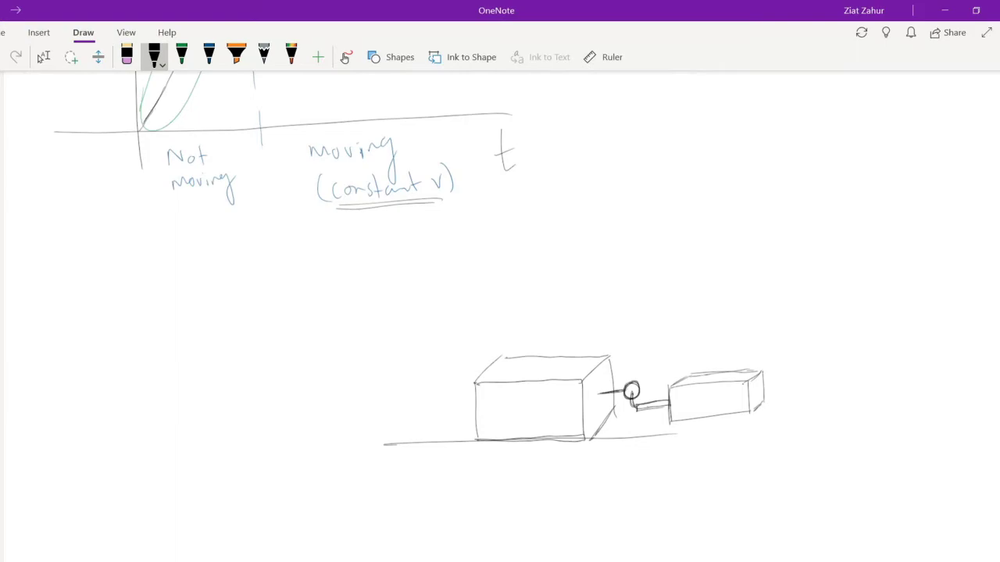
# Draw the force probe, its cable to the interface box, and the laptop
pyautogui.moveTo(766, 386); pyautogui.dragTo(856, 398)
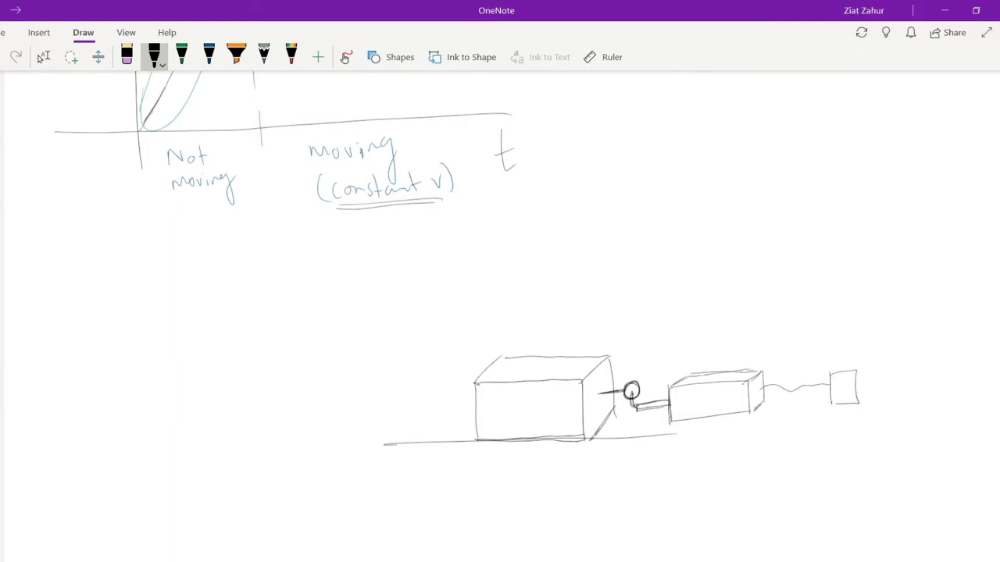
pyautogui.moveTo(852, 381); pyautogui.dragTo(938, 375)
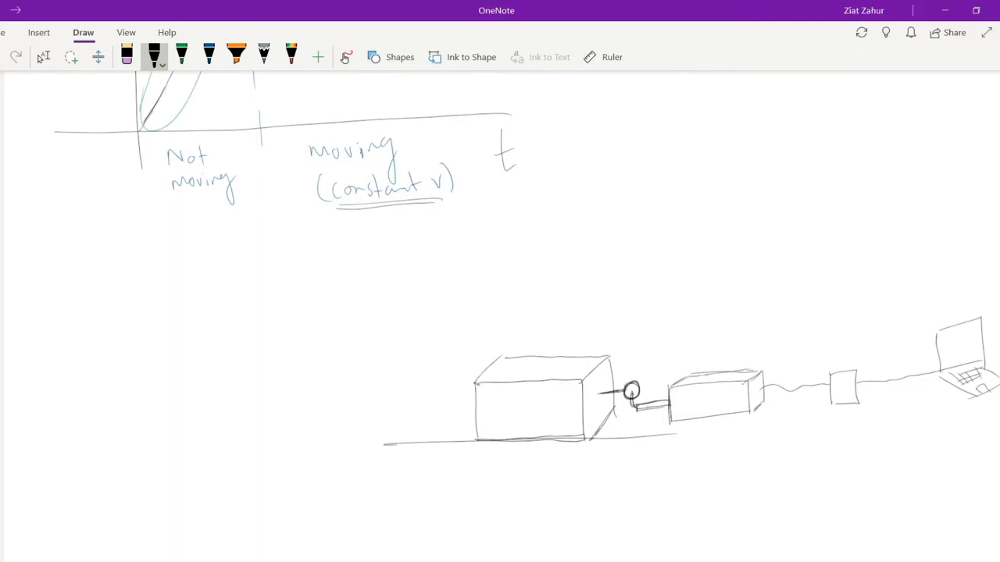
pyautogui.moveTo(347, 379); pyautogui.dragTo(347, 426)
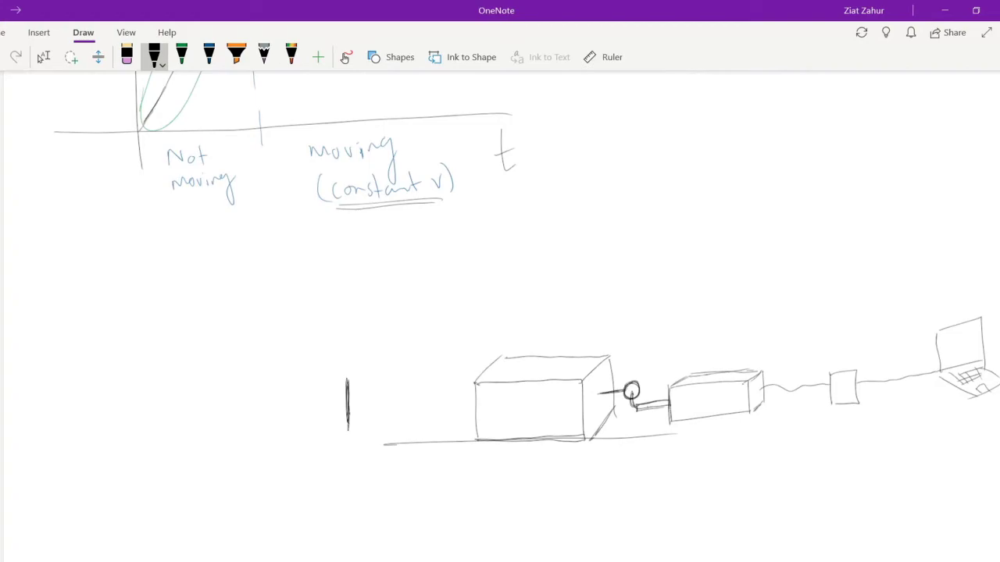
pyautogui.moveTo(348, 375); pyautogui.dragTo(375, 422)
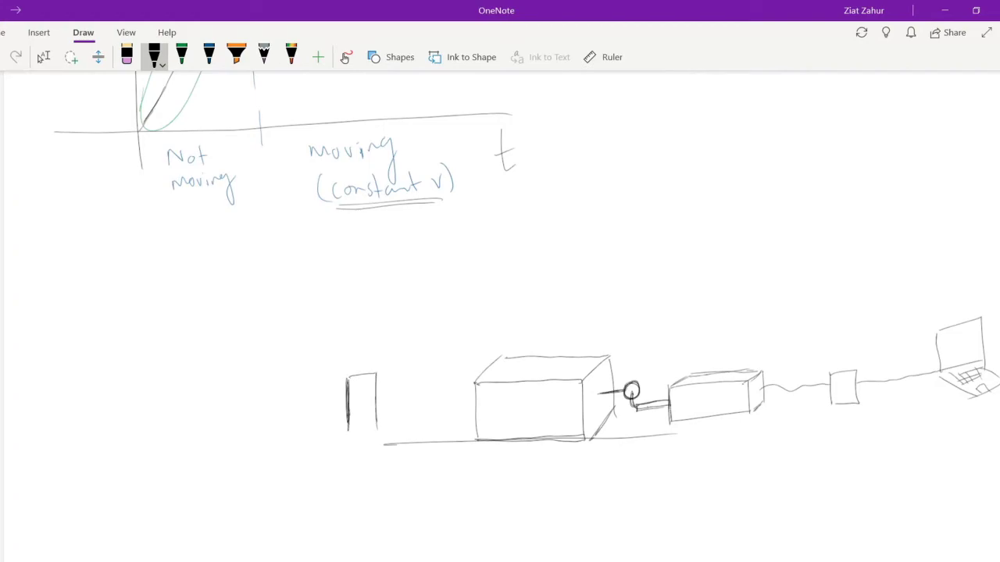
# Draw and shade the green motion detector, erase a stray stroke, and add sound waves toward the box
pyautogui.click(182, 56)
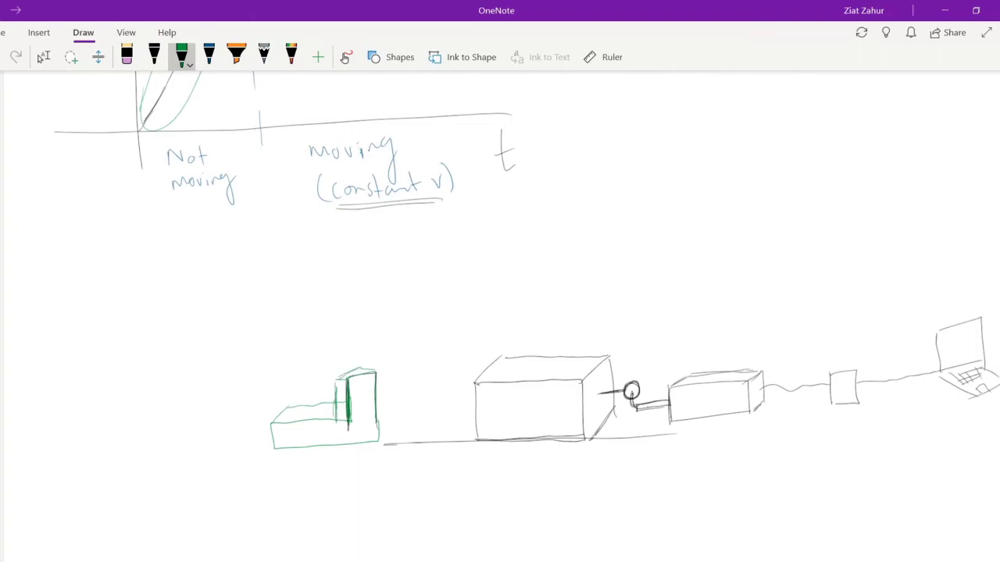
pyautogui.moveTo(336, 383); pyautogui.dragTo(348, 434)
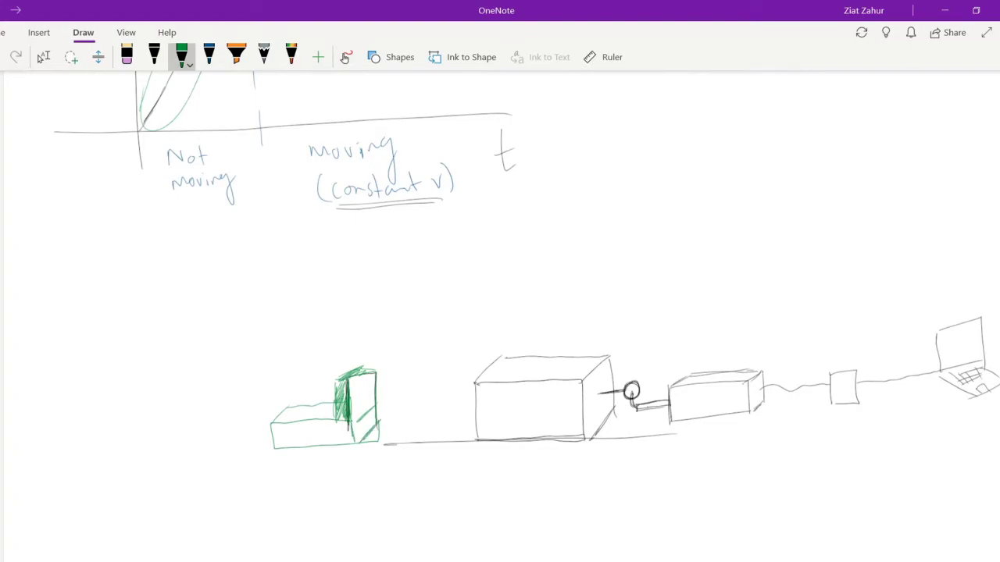
pyautogui.click(126, 55)
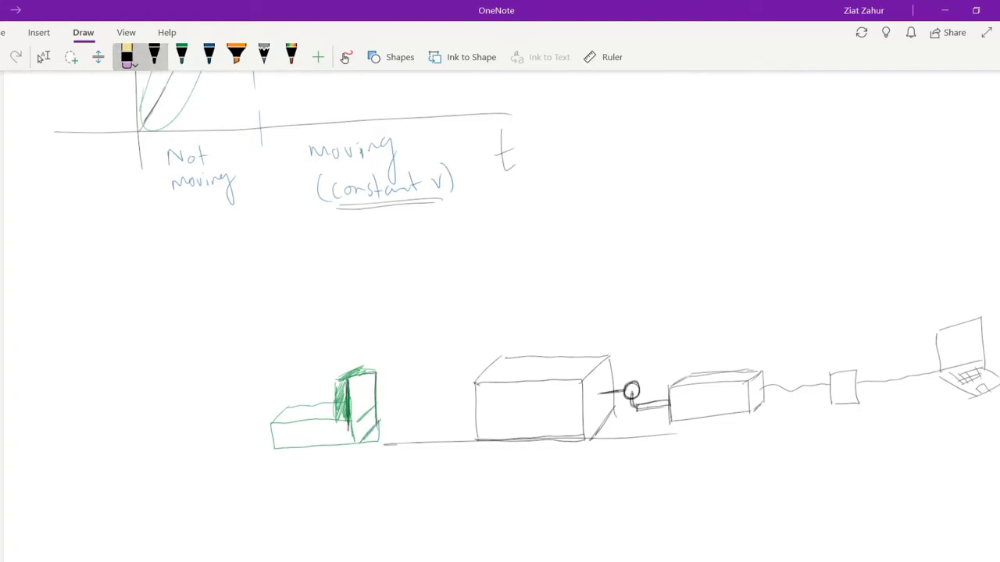
pyautogui.click(154, 57)
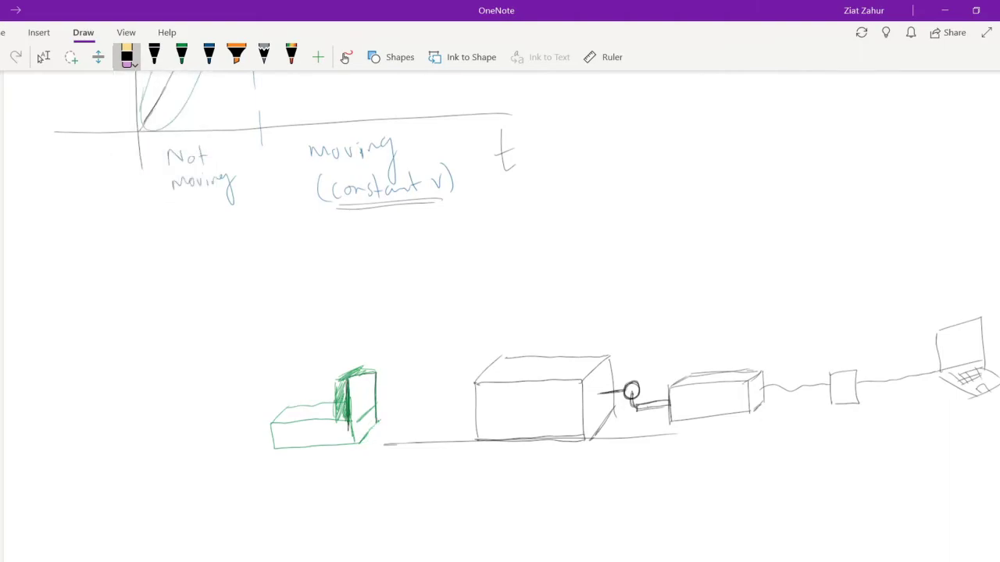
pyautogui.click(181, 57)
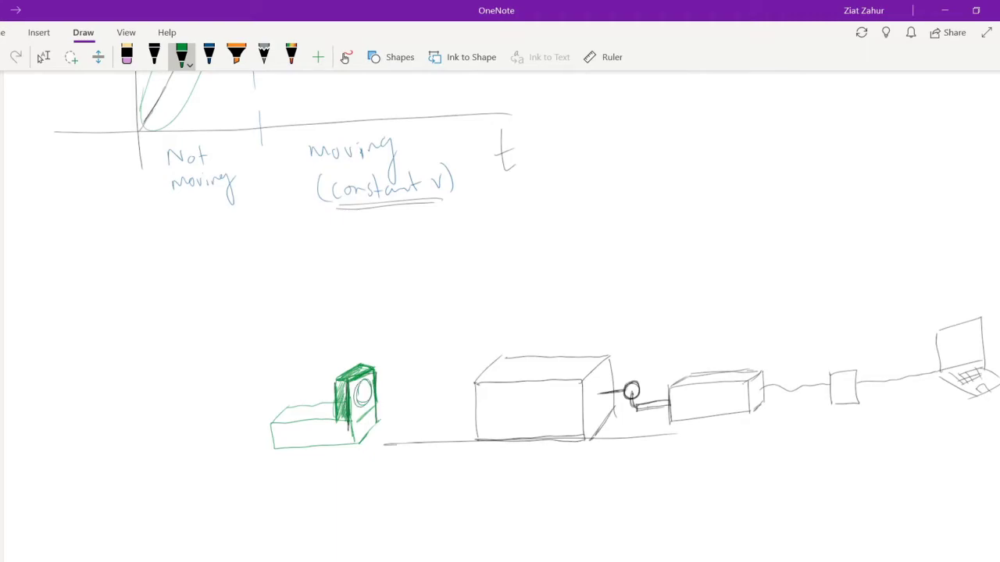
pyautogui.click(362, 394)
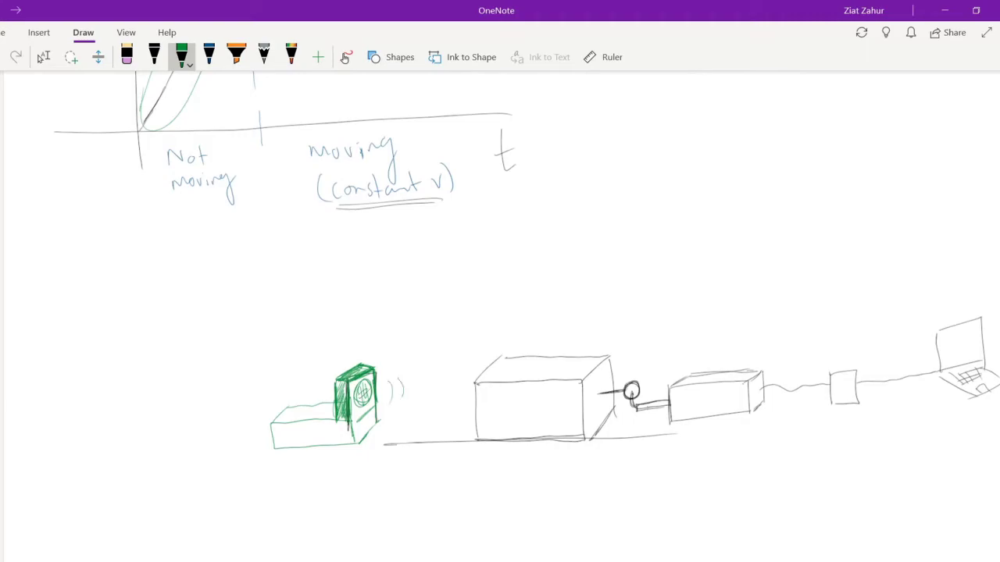
pyautogui.moveTo(395, 390); pyautogui.dragTo(461, 398)
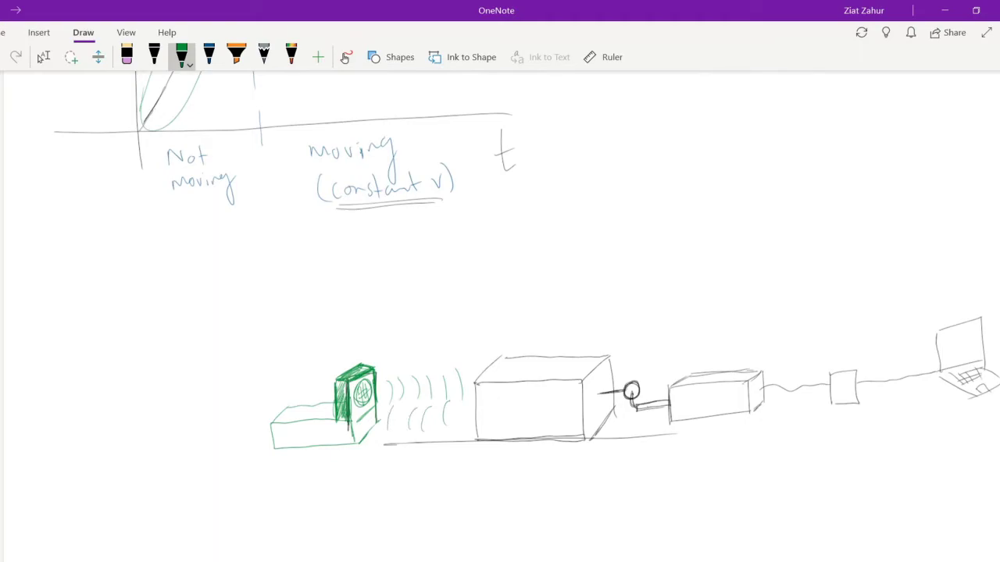
pyautogui.scroll(3)
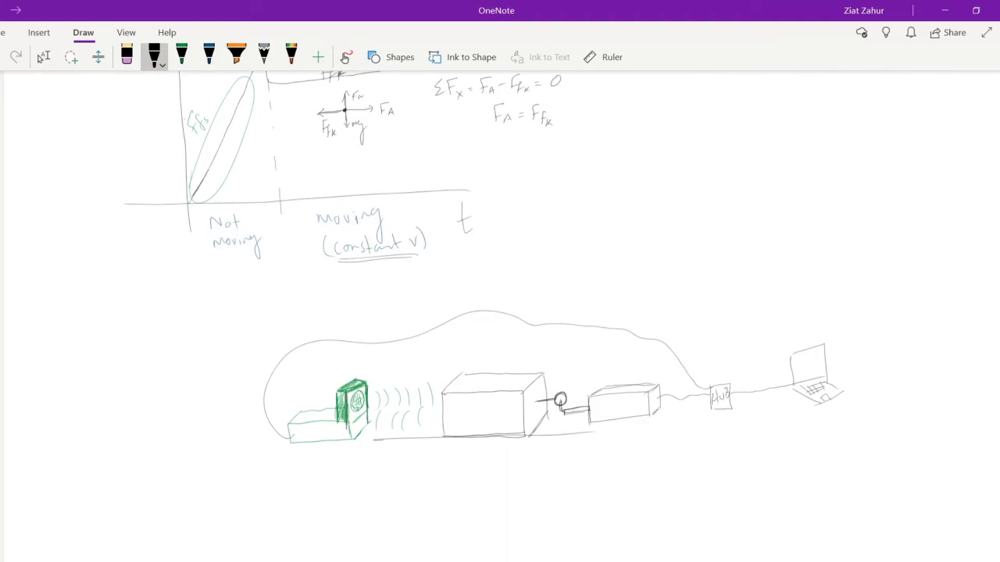
# Draw an arrow toward the detector and write a(t) beneath the slope arrow
pyautogui.scroll(-3)
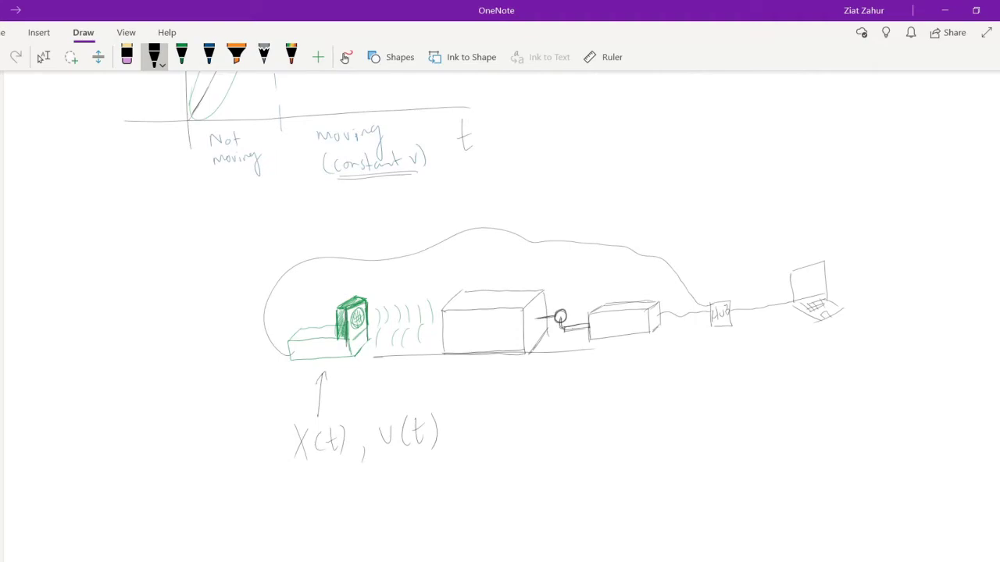
pyautogui.moveTo(410, 457); pyautogui.dragTo(465, 473)
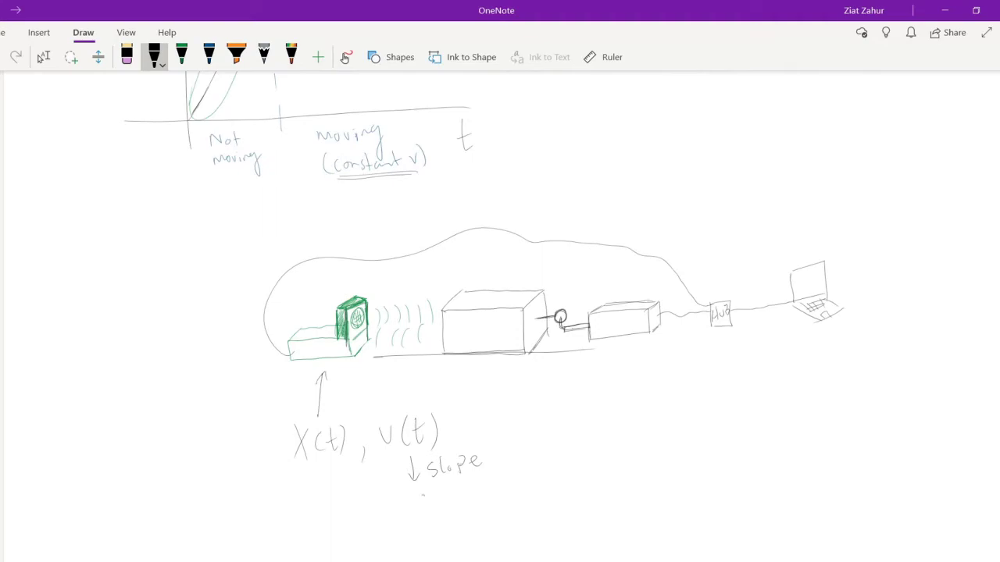
pyautogui.moveTo(418, 500); pyautogui.dragTo(468, 508)
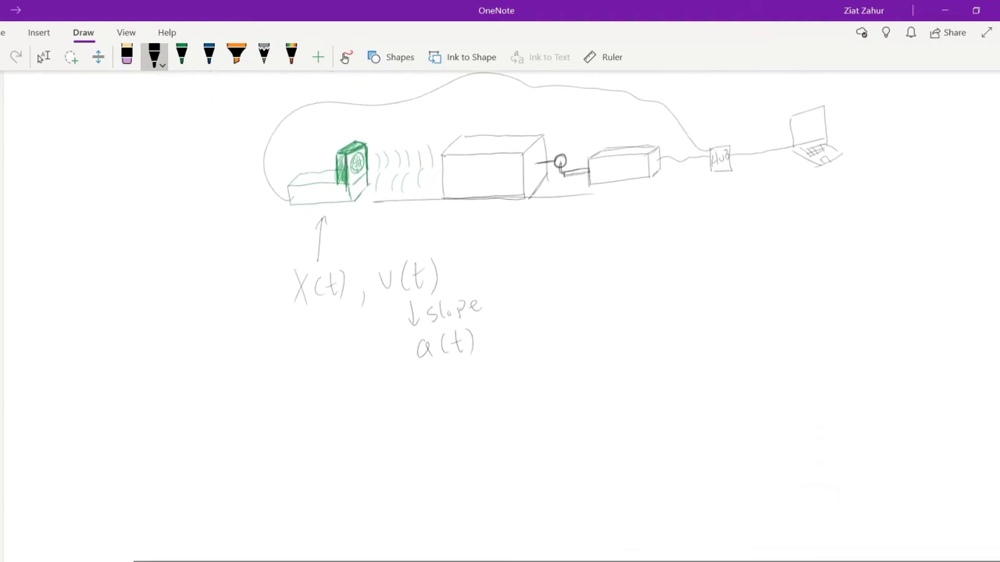
# Draw the wavy acceleration curve and label the vertical axis a
pyautogui.scroll(-3)
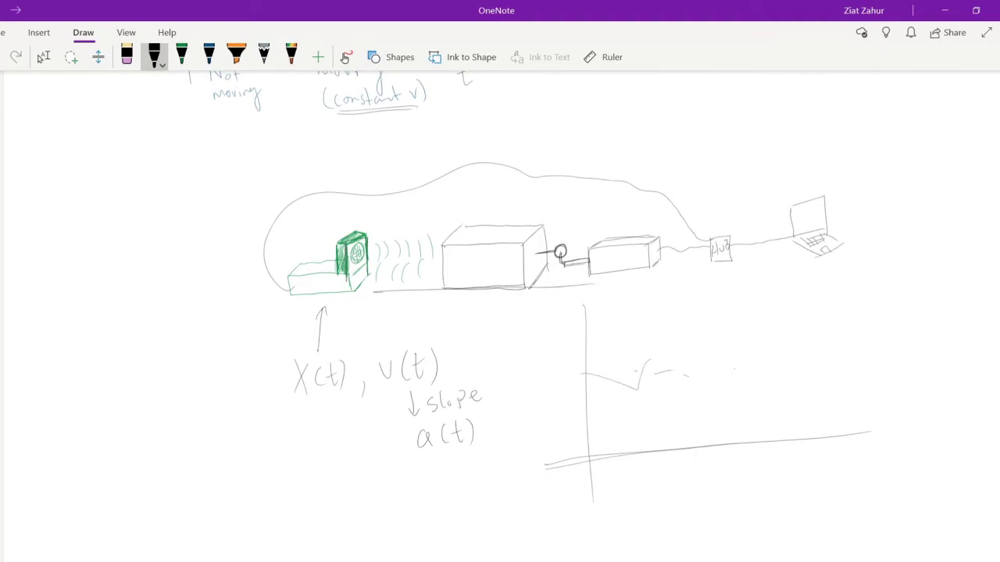
pyautogui.moveTo(625, 383); pyautogui.dragTo(977, 352)
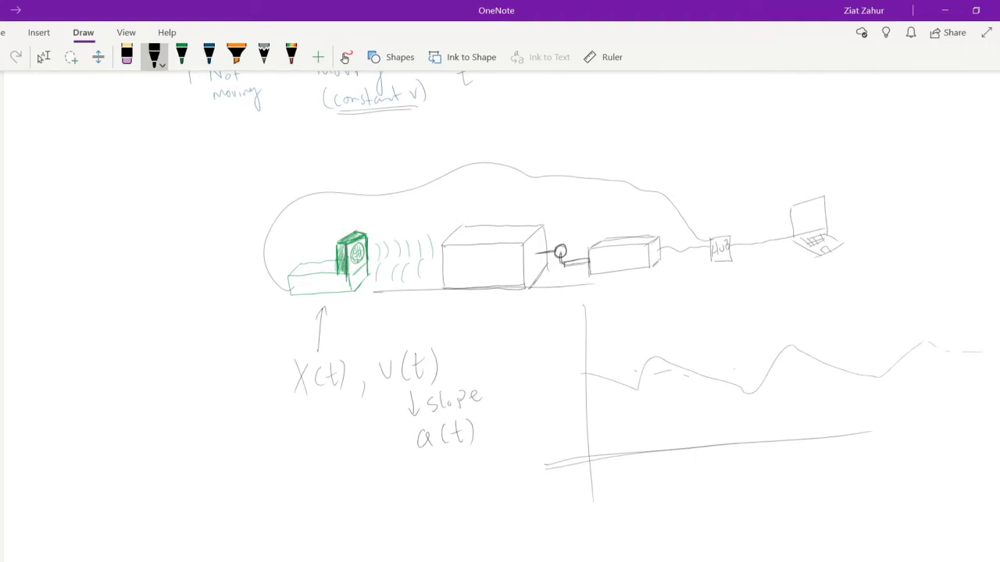
pyautogui.moveTo(550, 316); pyautogui.dragTo(560, 305)
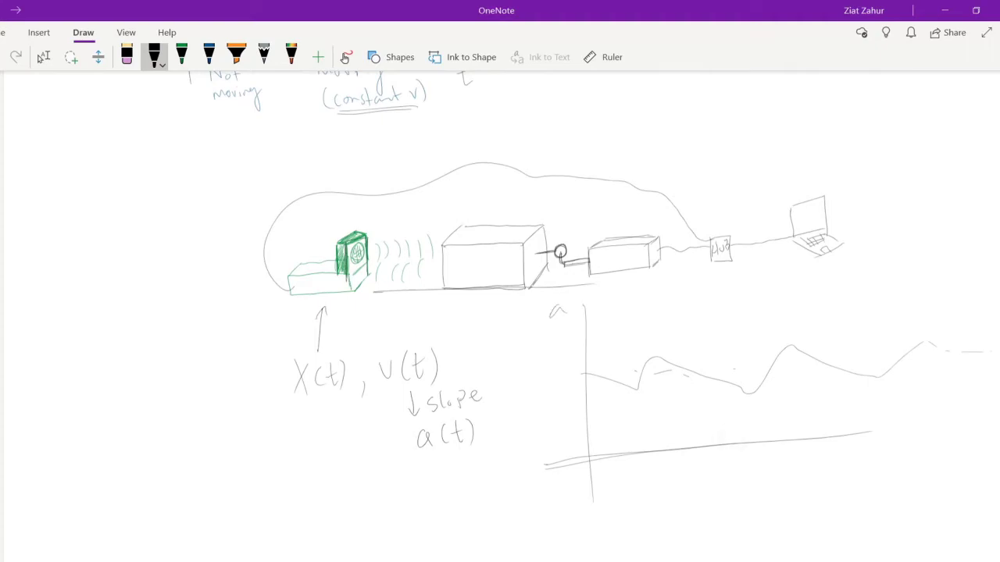
pyautogui.click(208, 56)
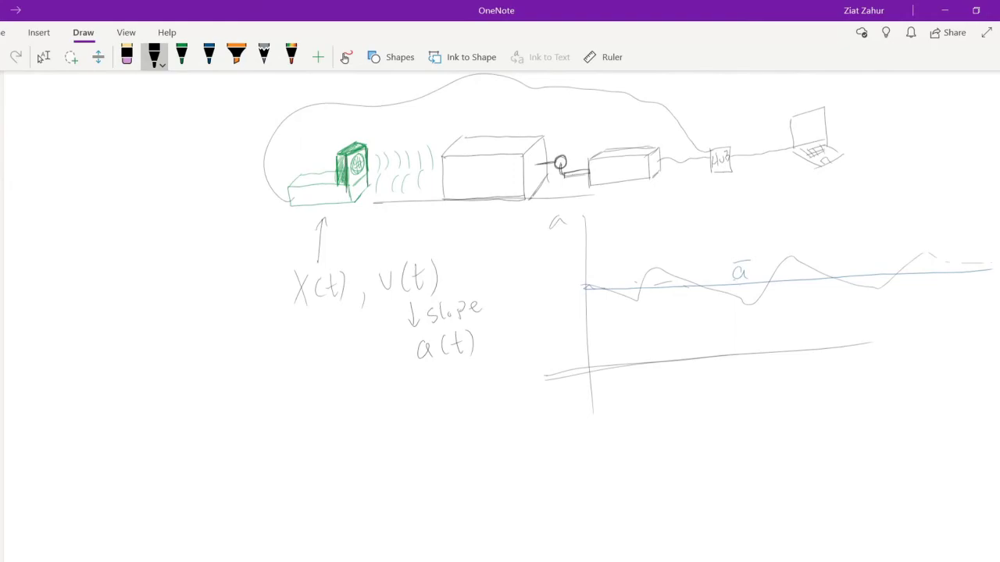
pyautogui.moveTo(658, 448)
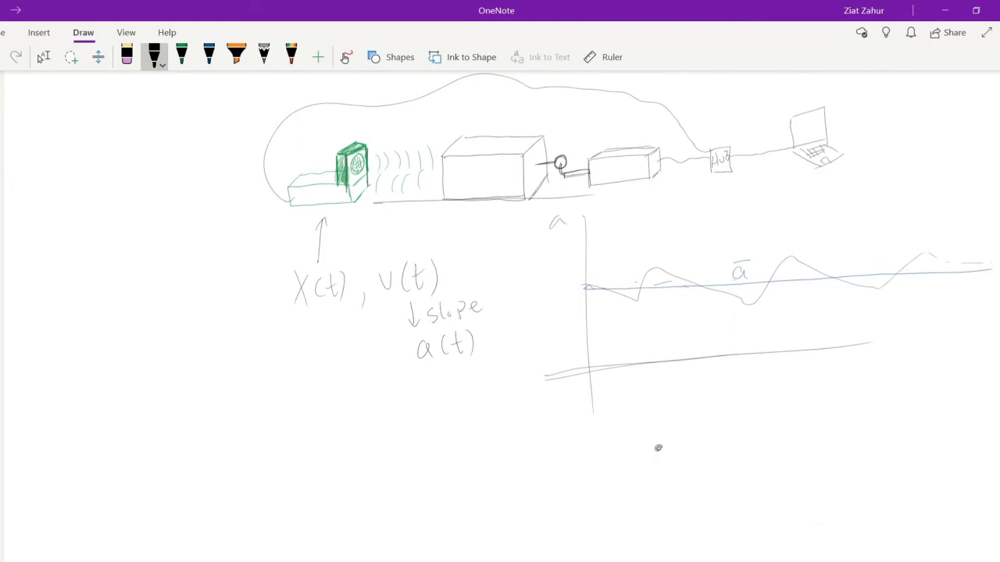
# Draw the normal, mg weight, applied and friction arrows from the diagram's dot
pyautogui.moveTo(660, 449); pyautogui.dragTo(660, 410)
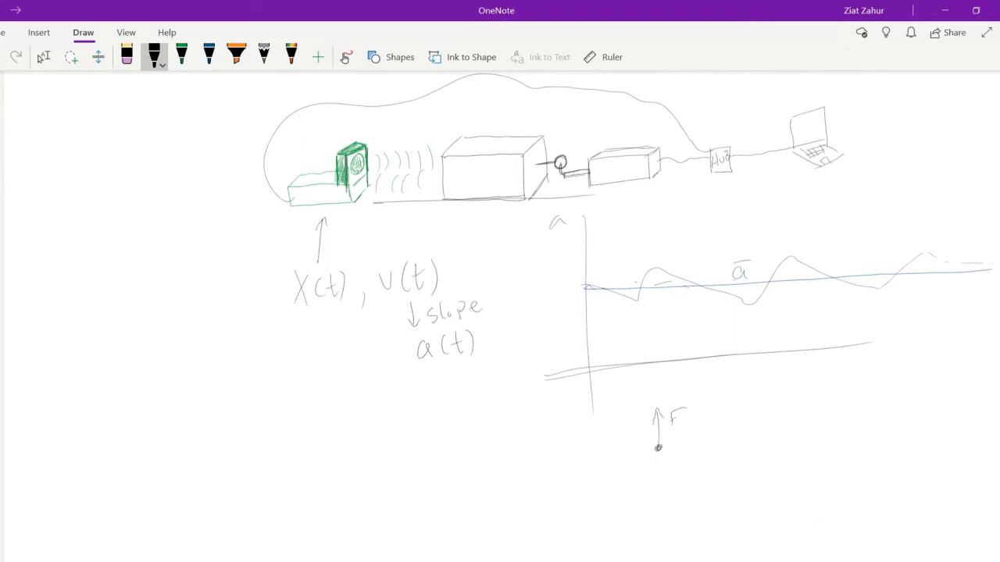
pyautogui.moveTo(660, 433); pyautogui.dragTo(695, 516)
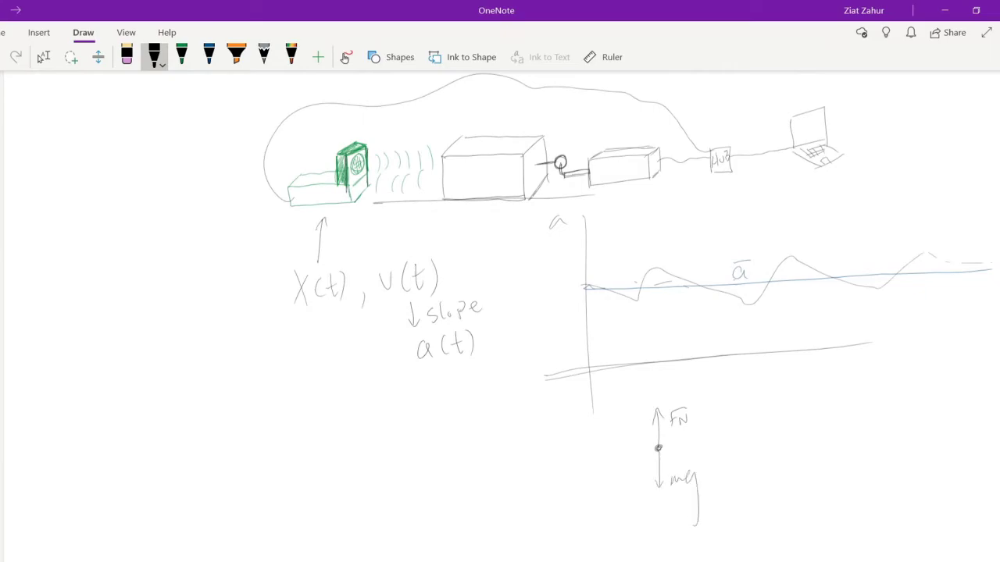
pyautogui.moveTo(661, 447); pyautogui.dragTo(699, 447)
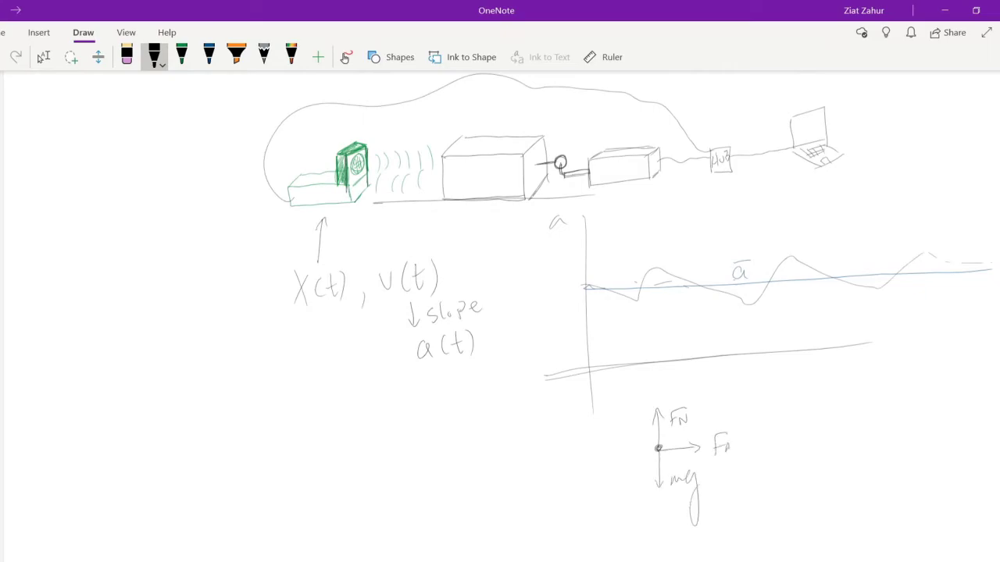
pyautogui.moveTo(657, 450); pyautogui.dragTo(617, 452)
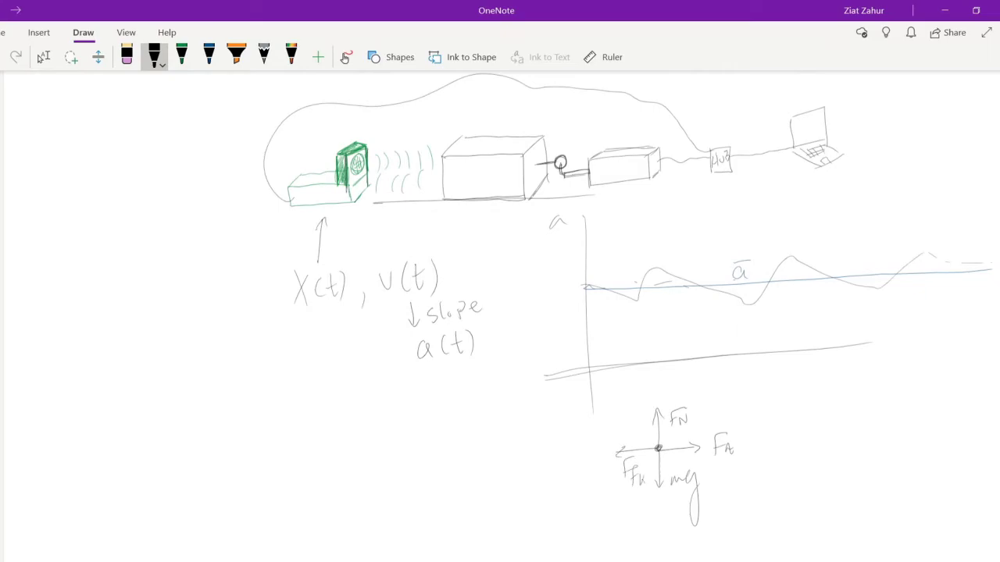
pyautogui.scroll(-3)
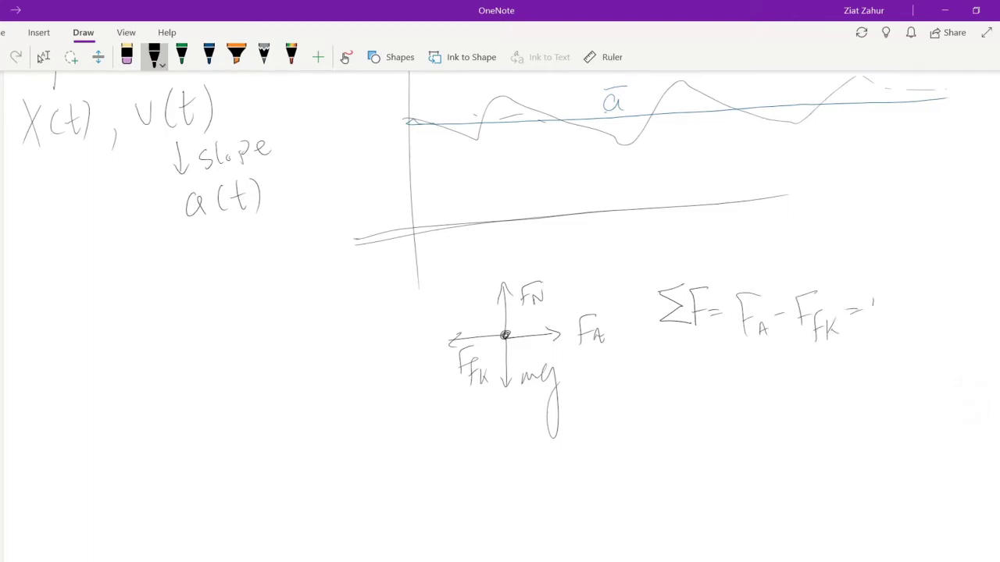
# Finish the net-force equation with = ma and rewrite friction as μk FN
pyautogui.moveTo(867, 312); pyautogui.dragTo(925, 304)
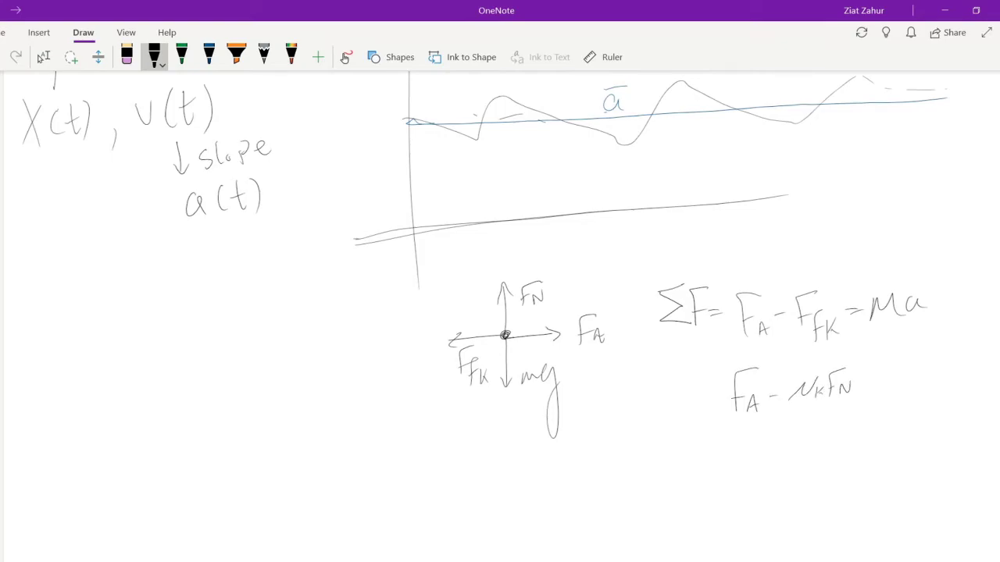
pyautogui.moveTo(867, 375); pyautogui.dragTo(922, 383)
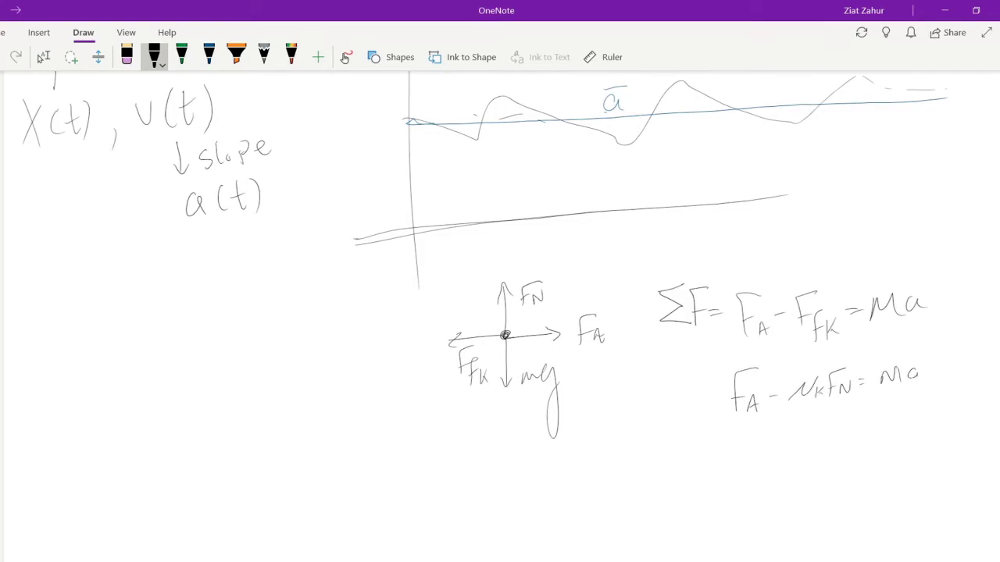
pyautogui.scroll(-3)
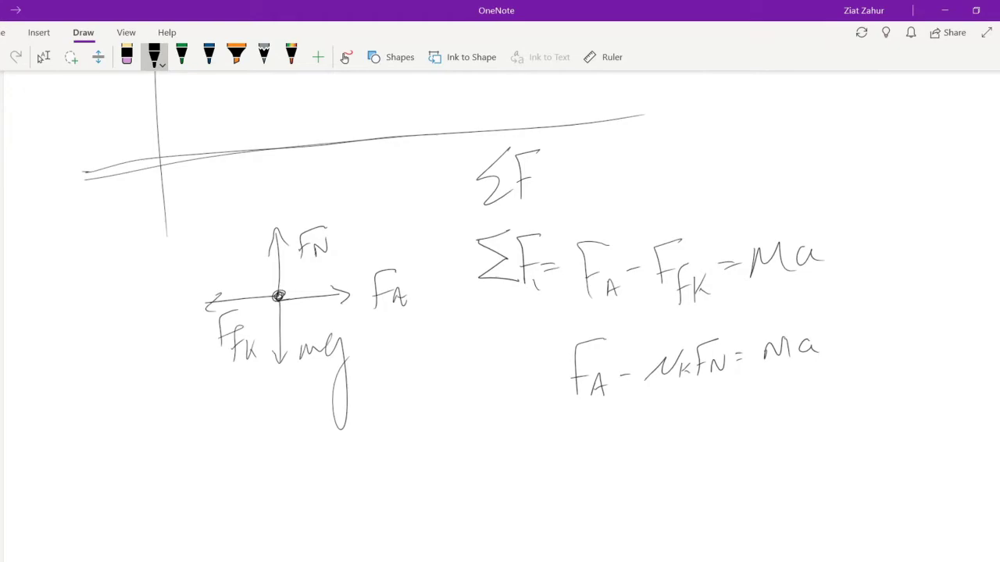
# Write ΣFy = FN − mg = 0, giving FN = mg, and begin substituting mg
pyautogui.moveTo(539, 195); pyautogui.dragTo(625, 156)
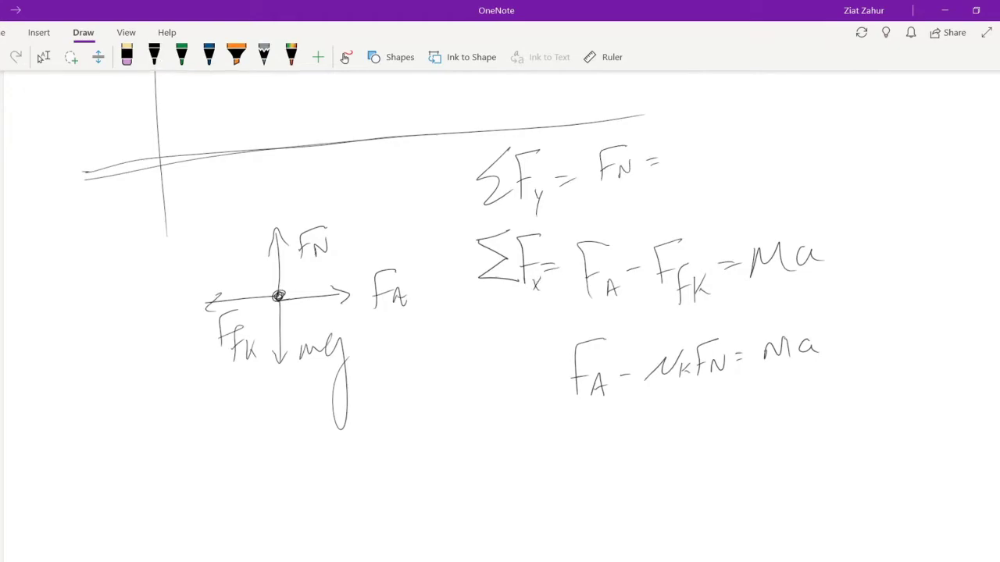
pyautogui.click(648, 164)
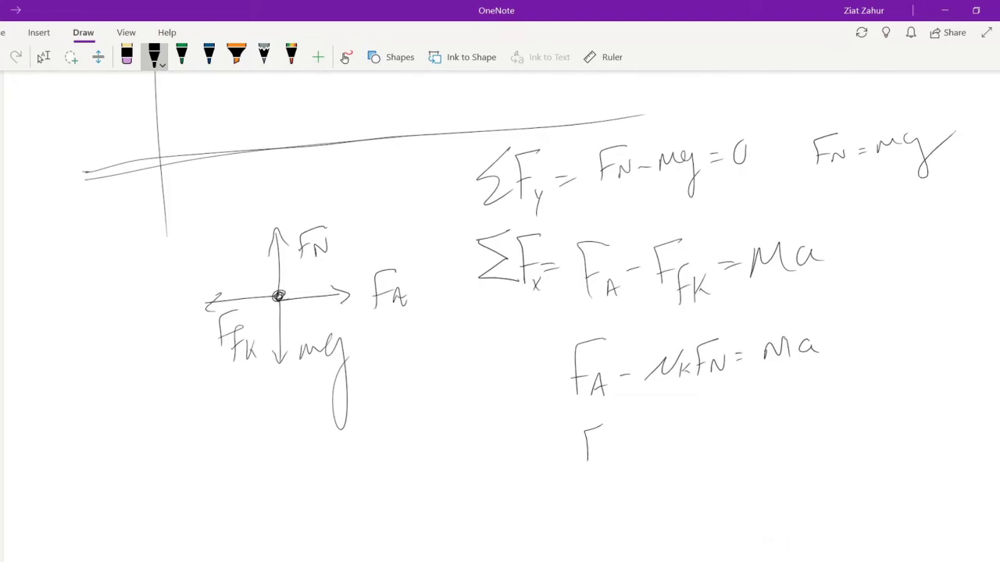
pyautogui.moveTo(582, 429); pyautogui.dragTo(614, 465)
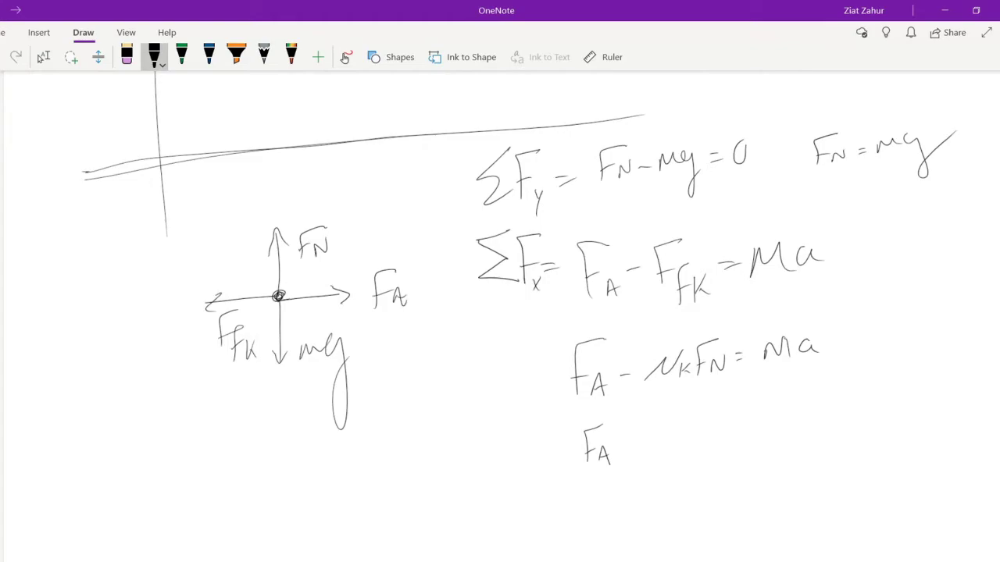
pyautogui.moveTo(625, 449); pyautogui.dragTo(676, 433)
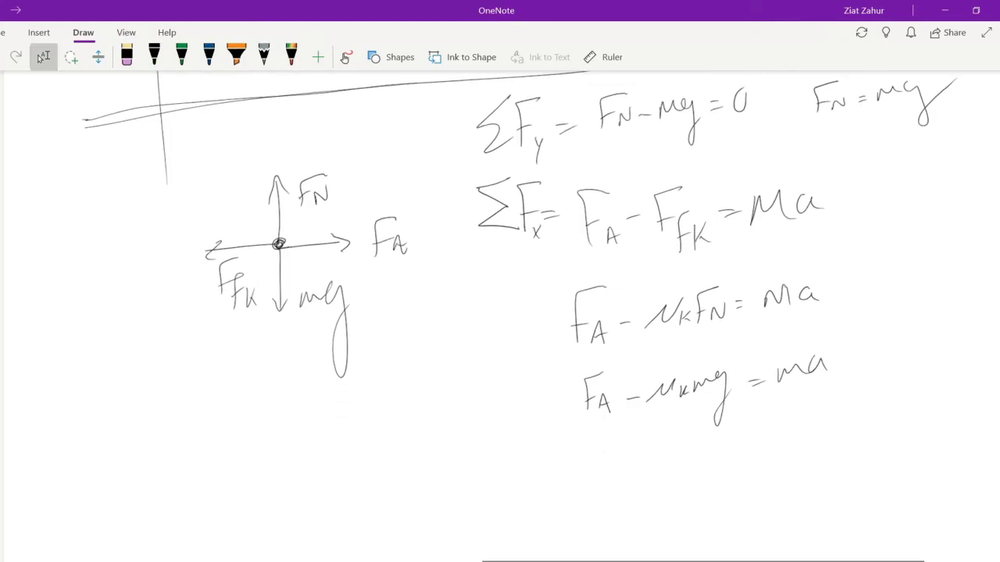
# Scroll down to the μk = (FA − ma)/mg result and keep remote sharing active
pyautogui.scroll(-3)
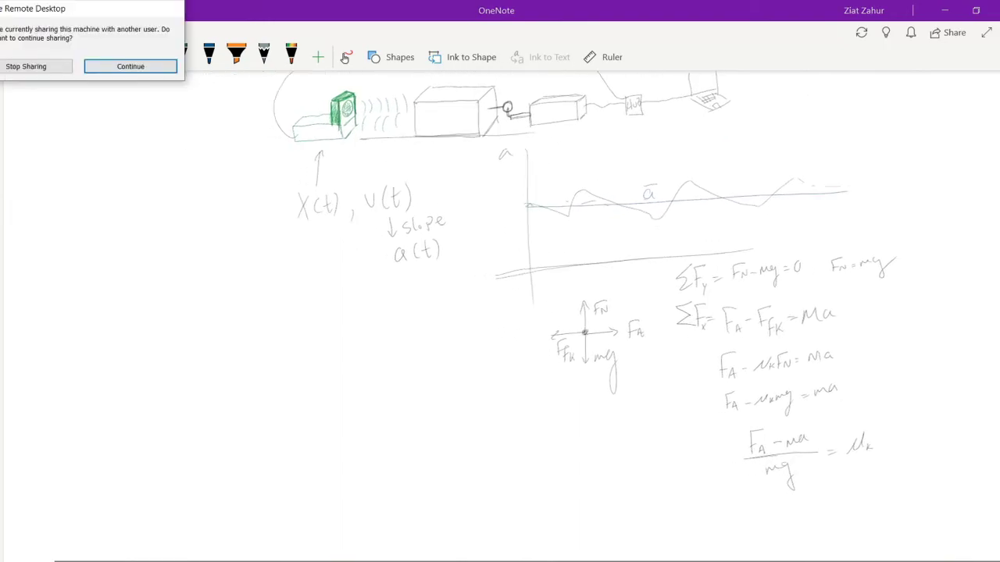
pyautogui.click(131, 65)
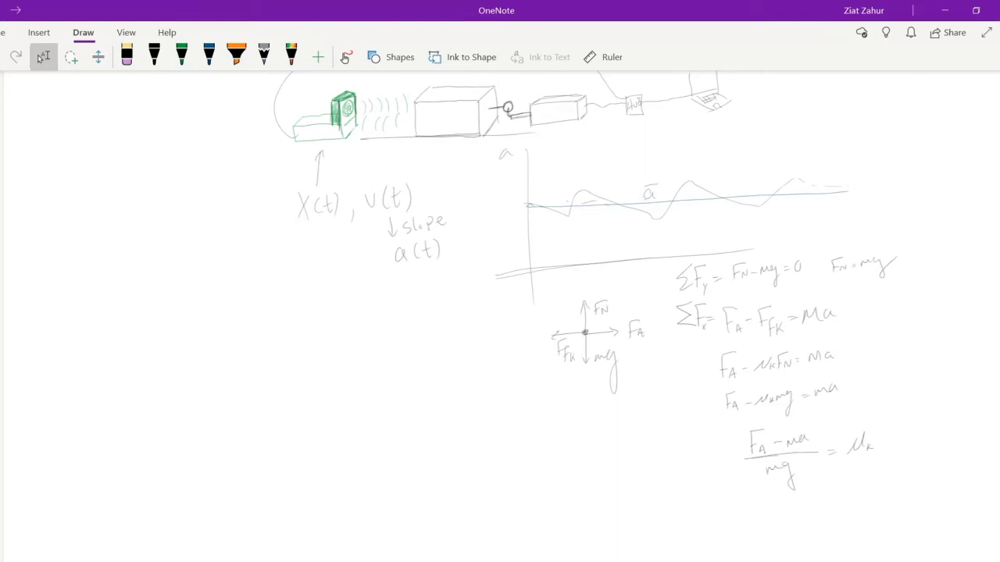
# Draw the tabletop with its edge and leg, a corner pulley, and a box on the table
pyautogui.scroll(3)
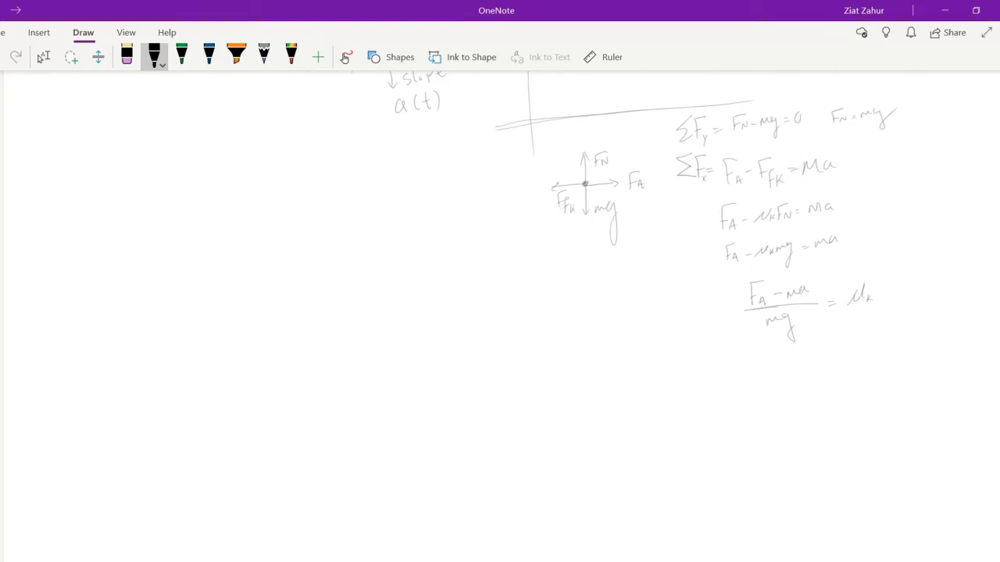
pyautogui.moveTo(274, 388); pyautogui.dragTo(373, 383)
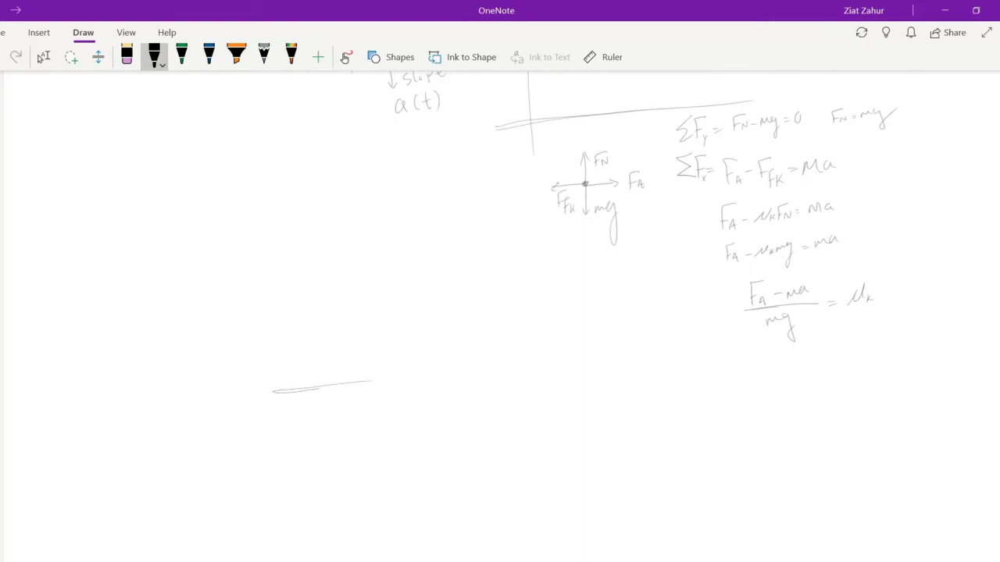
pyautogui.moveTo(372, 385); pyautogui.dragTo(504, 381)
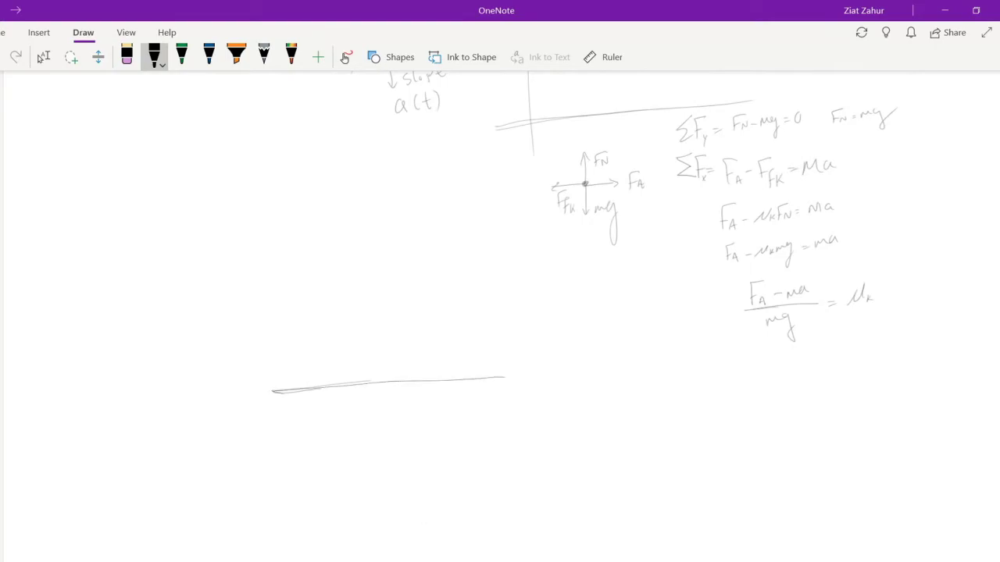
pyautogui.moveTo(512, 371); pyautogui.dragTo(513, 504)
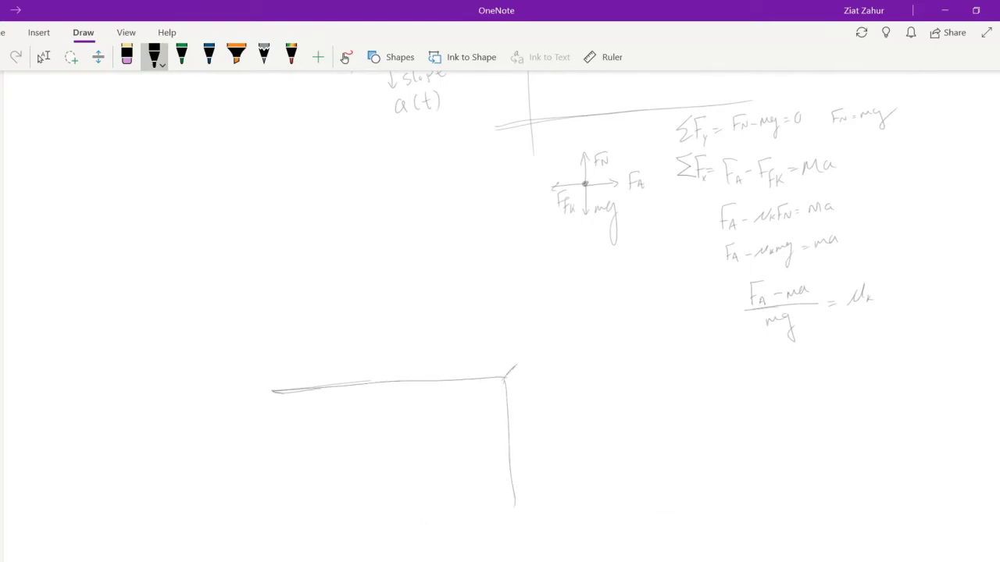
pyautogui.moveTo(508, 375); pyautogui.dragTo(520, 359)
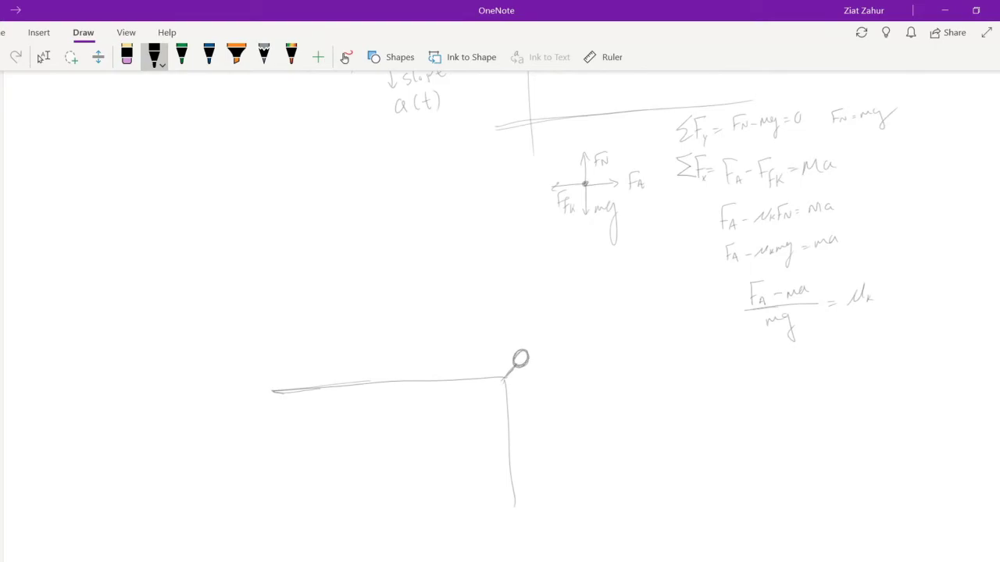
pyautogui.moveTo(320, 344); pyautogui.dragTo(320, 359)
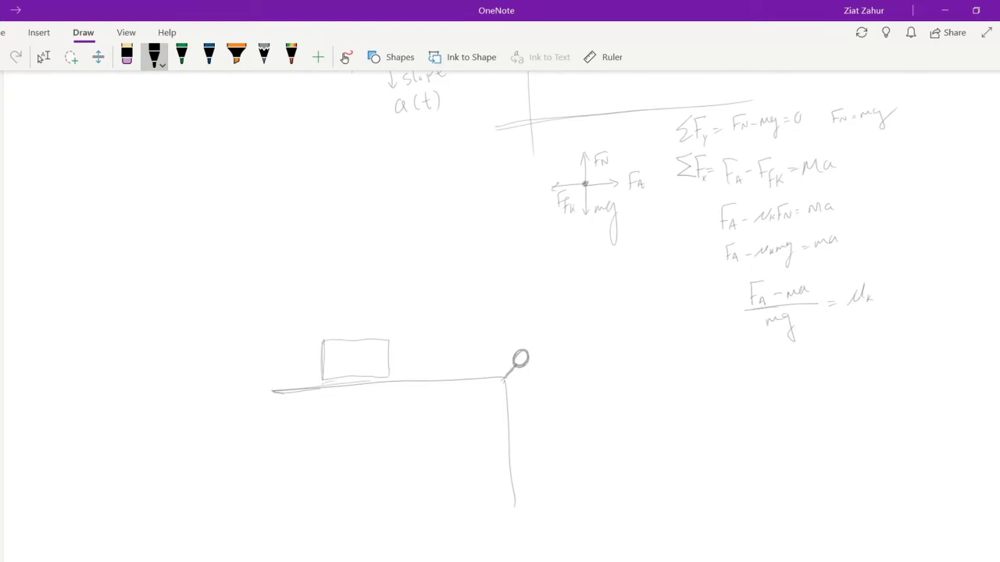
pyautogui.moveTo(388, 348); pyautogui.dragTo(407, 368)
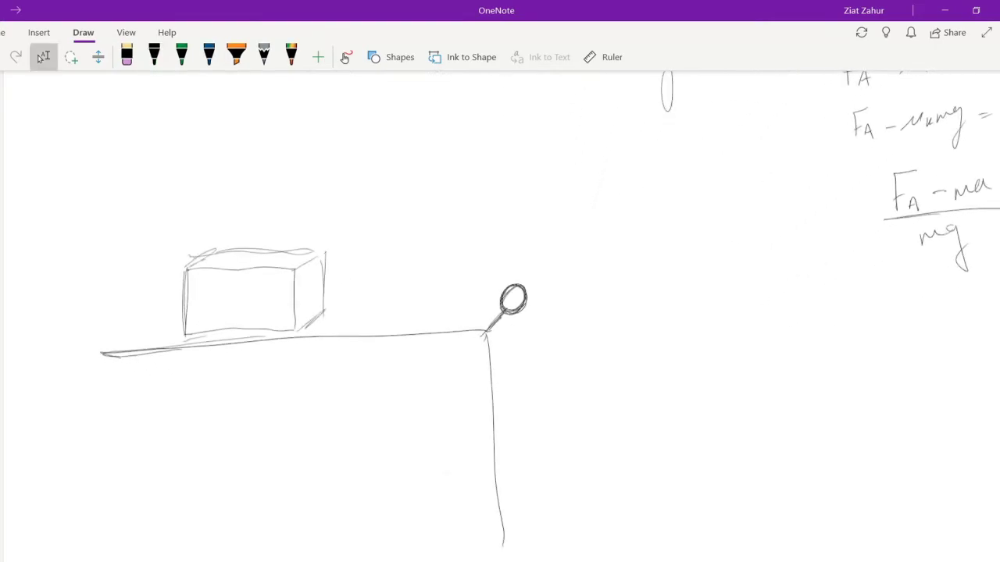
# Draw the string over the pulley and a hanging sensor wired to a laptop
pyautogui.click(154, 56)
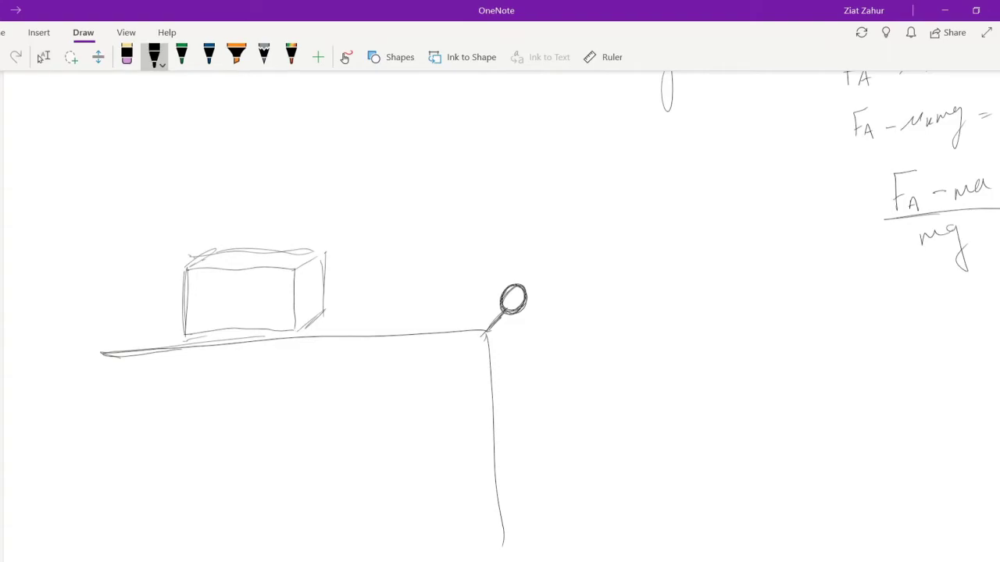
pyautogui.moveTo(312, 291); pyautogui.dragTo(481, 287)
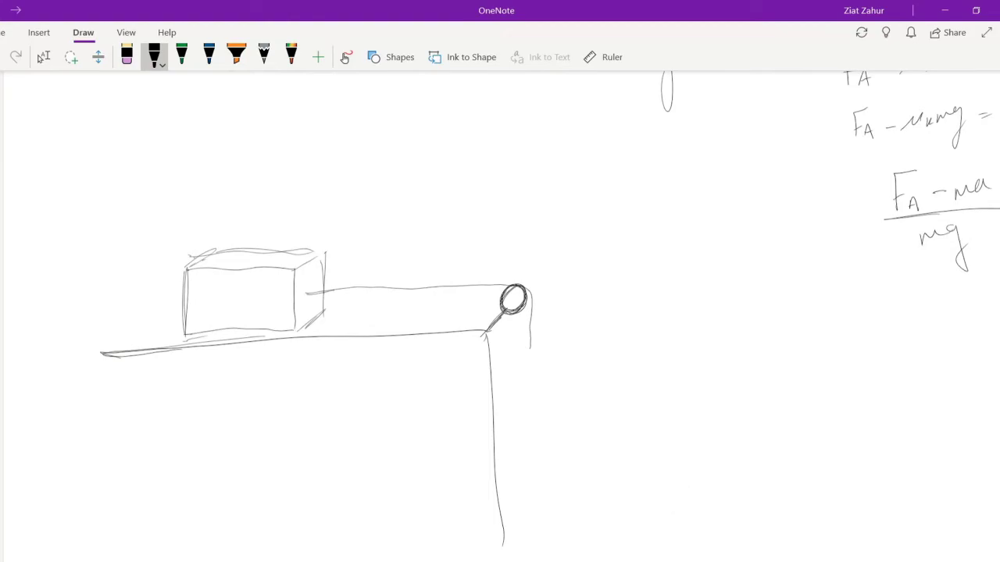
pyautogui.moveTo(535, 348); pyautogui.dragTo(525, 375)
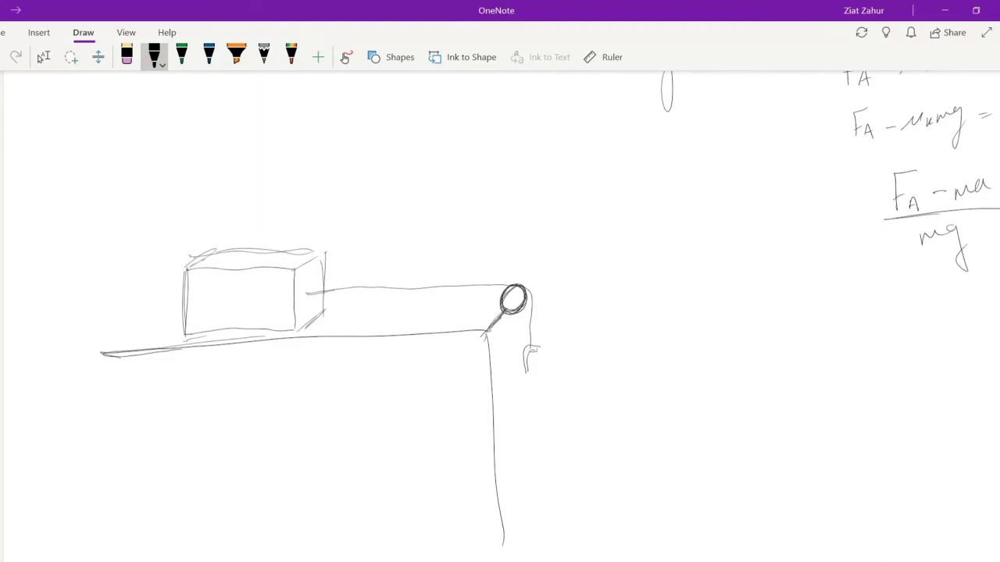
pyautogui.moveTo(519, 356); pyautogui.dragTo(535, 406)
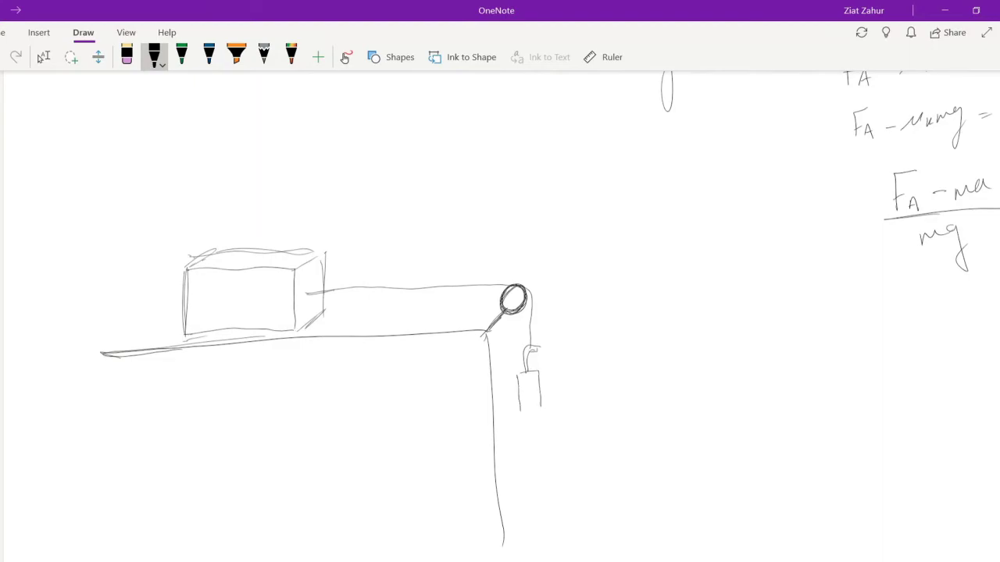
pyautogui.moveTo(539, 402); pyautogui.dragTo(633, 401)
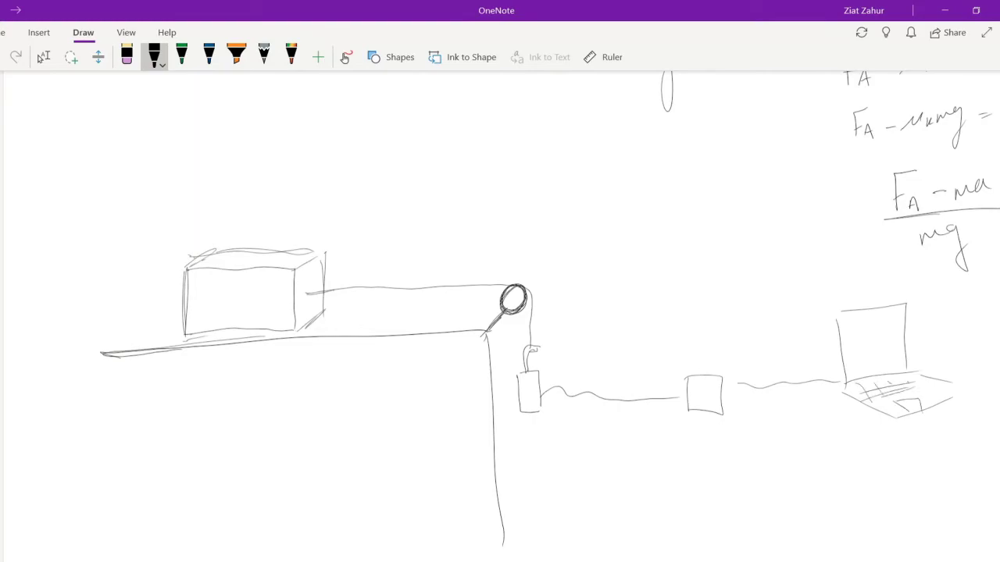
pyautogui.moveTo(531, 414); pyautogui.dragTo(533, 438)
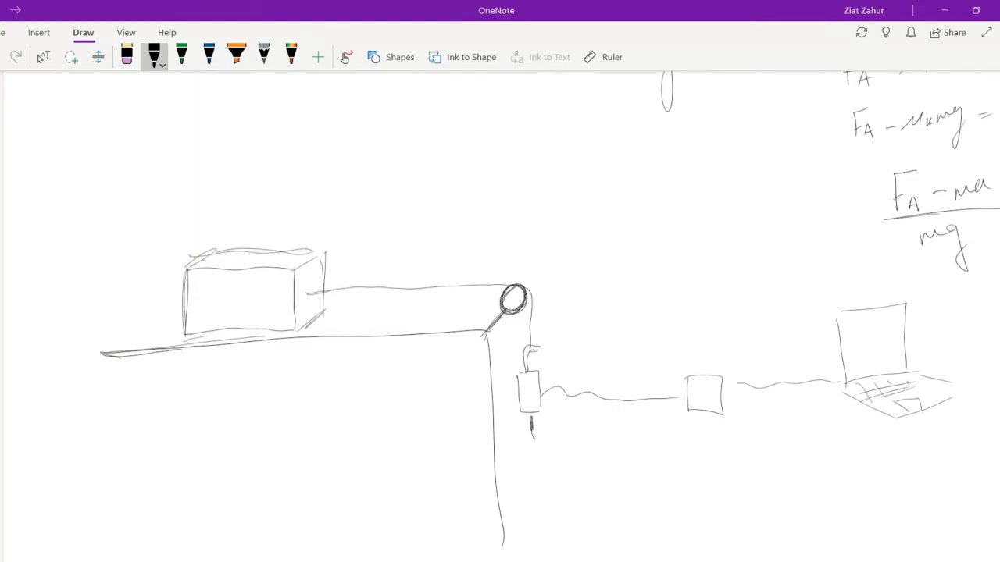
# Add hanging mass m2 with an m2g arrow, outline the hanging parts, and label the block m1
pyautogui.moveTo(532, 437); pyautogui.dragTo(532, 477)
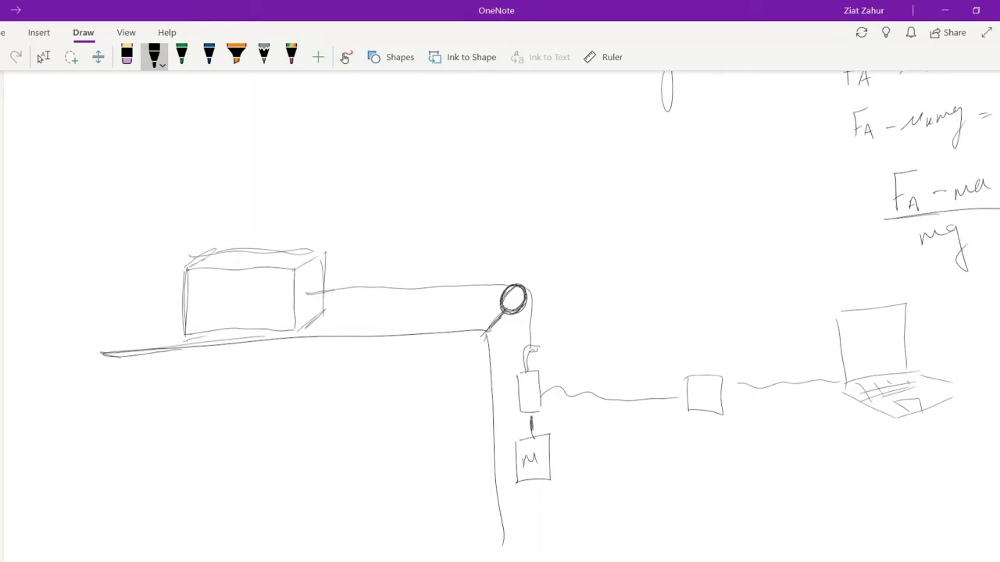
pyautogui.moveTo(539, 457); pyautogui.dragTo(546, 464)
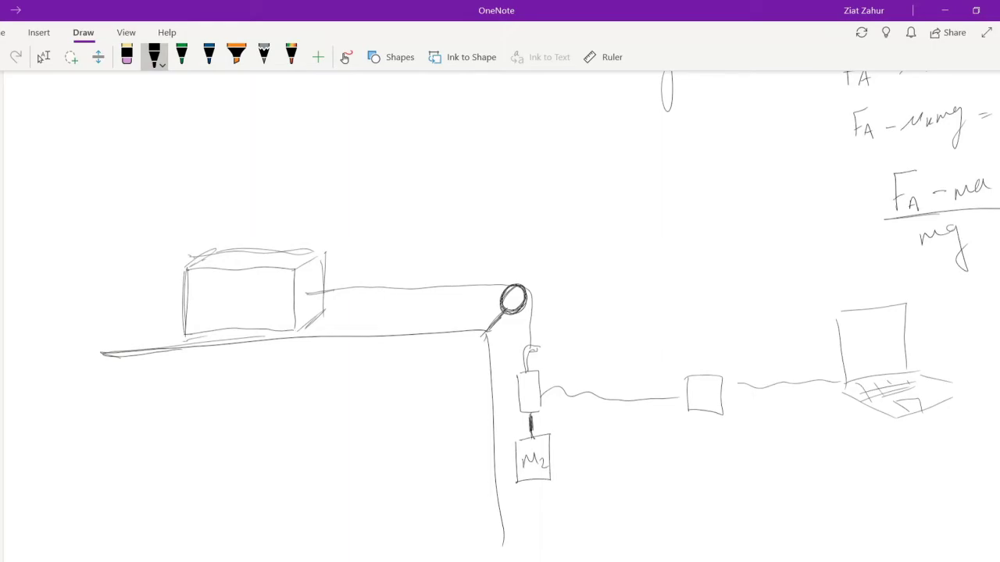
pyautogui.moveTo(558, 464); pyautogui.dragTo(598, 465)
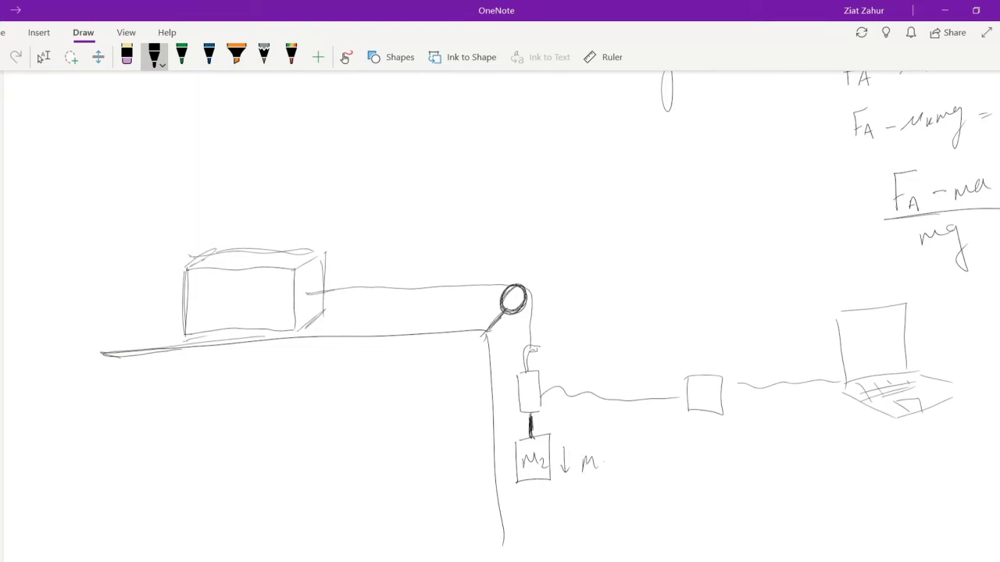
pyautogui.moveTo(590, 461); pyautogui.dragTo(632, 516)
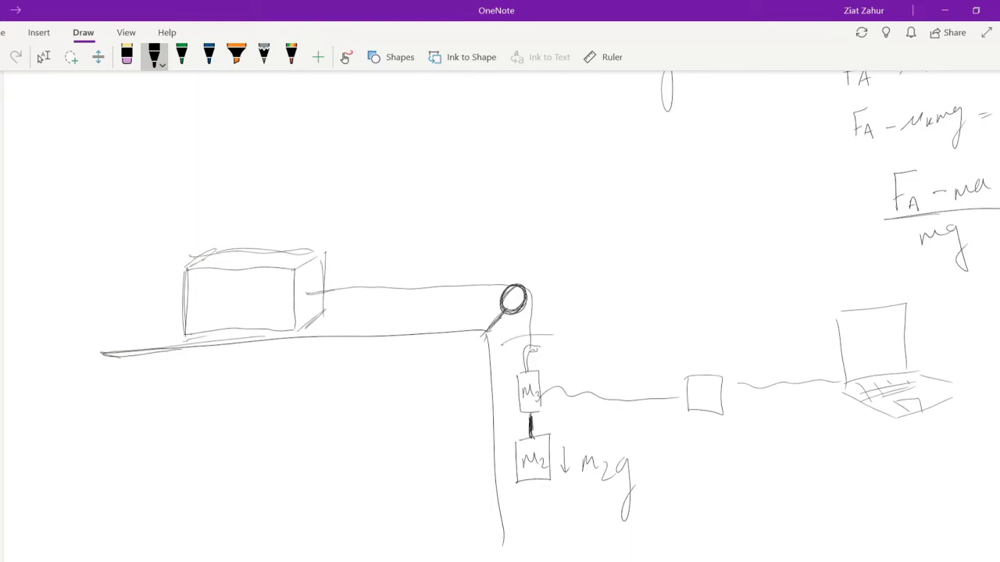
pyautogui.moveTo(489, 348); pyautogui.dragTo(567, 500)
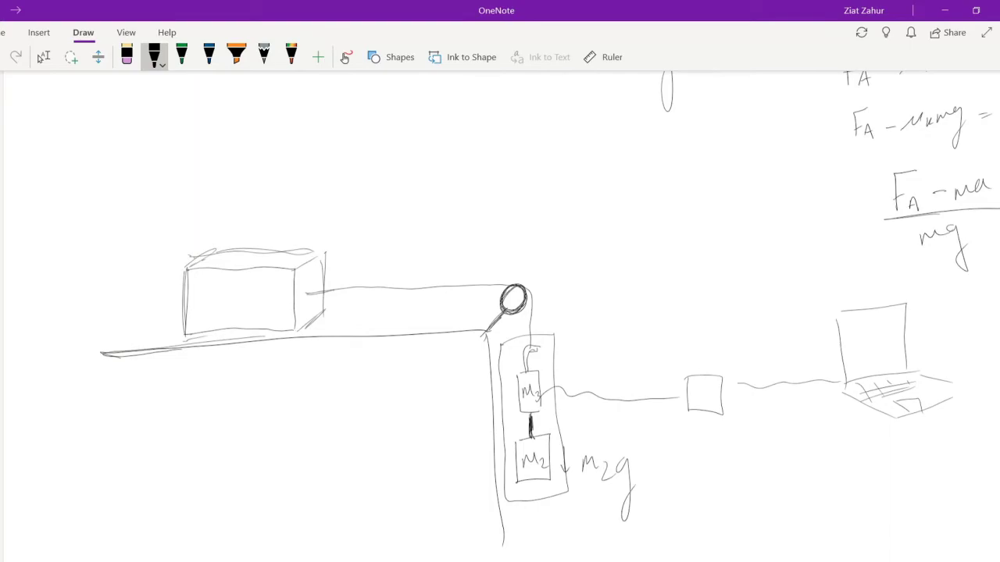
pyautogui.moveTo(234, 289); pyautogui.dragTo(238, 316)
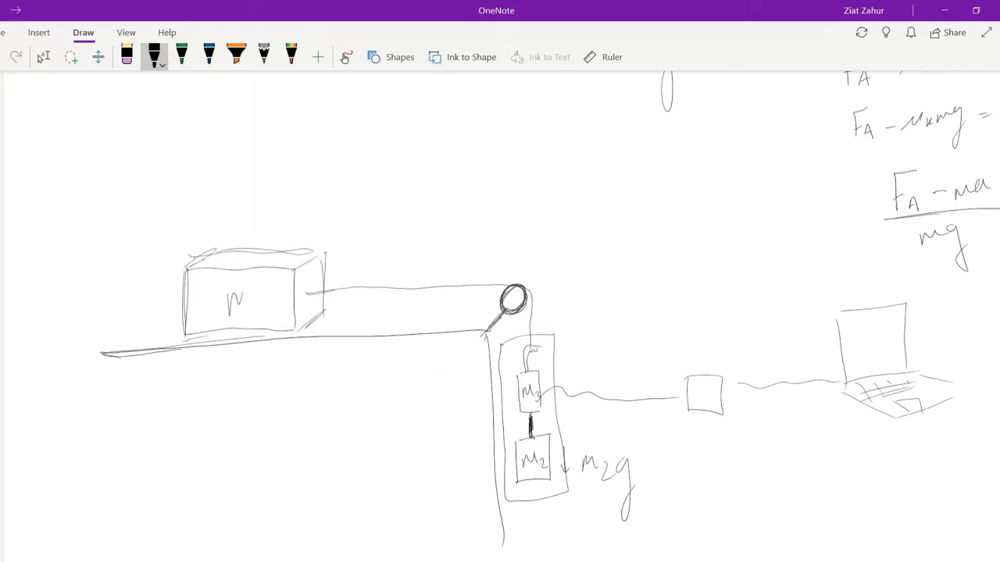
pyautogui.moveTo(234, 301); pyautogui.dragTo(258, 313)
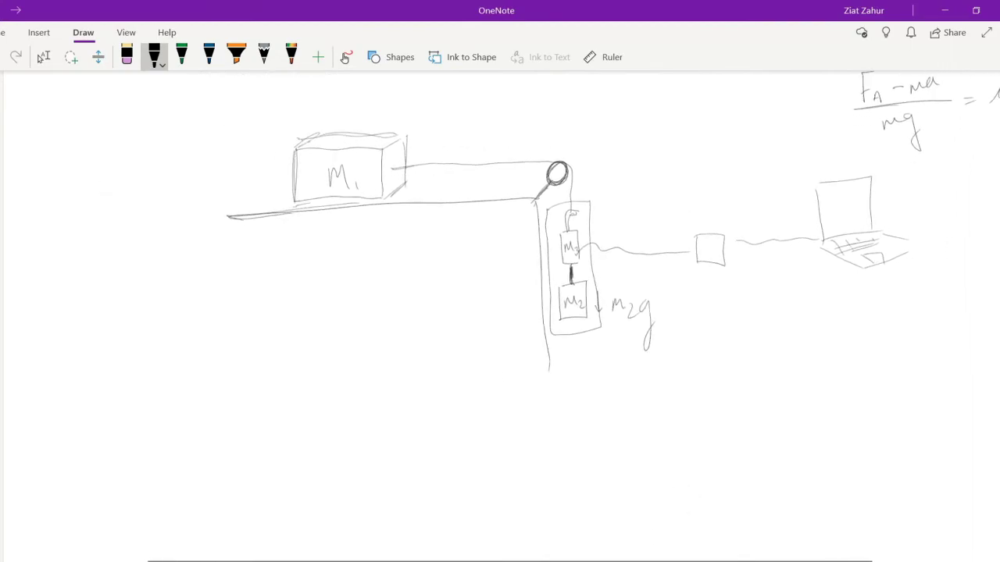
# Draw block m1 on a new tabletop with its string leaving the block
pyautogui.scroll(-3)
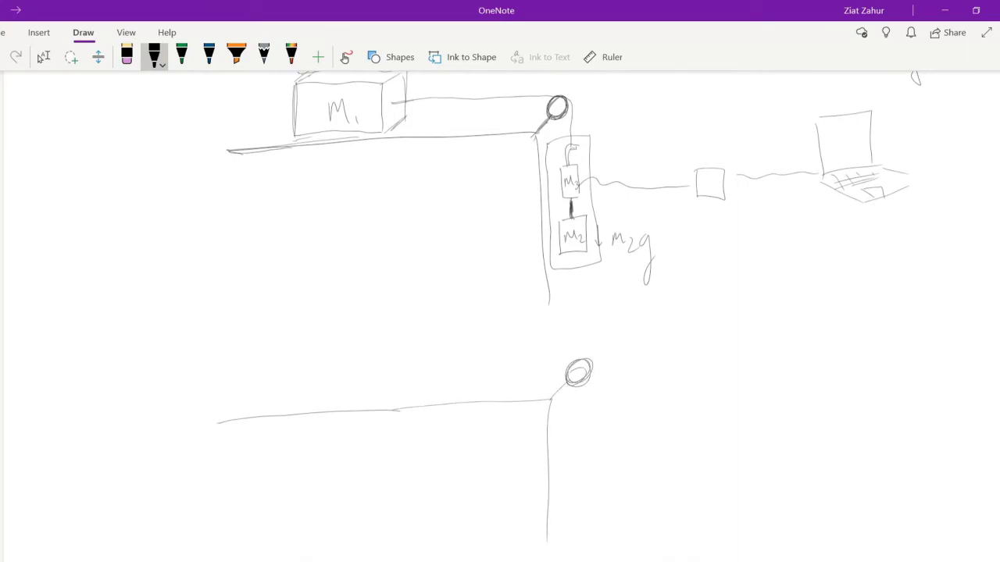
pyautogui.moveTo(281, 356); pyautogui.dragTo(387, 403)
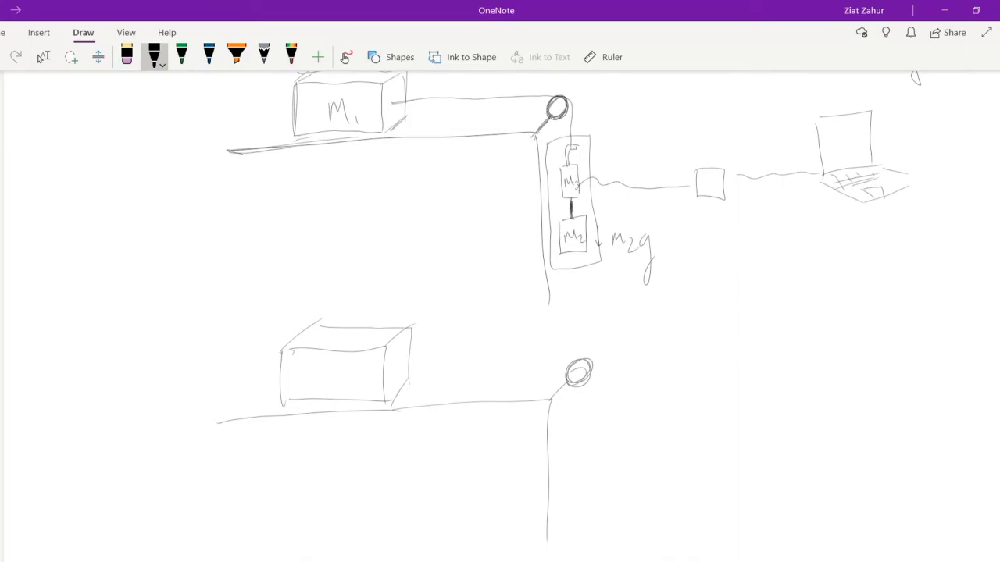
pyautogui.moveTo(391, 366); pyautogui.dragTo(433, 363)
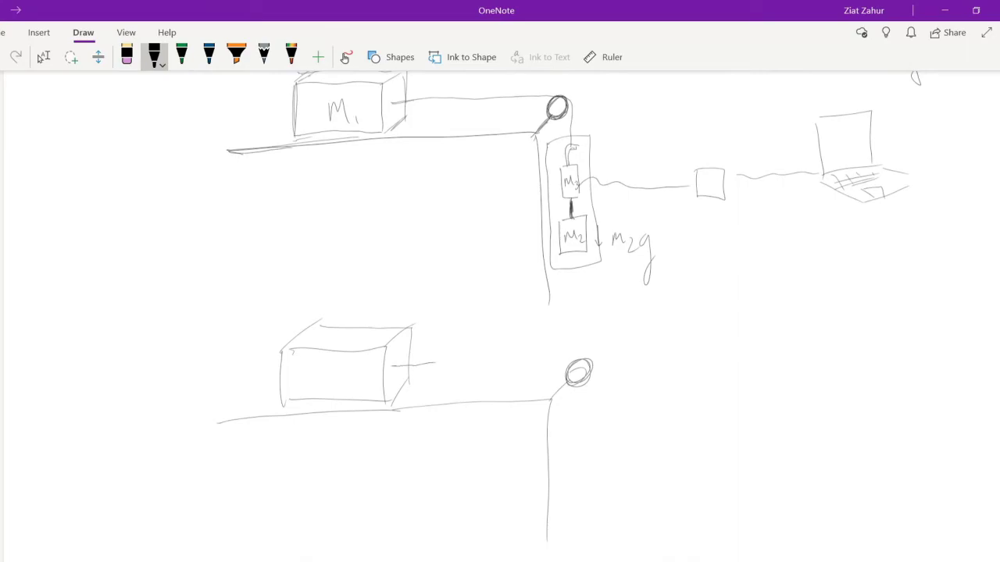
pyautogui.scroll(-3)
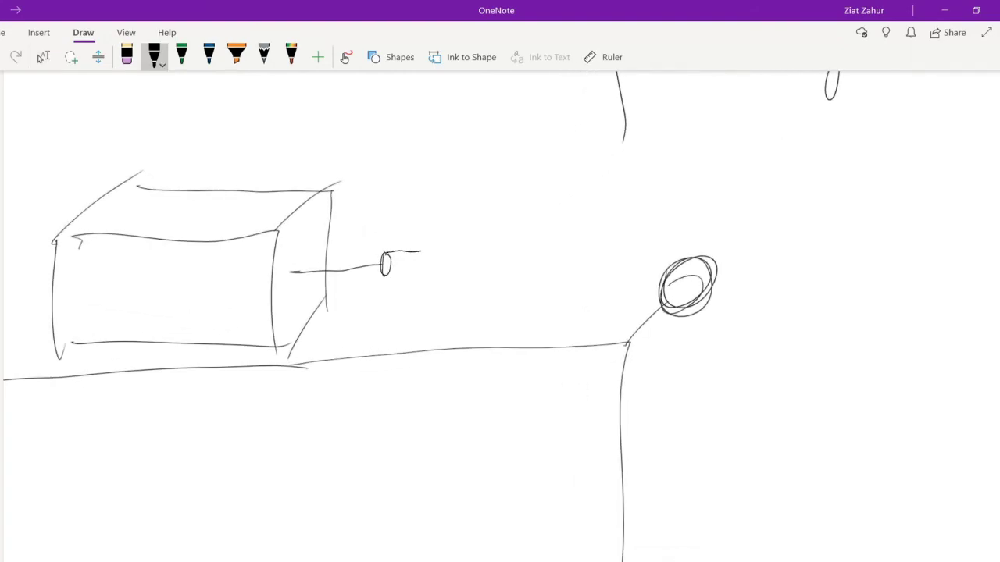
# Draw a labelled Spring Scale with coils, linked over the pulley to mass m2
pyautogui.moveTo(406, 251); pyautogui.dragTo(504, 269)
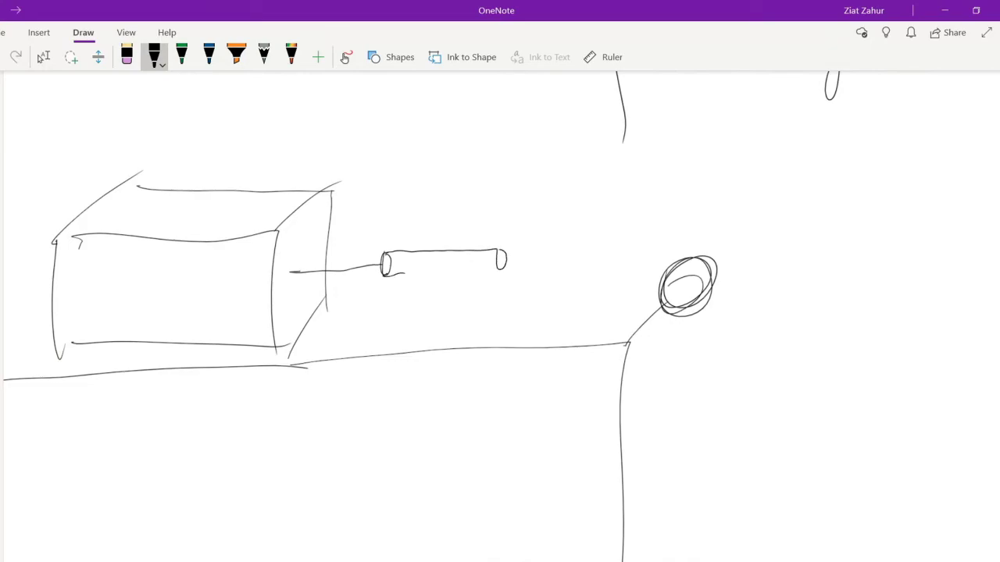
pyautogui.moveTo(383, 274); pyautogui.dragTo(504, 269)
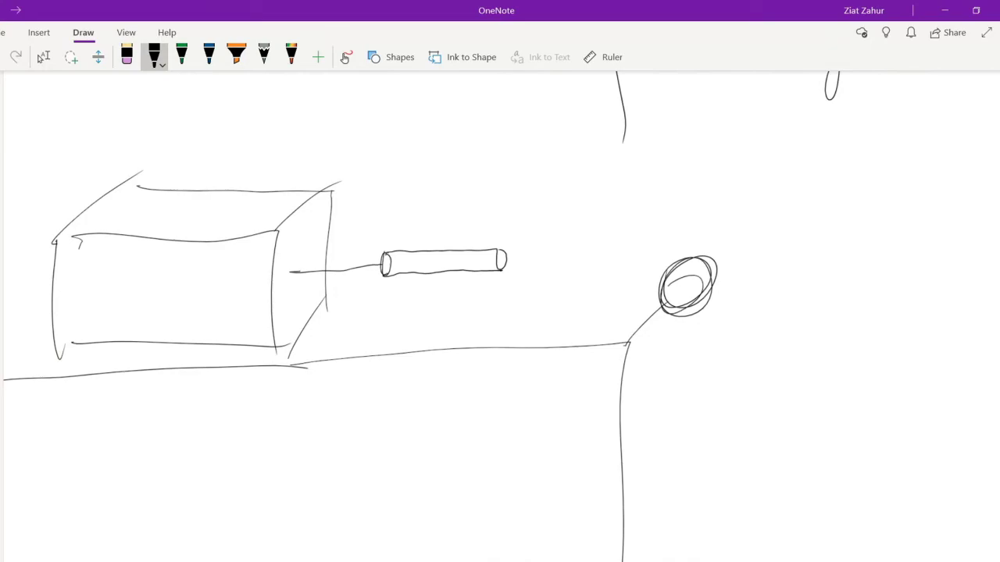
pyautogui.moveTo(506, 258); pyautogui.dragTo(658, 258)
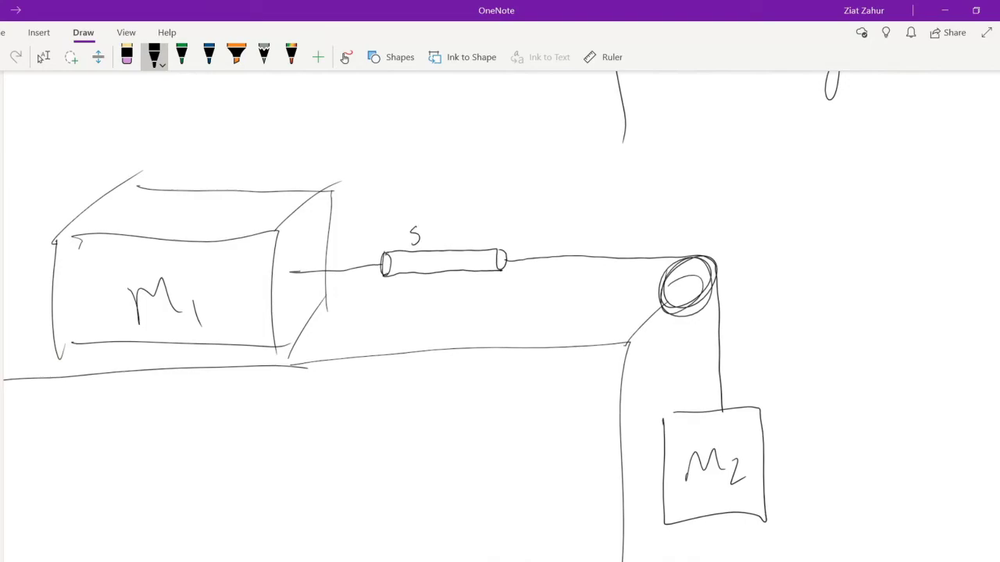
pyautogui.moveTo(406, 231); pyautogui.dragTo(476, 231)
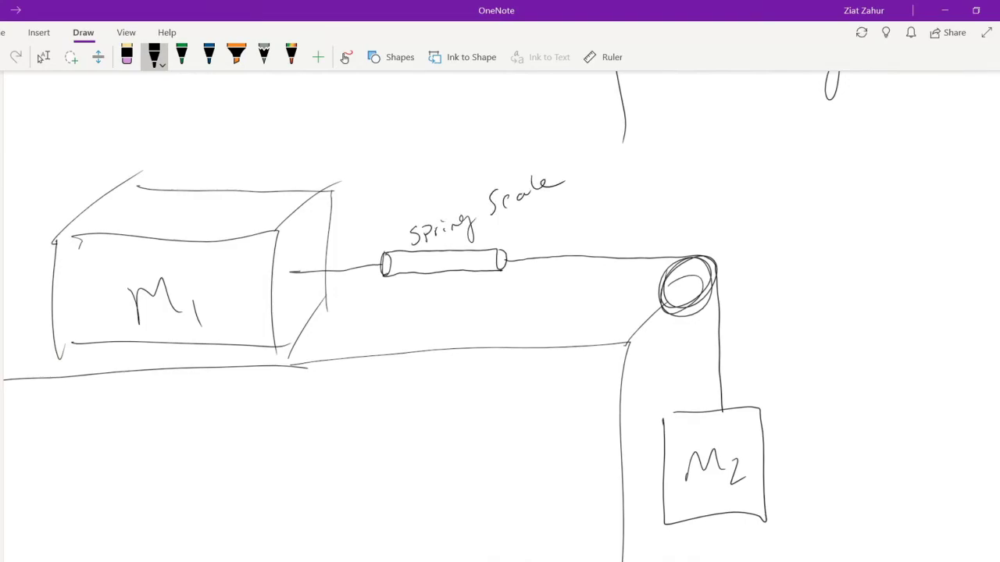
pyautogui.moveTo(390, 266); pyautogui.dragTo(477, 262)
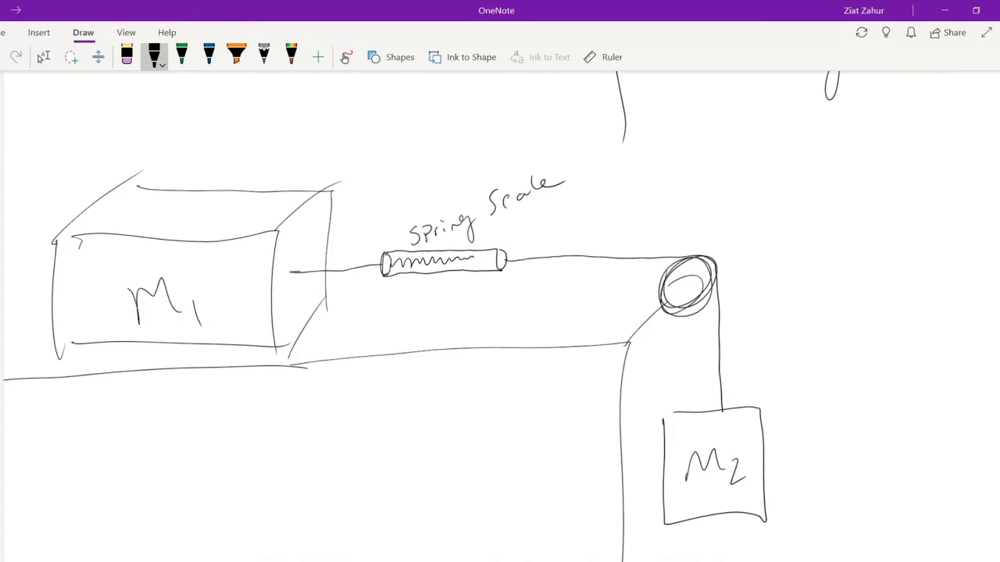
pyautogui.moveTo(450, 250); pyautogui.dragTo(449, 273)
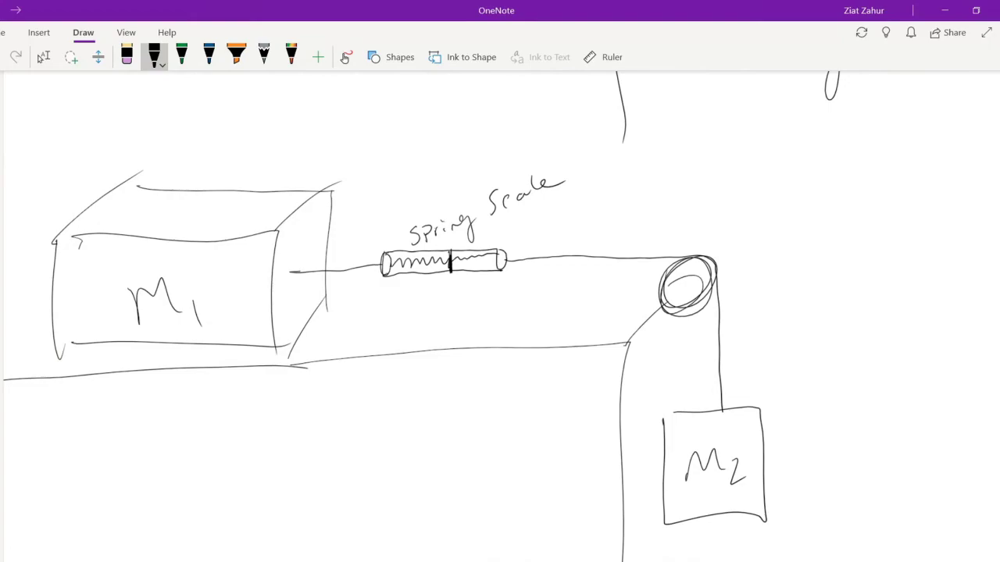
pyautogui.scroll(-3)
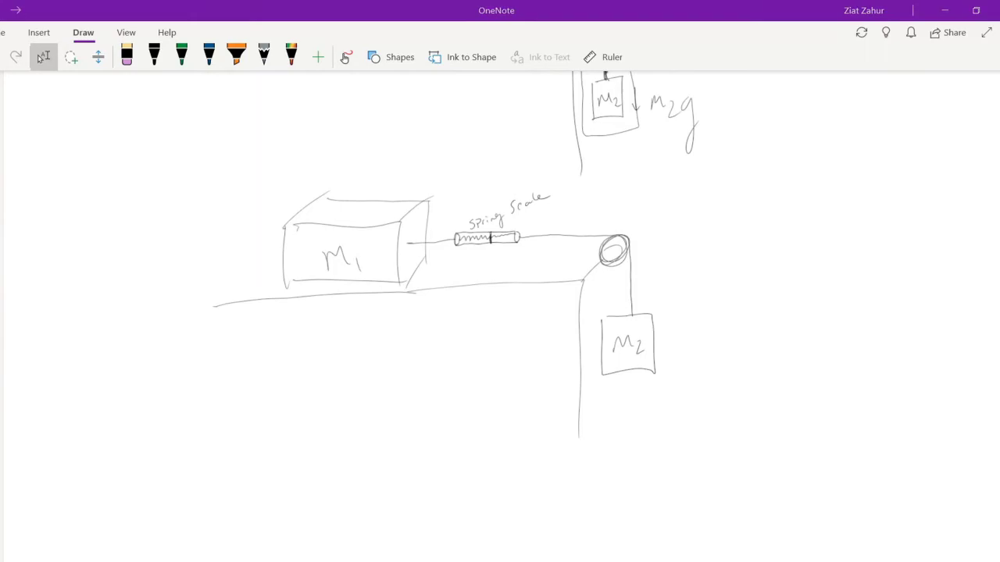
# Draw force arrows on m1 and write ΣFx = F_T − F_fk = m1a
pyautogui.click(154, 56)
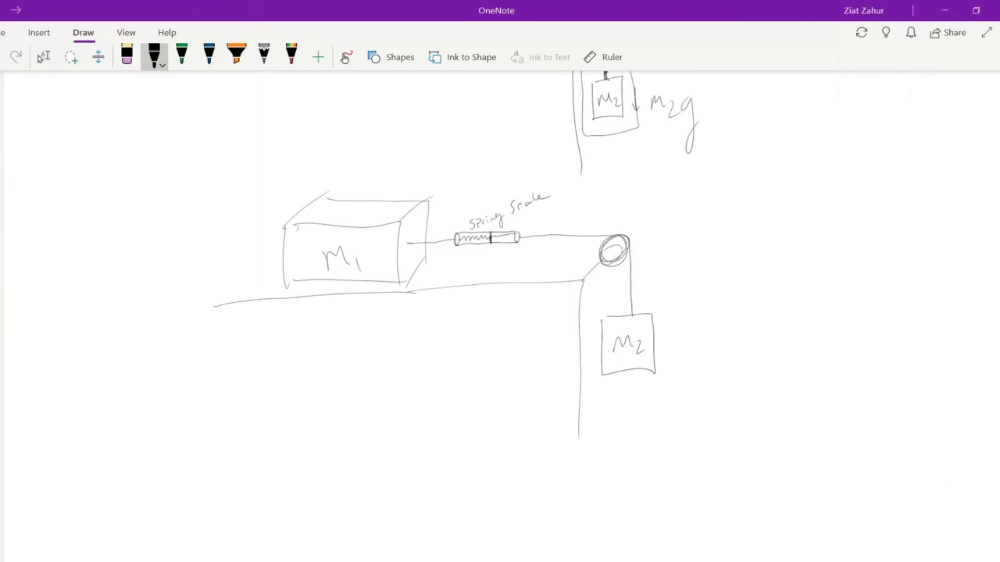
pyautogui.moveTo(364, 305); pyautogui.dragTo(363, 156)
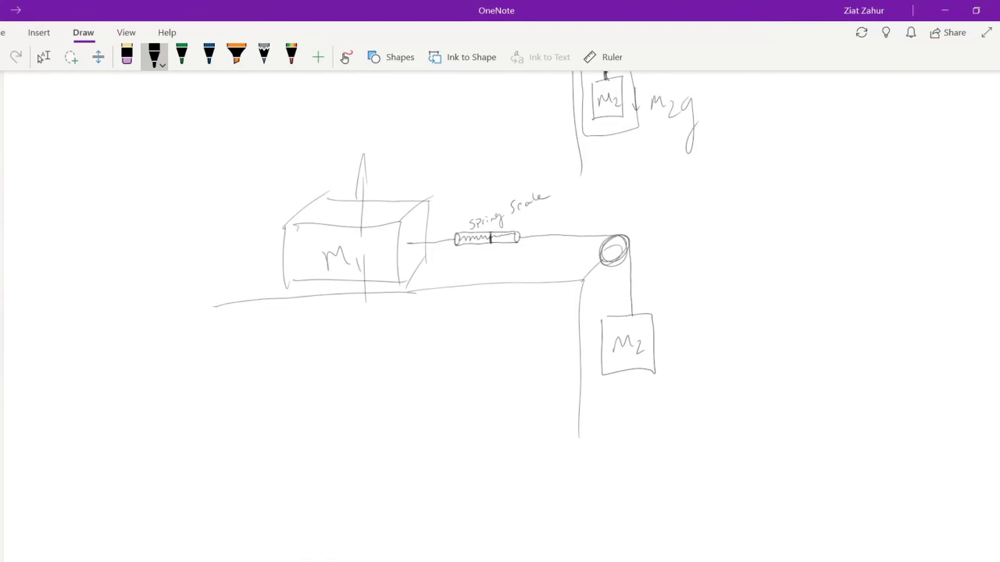
pyautogui.moveTo(365, 293); pyautogui.dragTo(367, 334)
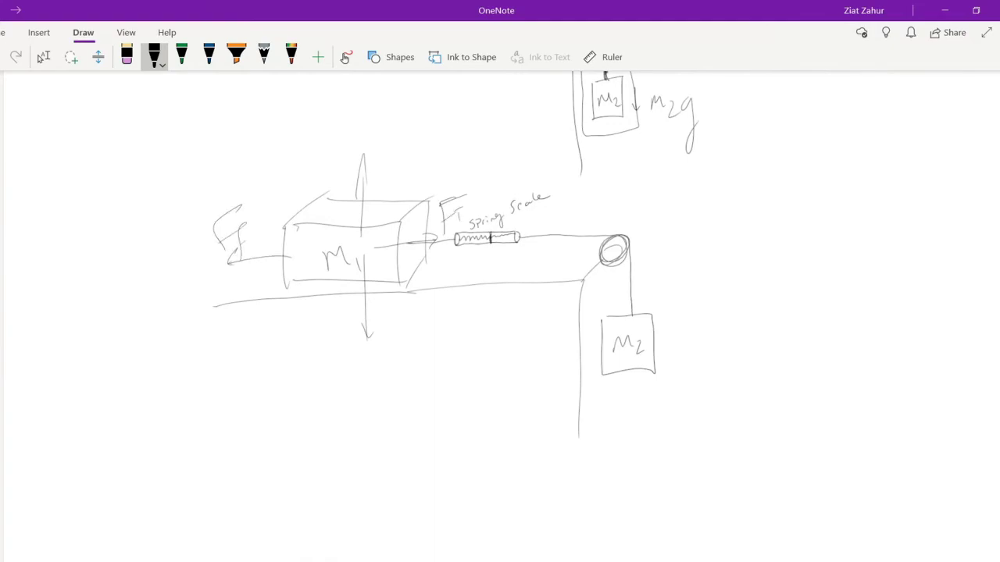
pyautogui.moveTo(727, 196); pyautogui.dragTo(753, 258)
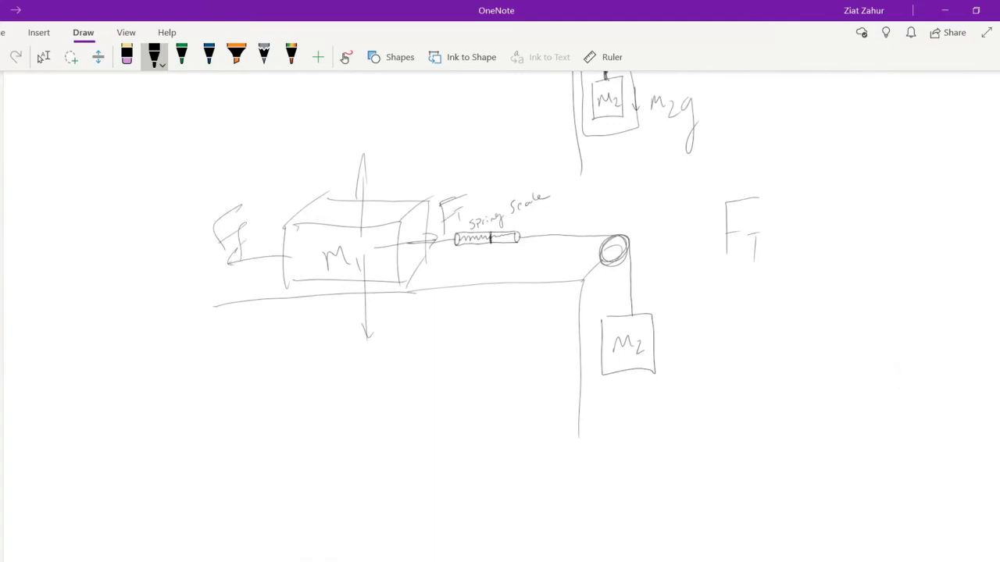
pyautogui.moveTo(648, 211); pyautogui.dragTo(688, 254)
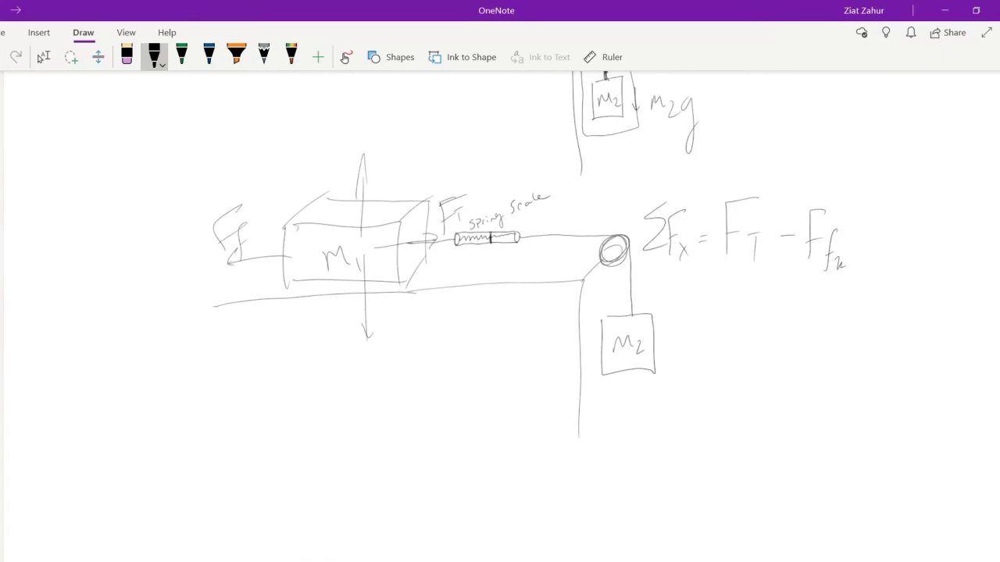
pyautogui.moveTo(855, 238); pyautogui.dragTo(902, 242)
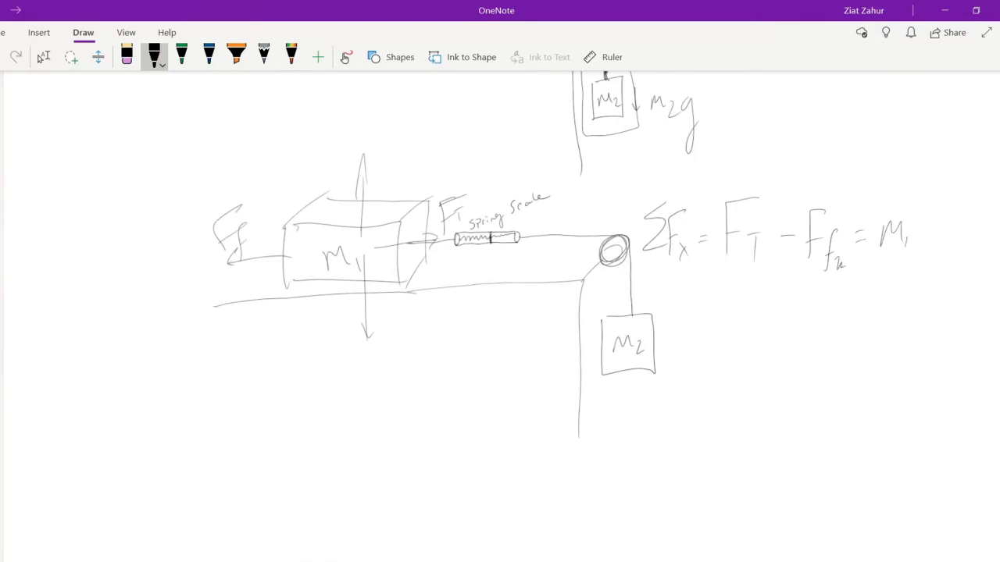
pyautogui.moveTo(918, 234); pyautogui.dragTo(937, 230)
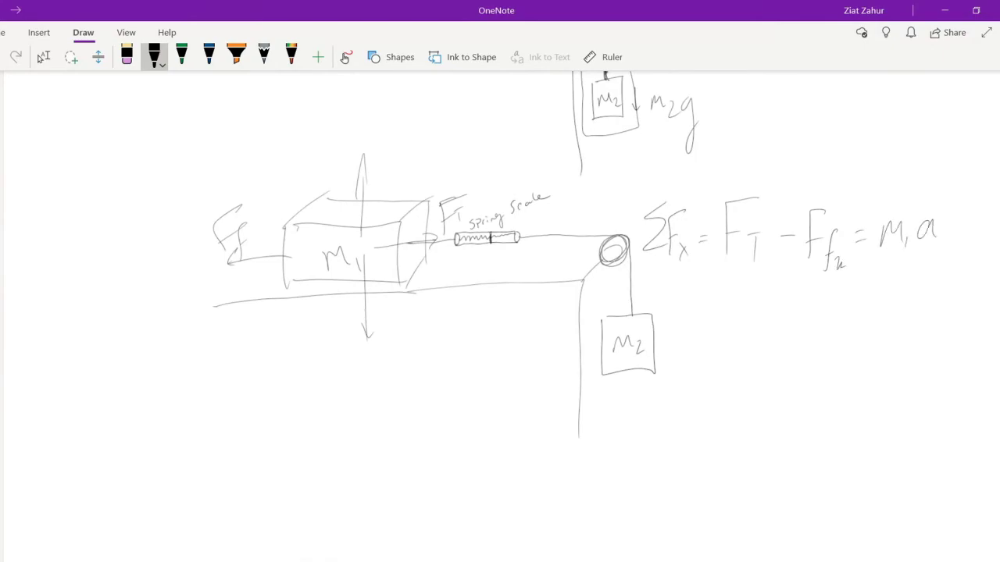
# Label tension T and begin ΣFy2 = F_T for hanging mass m2
pyautogui.moveTo(703, 317); pyautogui.dragTo(687, 356)
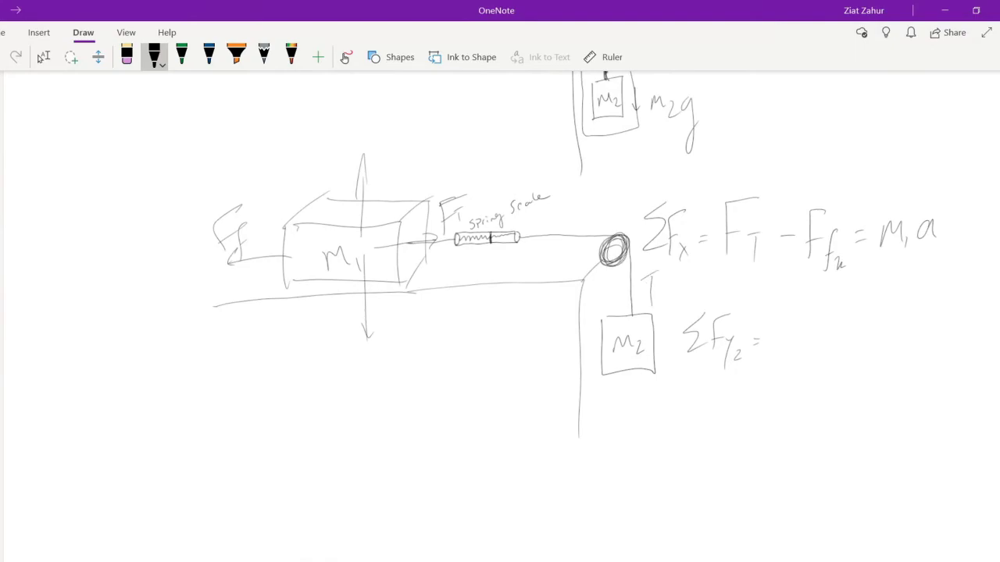
pyautogui.moveTo(562, 227); pyautogui.dragTo(644, 308)
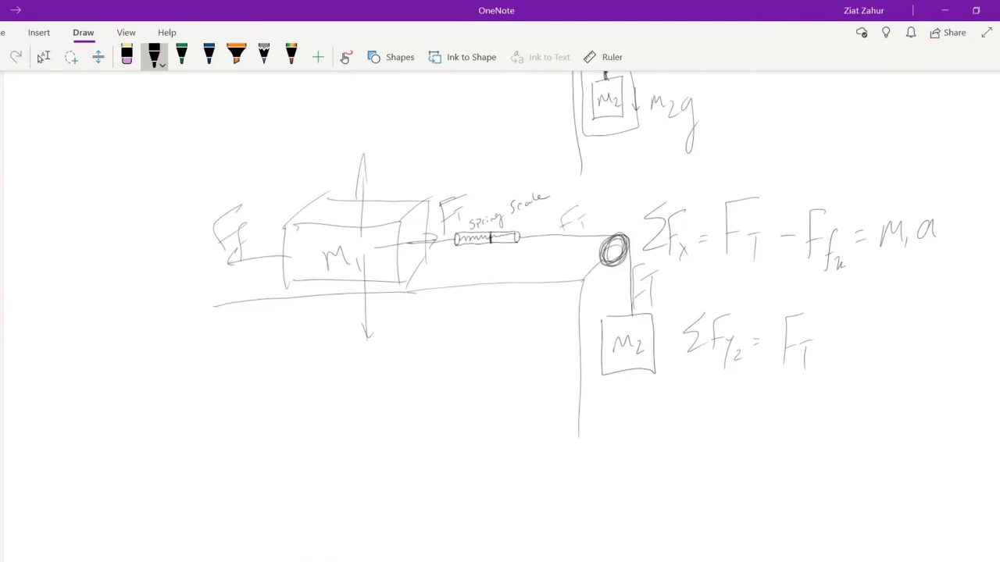
pyautogui.moveTo(829, 348); pyautogui.dragTo(902, 414)
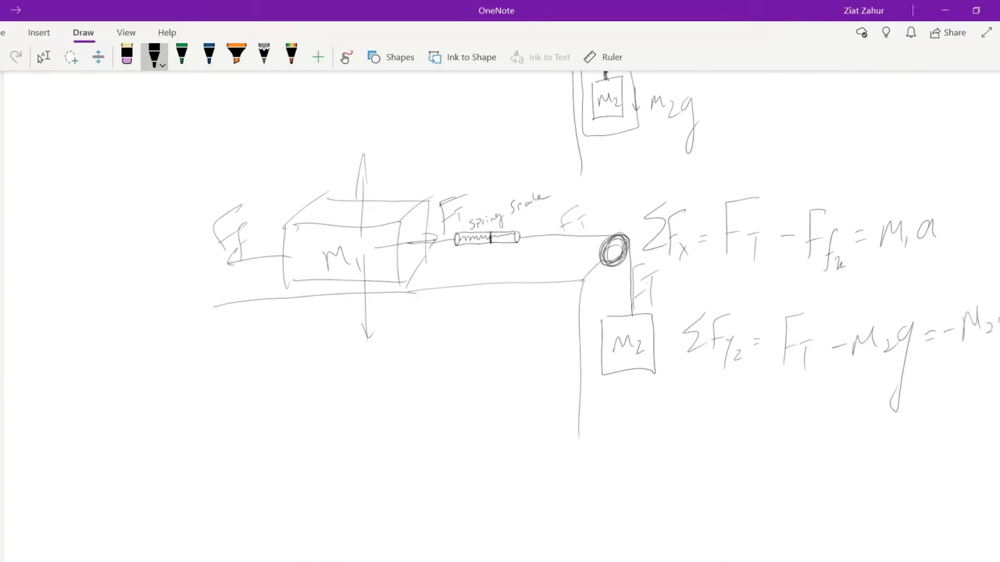
# Scroll down past the m2 equation to blank page space
pyautogui.scroll(-3)
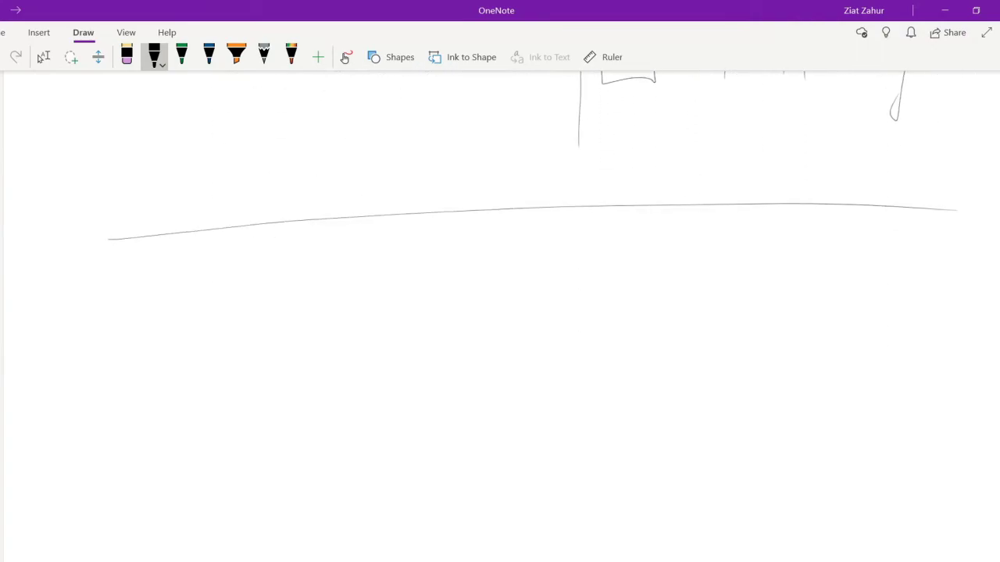
# Draw a right-triangle incline and the first wheeled cart tied to the wall
pyautogui.moveTo(239, 275); pyautogui.dragTo(255, 448)
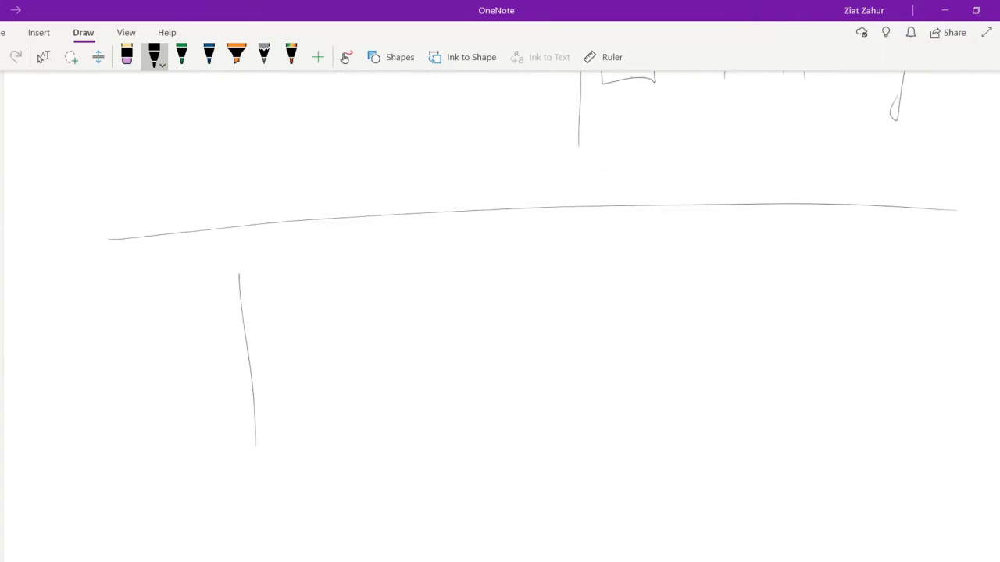
pyautogui.moveTo(256, 444); pyautogui.dragTo(579, 428)
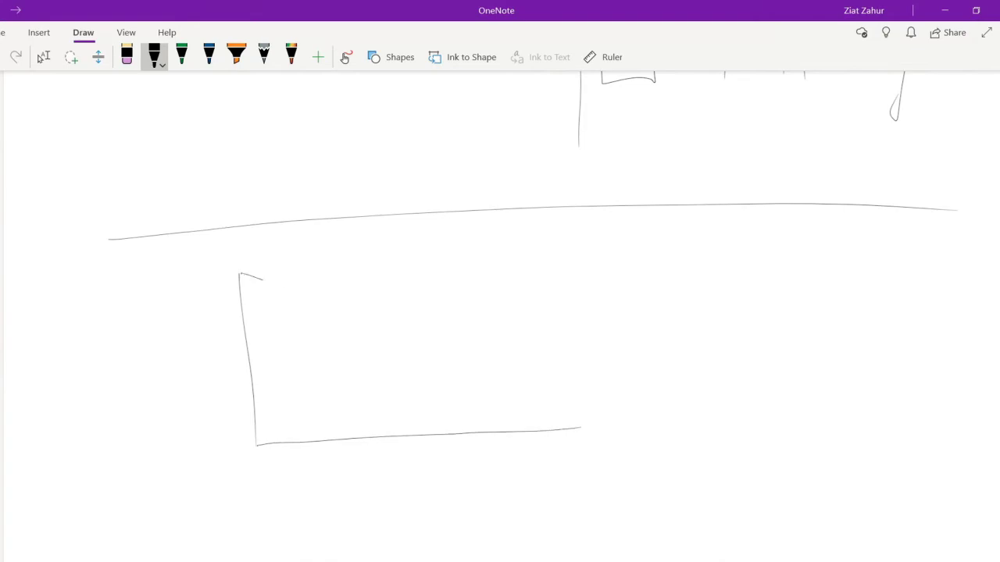
pyautogui.moveTo(264, 281); pyautogui.dragTo(588, 426)
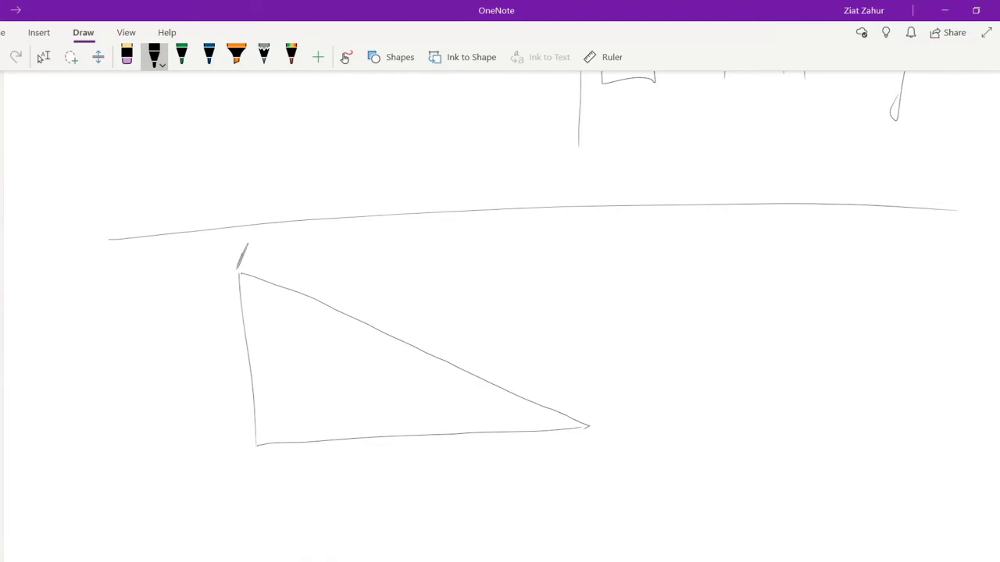
pyautogui.moveTo(246, 243); pyautogui.dragTo(290, 262)
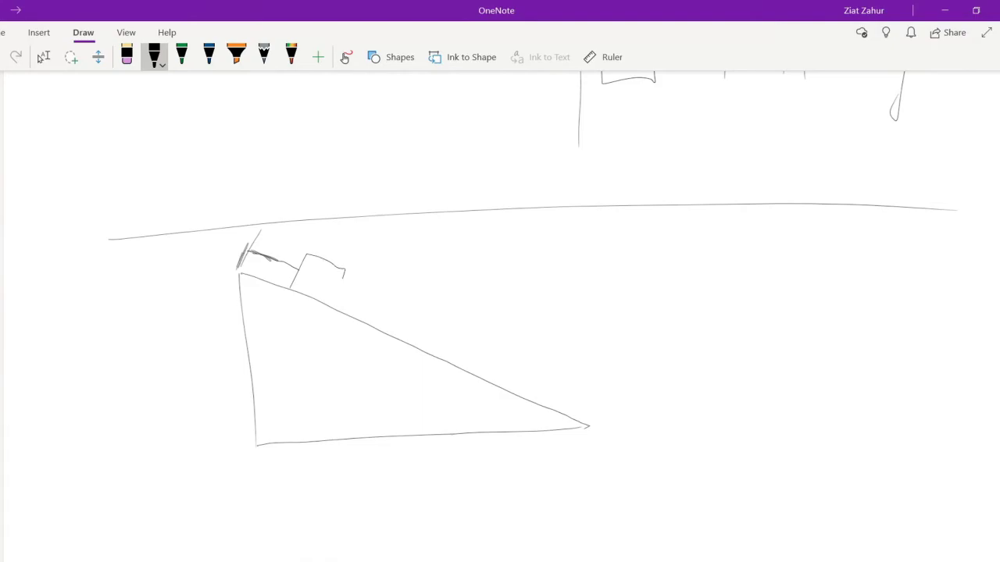
pyautogui.moveTo(297, 293); pyautogui.dragTo(320, 301)
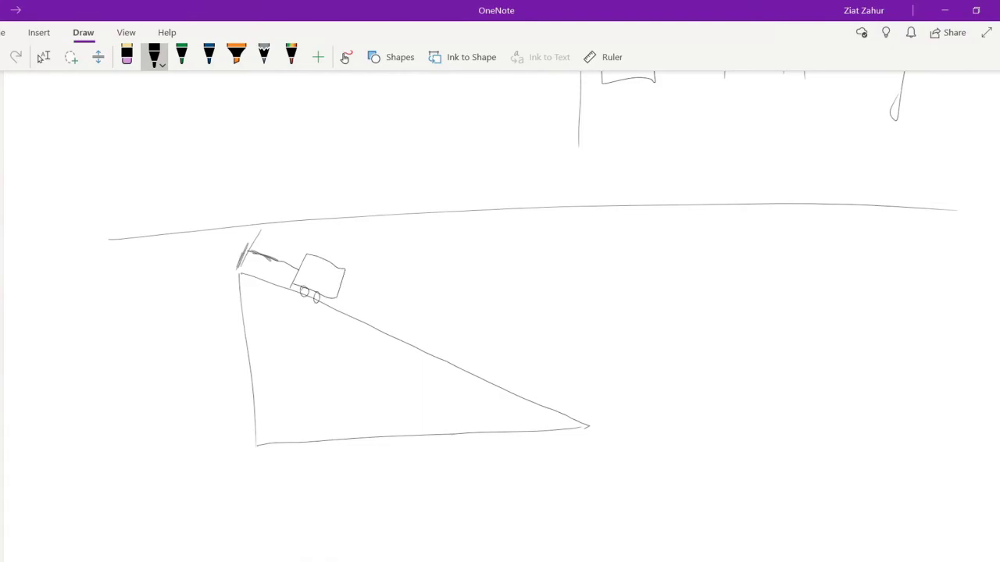
# Add the second and third carts, tension labels T1–T3, and cart masses
pyautogui.moveTo(344, 285); pyautogui.dragTo(383, 301)
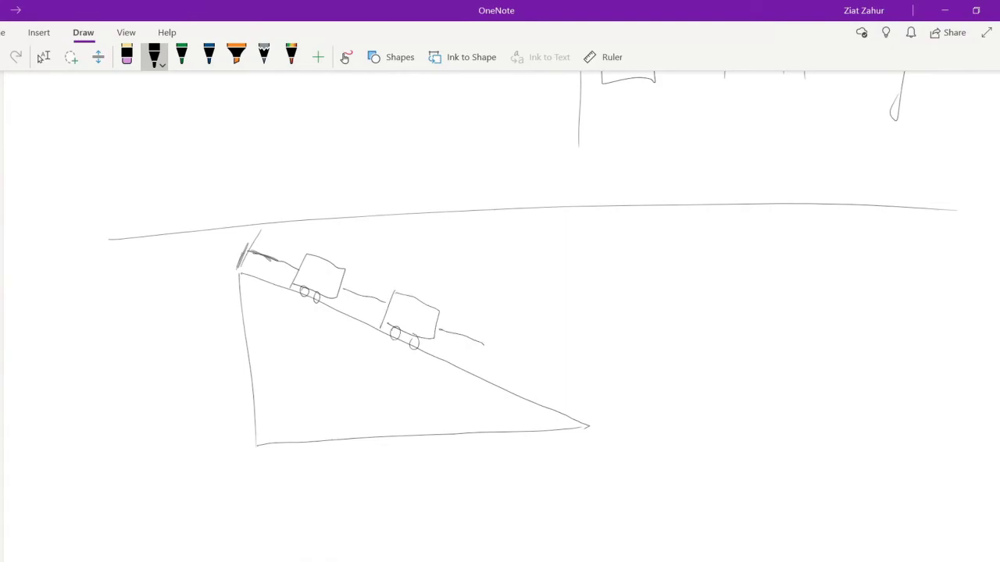
pyautogui.moveTo(480, 336); pyautogui.dragTo(531, 375)
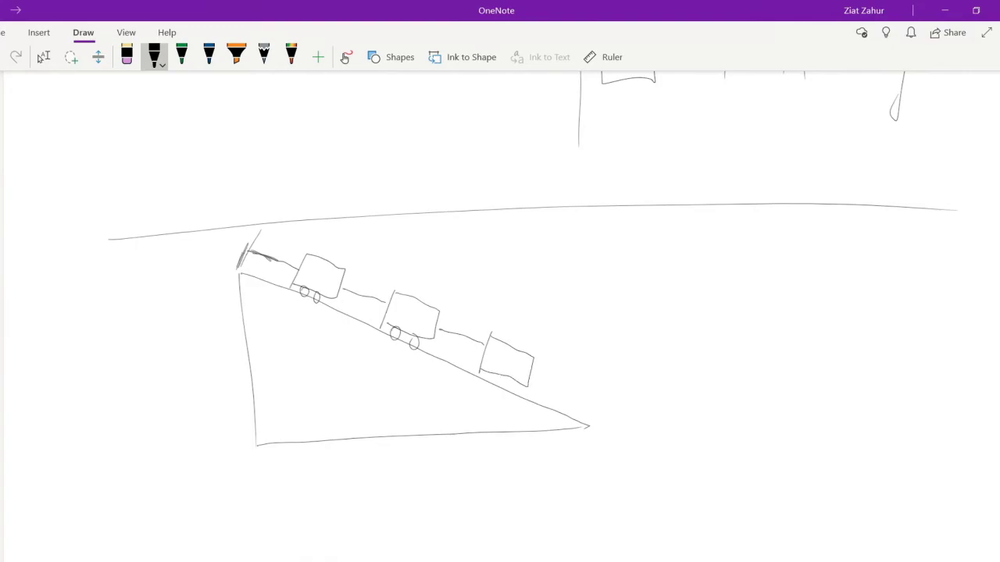
pyautogui.moveTo(488, 379); pyautogui.dragTo(516, 387)
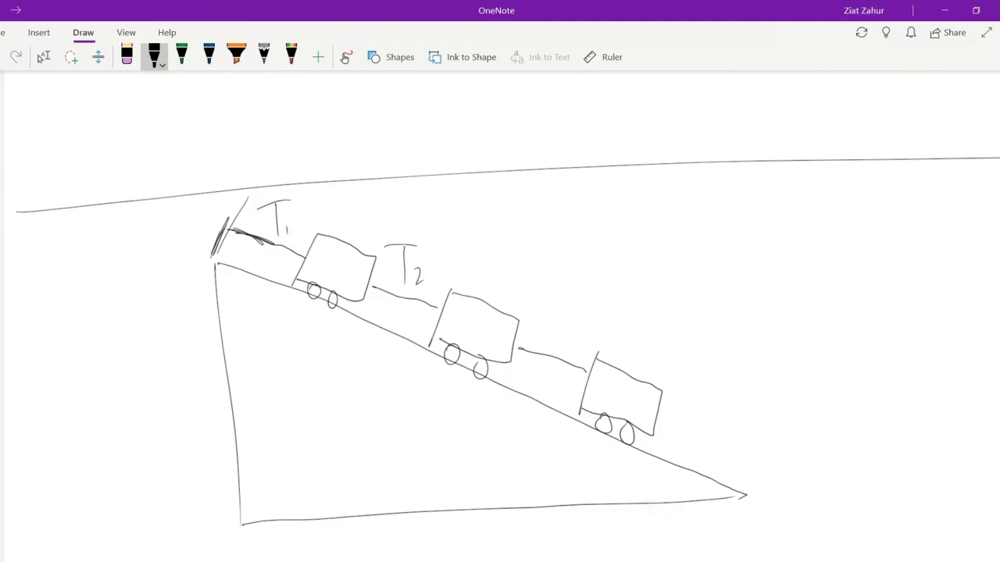
pyautogui.moveTo(539, 321); pyautogui.dragTo(562, 351)
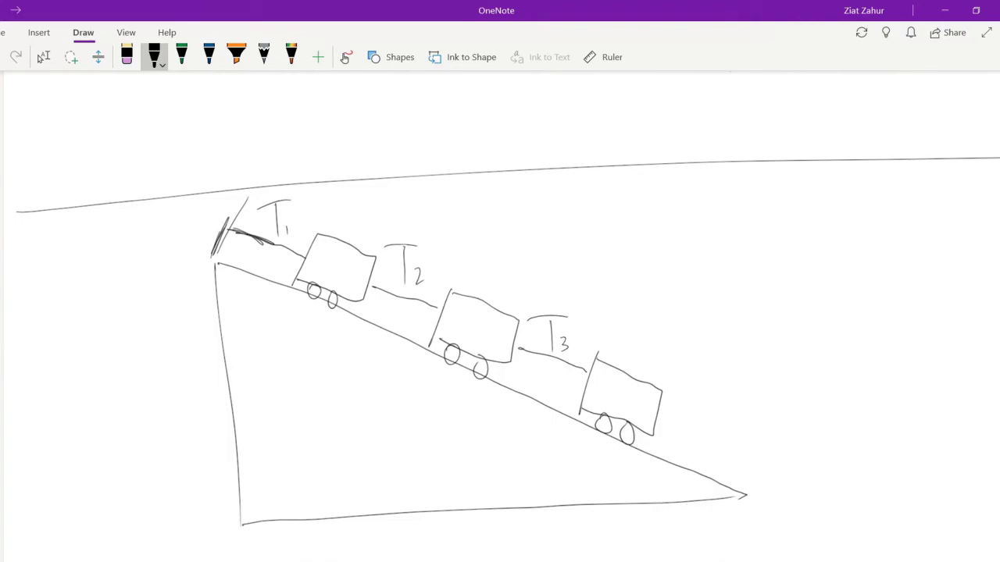
pyautogui.moveTo(321, 278); pyautogui.dragTo(367, 281)
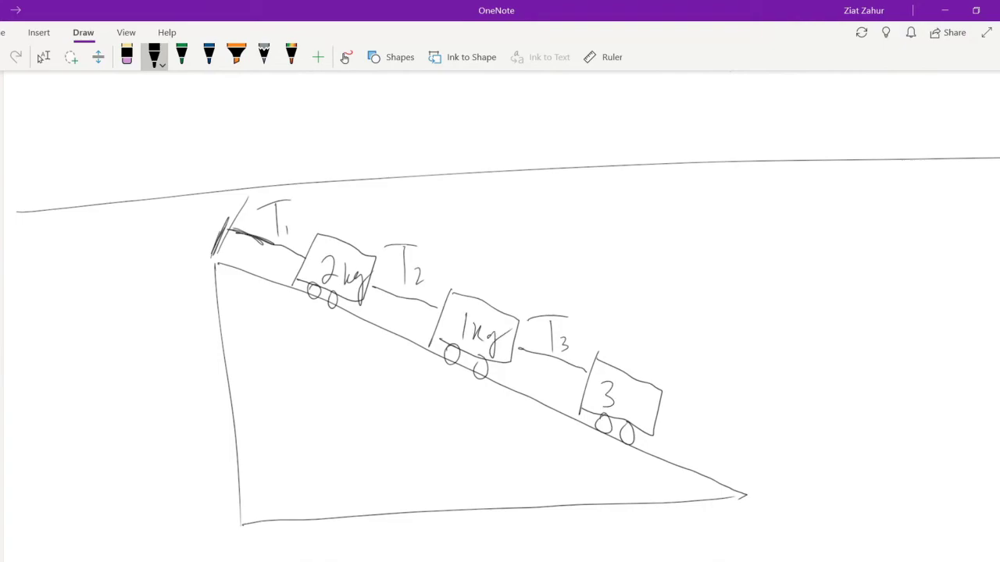
pyautogui.moveTo(621, 398); pyautogui.dragTo(656, 414)
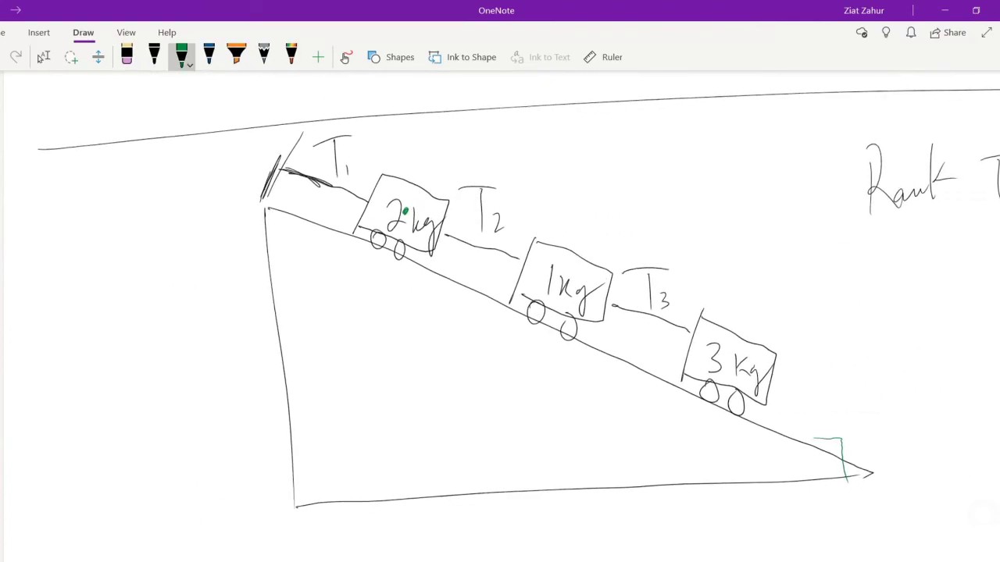
# Mark the centre of the 2 kg cart with a green dot
pyautogui.moveTo(742, 461); pyautogui.dragTo(789, 469)
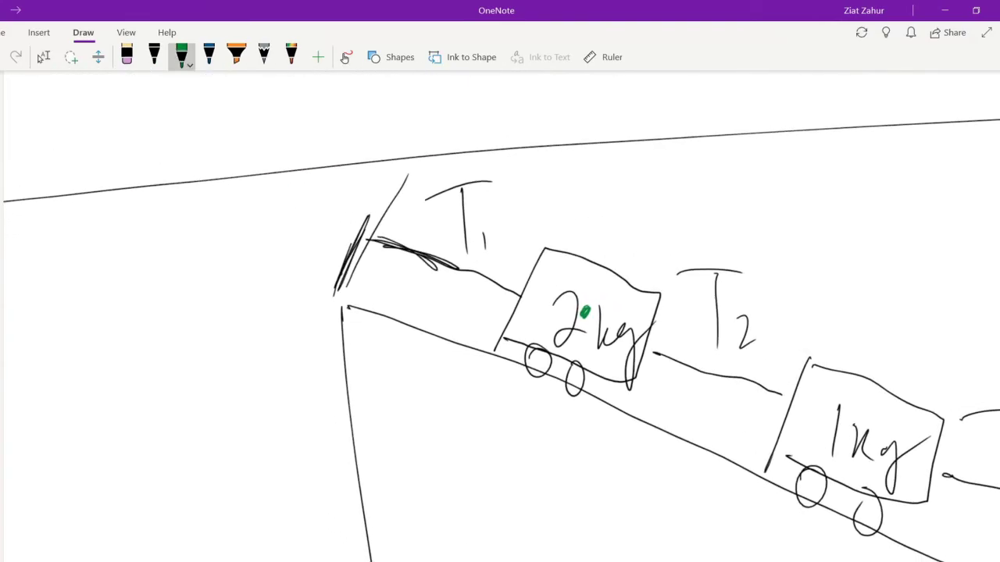
# Draw green mg with mg cosθ and mg sinθ components, normal force F_N, and angle θ
pyautogui.moveTo(591, 316); pyautogui.dragTo(591, 473)
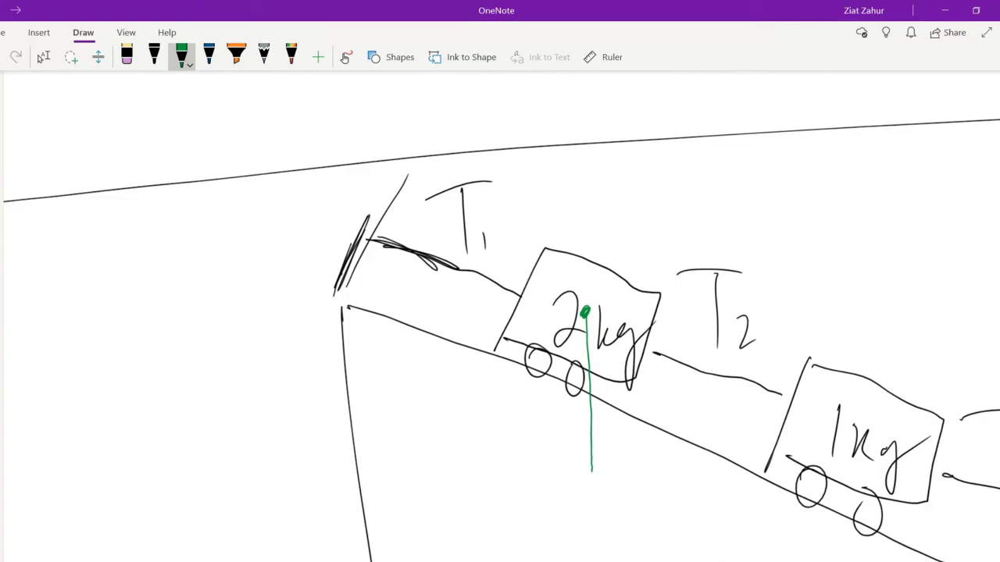
pyautogui.moveTo(591, 465); pyautogui.dragTo(590, 472)
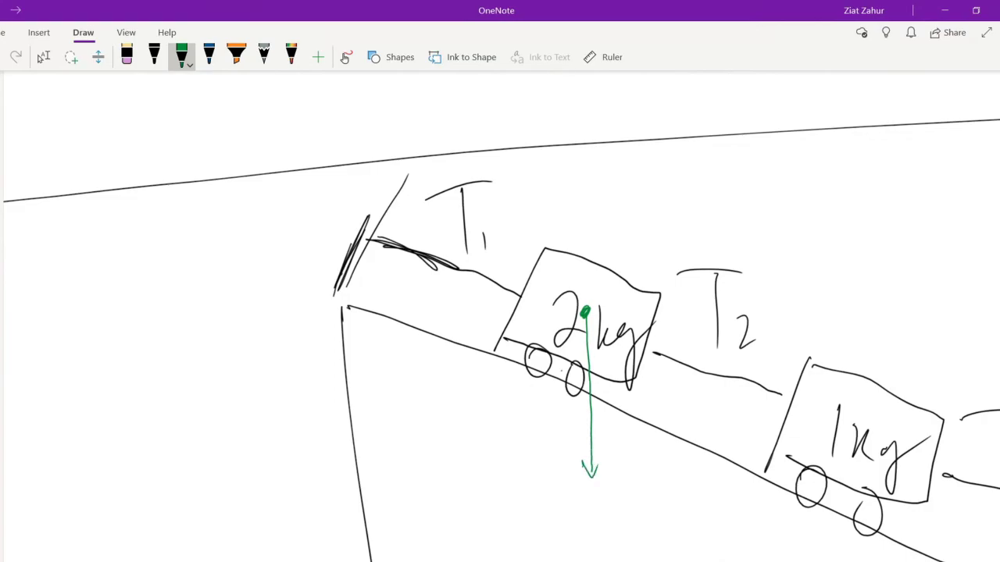
pyautogui.moveTo(590, 316); pyautogui.dragTo(633, 203)
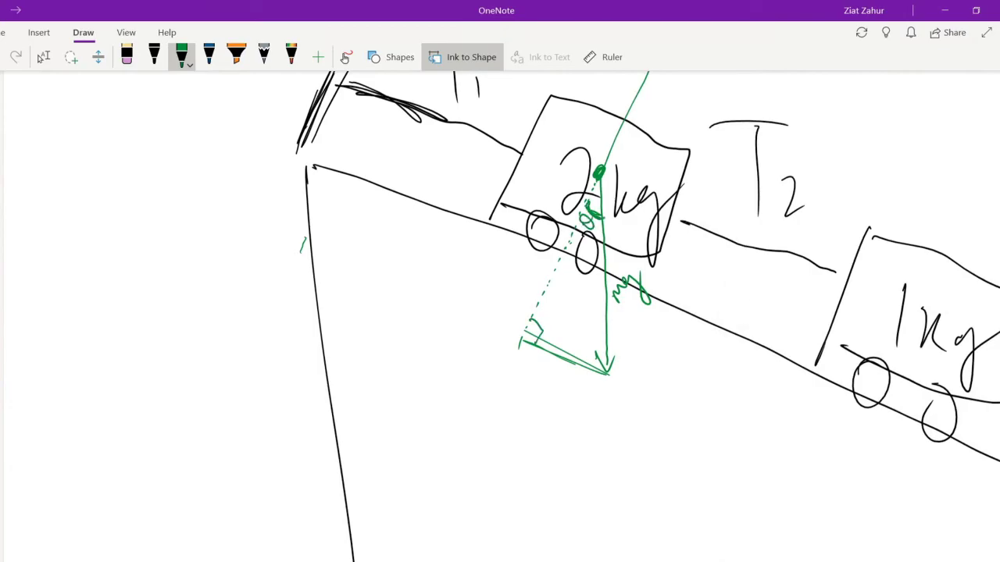
pyautogui.scroll(-3)
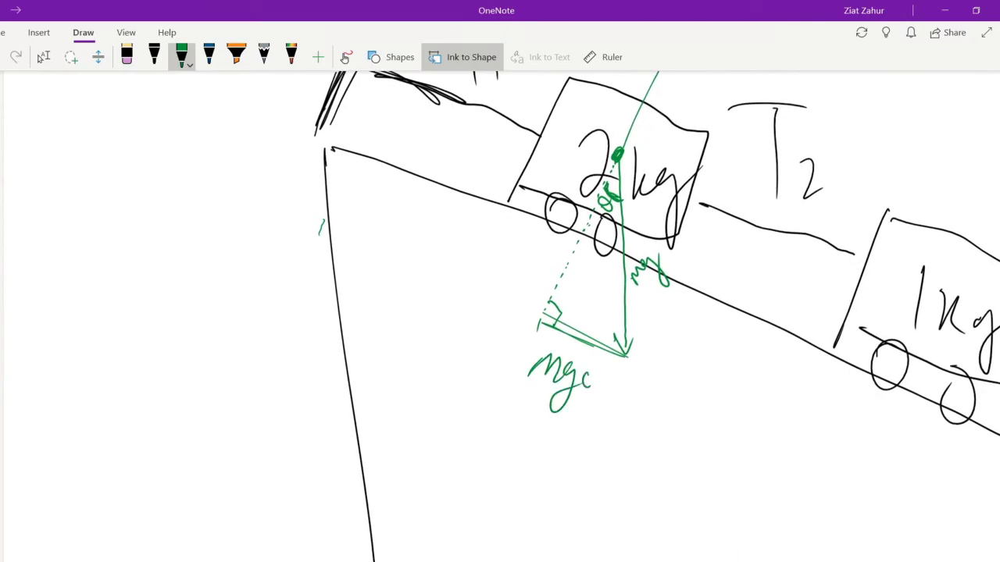
pyautogui.moveTo(578, 387); pyautogui.dragTo(617, 391)
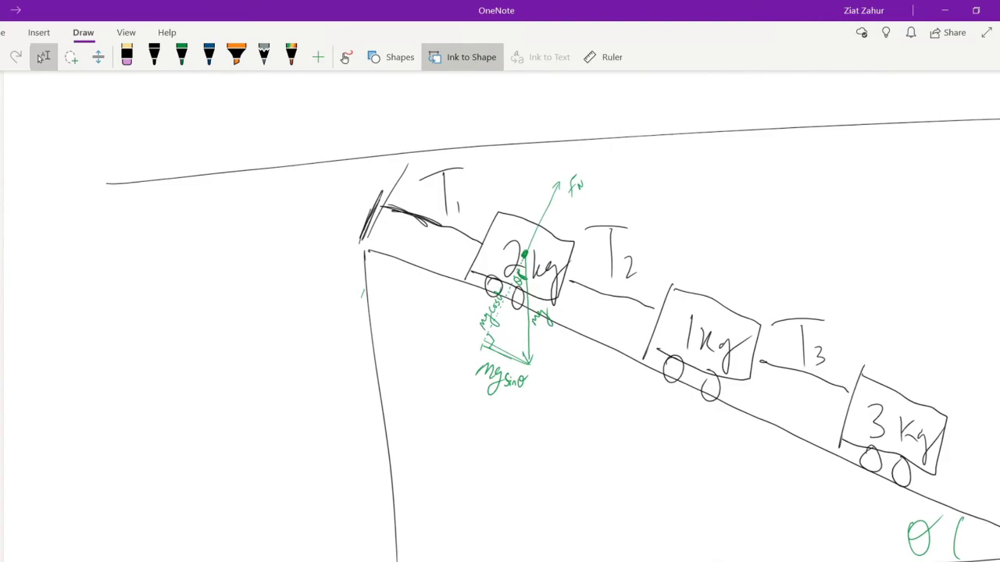
pyautogui.click(182, 56)
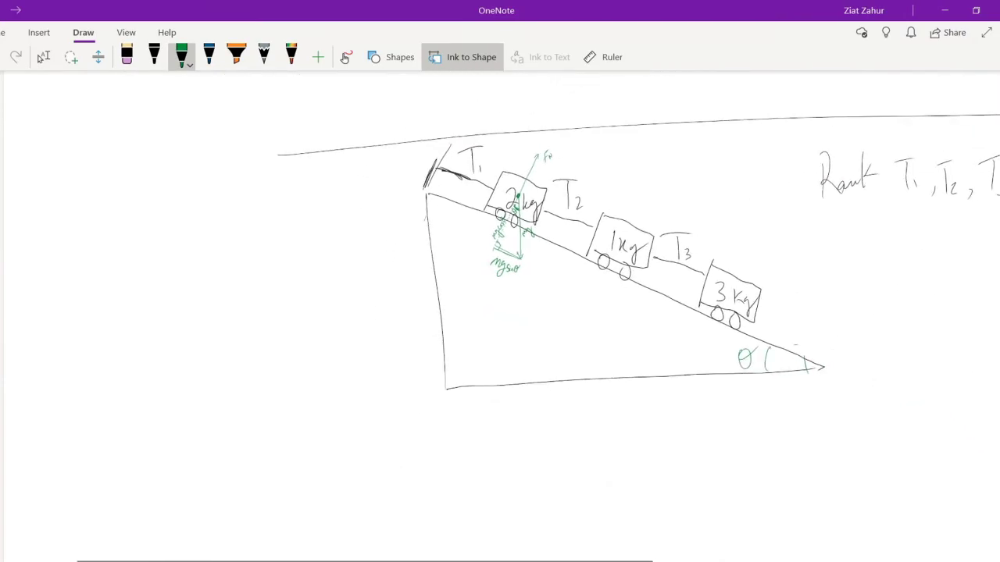
# Draw a green incline with a wall rope and black hand-linked stick figures
pyautogui.scroll(3)
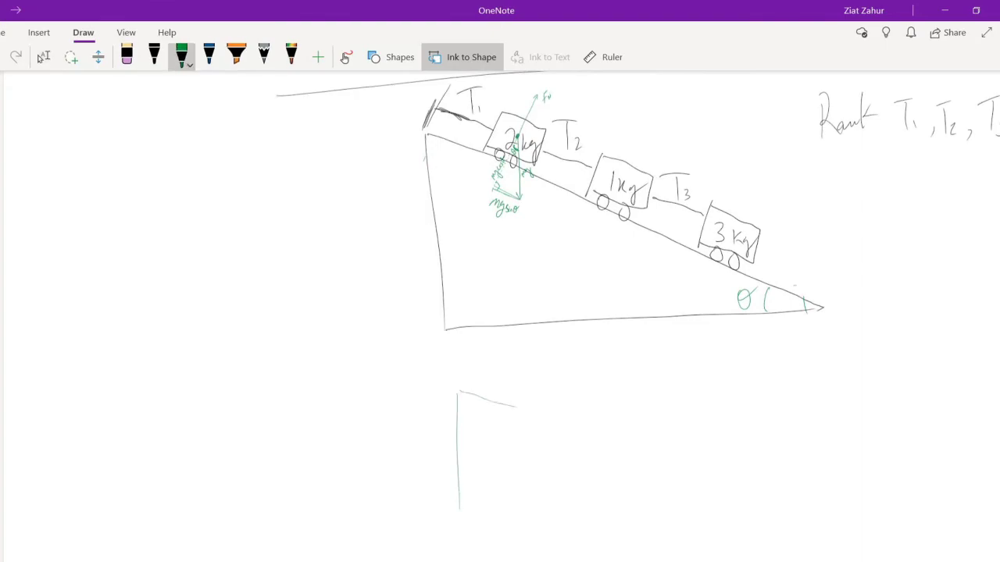
pyautogui.moveTo(465, 399); pyautogui.dragTo(754, 498)
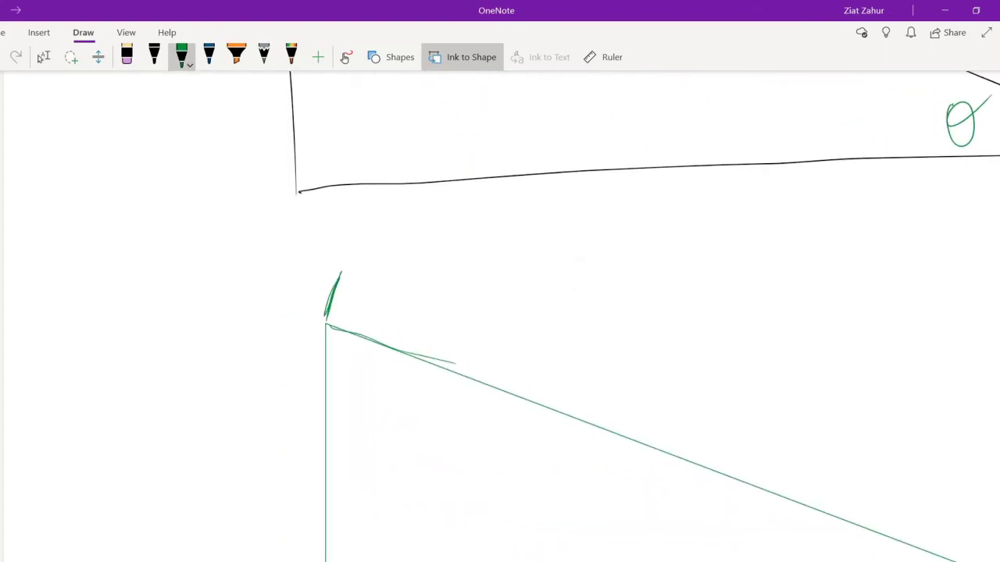
pyautogui.moveTo(328, 295); pyautogui.dragTo(383, 300)
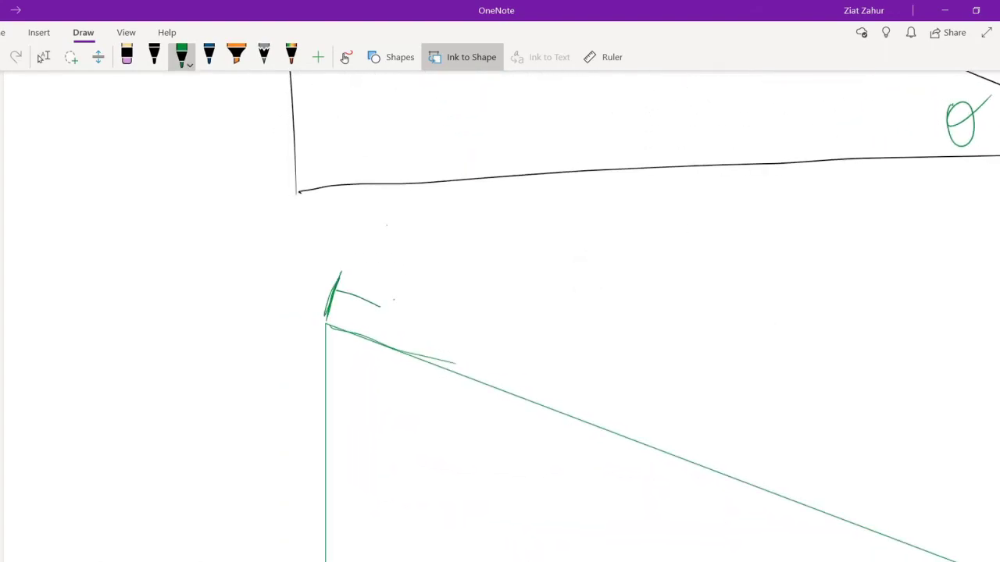
pyautogui.click(154, 56)
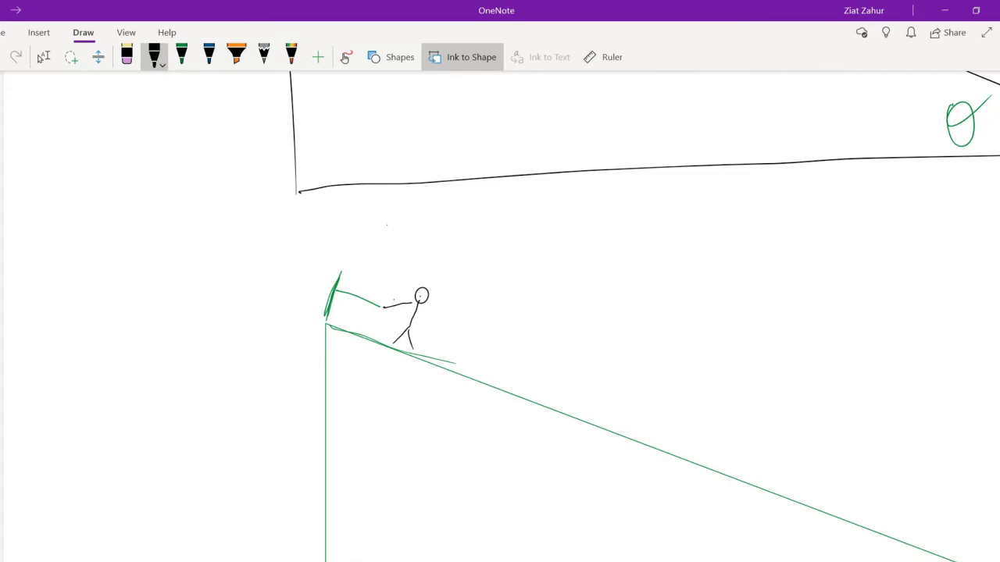
pyautogui.moveTo(410, 312); pyautogui.dragTo(476, 319)
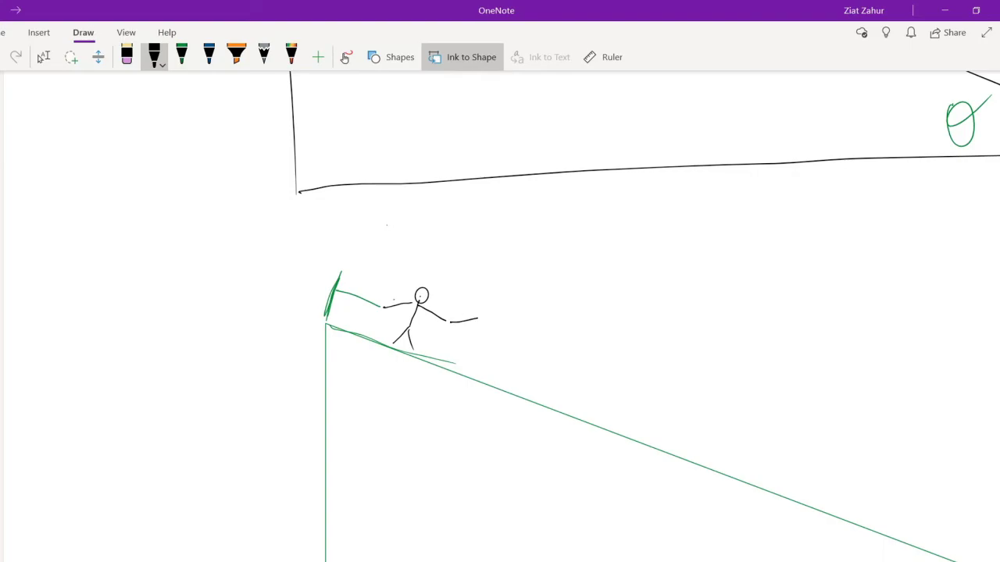
pyautogui.moveTo(449, 317); pyautogui.dragTo(500, 309)
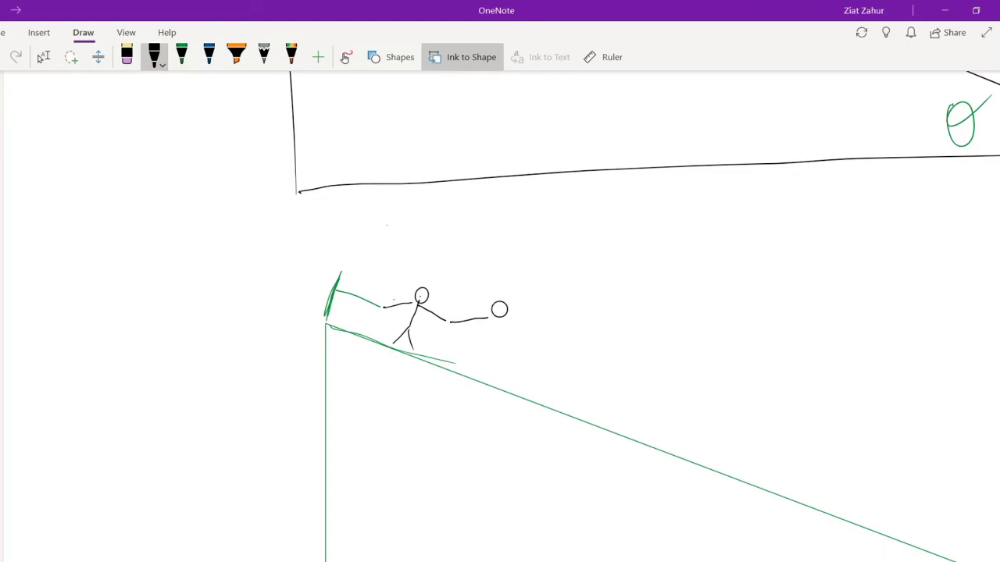
pyautogui.click(462, 57)
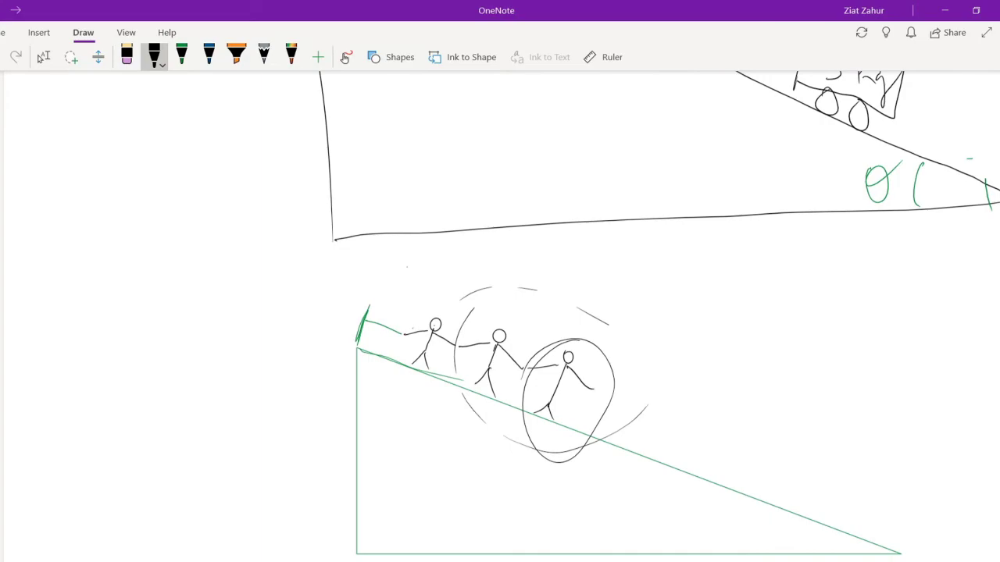
pyautogui.moveTo(778, 437)
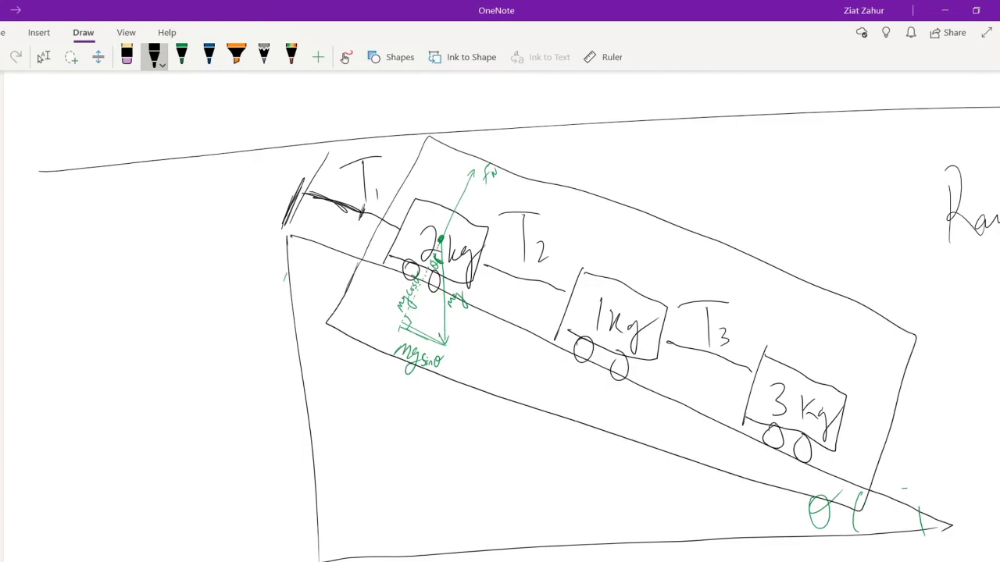
# Mark T2 and box the 1 kg and 3 kg carts in blue, then circle the 3 kg cart in orange
pyautogui.click(209, 56)
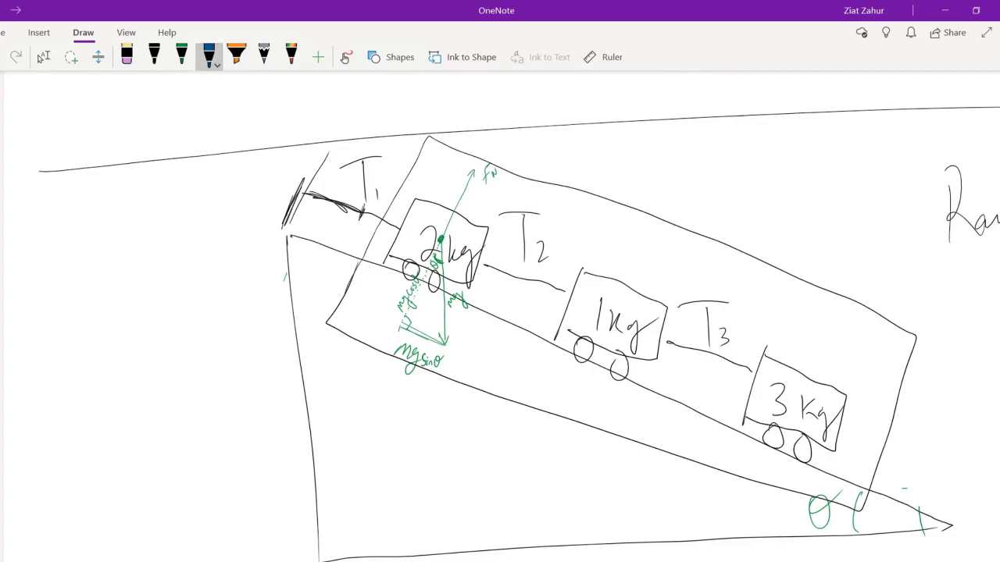
pyautogui.moveTo(481, 269); pyautogui.dragTo(559, 293)
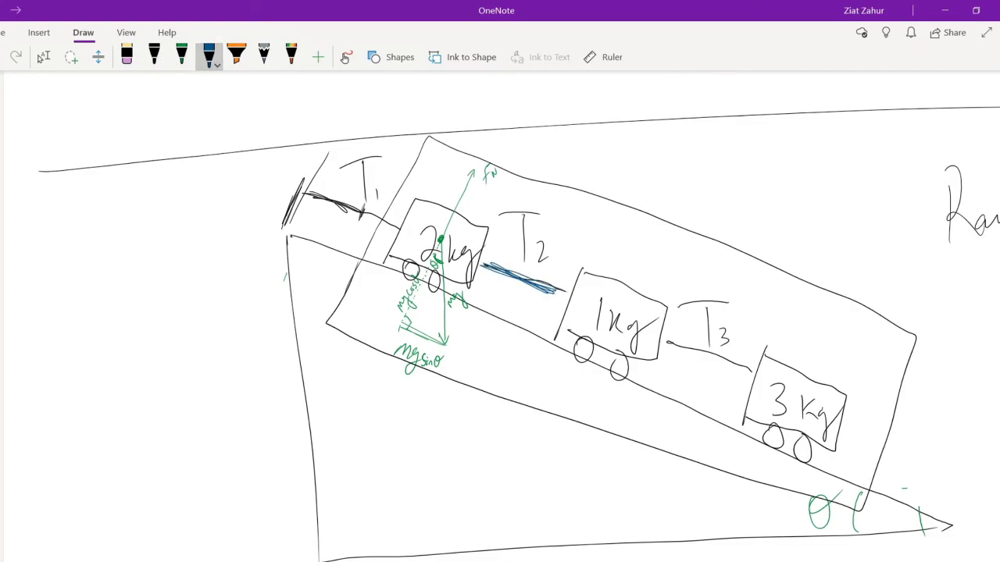
pyautogui.moveTo(567, 227); pyautogui.dragTo(488, 375)
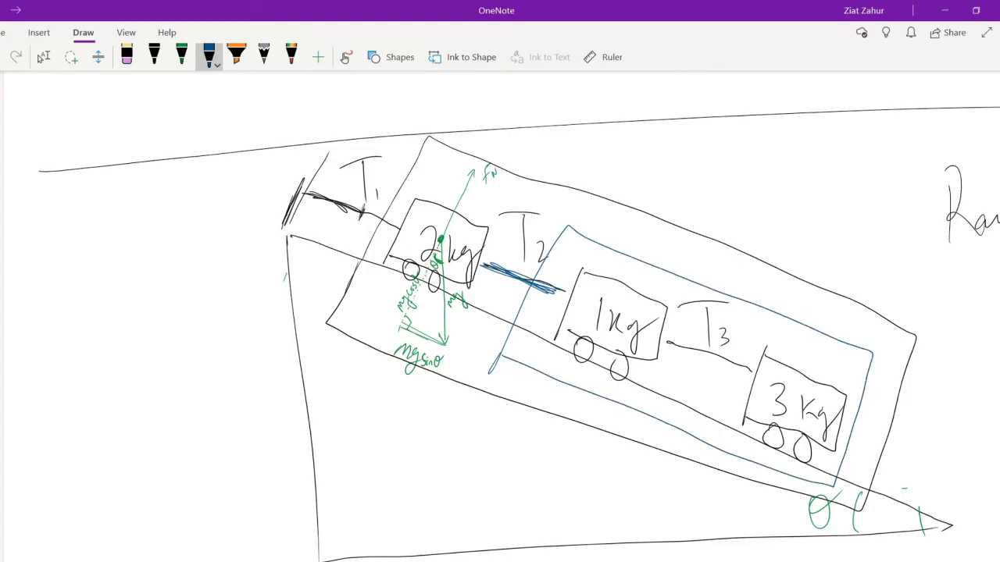
pyautogui.click(236, 56)
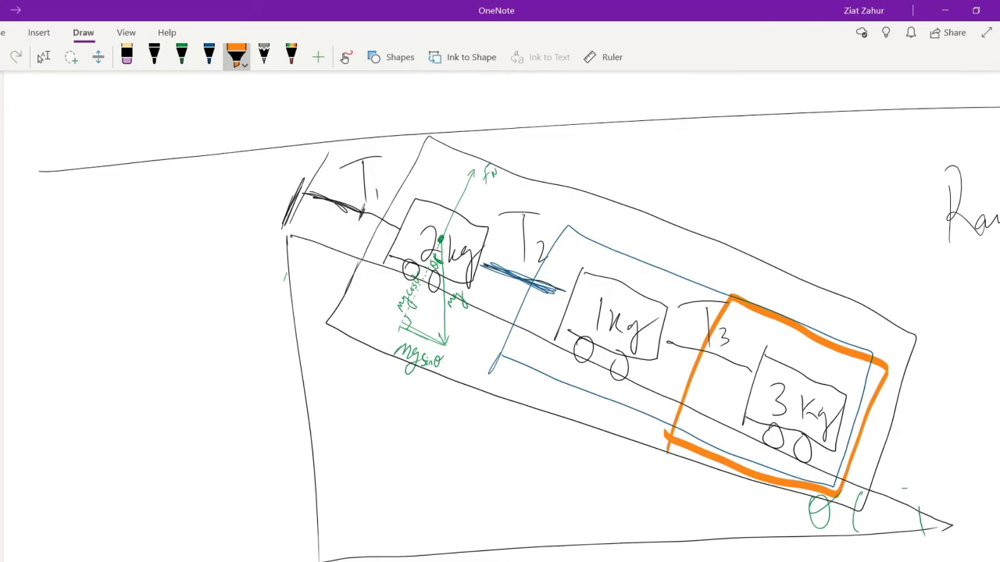
pyautogui.click(181, 56)
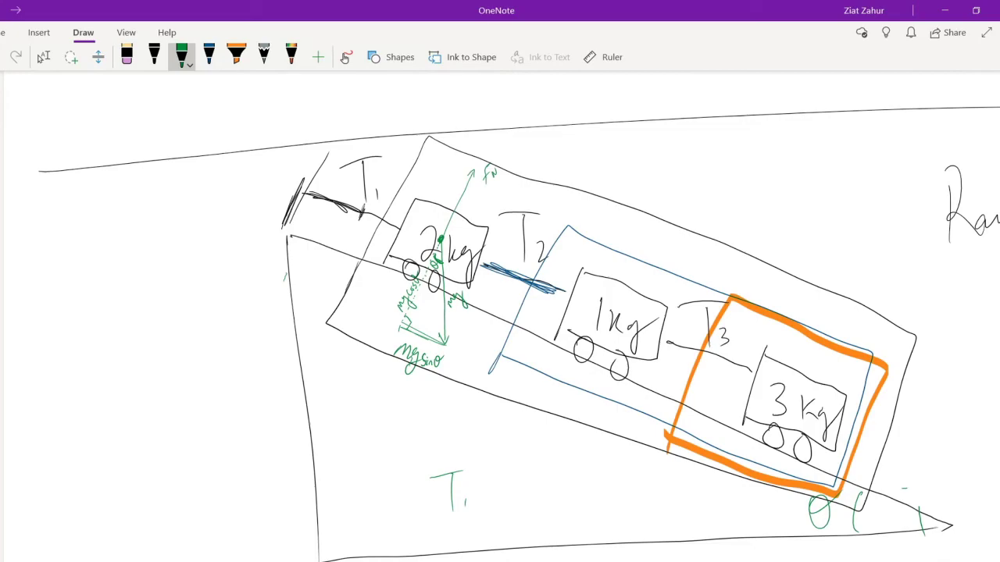
# Write T1 = (m1+m2+m3) g sin θ in green, then scroll to empty space below
pyautogui.moveTo(473, 488); pyautogui.dragTo(539, 484)
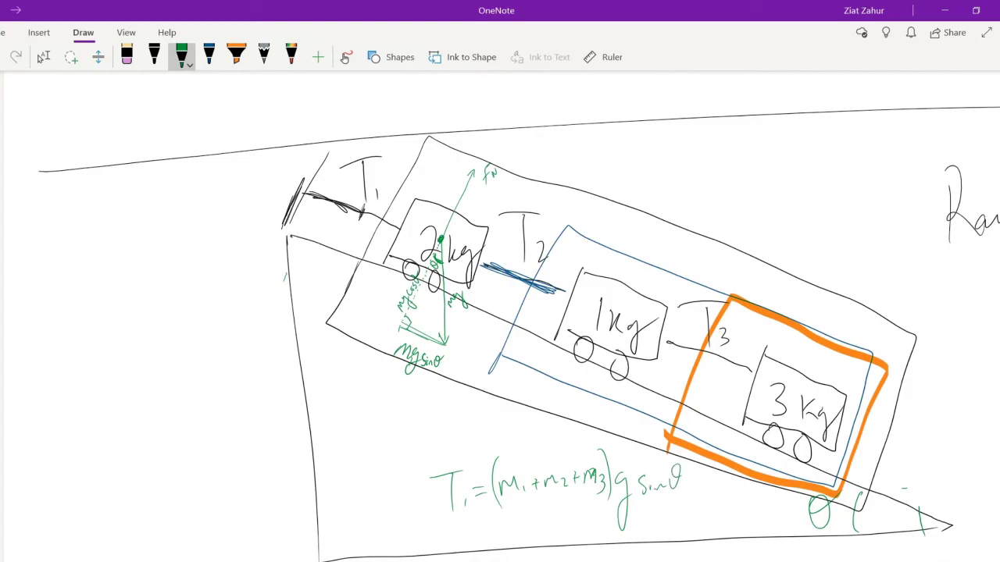
pyautogui.scroll(-3)
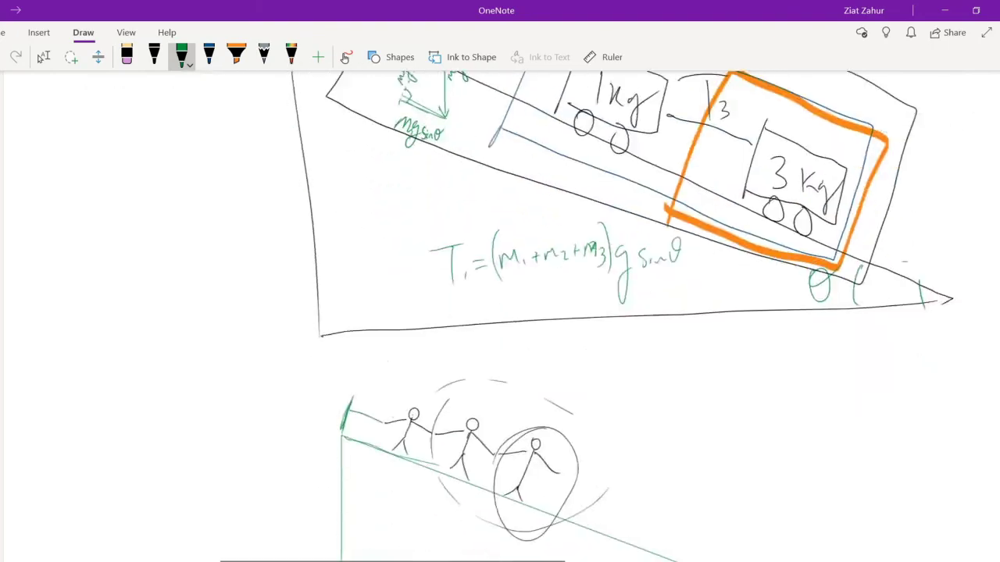
pyautogui.scroll(-3)
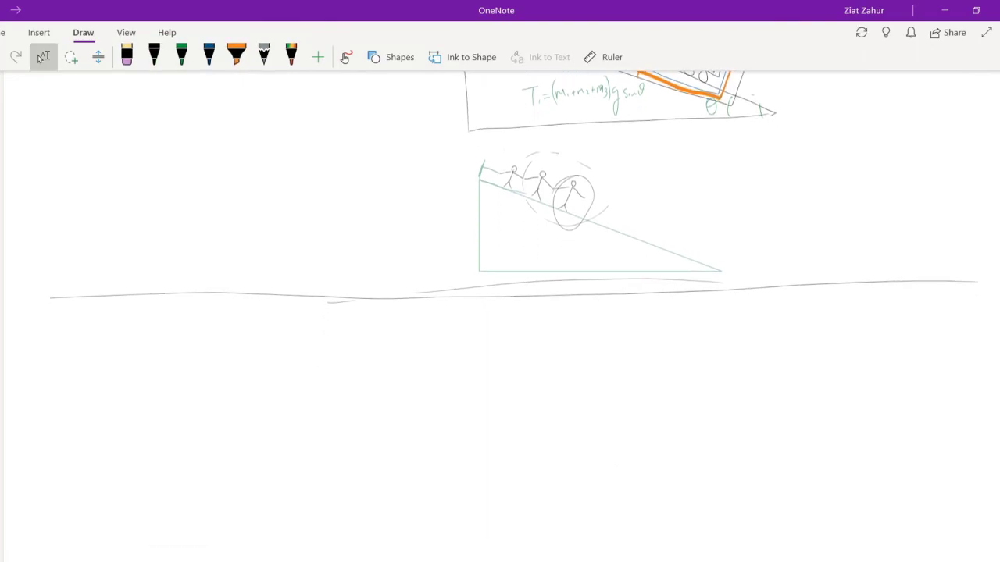
# Draw the skateboard deck, the lower 20 kg box, and two wheels
pyautogui.scroll(3)
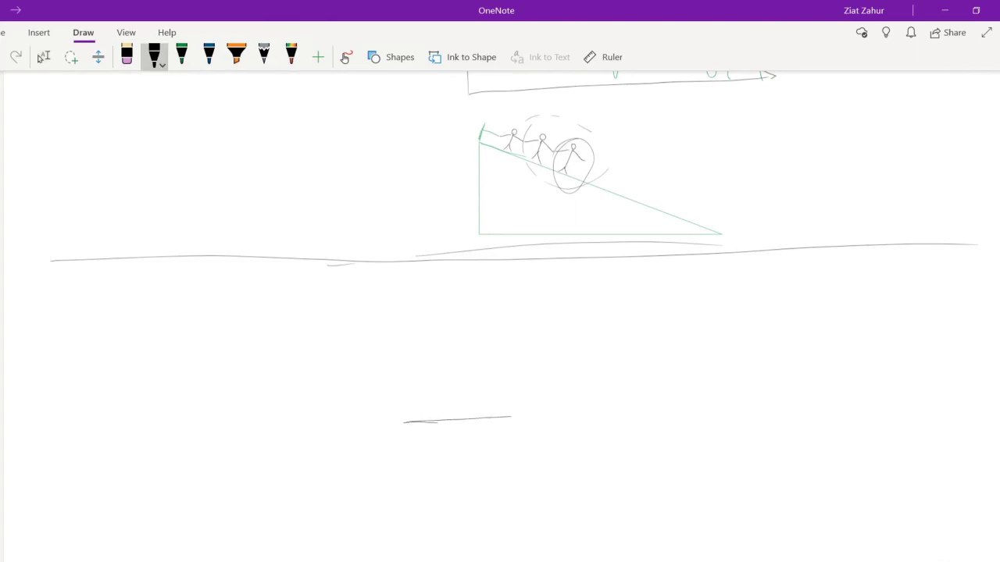
pyautogui.moveTo(512, 418); pyautogui.dragTo(590, 414)
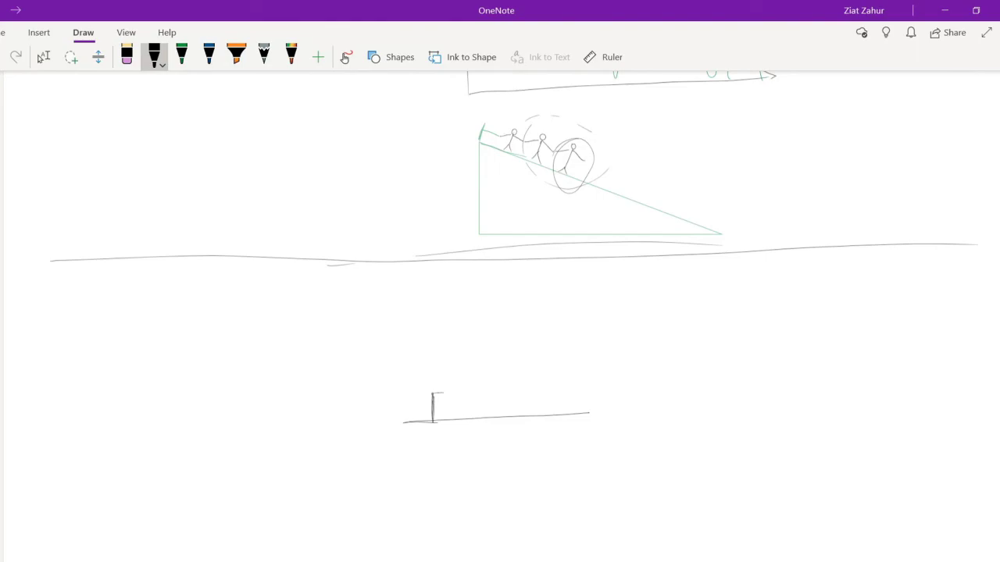
pyautogui.moveTo(435, 394); pyautogui.dragTo(520, 422)
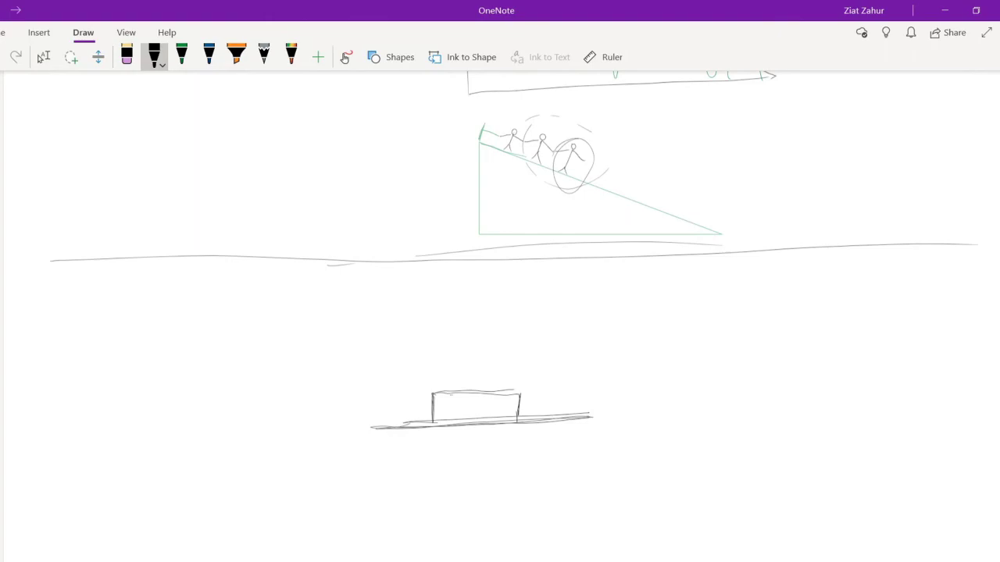
pyautogui.moveTo(418, 430); pyautogui.dragTo(426, 442)
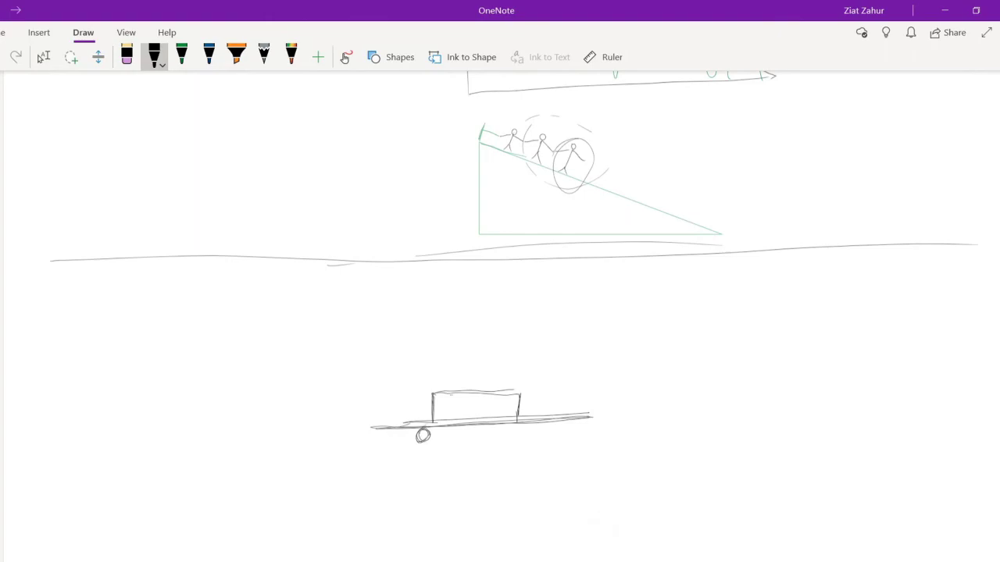
pyautogui.moveTo(512, 426); pyautogui.dragTo(522, 437)
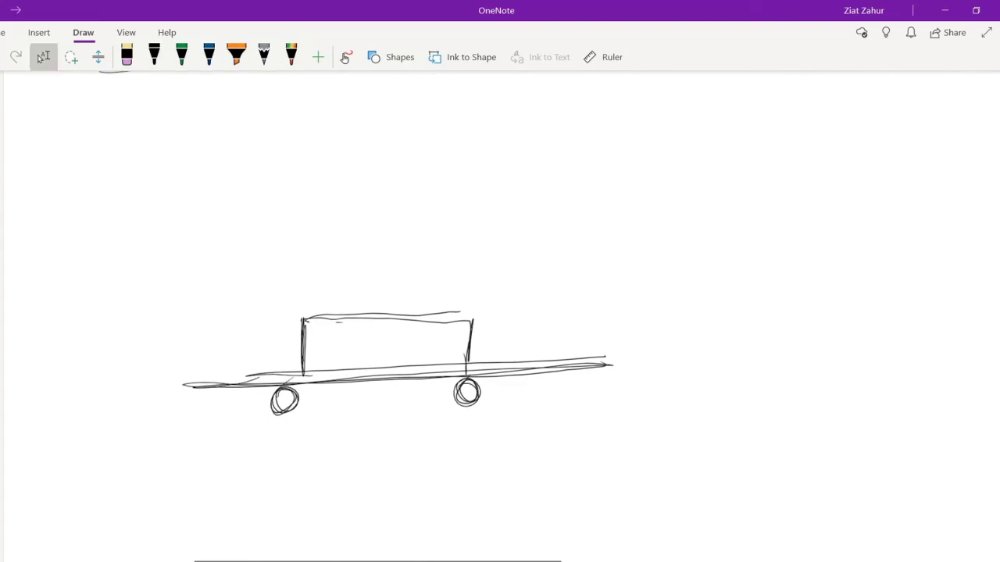
# Add the top box, label 10 kg and 20 kg, and enclose everything as 30 kg
pyautogui.click(154, 57)
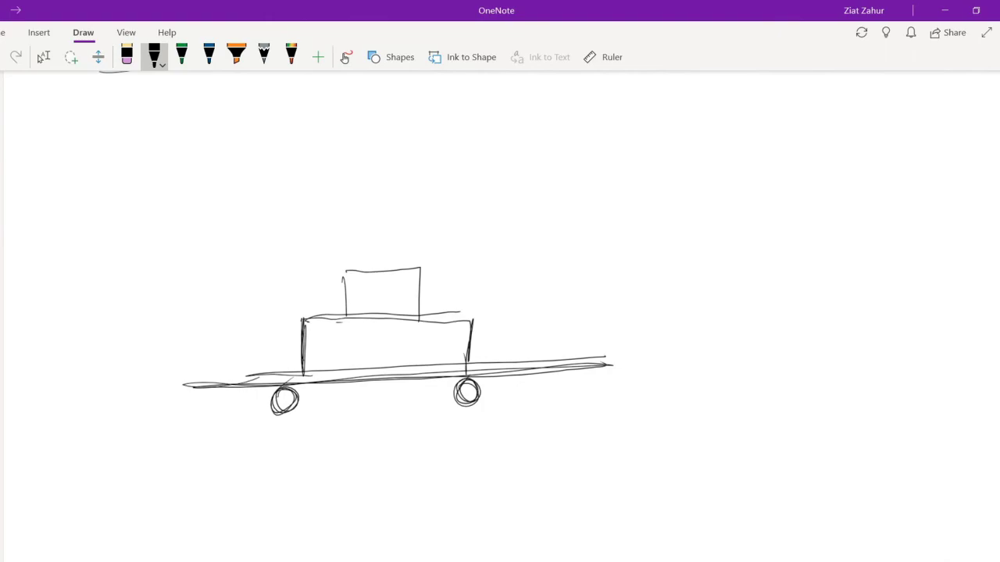
pyautogui.moveTo(363, 305); pyautogui.dragTo(387, 285)
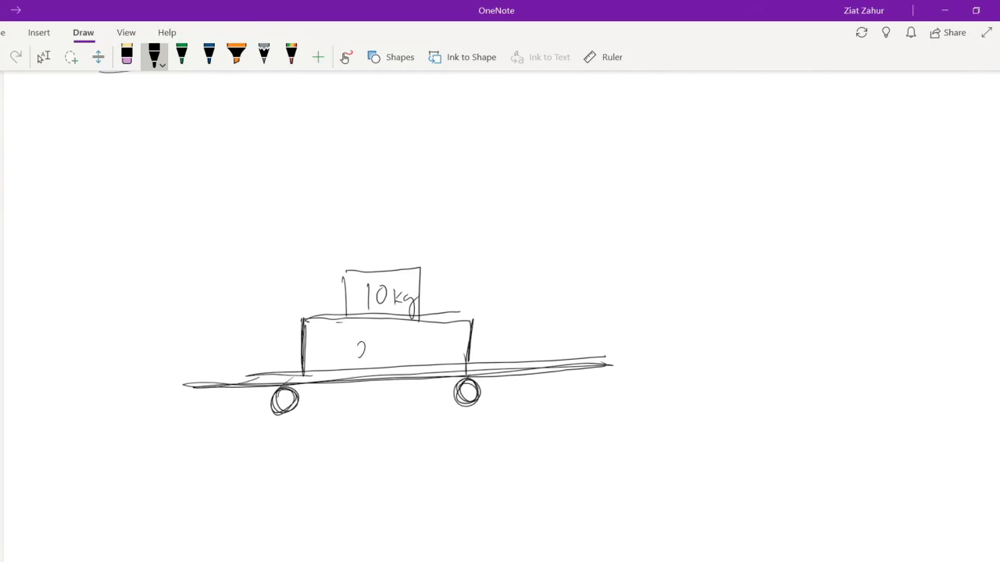
pyautogui.moveTo(356, 352); pyautogui.dragTo(434, 351)
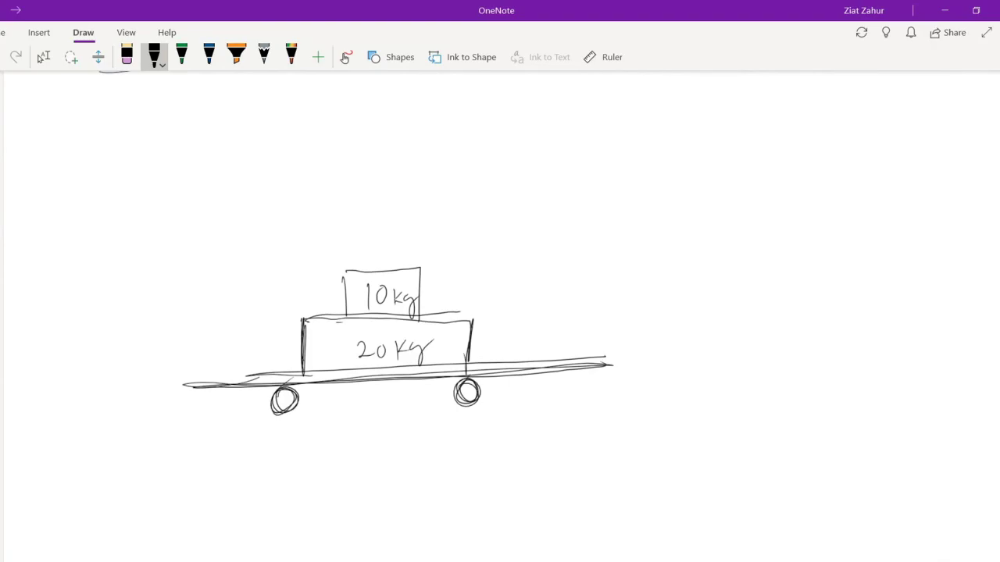
pyautogui.moveTo(139, 240); pyautogui.dragTo(143, 426)
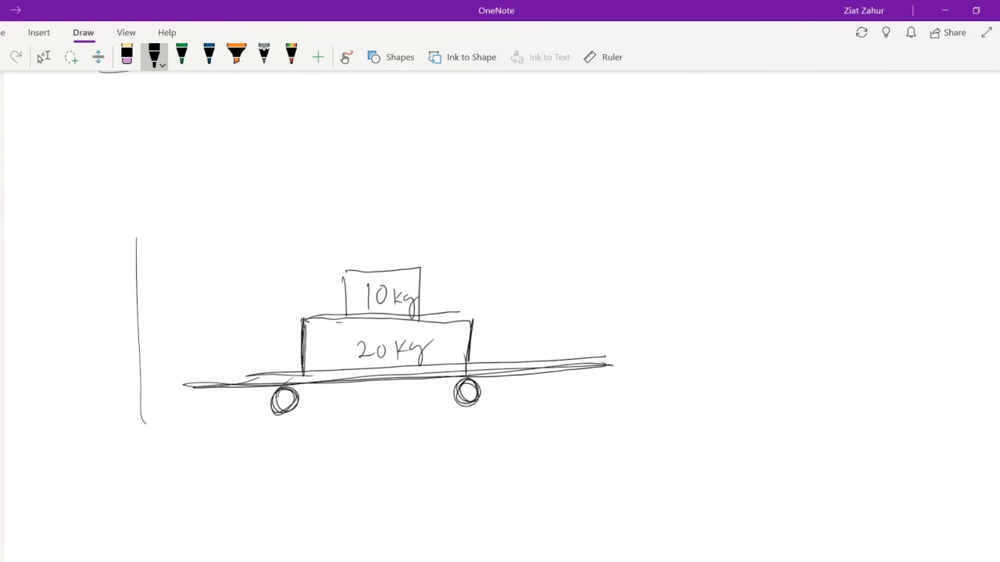
pyautogui.moveTo(149, 223); pyautogui.dragTo(632, 426)
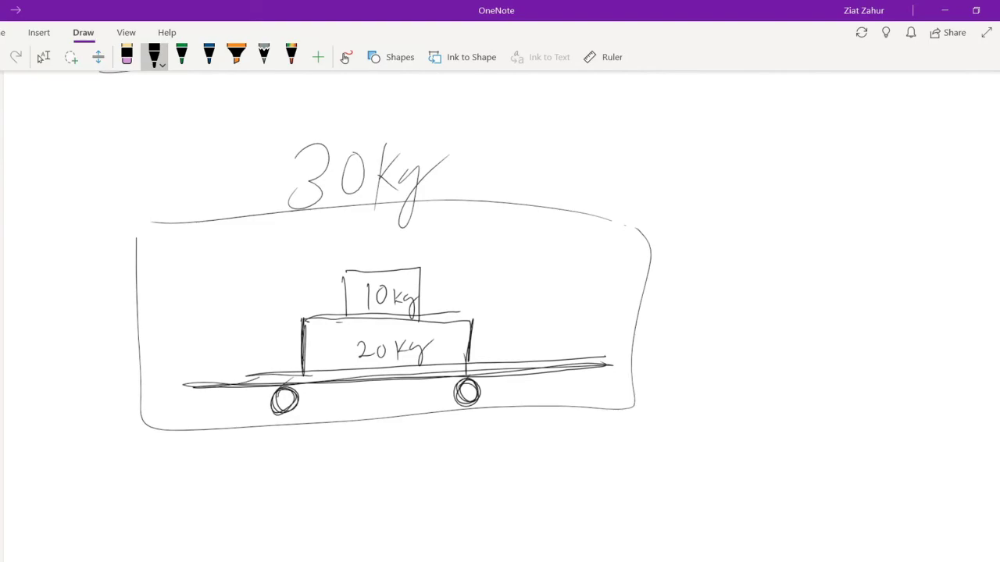
pyautogui.click(209, 56)
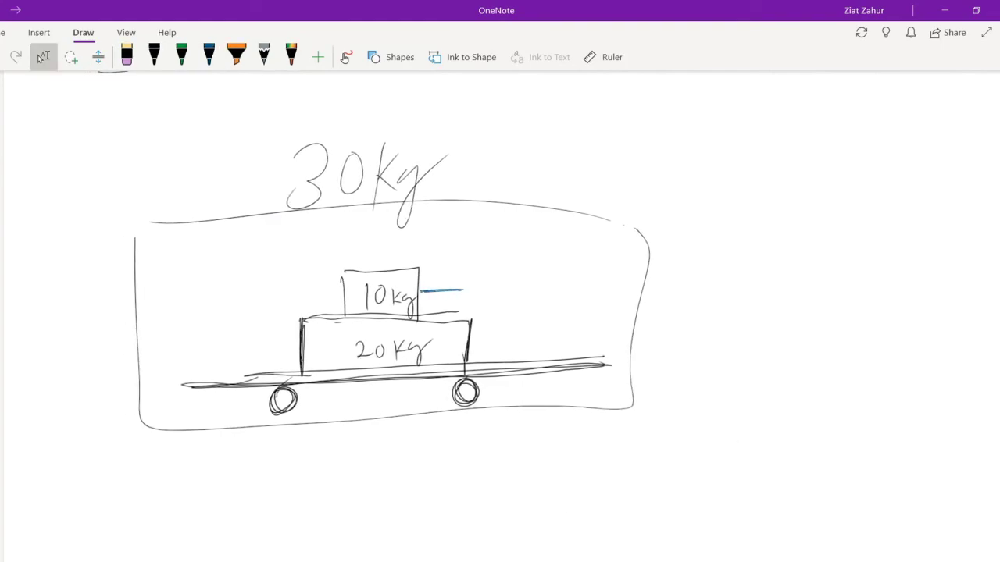
# Draw a blue rightward arrow pulling the 10 kg box and label it F_T
pyautogui.moveTo(437, 291); pyautogui.dragTo(469, 291)
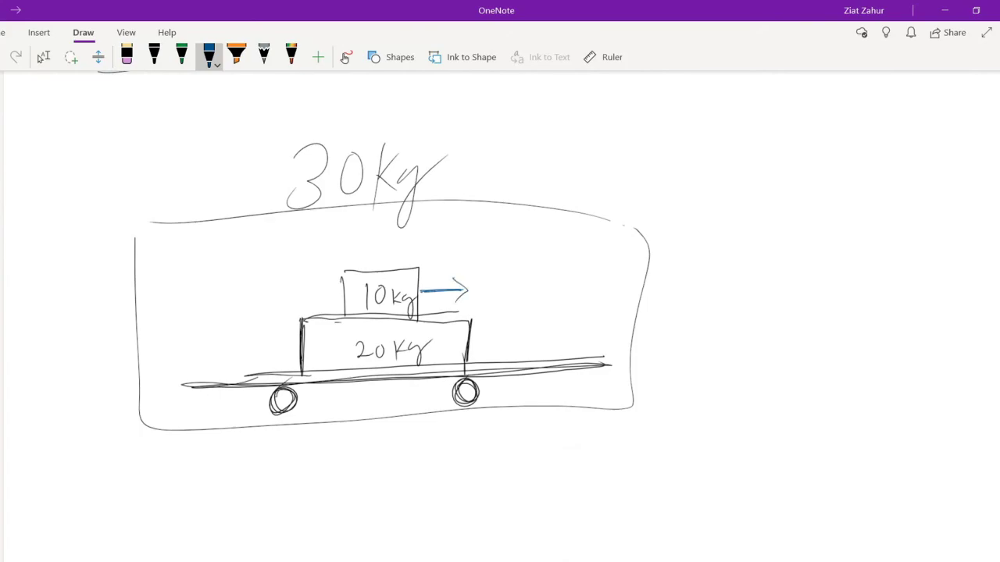
pyautogui.moveTo(481, 278); pyautogui.dragTo(508, 308)
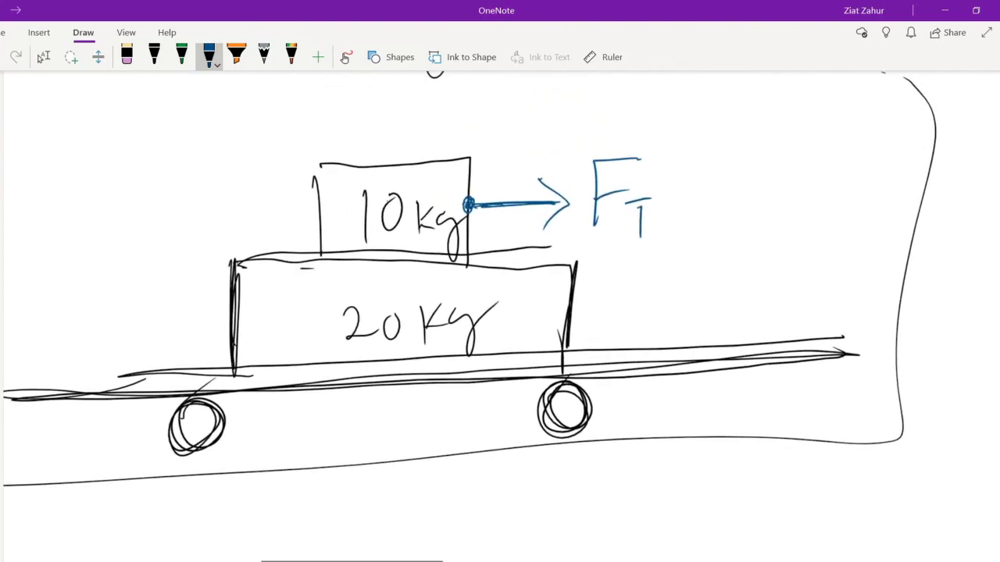
pyautogui.click(43, 56)
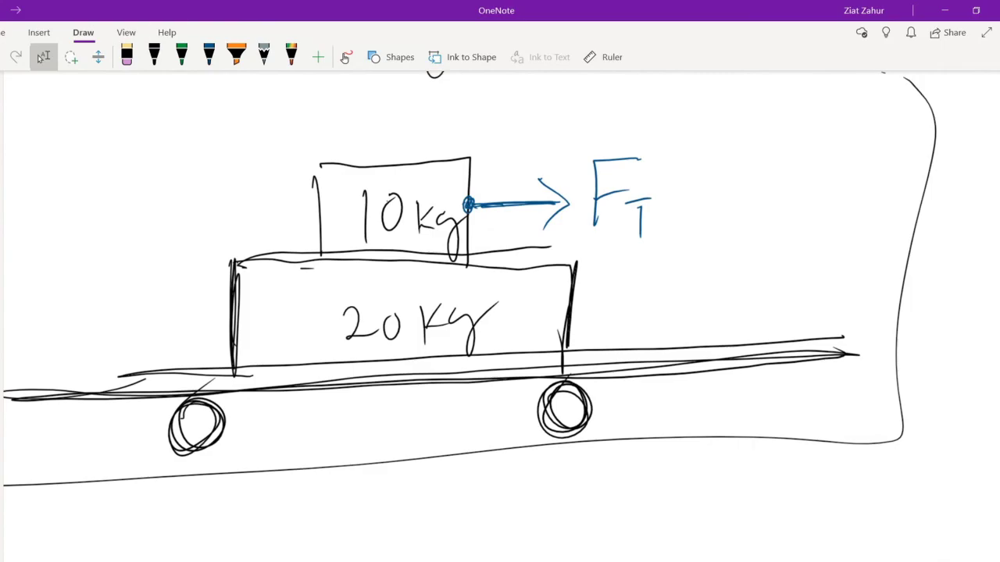
pyautogui.click(181, 57)
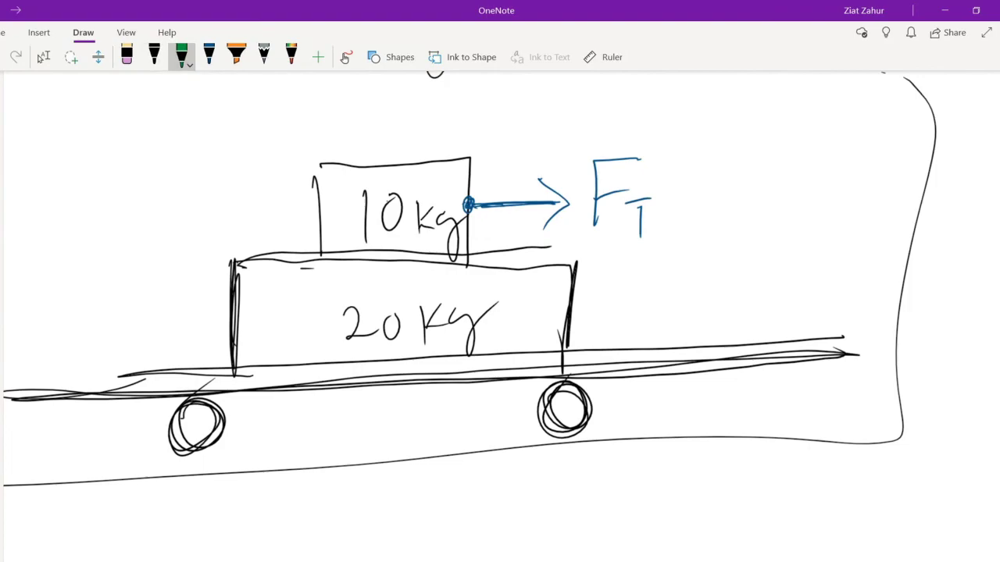
# Shade the box-to-box contact green labelled F_B and the box-to-skateboard contact orange
pyautogui.moveTo(305, 262); pyautogui.dragTo(465, 257)
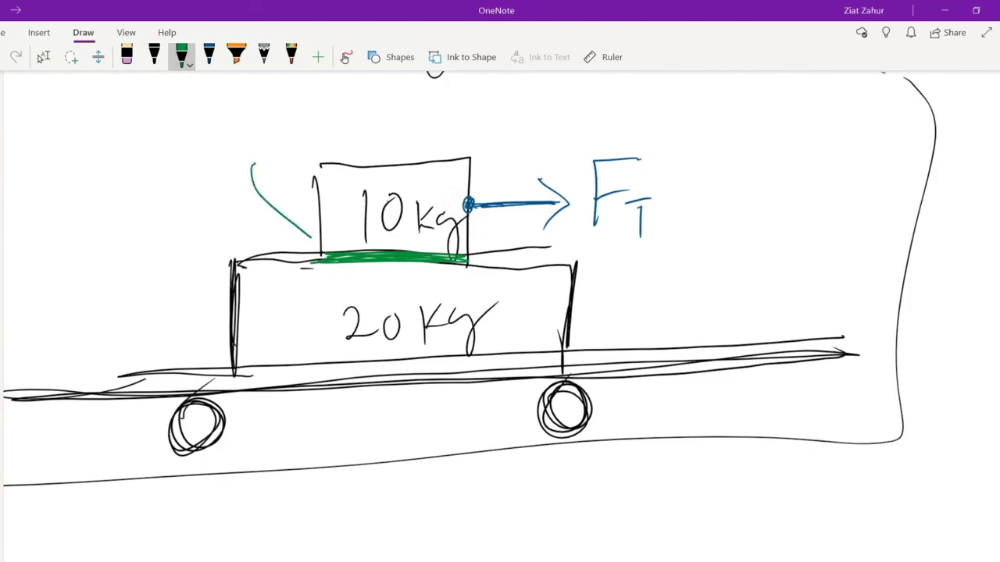
pyautogui.moveTo(238, 114); pyautogui.dragTo(308, 238)
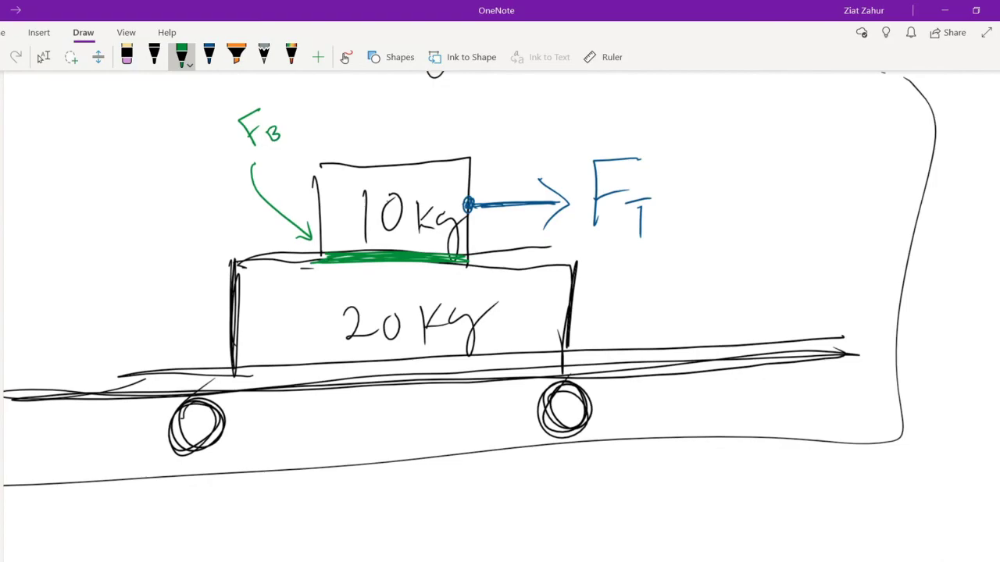
pyautogui.click(208, 56)
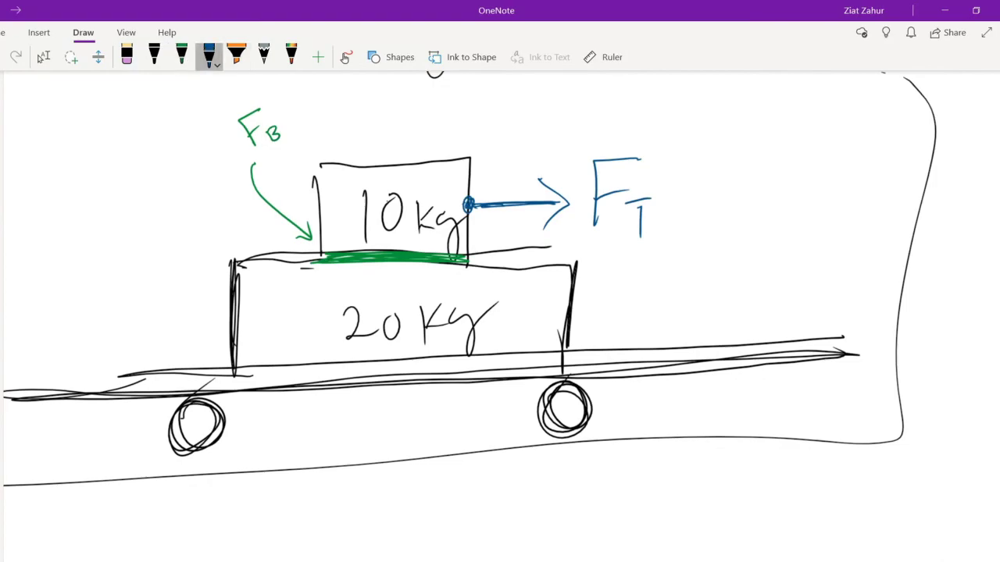
pyautogui.click(208, 56)
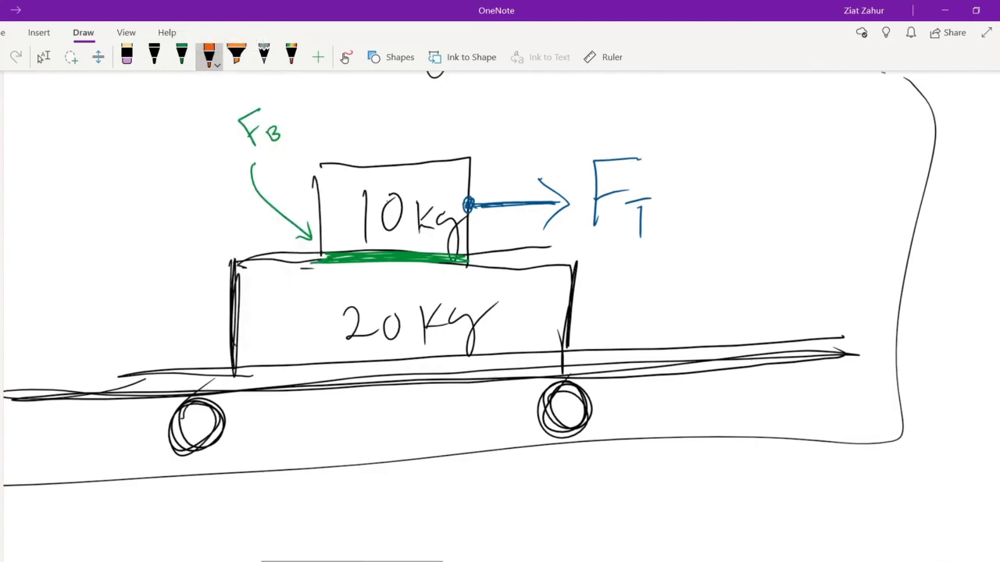
pyautogui.moveTo(234, 375); pyautogui.dragTo(547, 363)
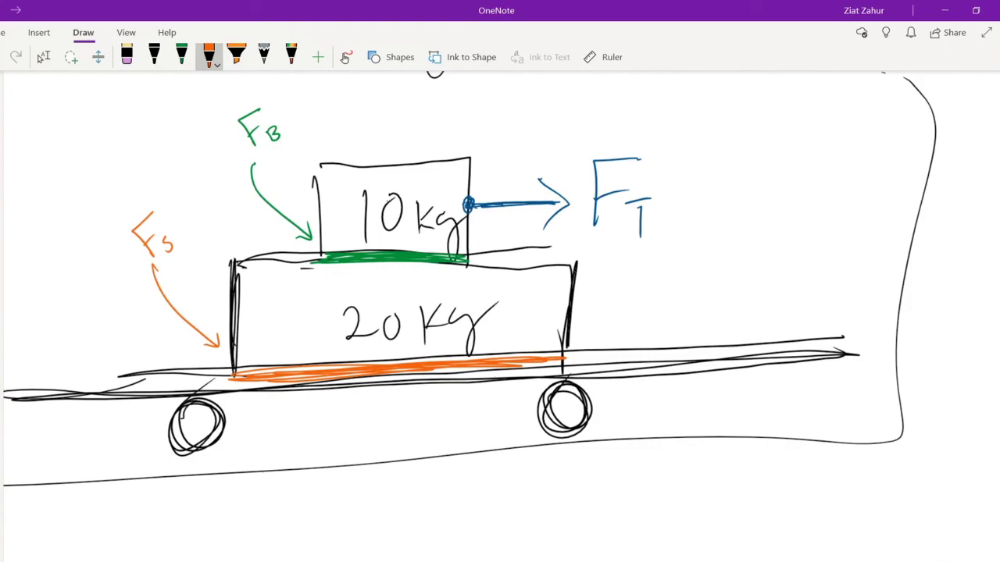
pyautogui.scroll(-3)
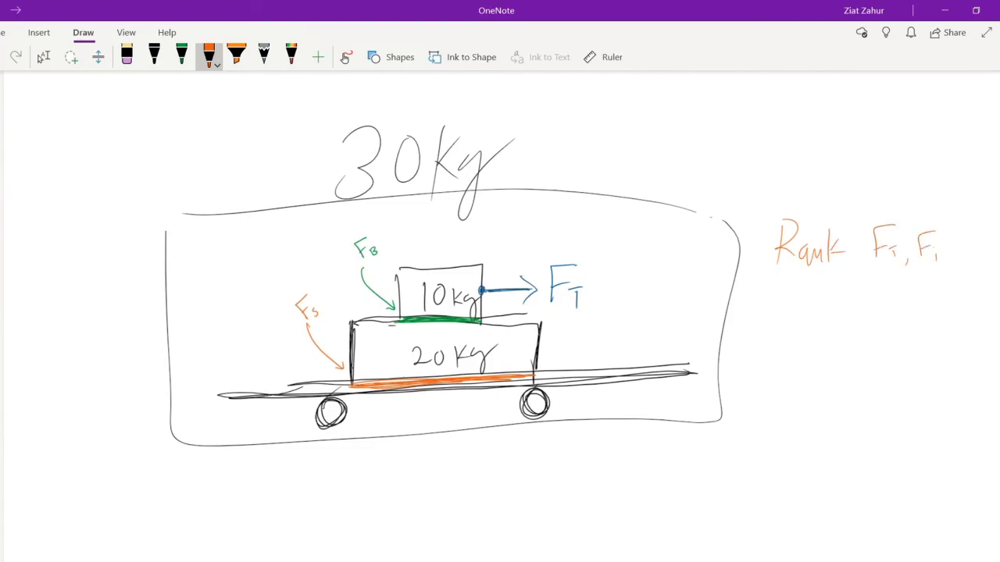
# Finish the orange prompt so it reads 'Rank F_T, F_B, F_s'
pyautogui.moveTo(930, 250); pyautogui.dragTo(977, 250)
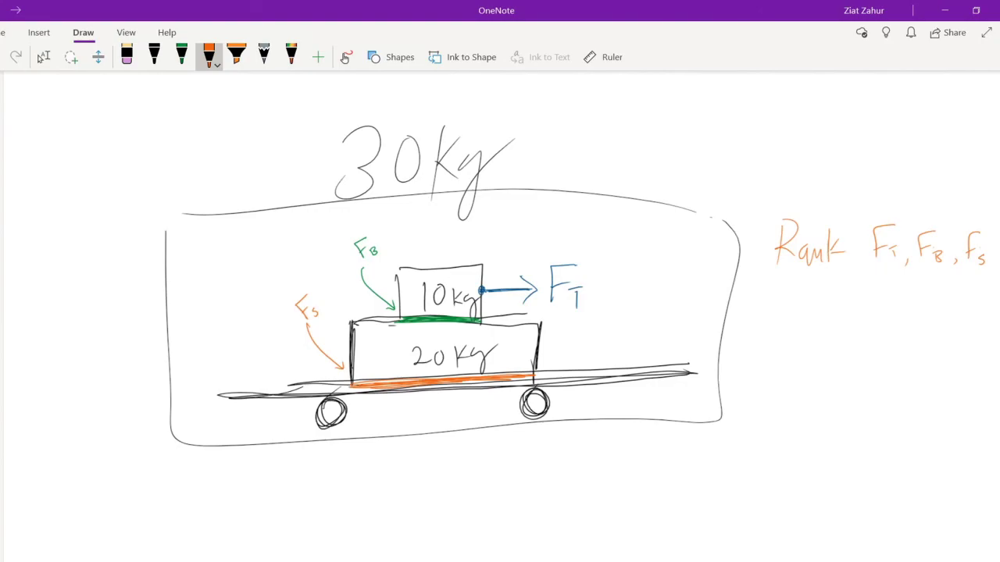
pyautogui.click(154, 57)
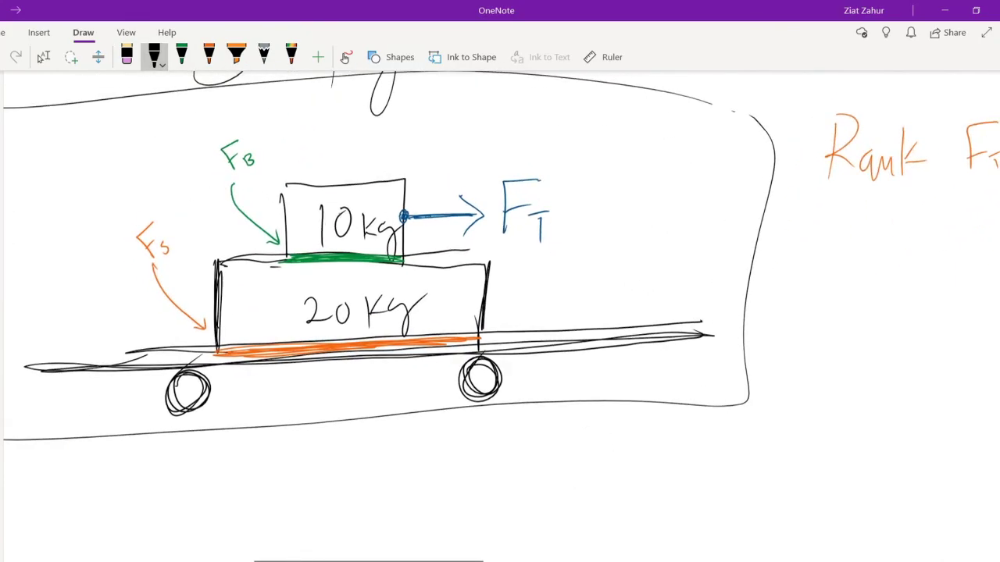
pyautogui.click(43, 56)
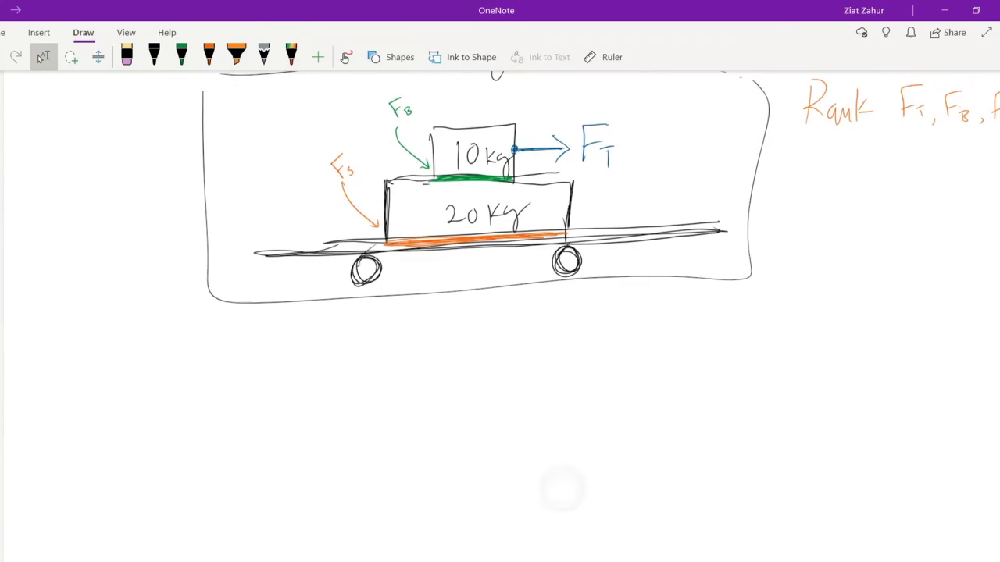
# Ink box #1's diagram with a downward m₁g and leftward F_B, and head #2
pyautogui.click(154, 56)
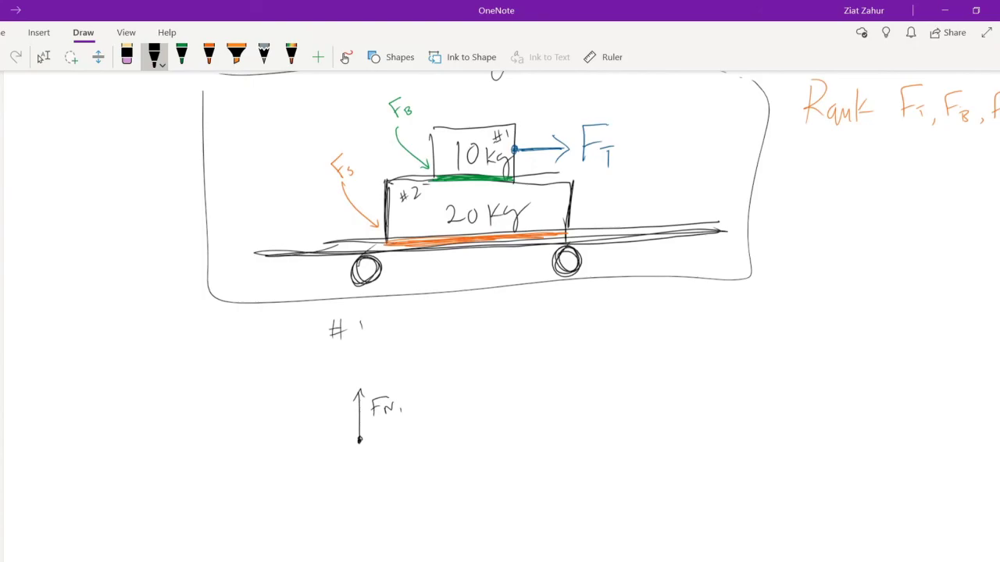
pyautogui.moveTo(360, 441); pyautogui.dragTo(363, 480)
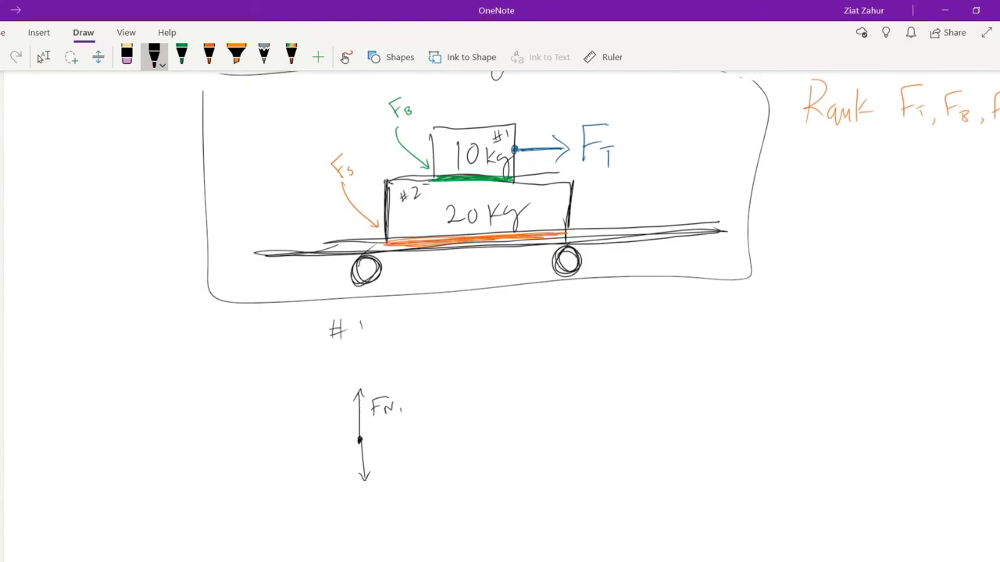
pyautogui.write('m₁g')
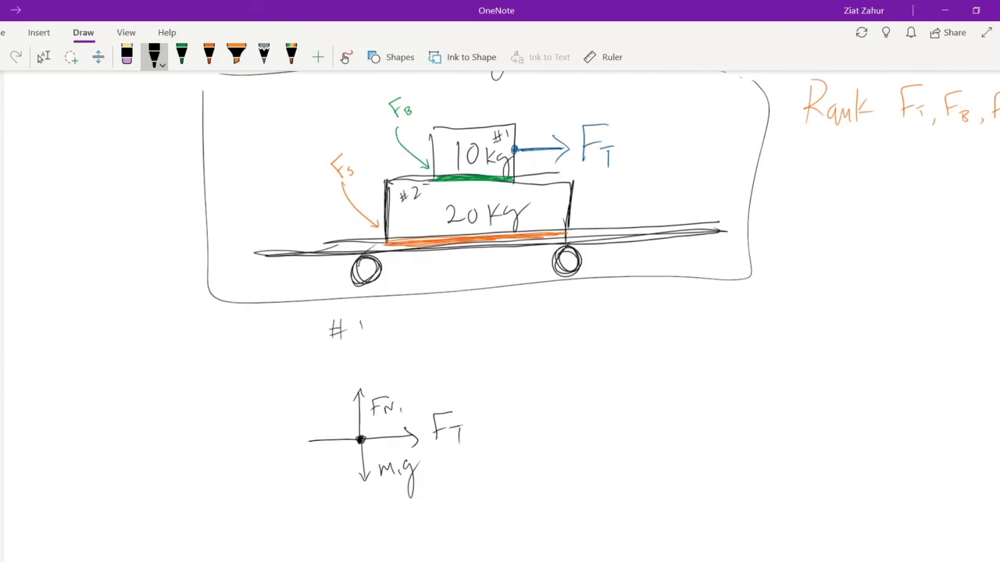
pyautogui.moveTo(360, 439); pyautogui.dragTo(313, 439)
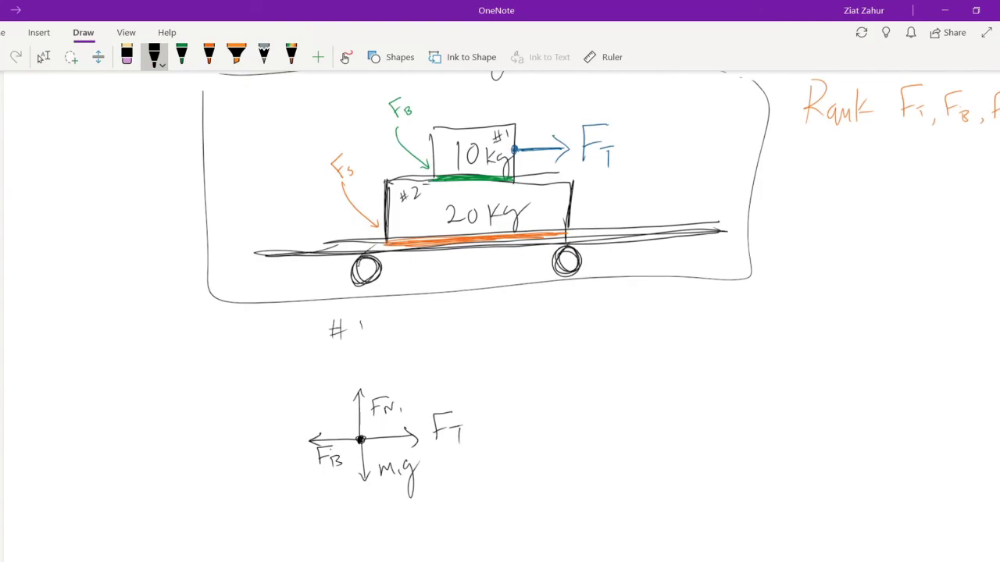
pyautogui.moveTo(614, 324); pyautogui.dragTo(636, 312)
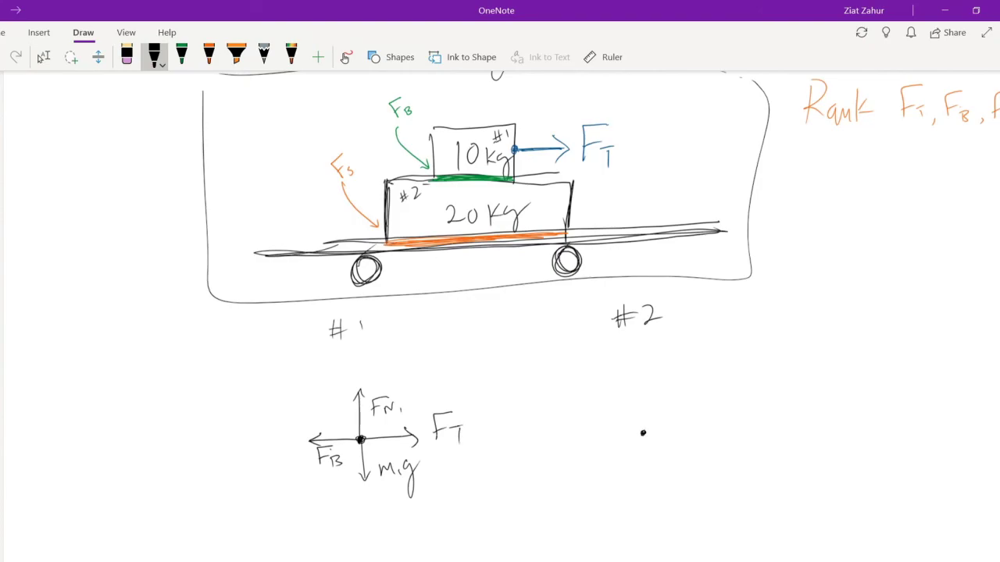
# Give box #2 downward m₂g, upward F_N2 and downward F_N1 arrows; circle #1's F_N1
pyautogui.moveTo(643, 434); pyautogui.dragTo(646, 476)
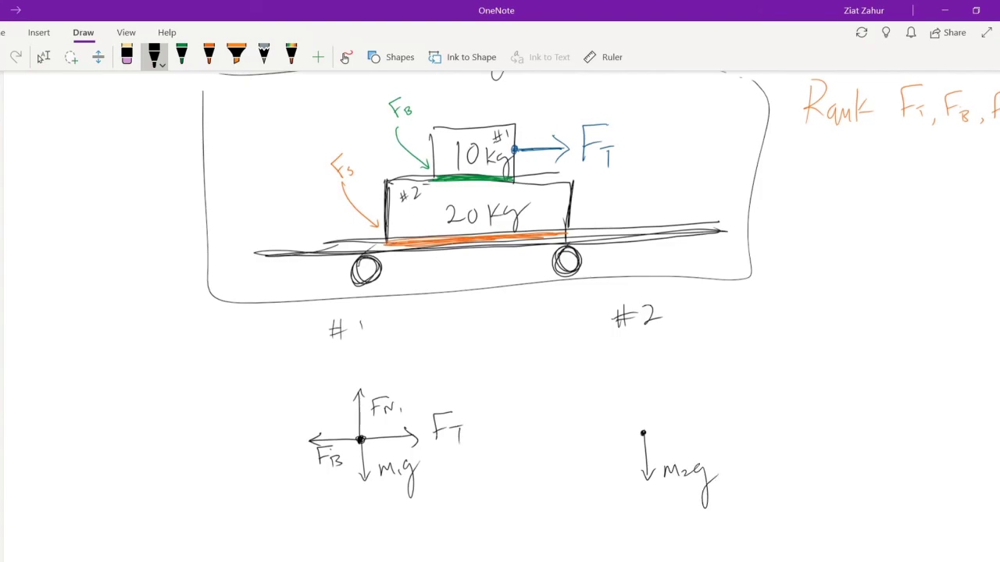
pyautogui.scroll(-3)
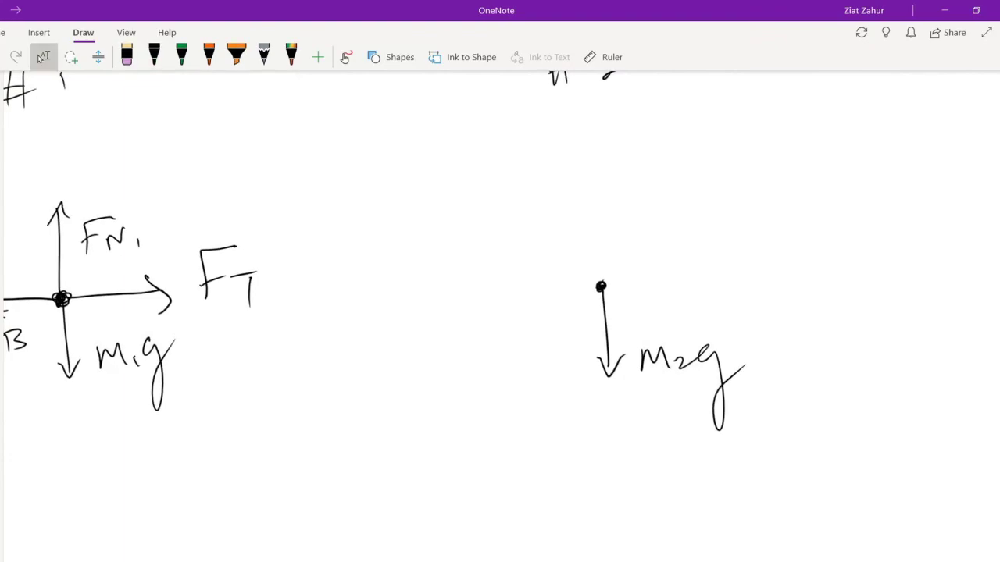
pyautogui.click(154, 54)
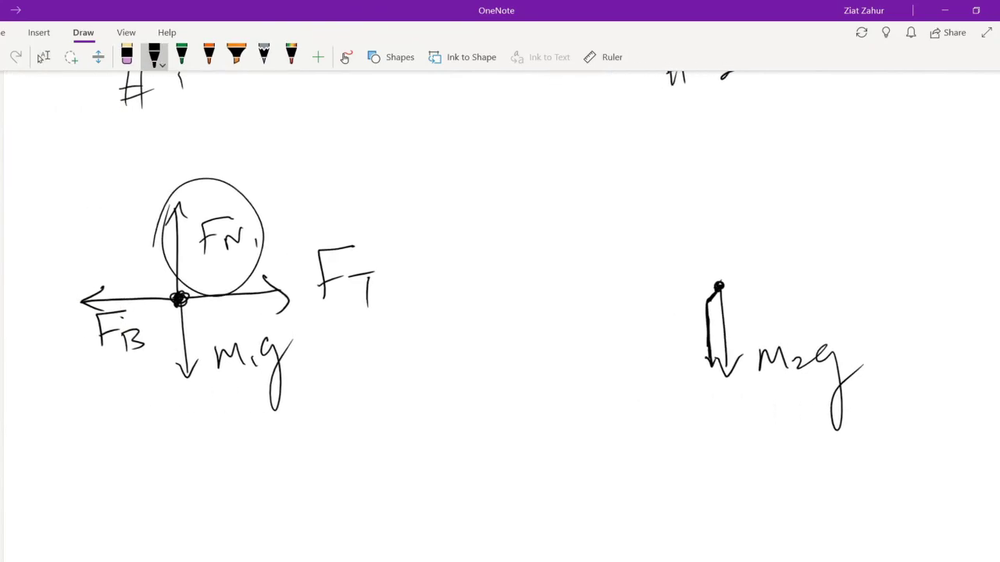
pyautogui.hscroll(3)
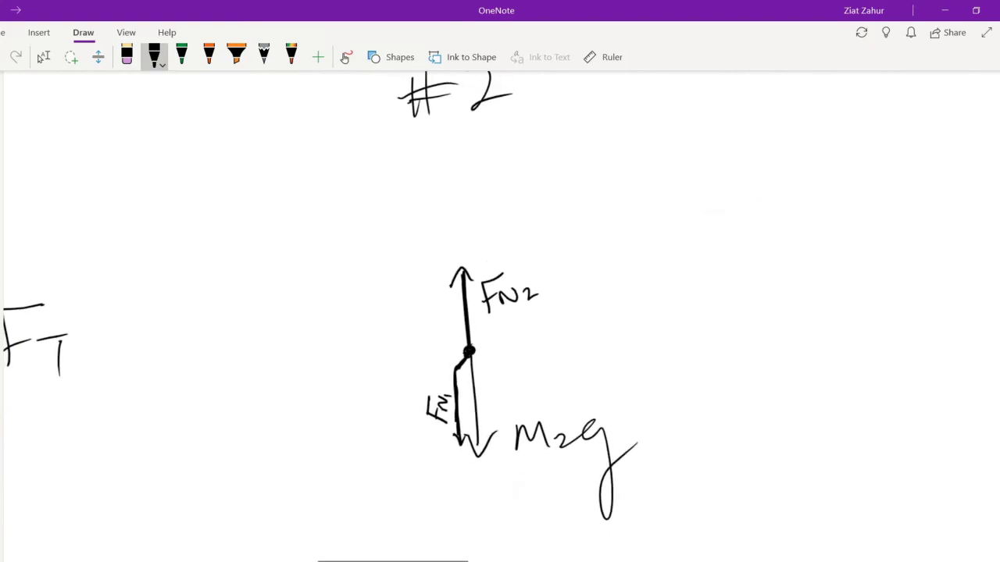
pyautogui.click(44, 57)
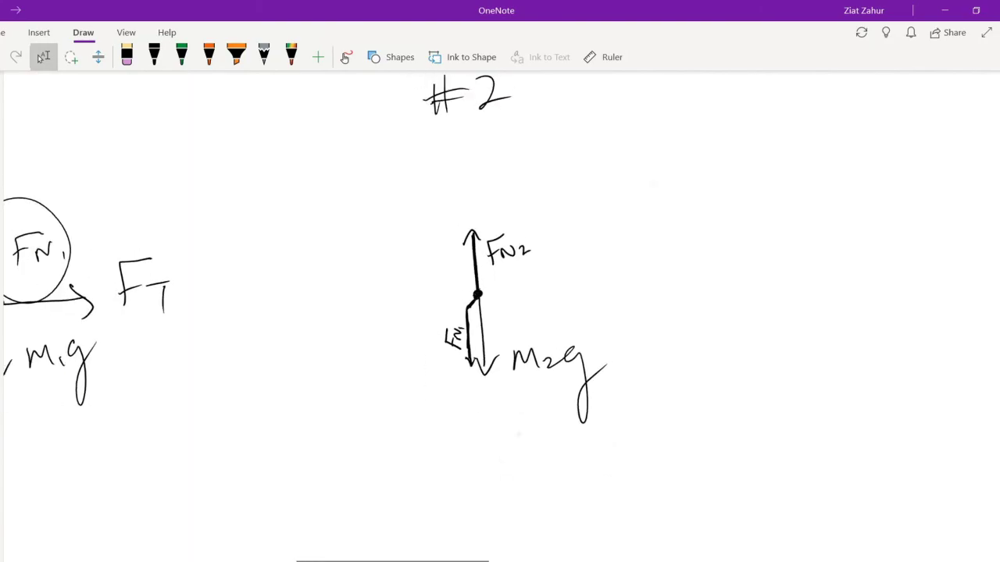
pyautogui.scroll(3)
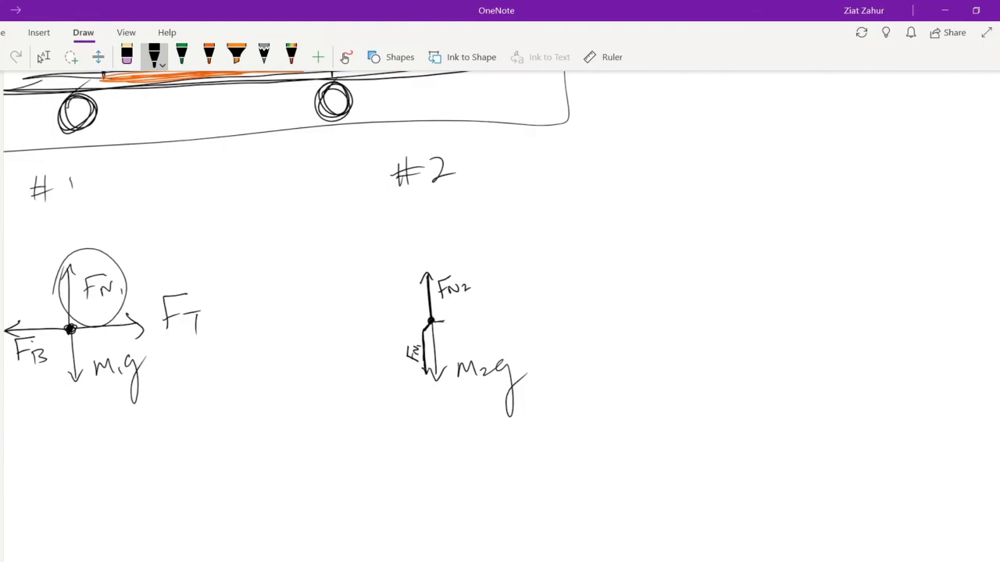
pyautogui.moveTo(434, 321); pyautogui.dragTo(455, 320)
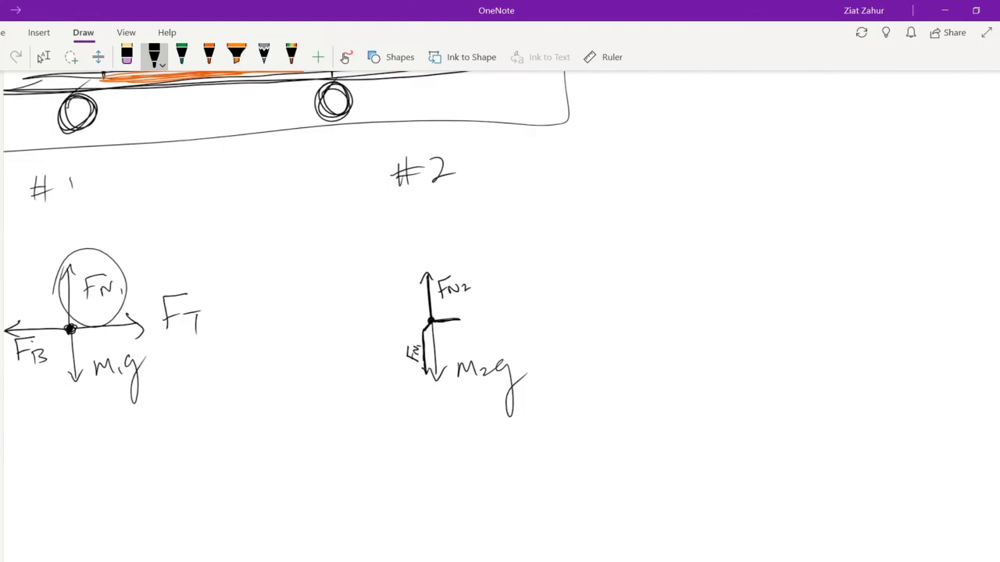
# Add box #2's rightward F_B and leftward F_s arrows, and circle F_B on box #1
pyautogui.moveTo(434, 320); pyautogui.dragTo(476, 319)
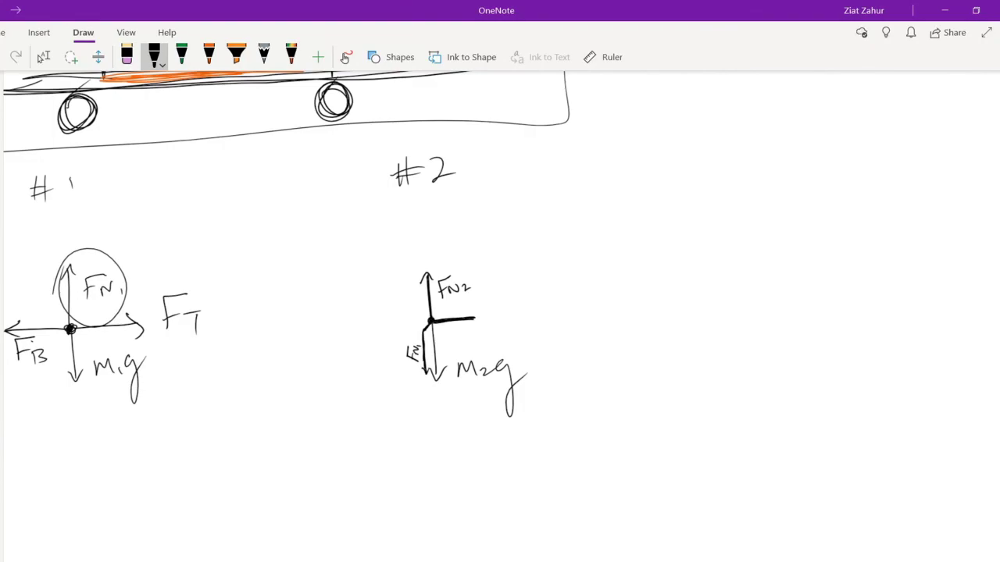
pyautogui.moveTo(450, 321); pyautogui.dragTo(473, 320)
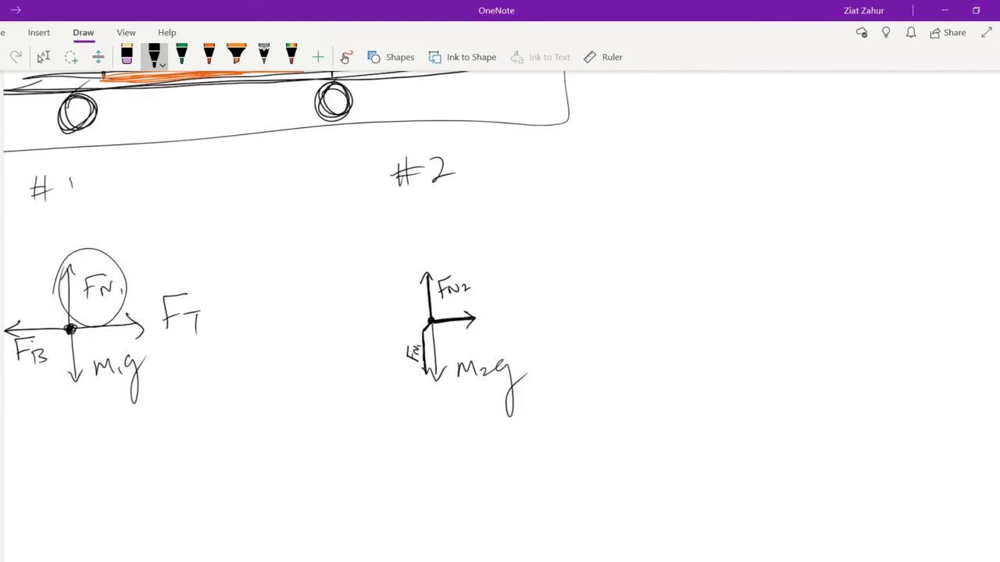
pyautogui.scroll(3)
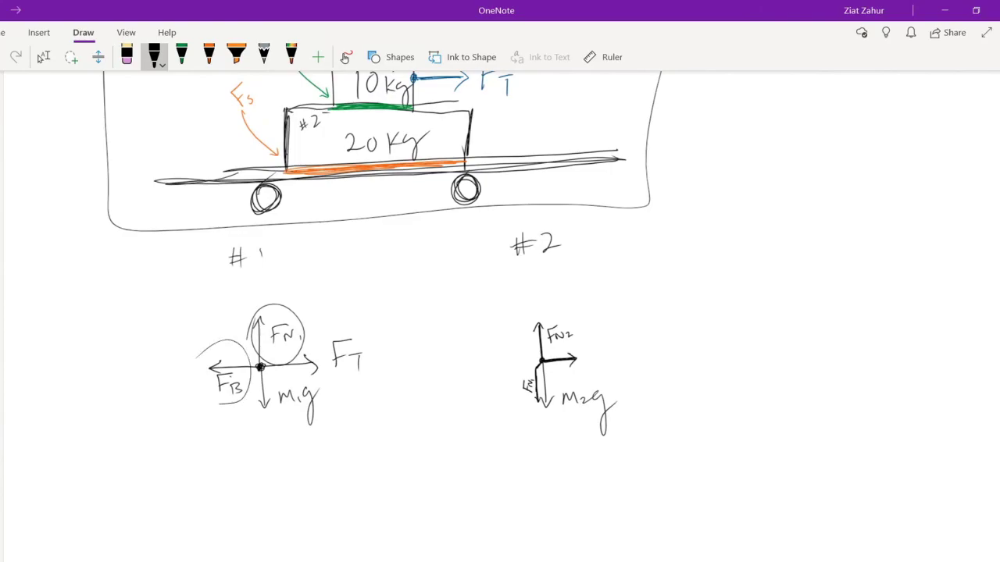
pyautogui.scroll(-3)
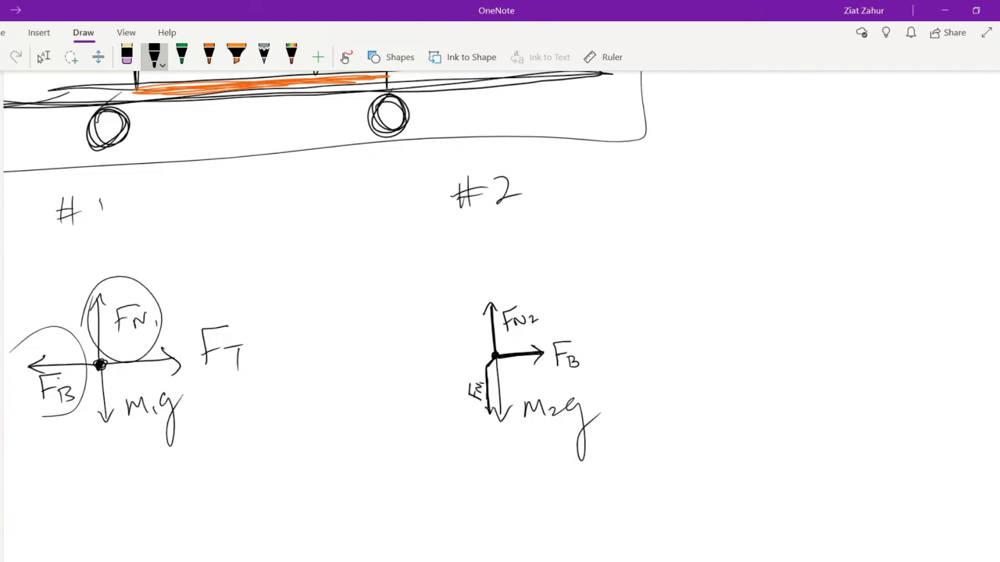
pyautogui.scroll(3)
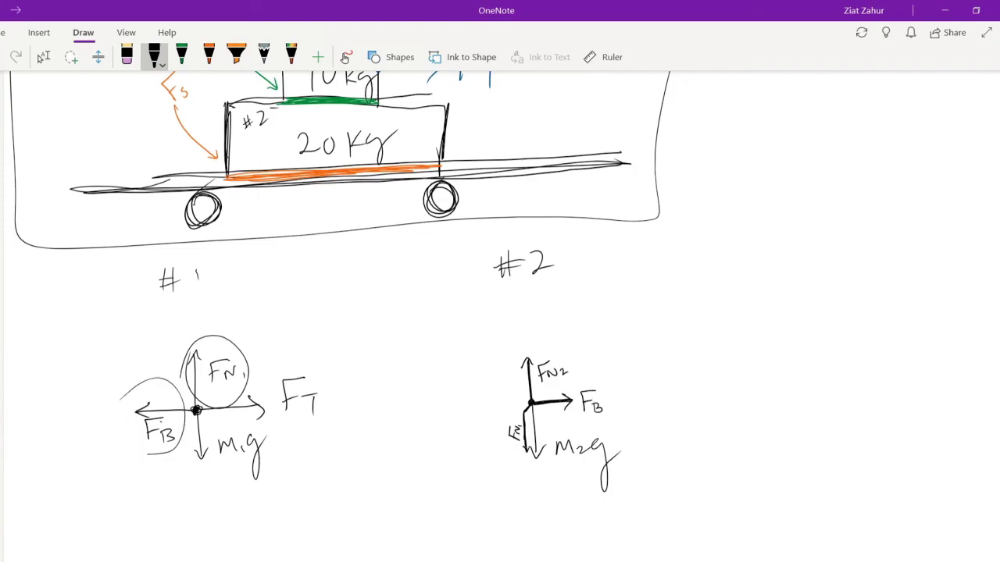
pyautogui.moveTo(531, 403); pyautogui.dragTo(492, 406)
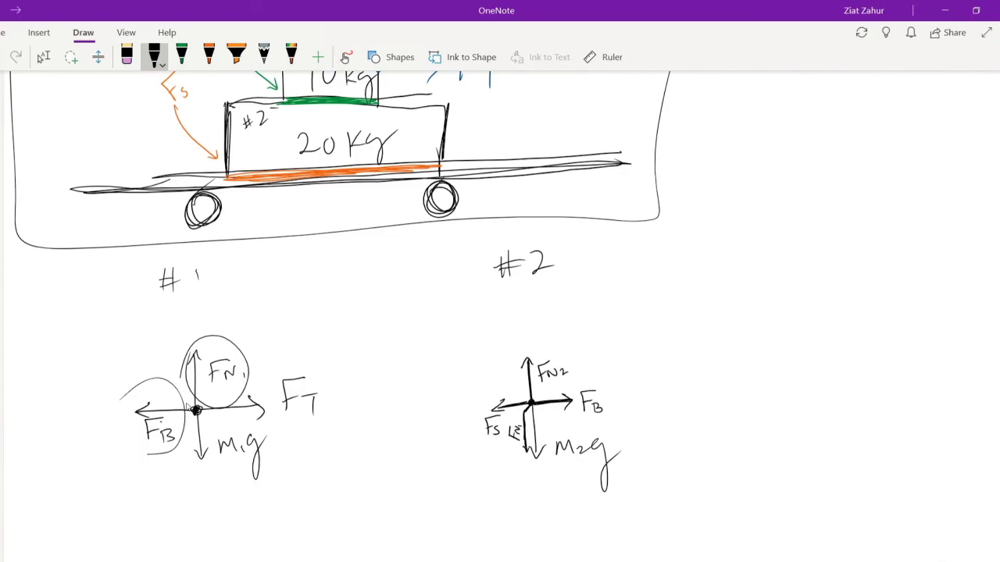
pyautogui.moveTo(699, 320); pyautogui.dragTo(700, 355)
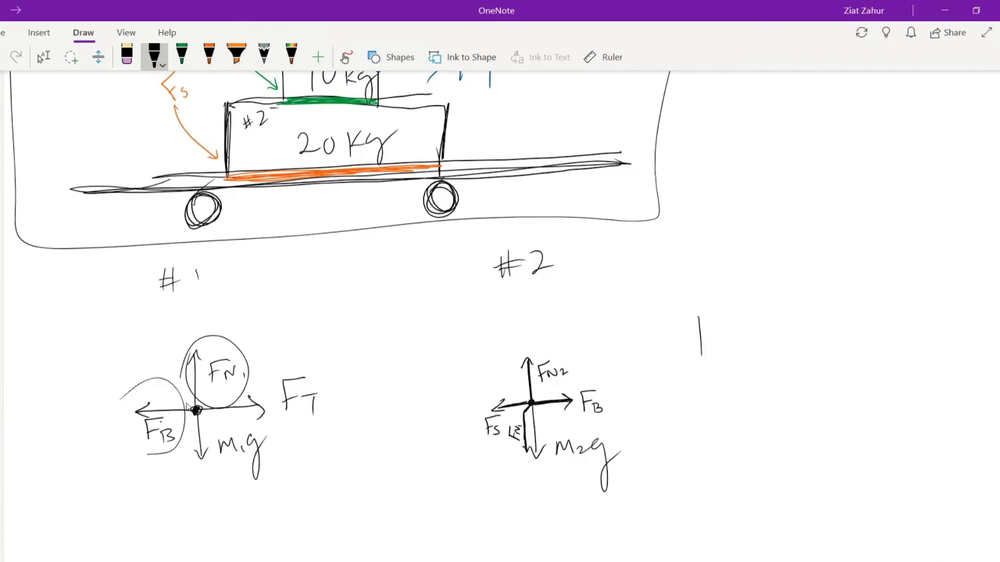
# Handwrite 'Rank F' with a subscript to the right of box #2's diagram
pyautogui.write('Rawk F')
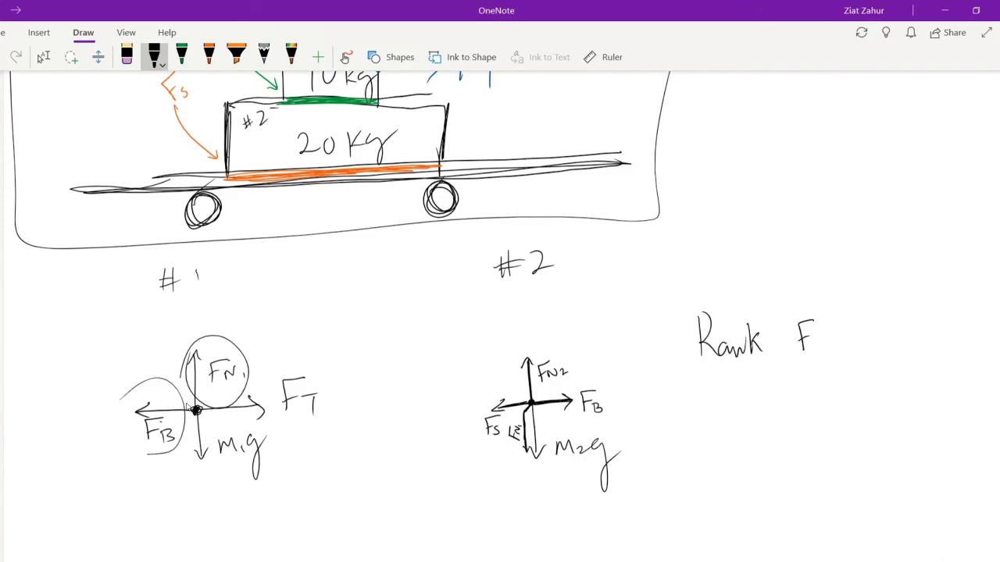
pyautogui.moveTo(812, 339); pyautogui.dragTo(824, 344)
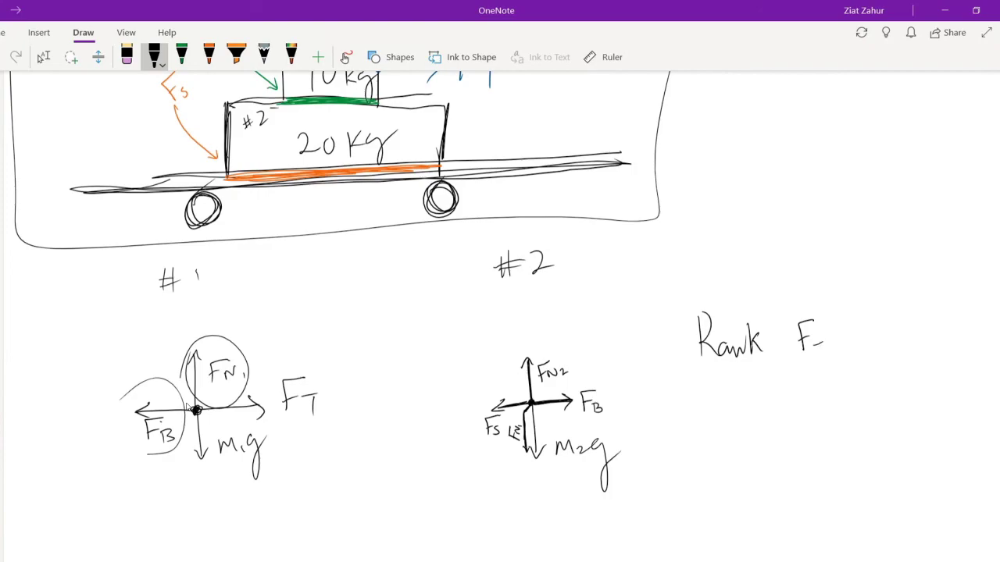